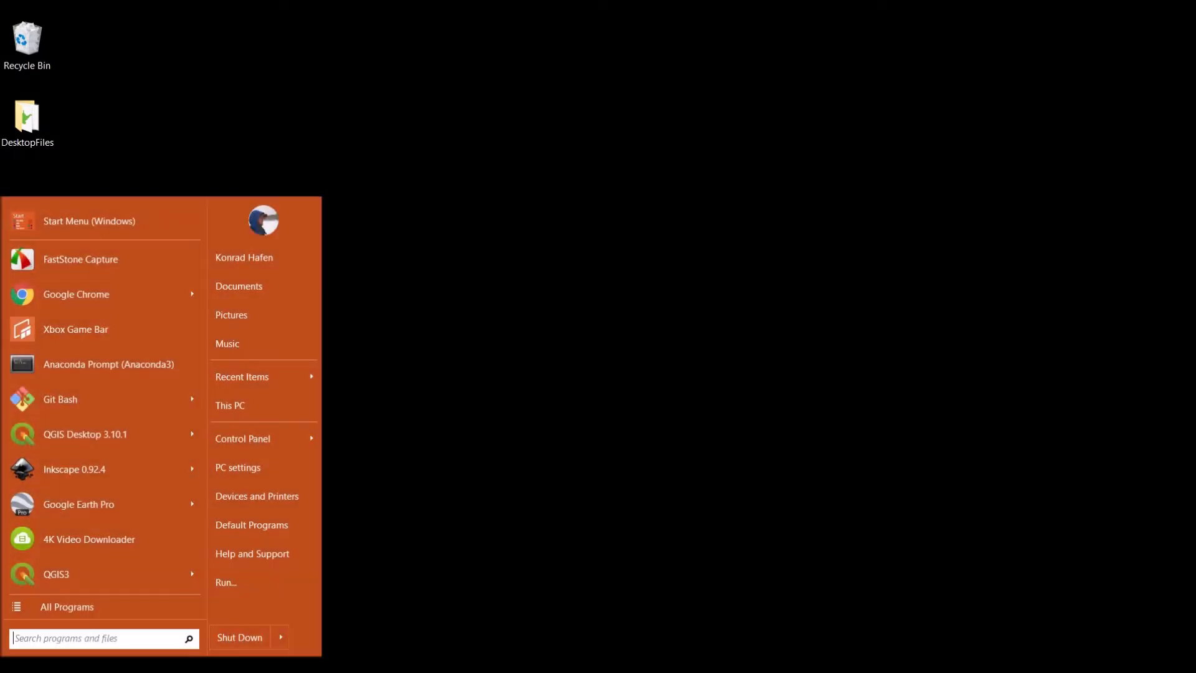
- Launch Anaconda Prompt (Anaconda3) by searching 'ana' in the Start menu
text(ana)
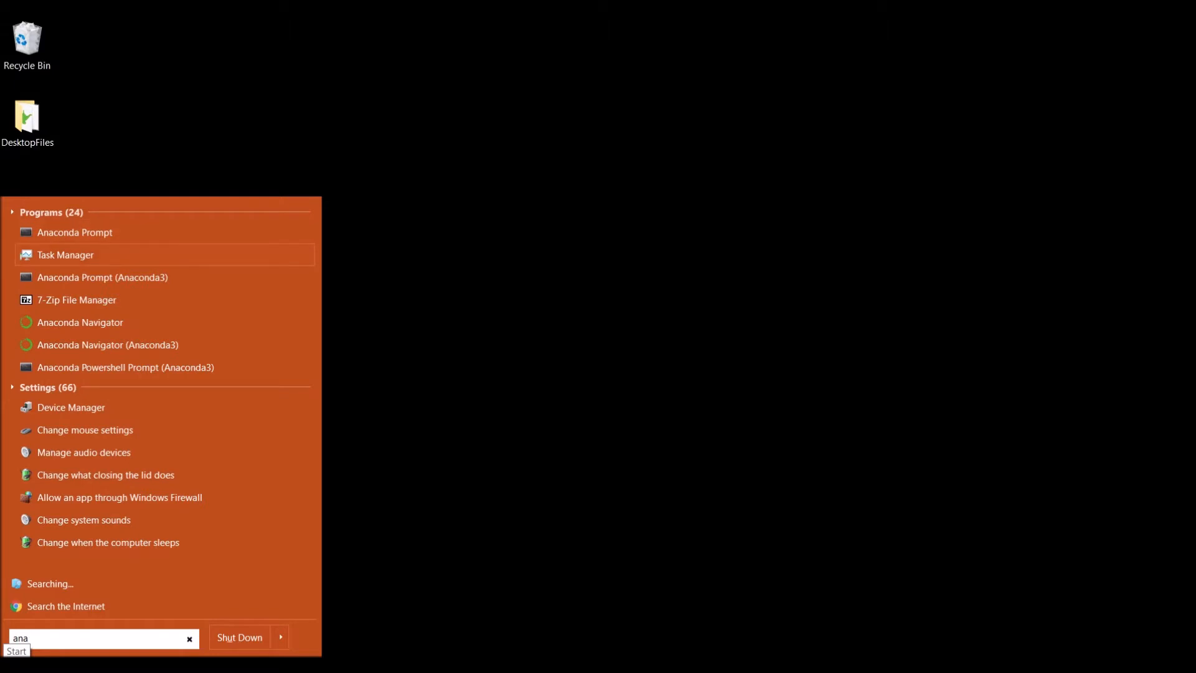
click(102, 276)
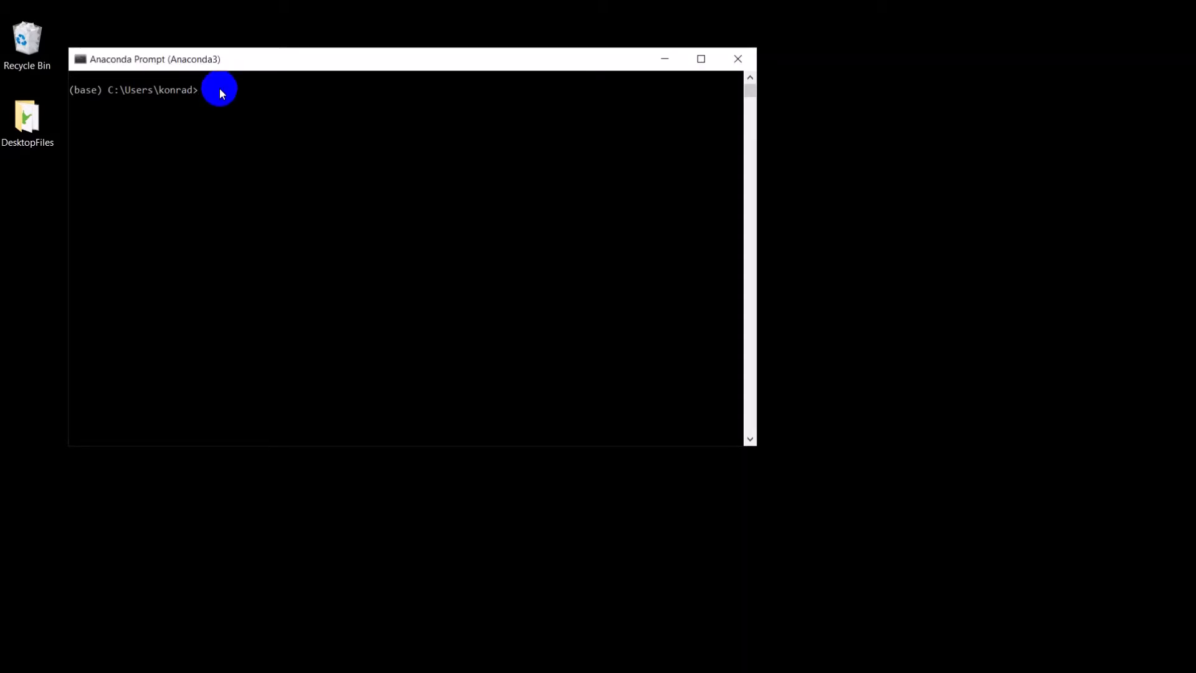
- Run 'conda install scipy' in the base environment
text(conda)
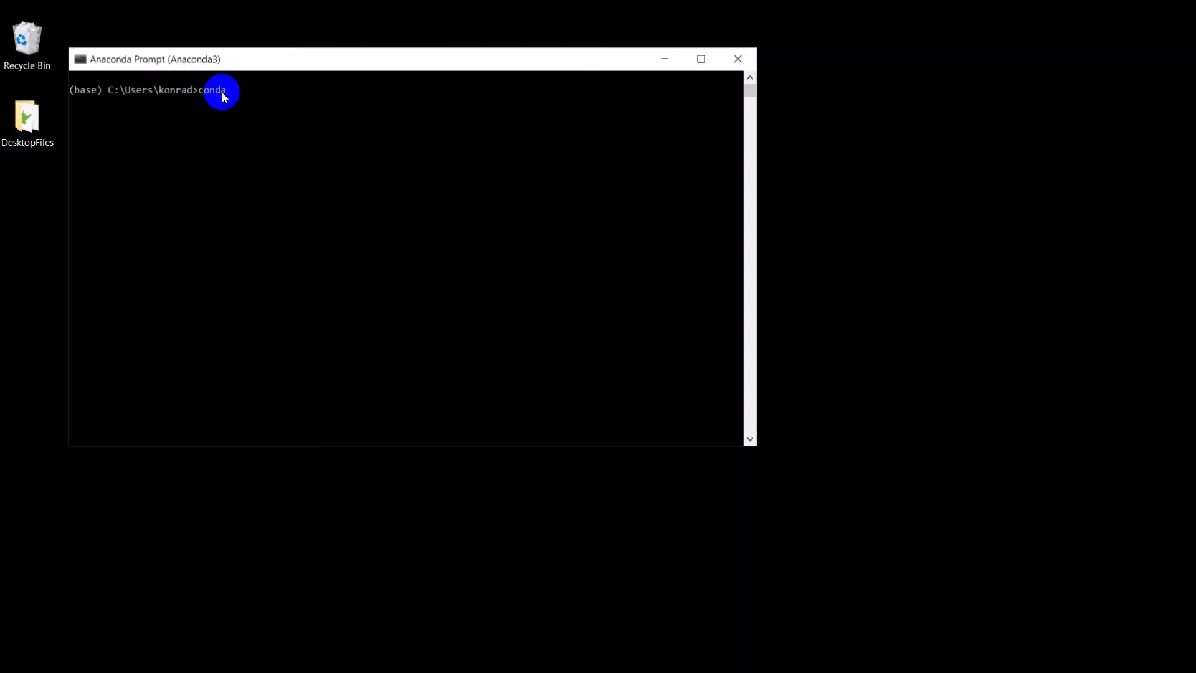
text(install scipy)
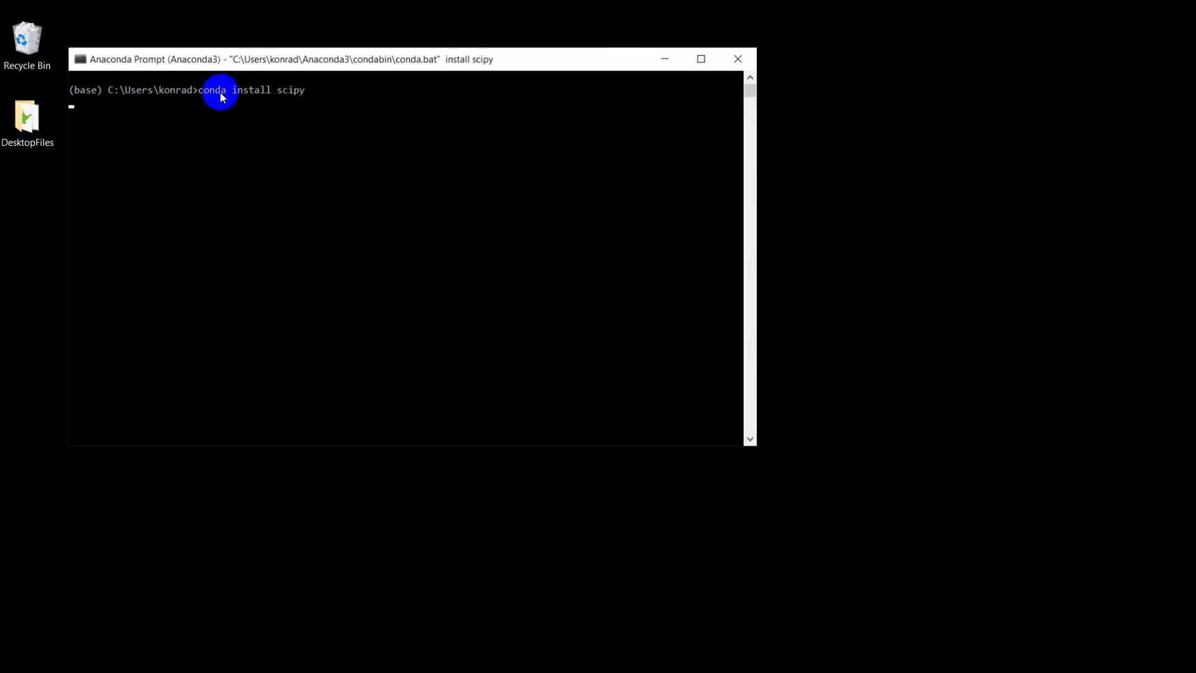
mouse_move(678, 618)
text(y)
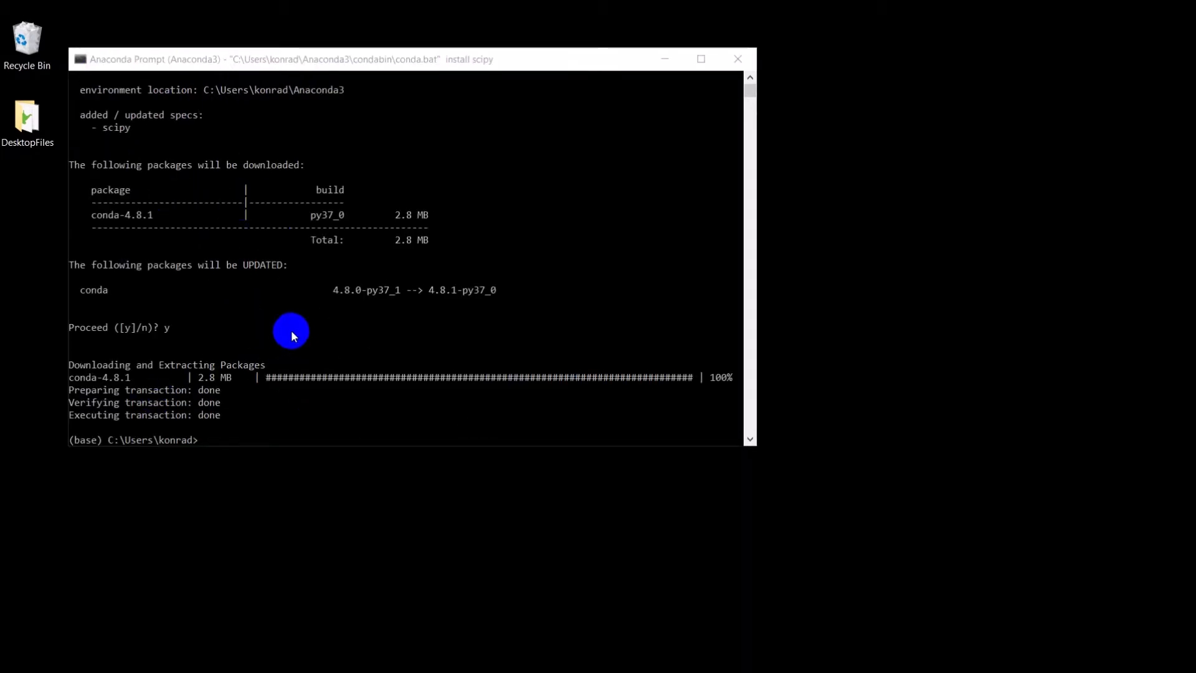
mouse_move(291, 330)
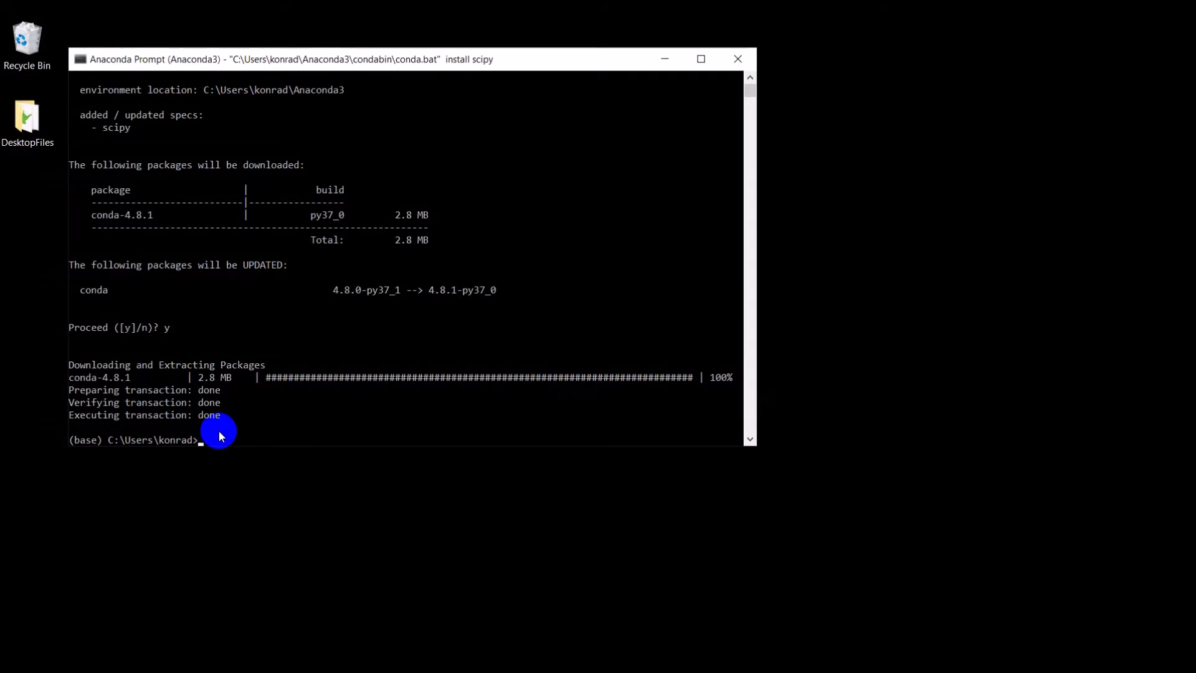
- Run 'conda list scipy' to confirm scipy 1.3.1 is installed
text(conda li)
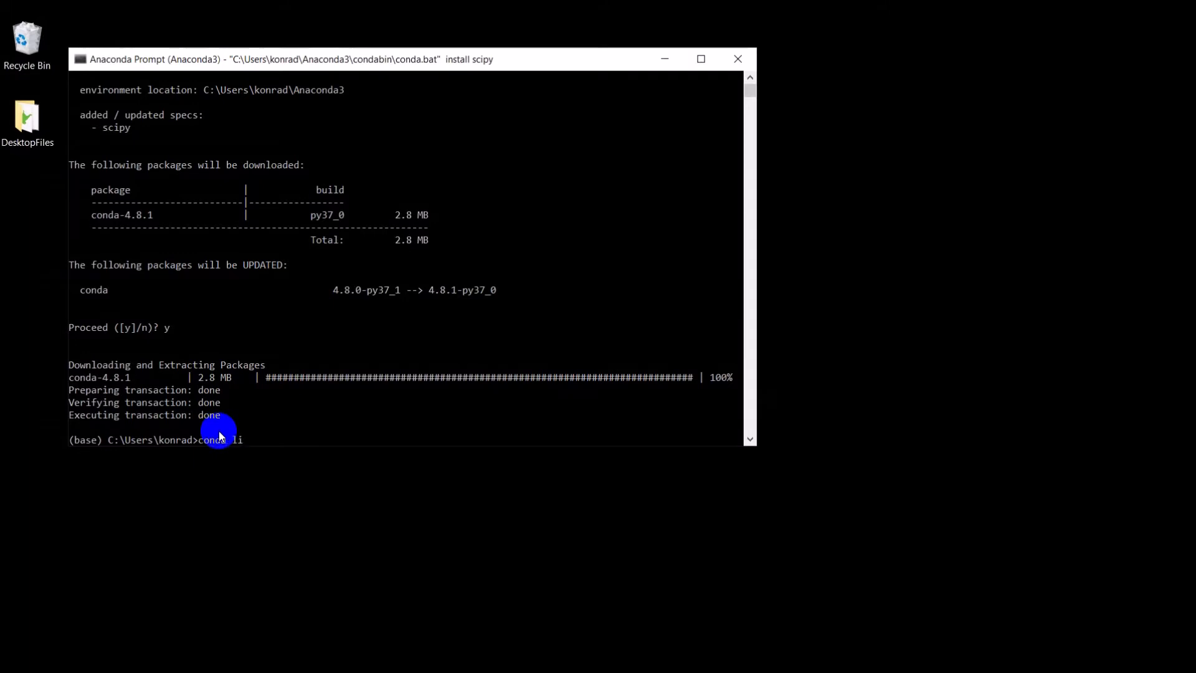
text(st)
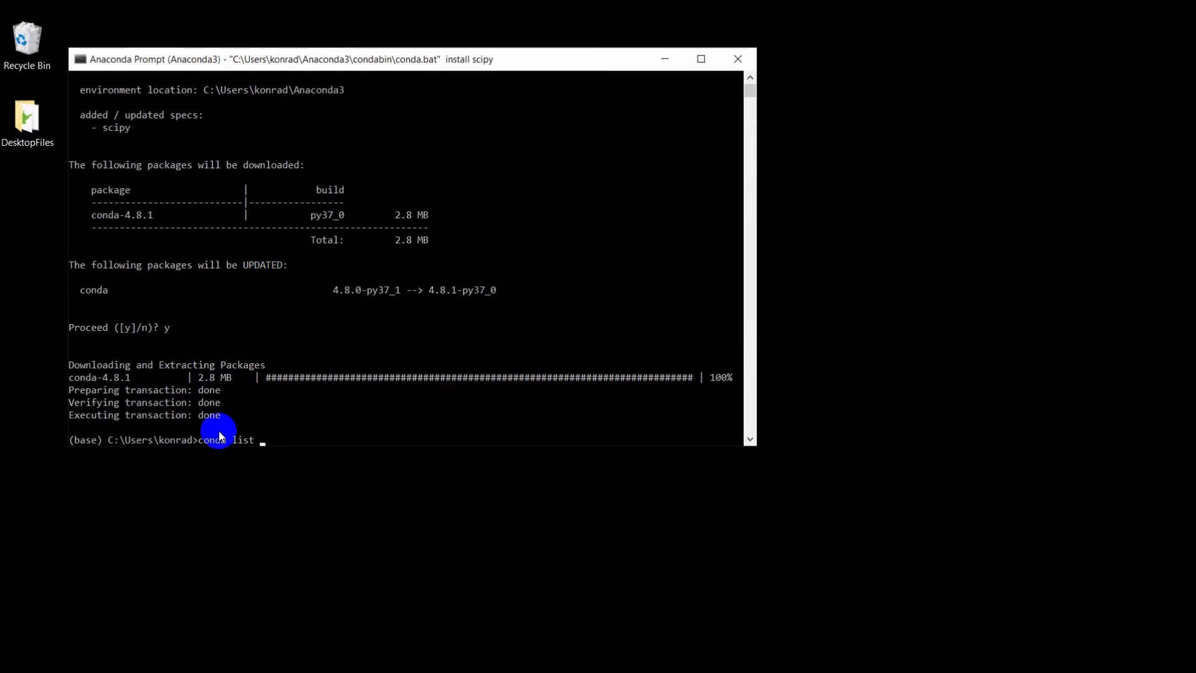
text(scipy)
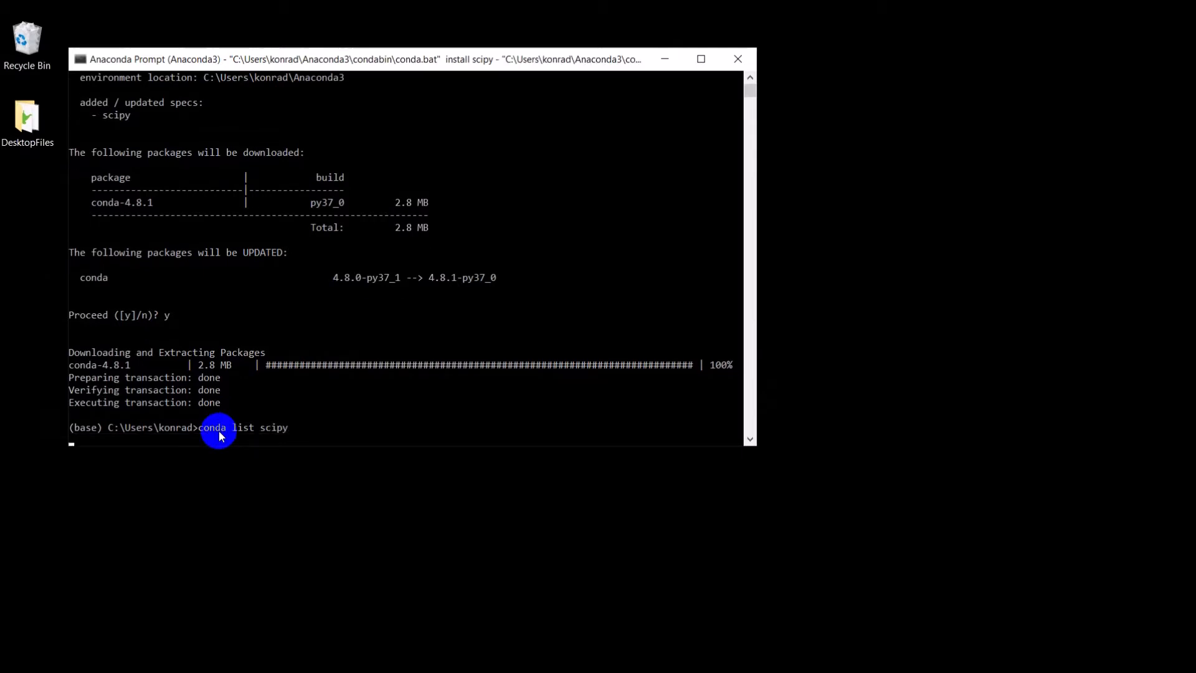
mouse_move(229, 419)
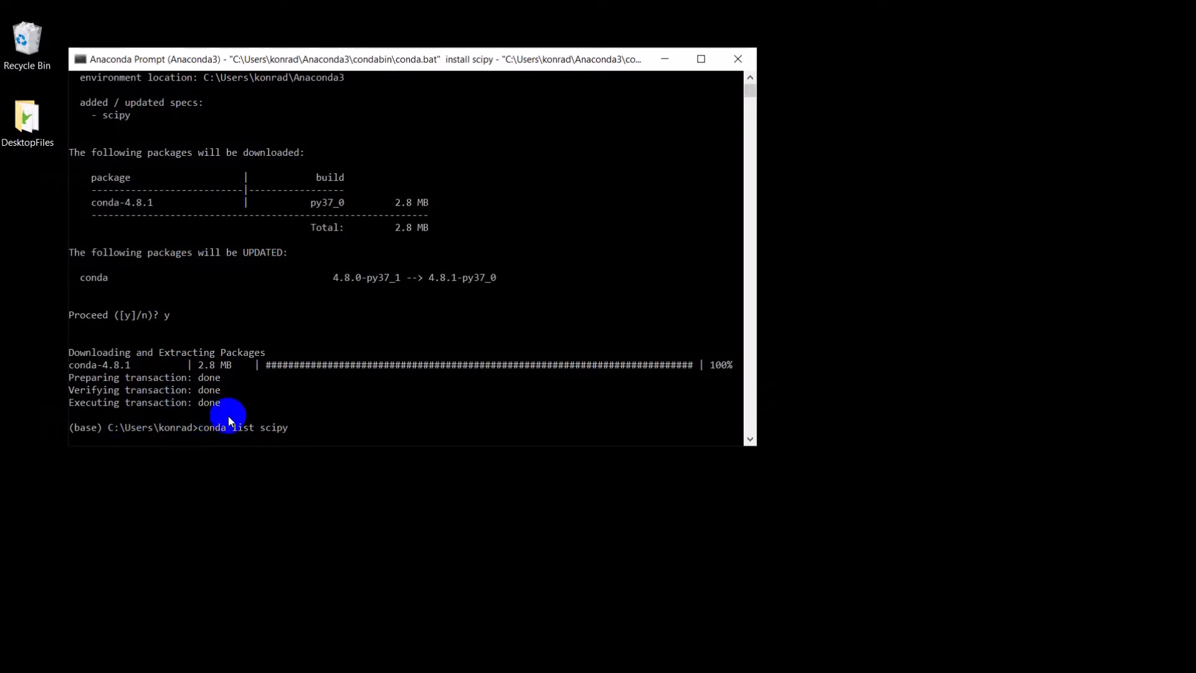
mouse_move(245, 404)
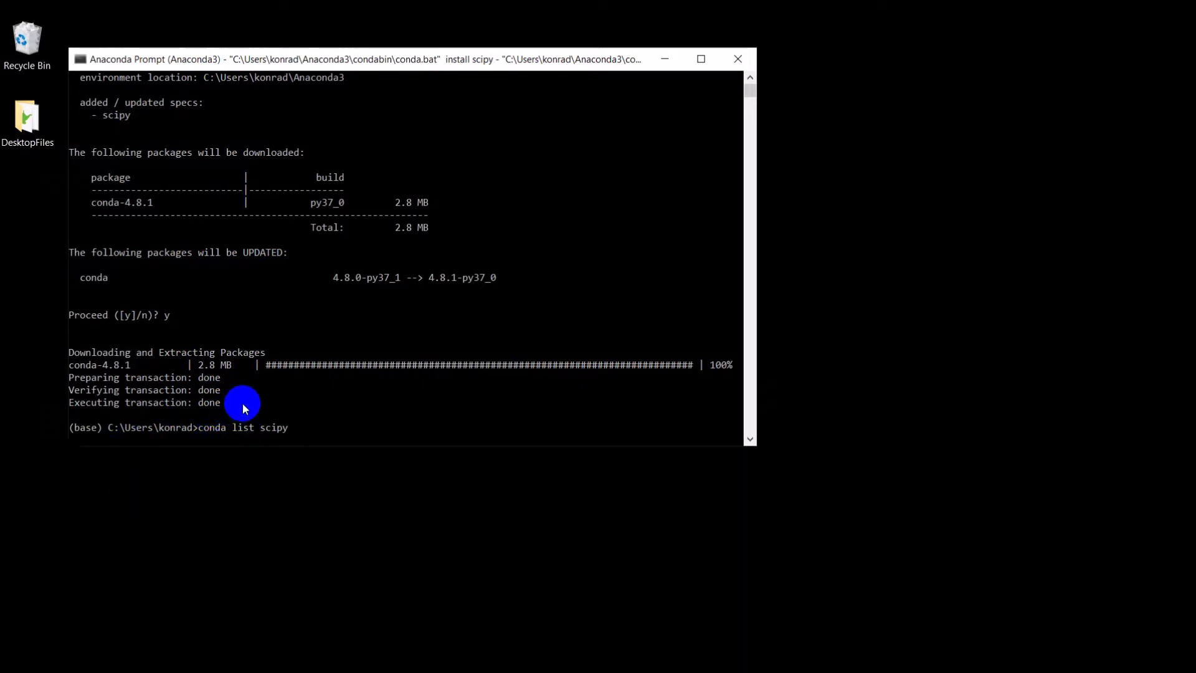
double_click(241, 427)
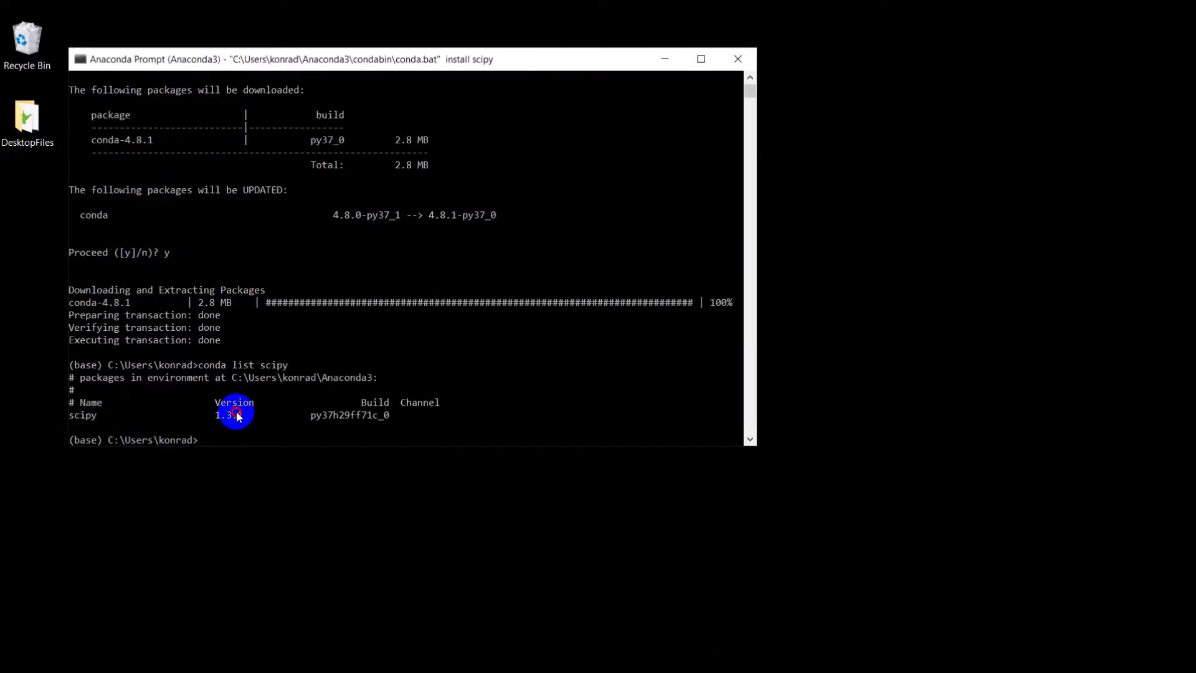
mouse_move(76, 426)
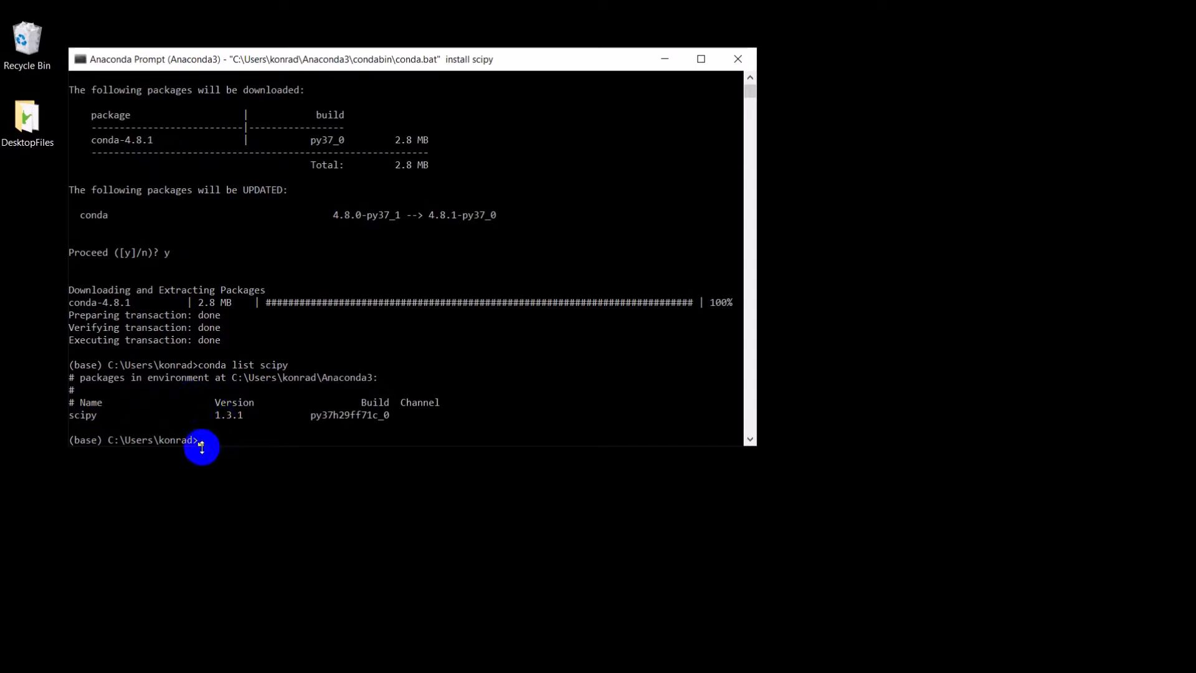
mouse_move(223, 439)
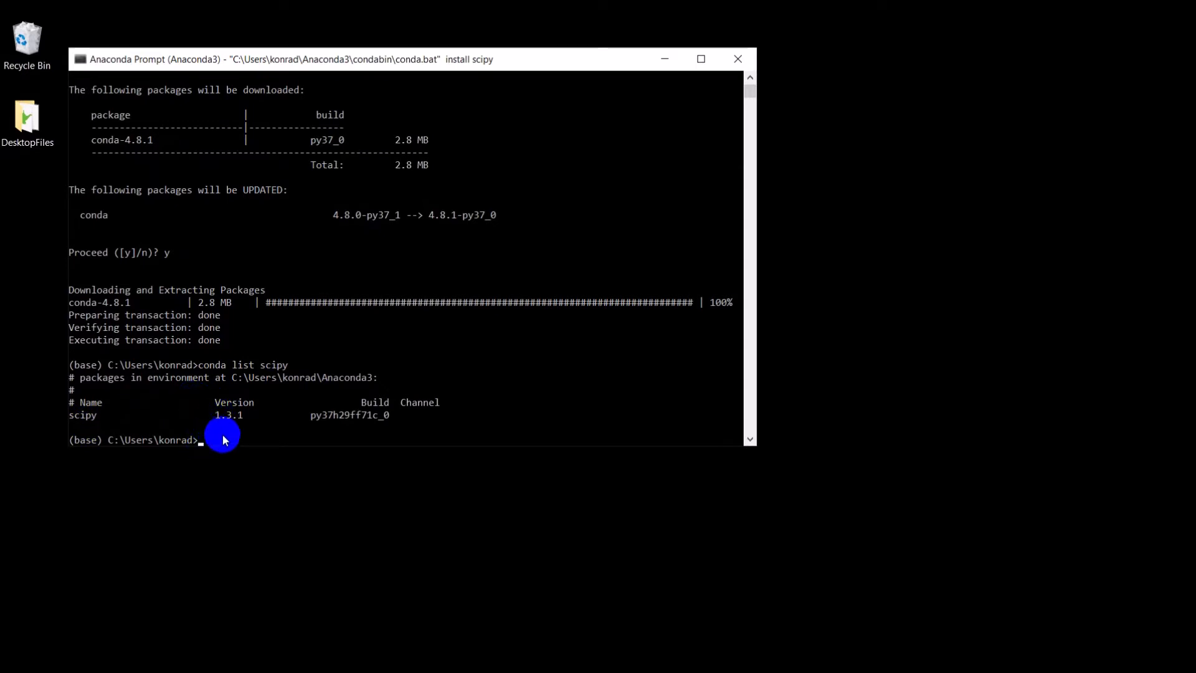
- Run 'conda install sklearn', which fails with PackagesNotFoundError
text(con)
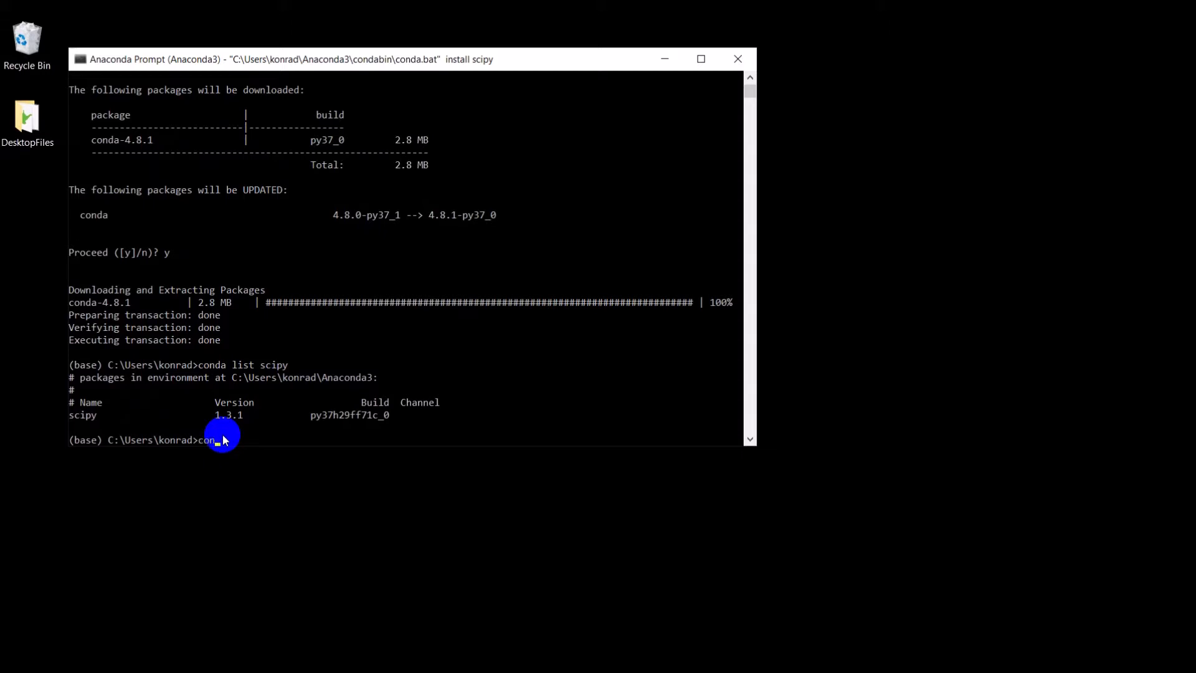
text(install)
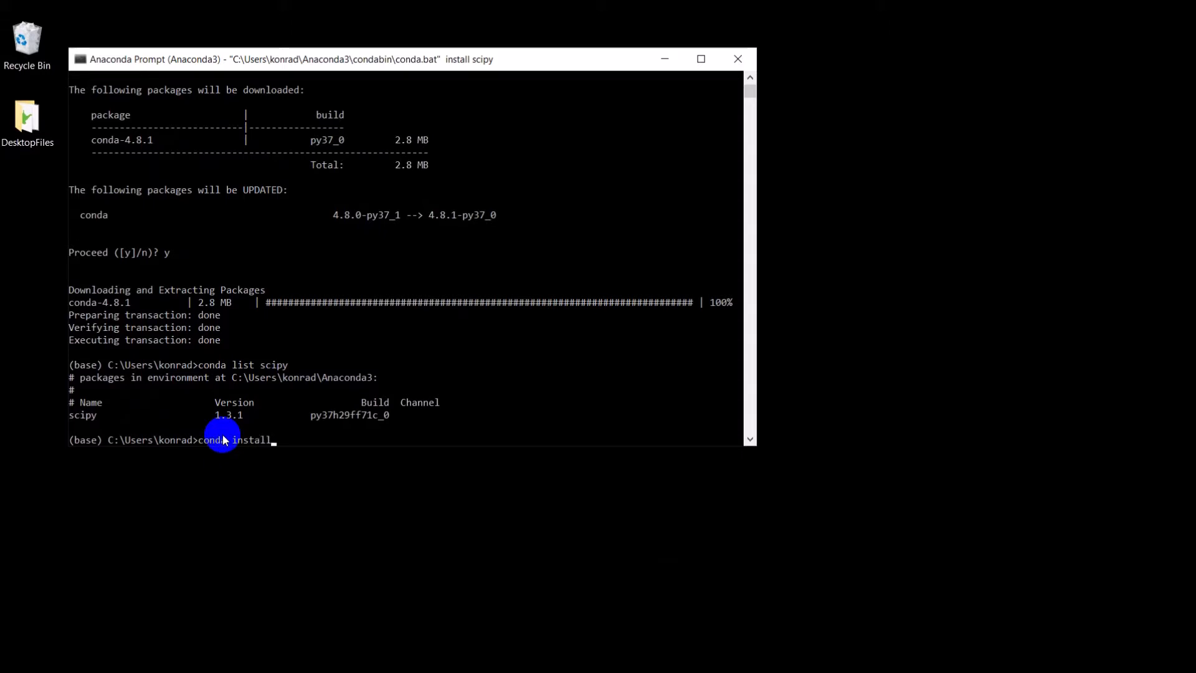
text(sklearn)
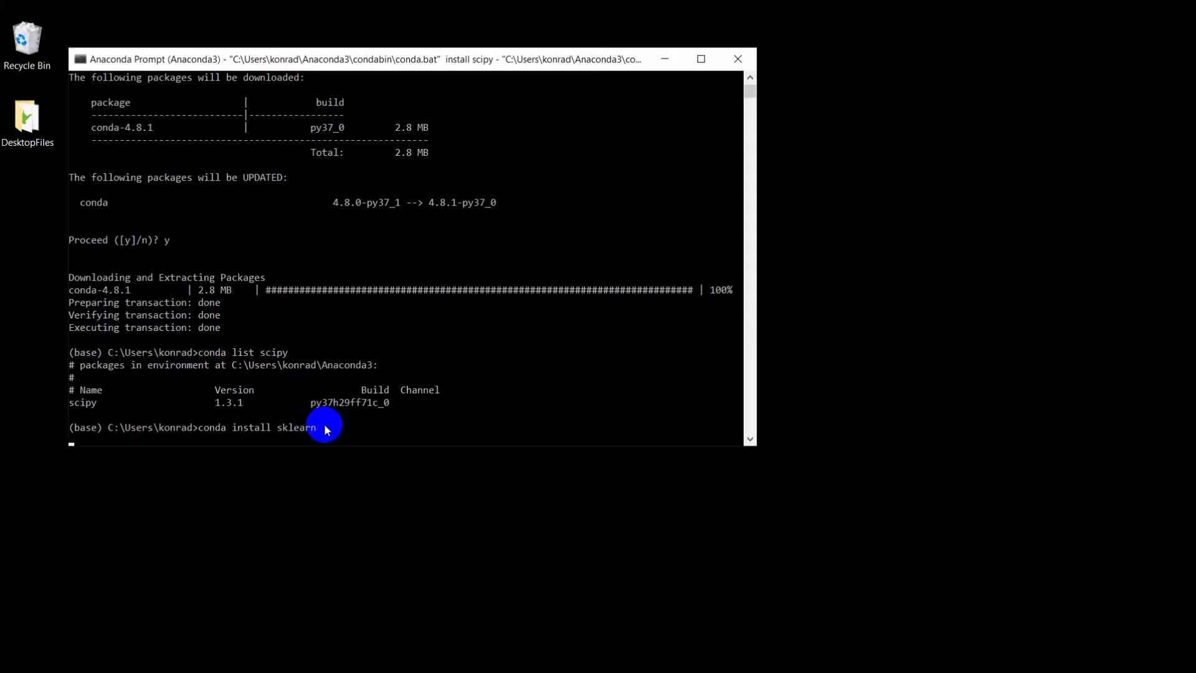
mouse_move(300, 431)
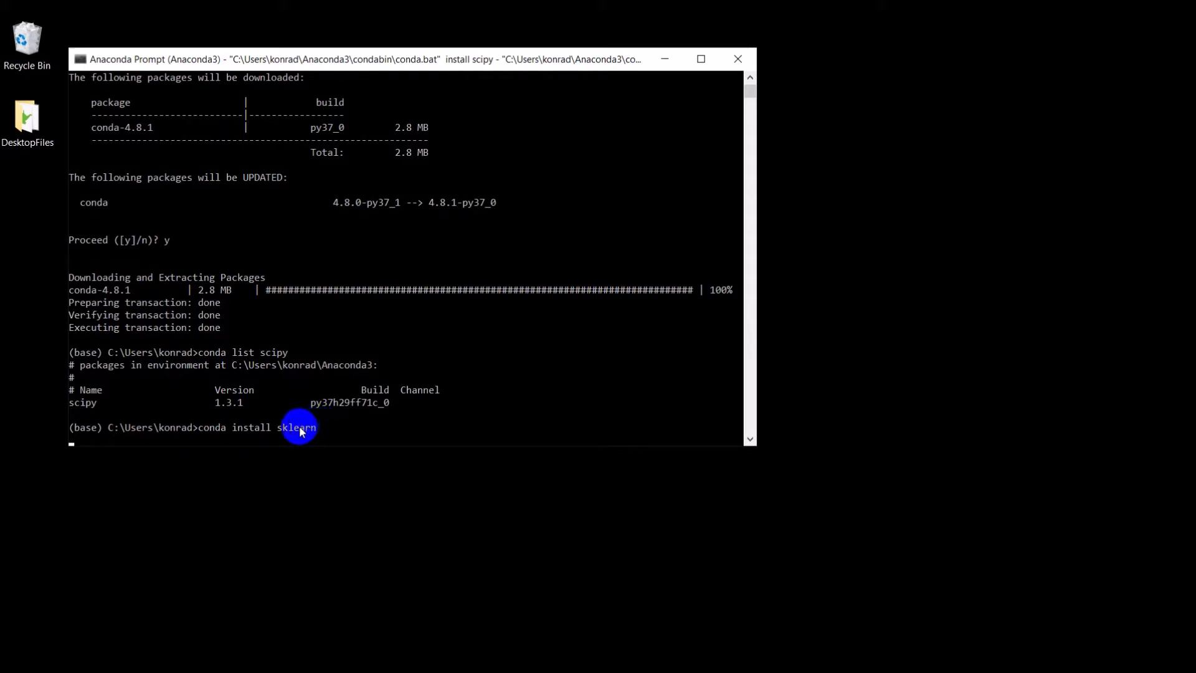
mouse_move(73, 434)
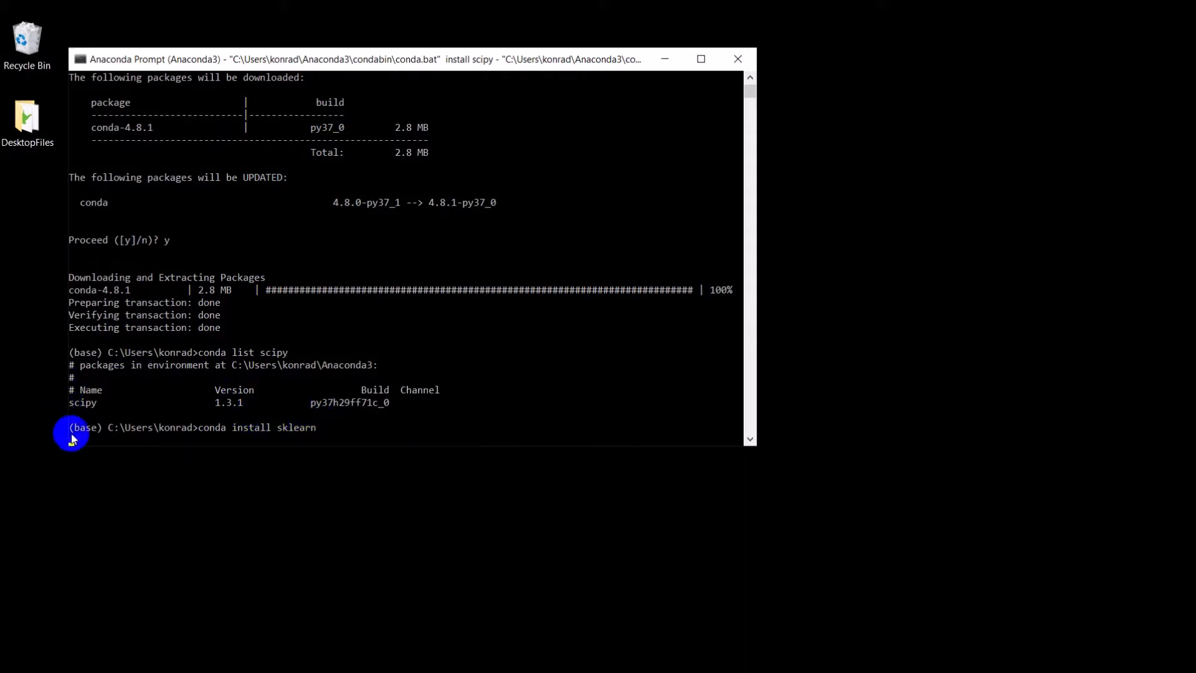
key(Return)
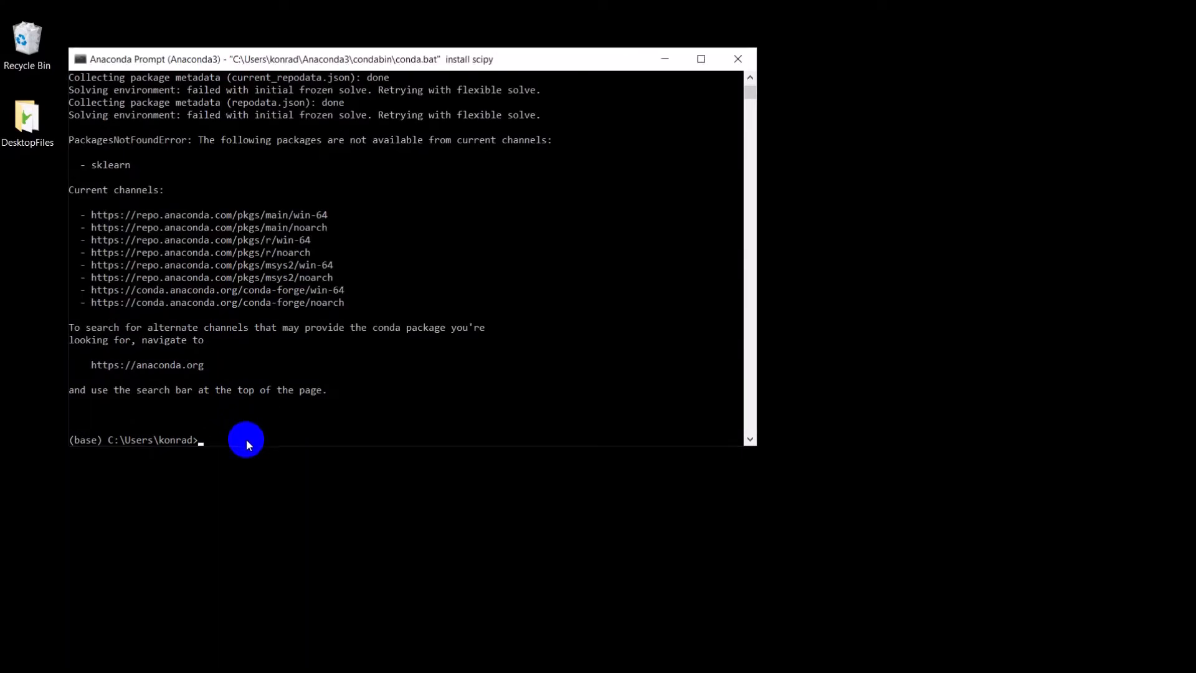
- Run 'conda install scikit-learn', which reports the package is already installed
text(conda)
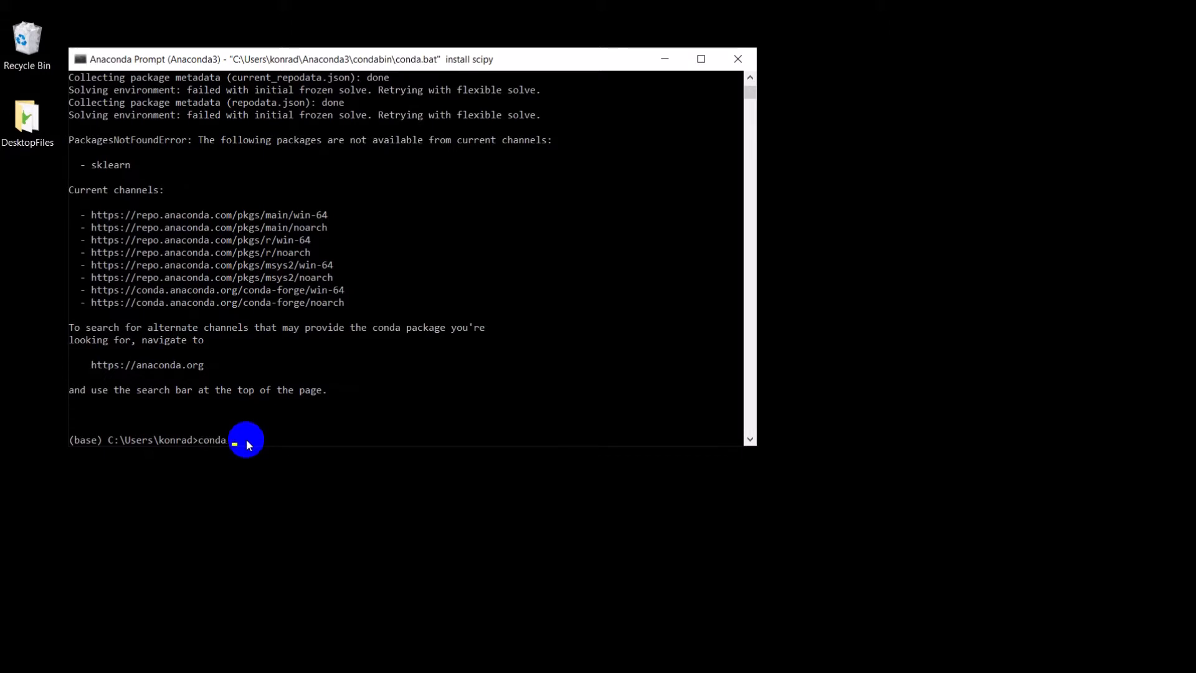
text(install sciki)
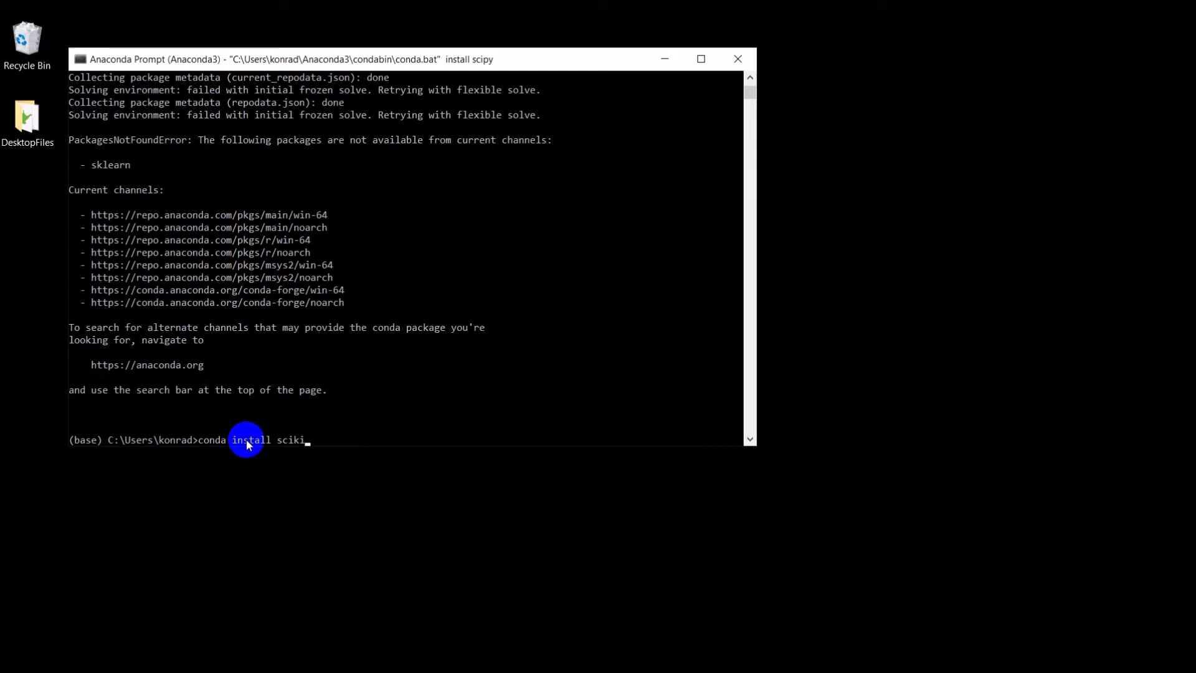
text(t-learn)
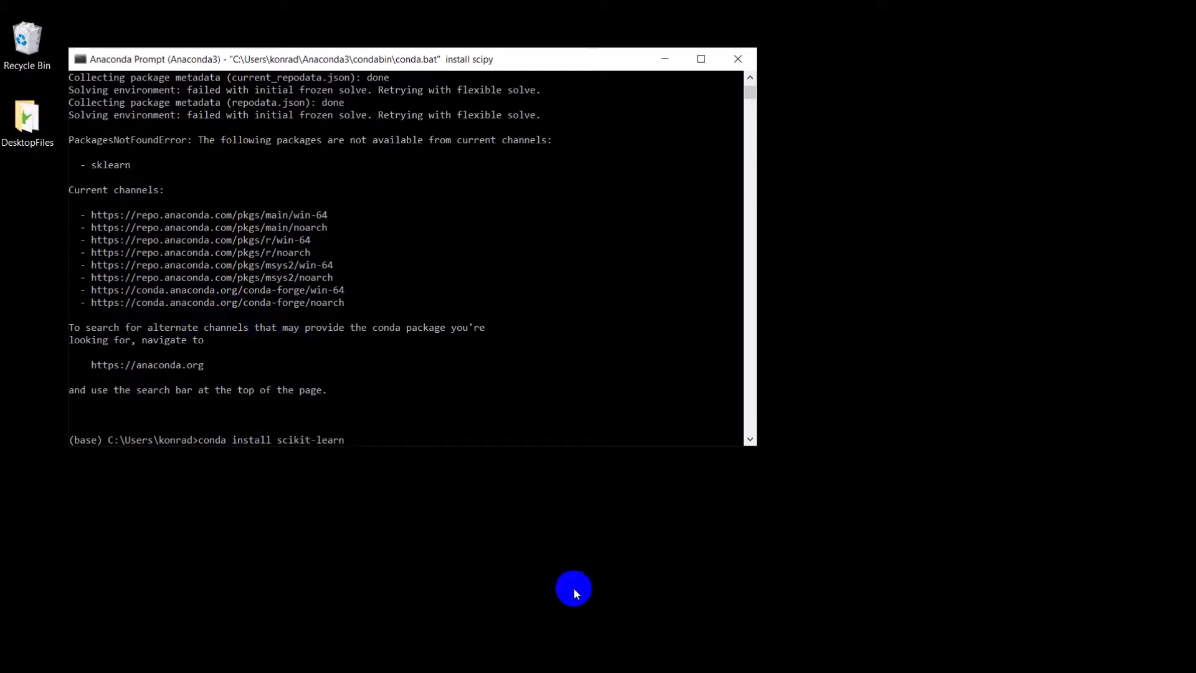
mouse_move(377, 427)
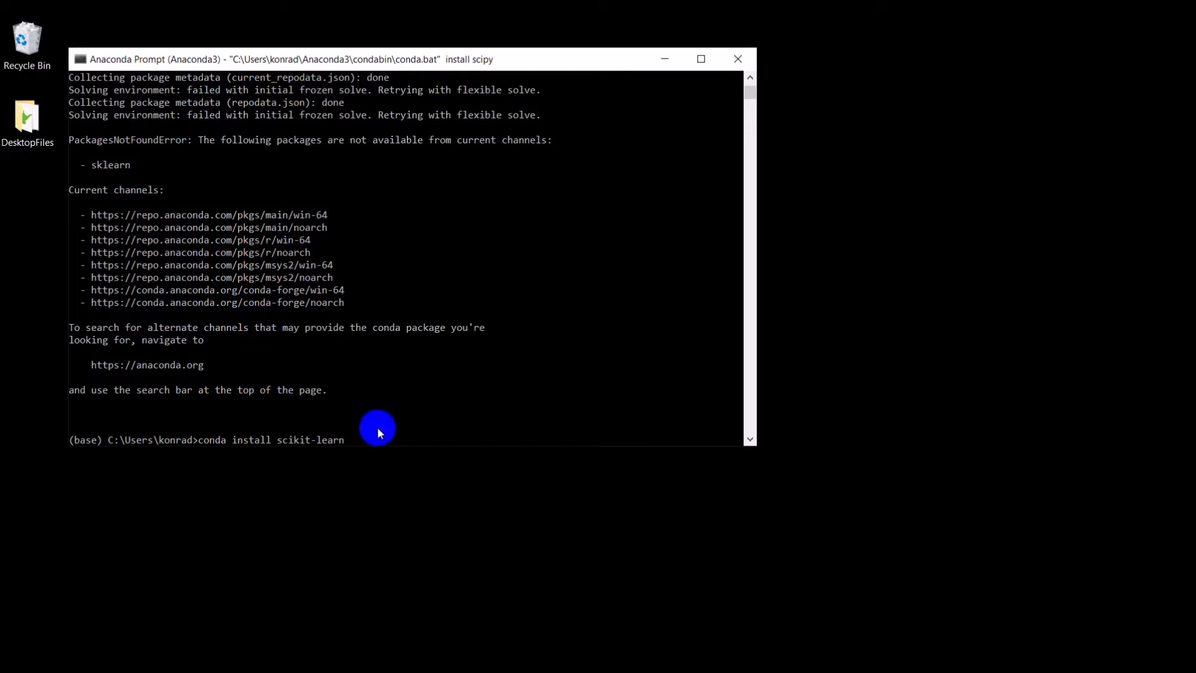
mouse_move(365, 430)
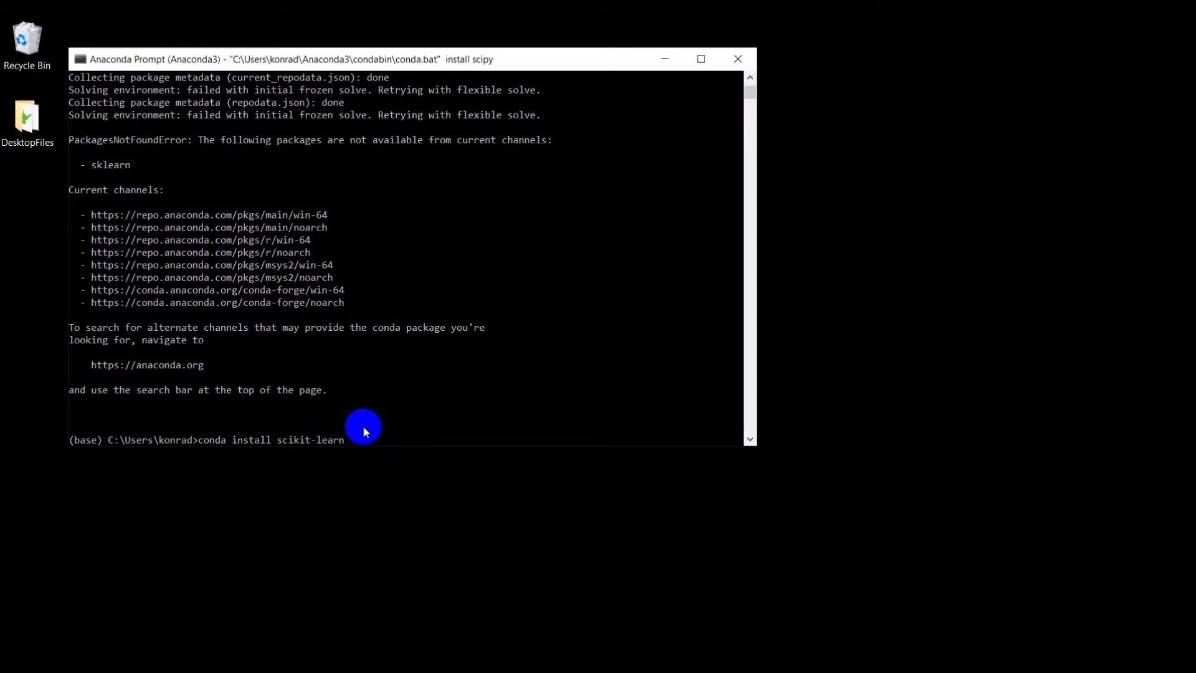
key(Return)
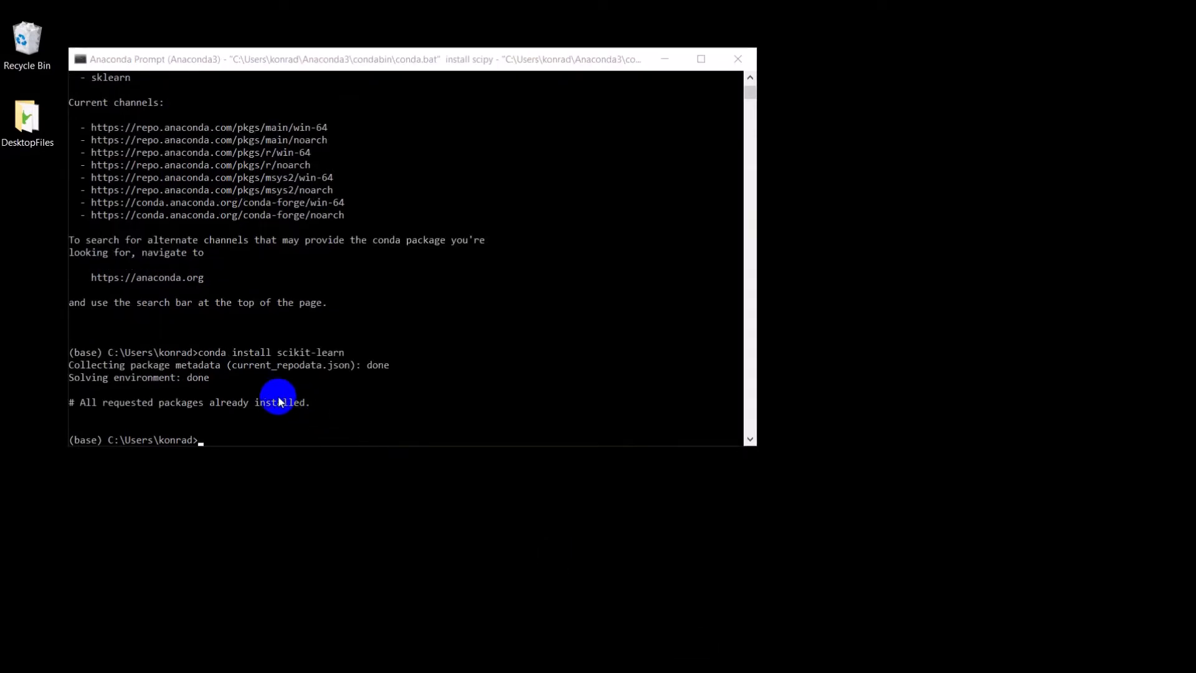
mouse_move(225, 427)
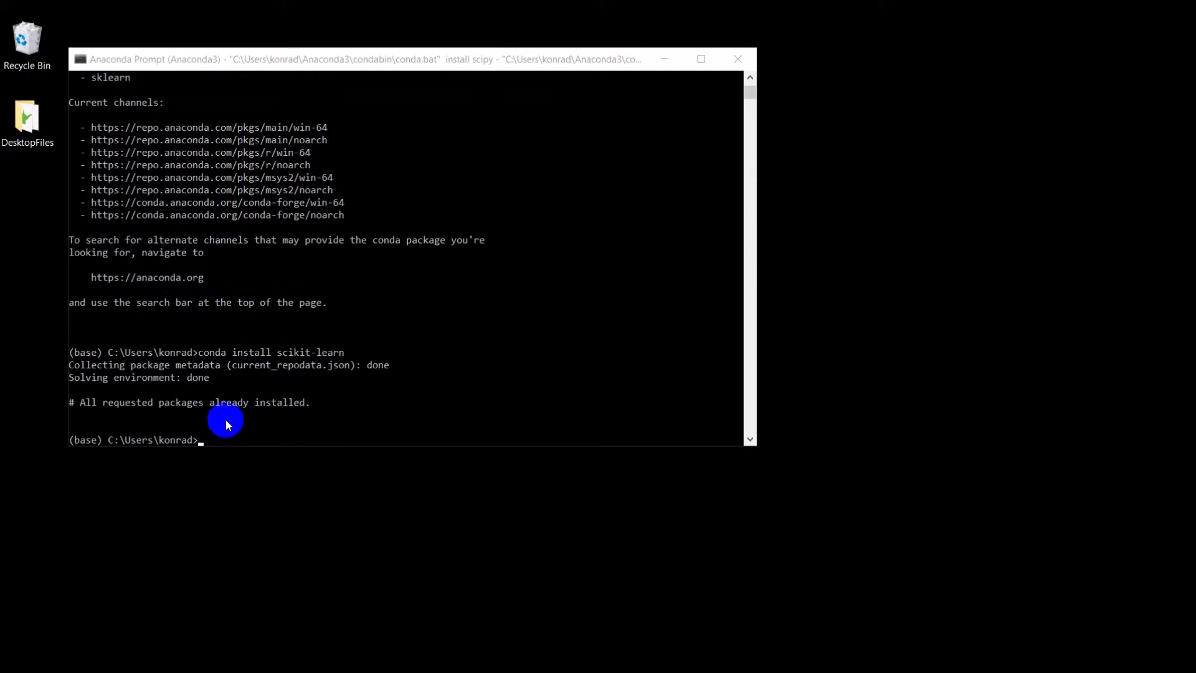
- Run 'conda list scikit-learn' showing version 0.21.3 installed
text(conda lis)
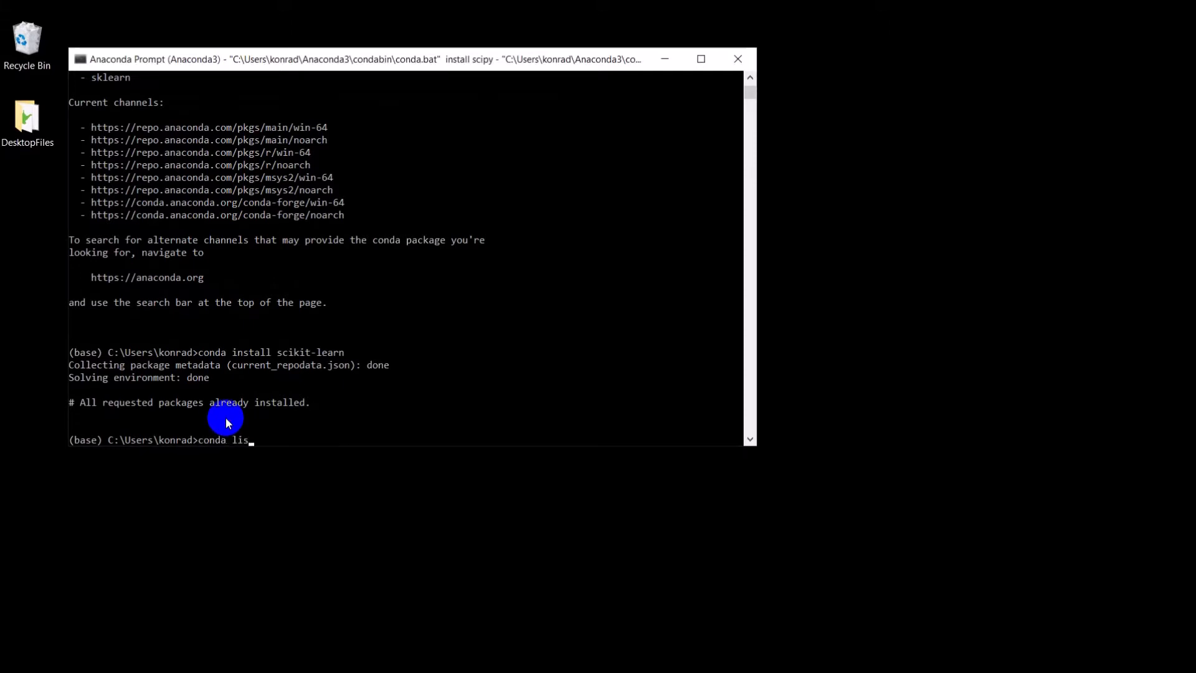
text(t sci)
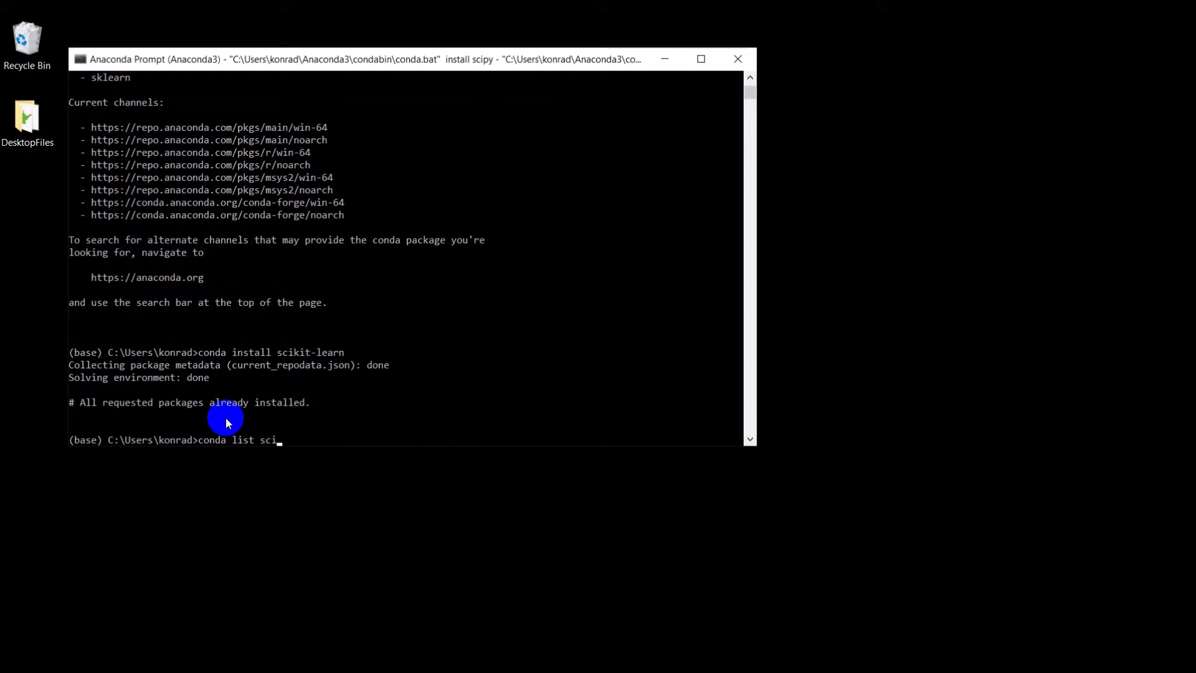
text(kit-learn)
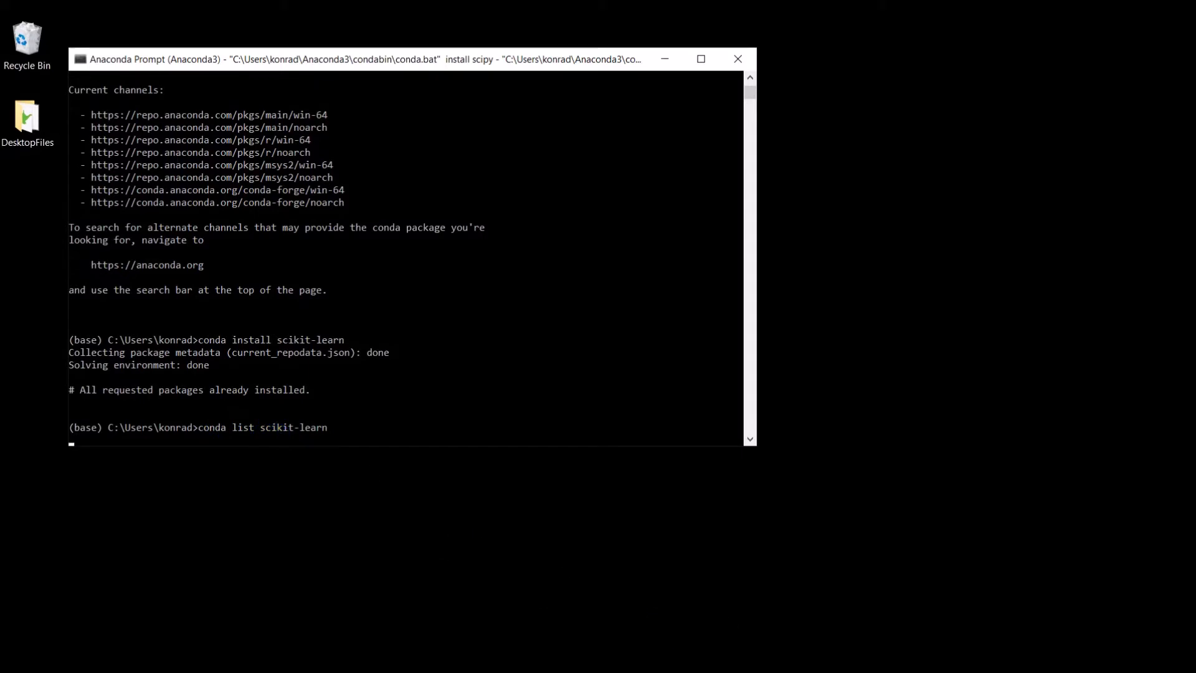
key(Return)
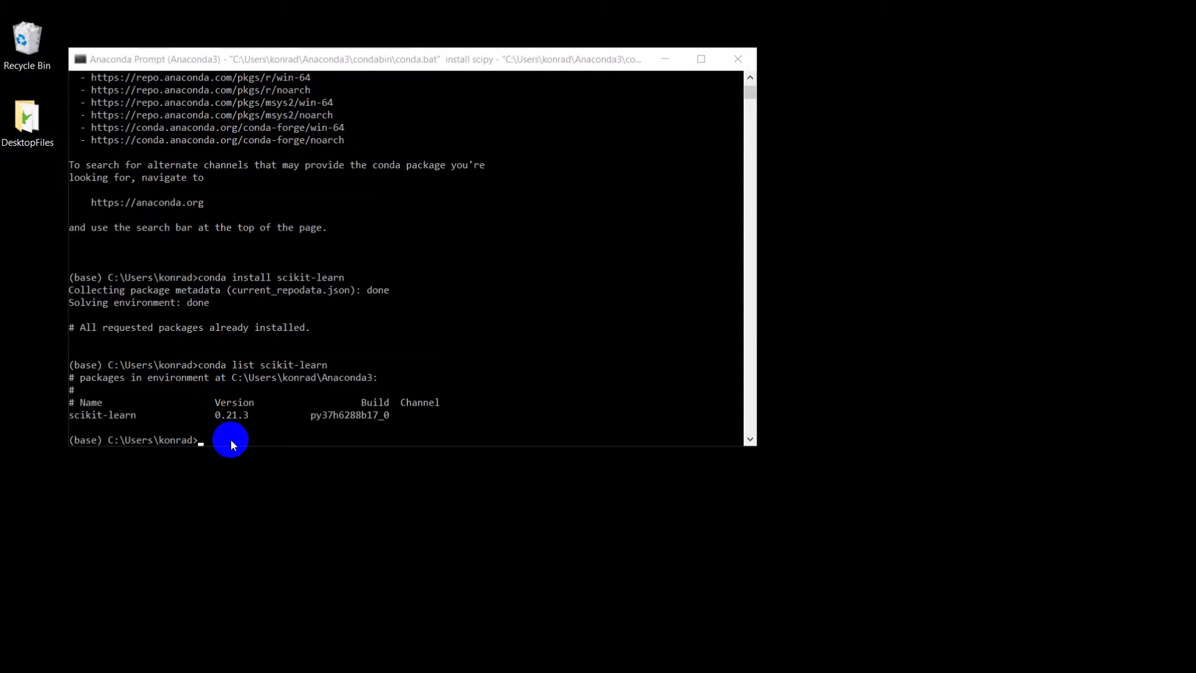
- Run 'conda list scikit-image' showing version 0.15.0 installed
text(conda list)
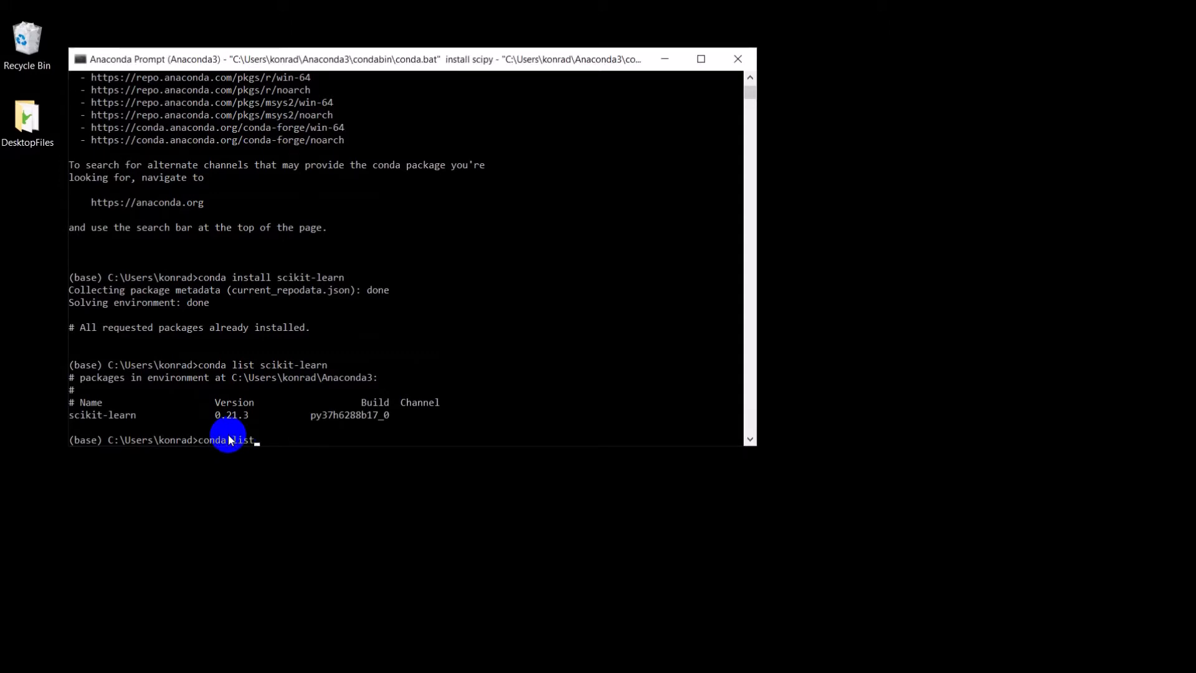
text(sci)
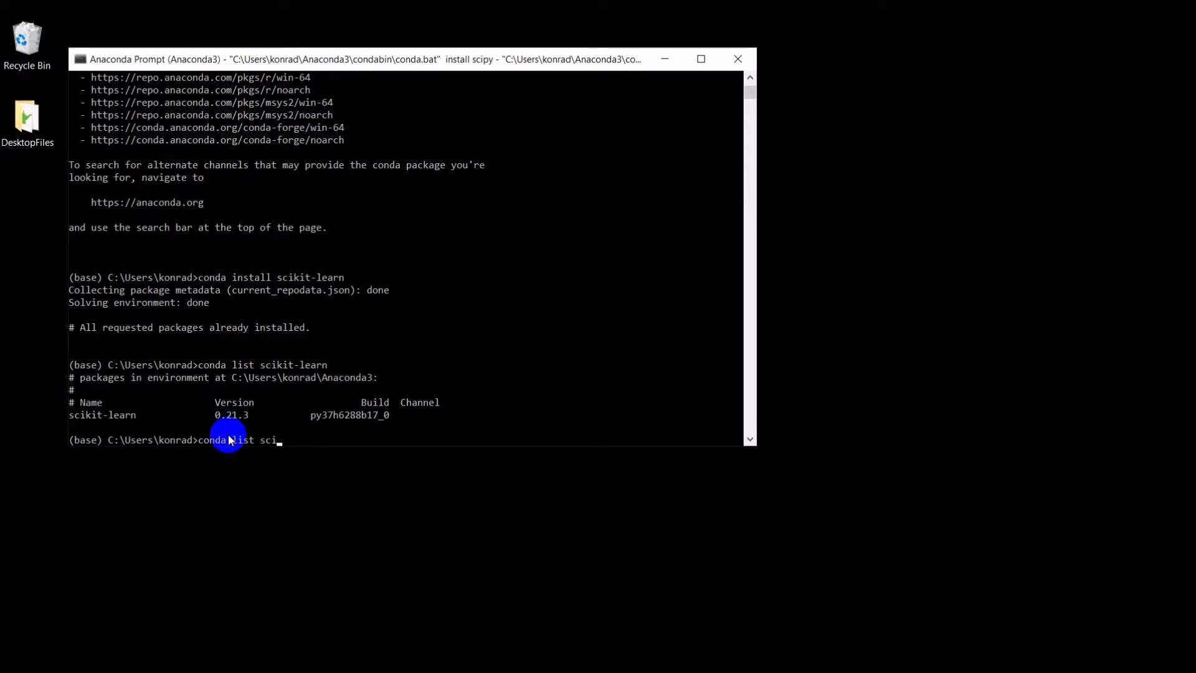
text(kit-image)
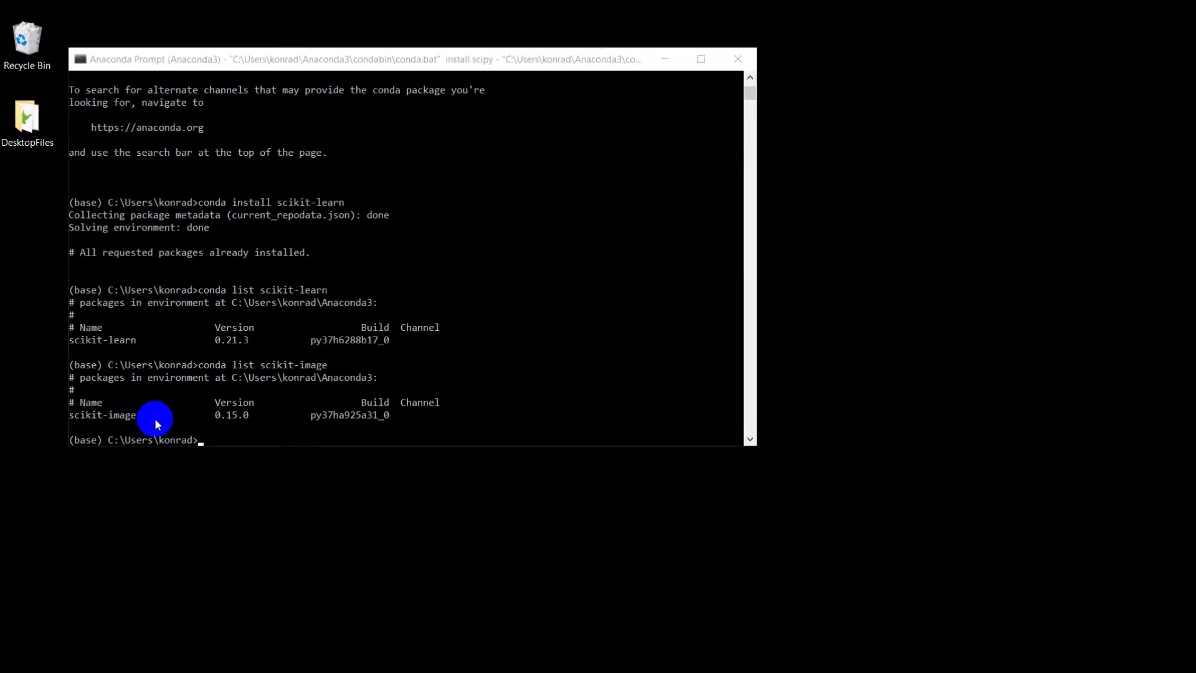
mouse_move(196, 423)
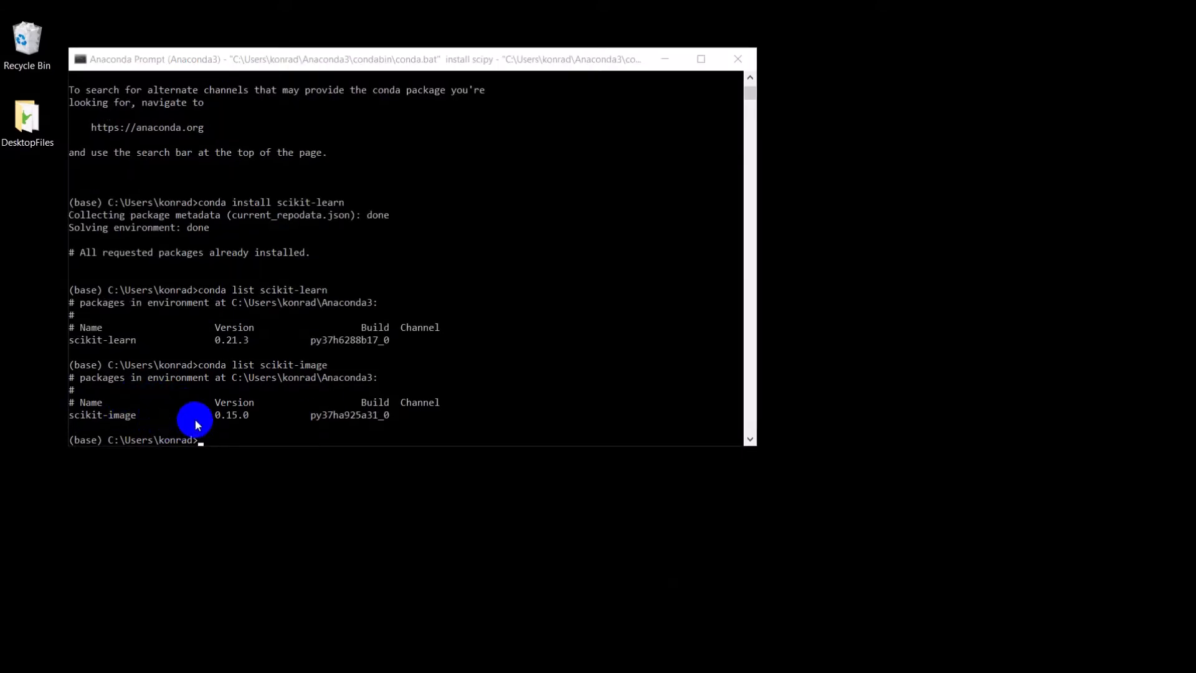
mouse_move(236, 439)
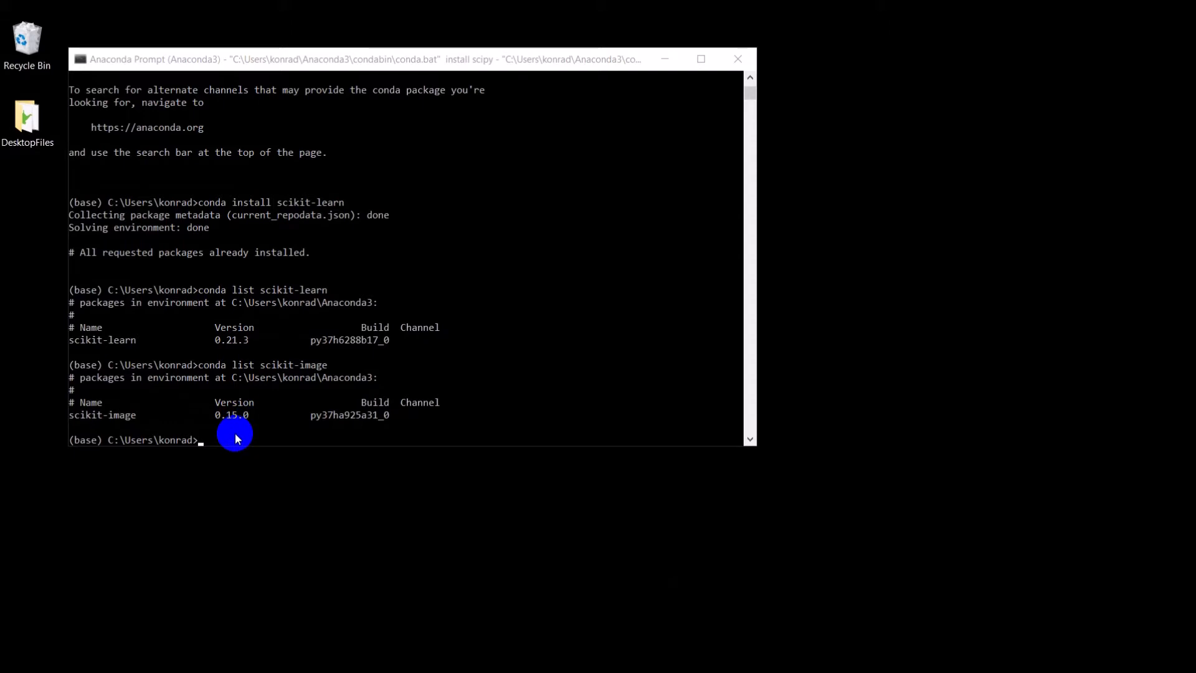
text(conda insta)
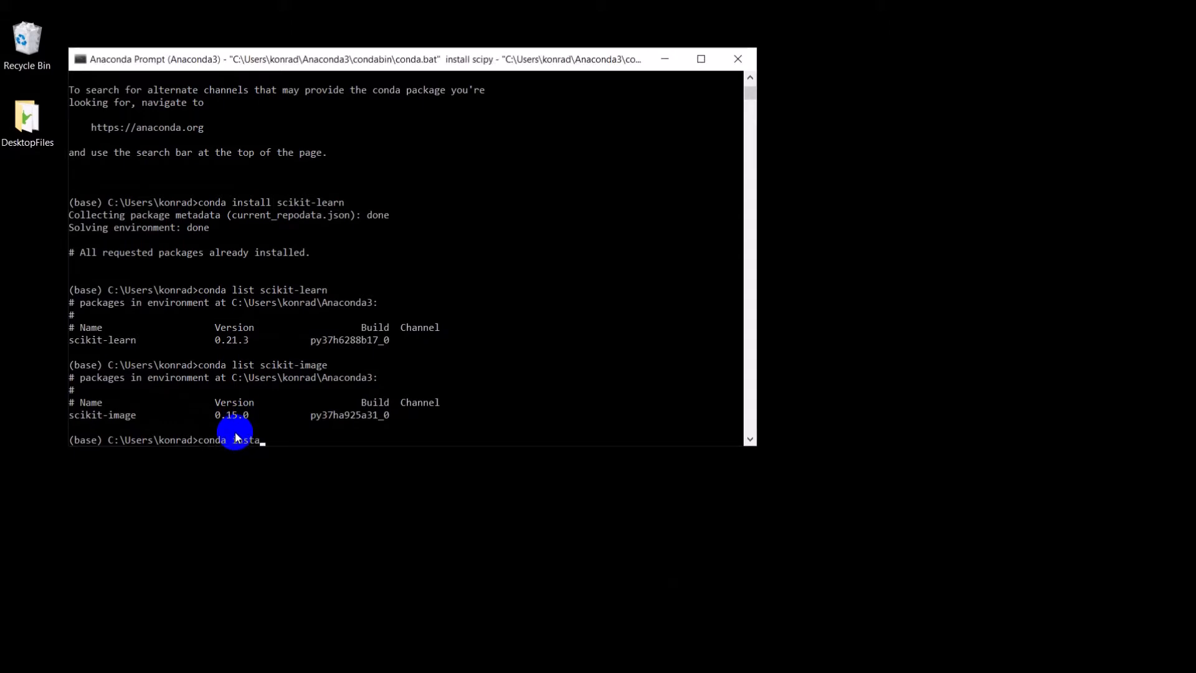
text(install scik)
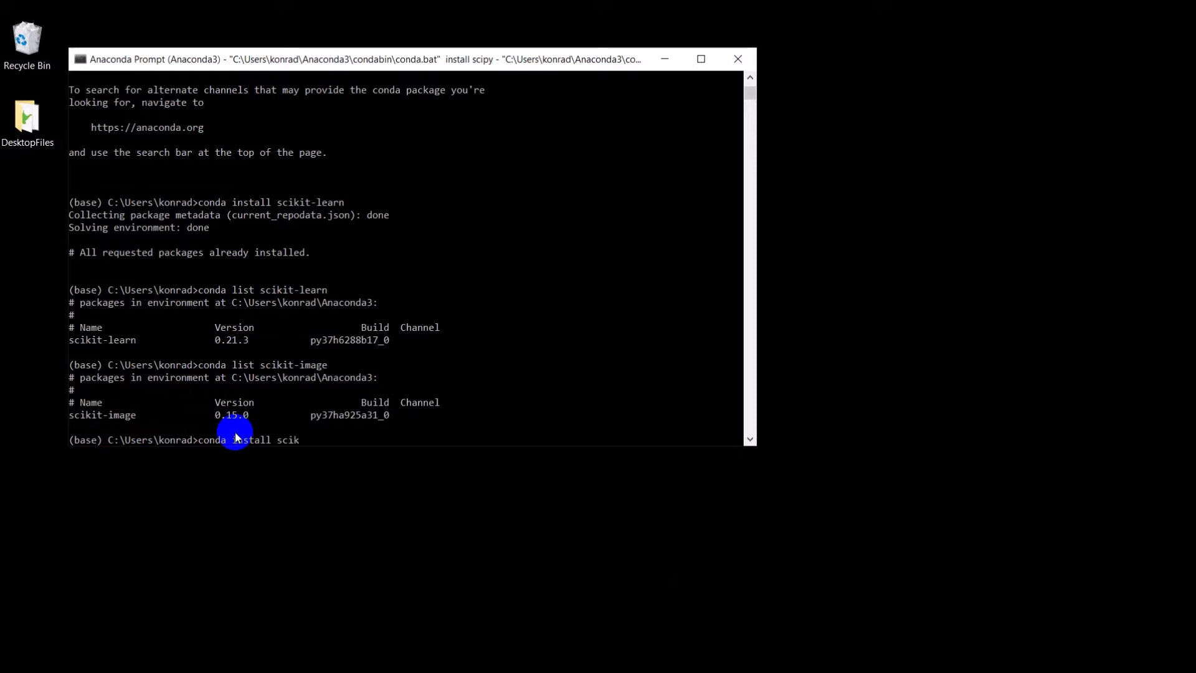
text(it-image)
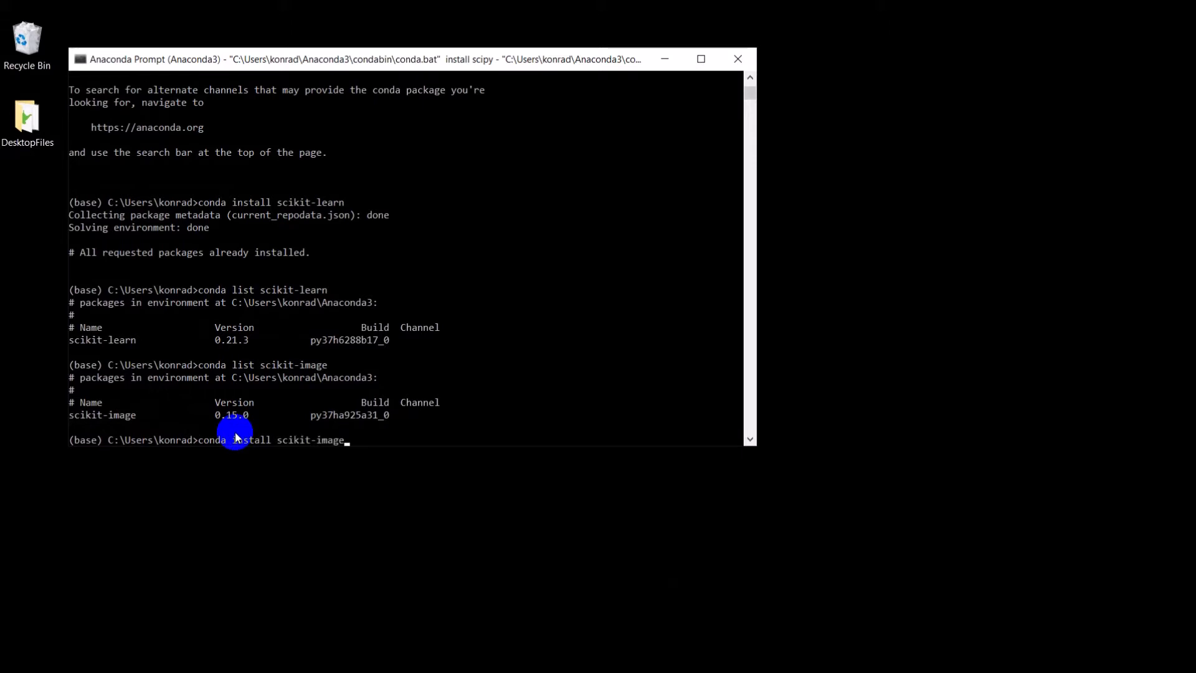
key(Backspace)
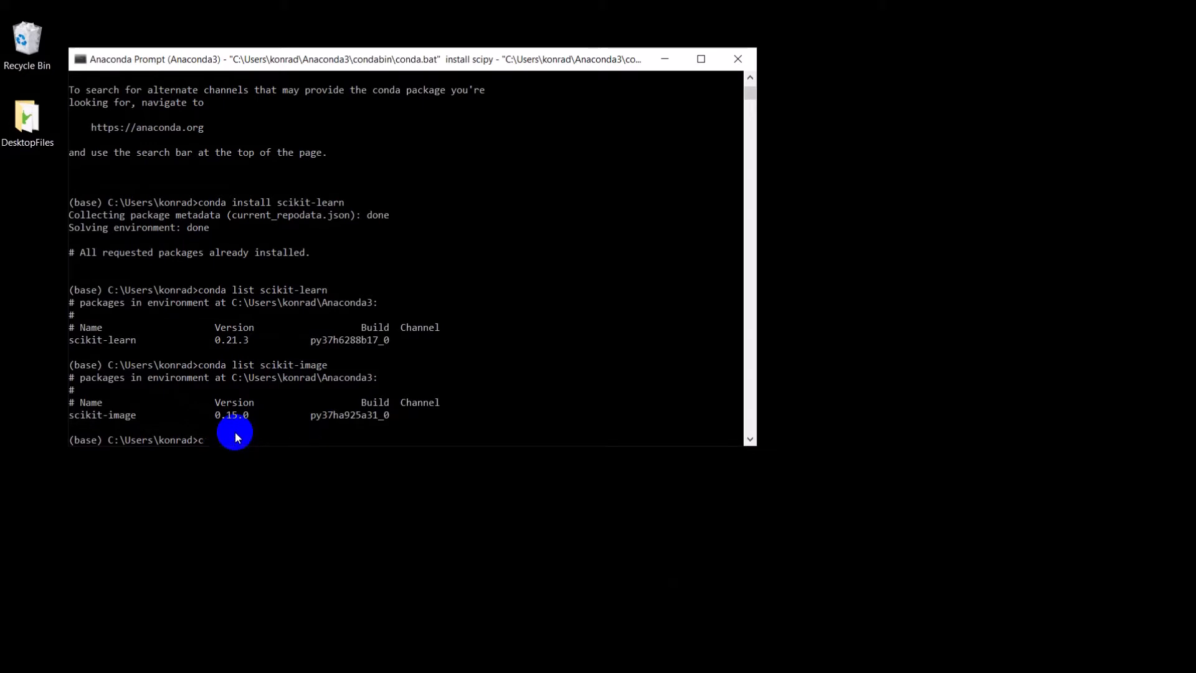
mouse_move(205, 439)
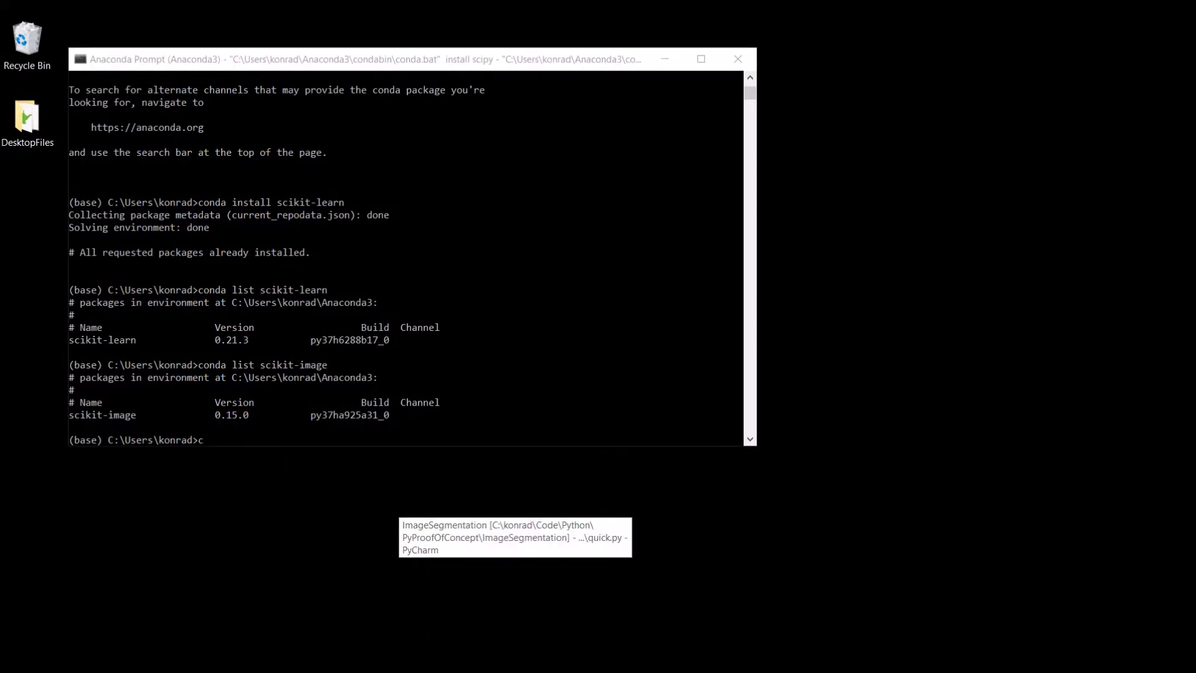
- Bring PyCharm's ImageSegmentation project forward and show the File menu
click(515, 535)
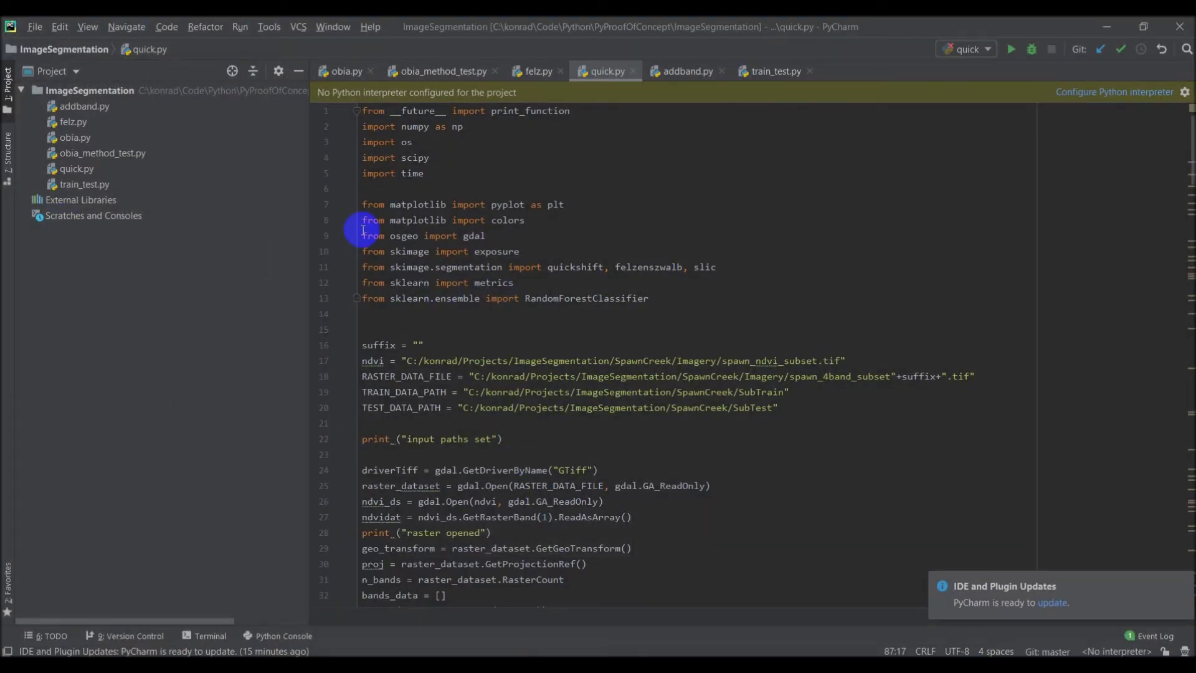
mouse_move(681, 217)
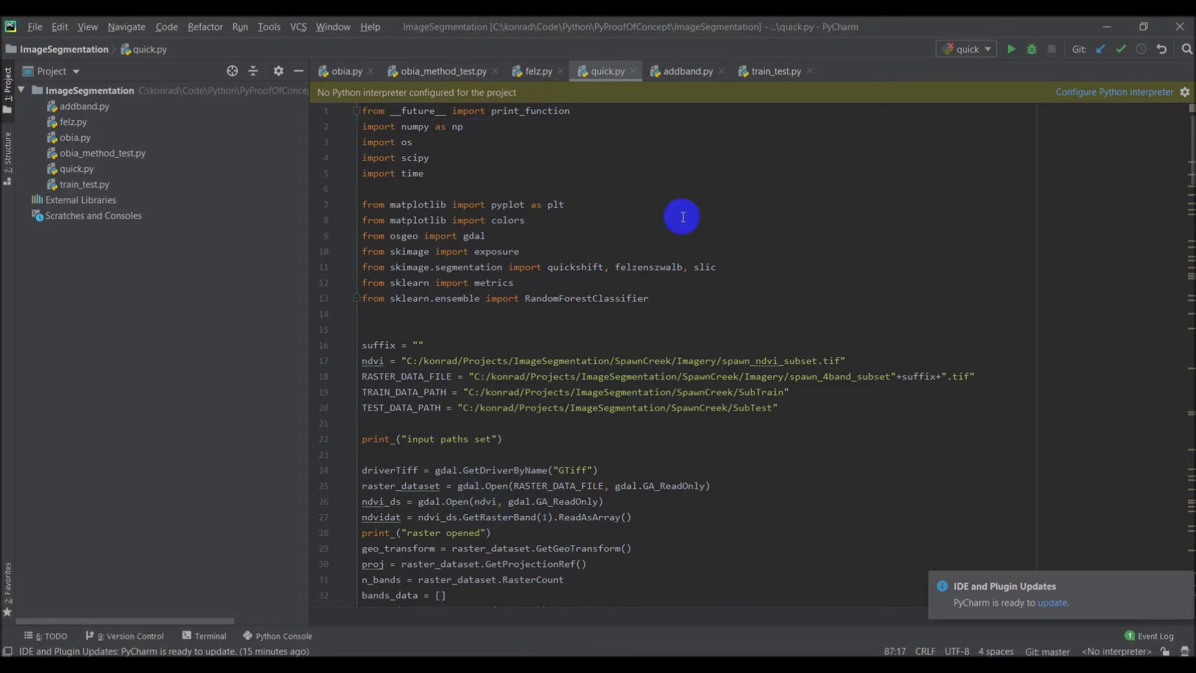
mouse_move(532, 175)
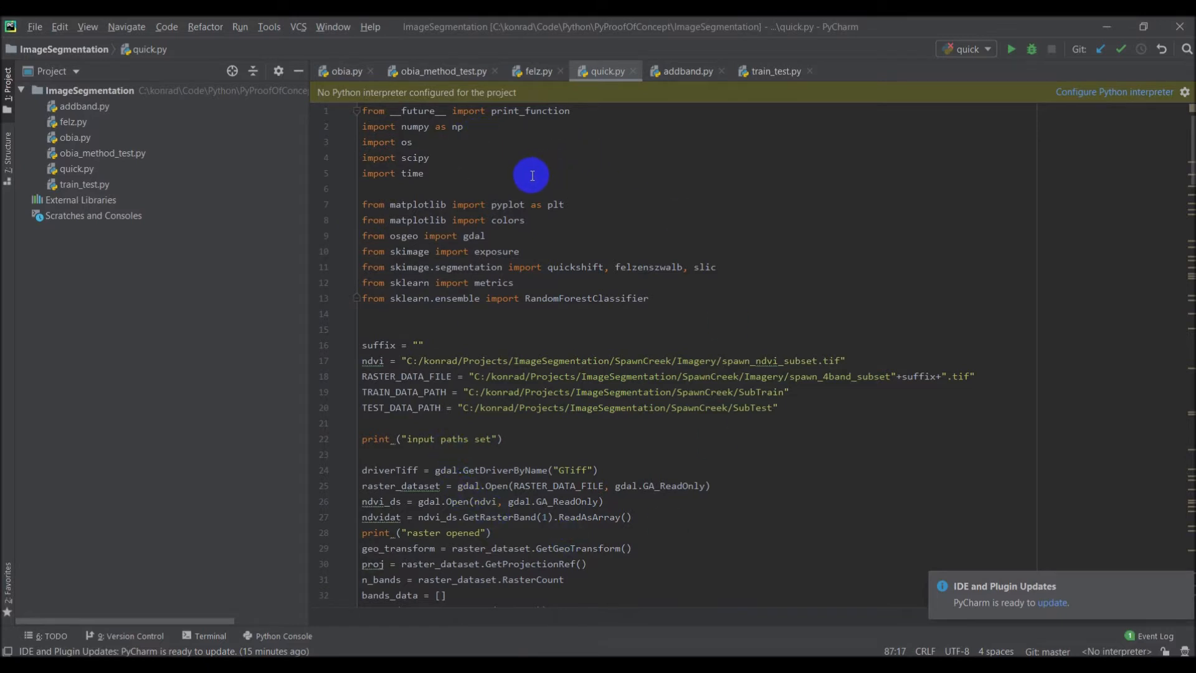
mouse_move(509, 184)
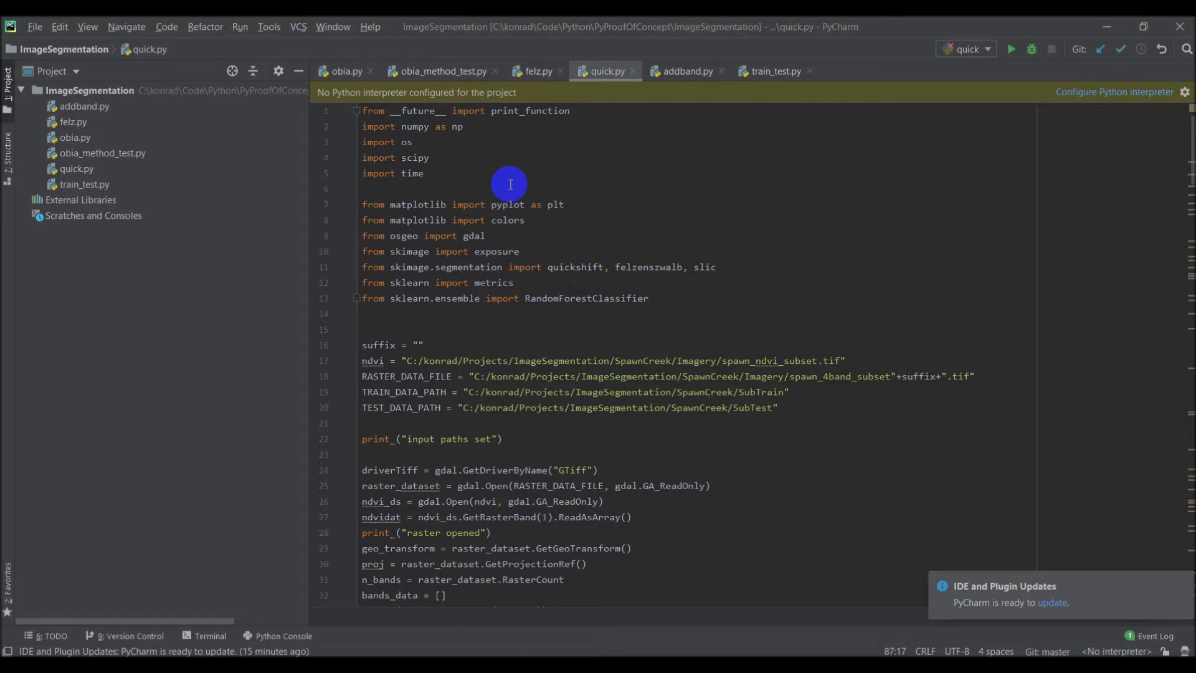
click(33, 26)
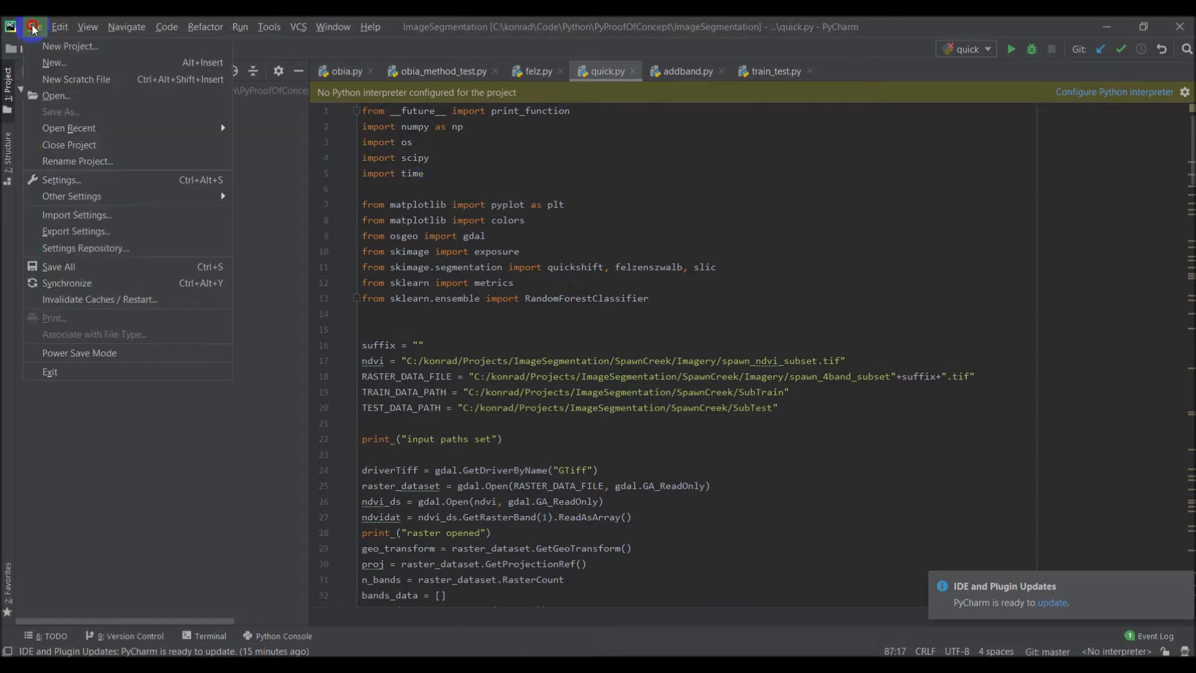
- Create a new project in the obia folder using the existing Python 3.7 interpreter
click(70, 46)
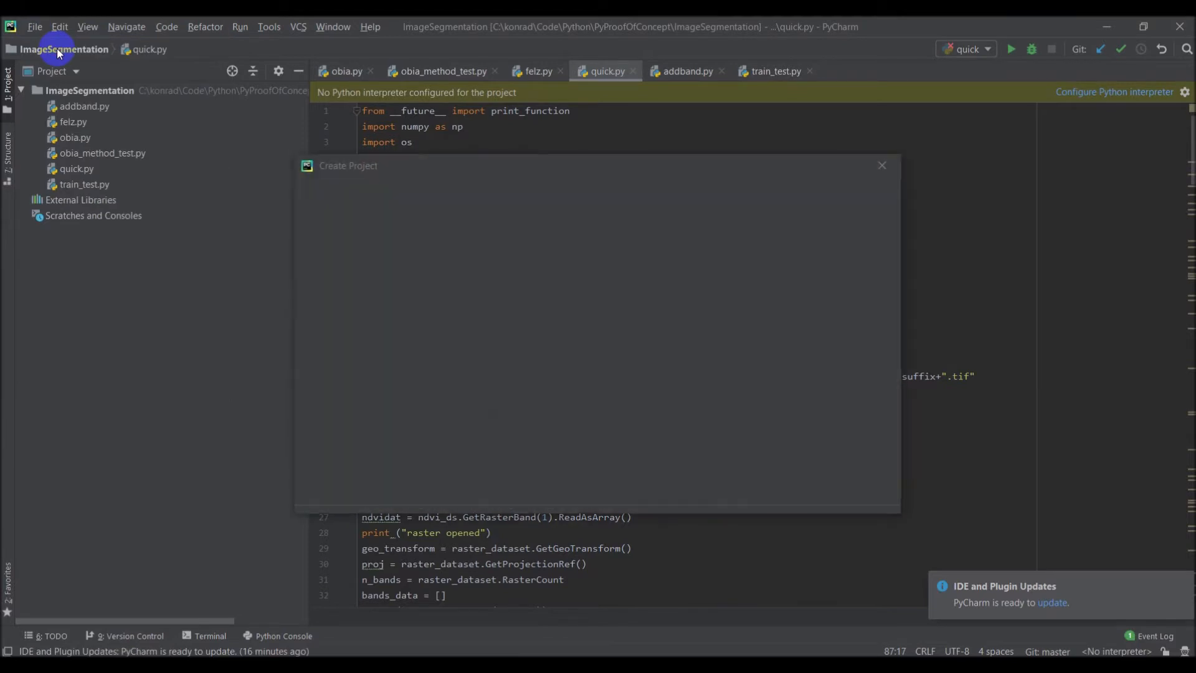
mouse_move(425, 237)
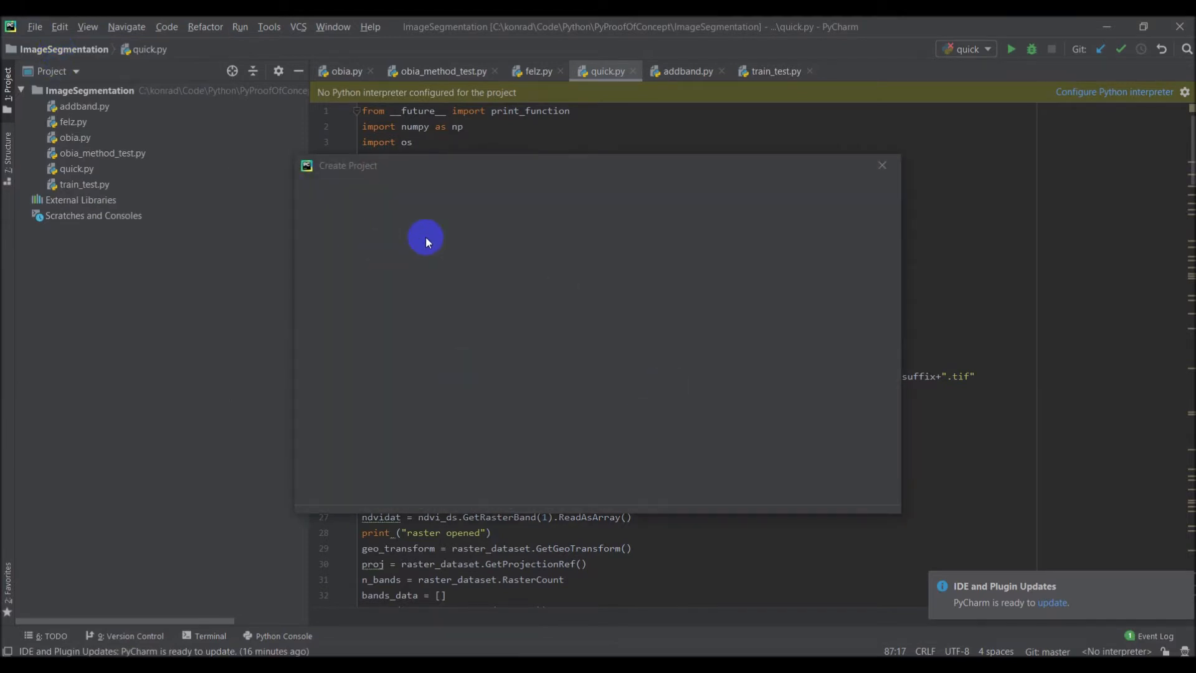
mouse_move(403, 267)
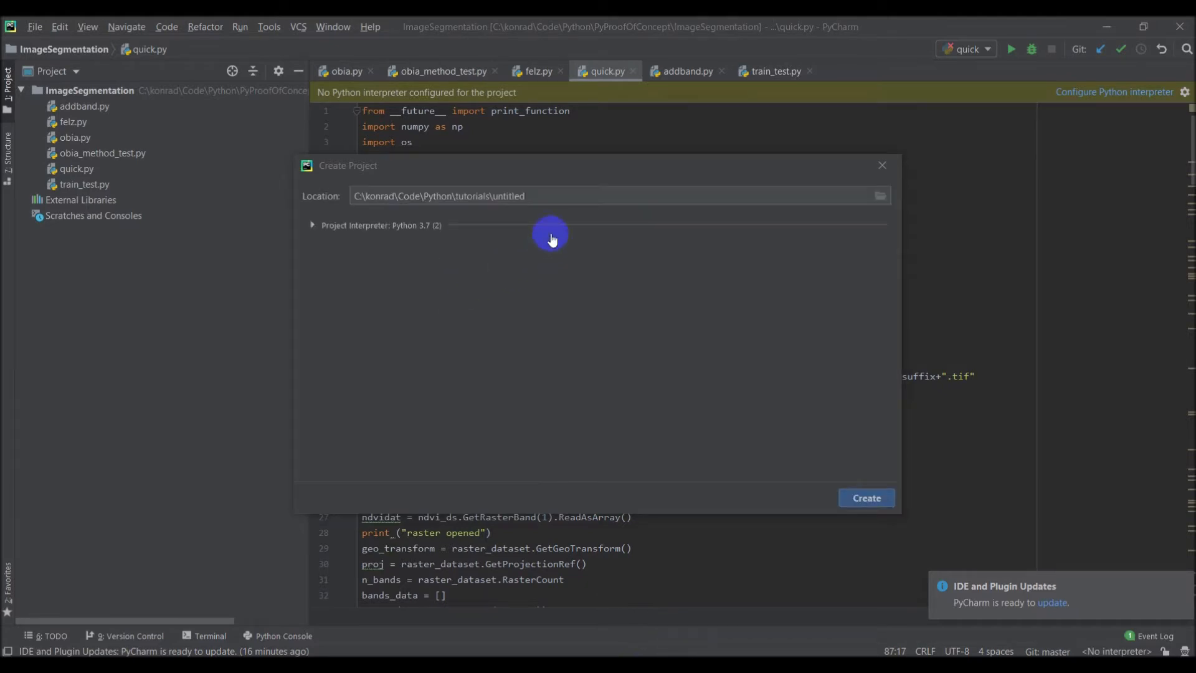
click(550, 196)
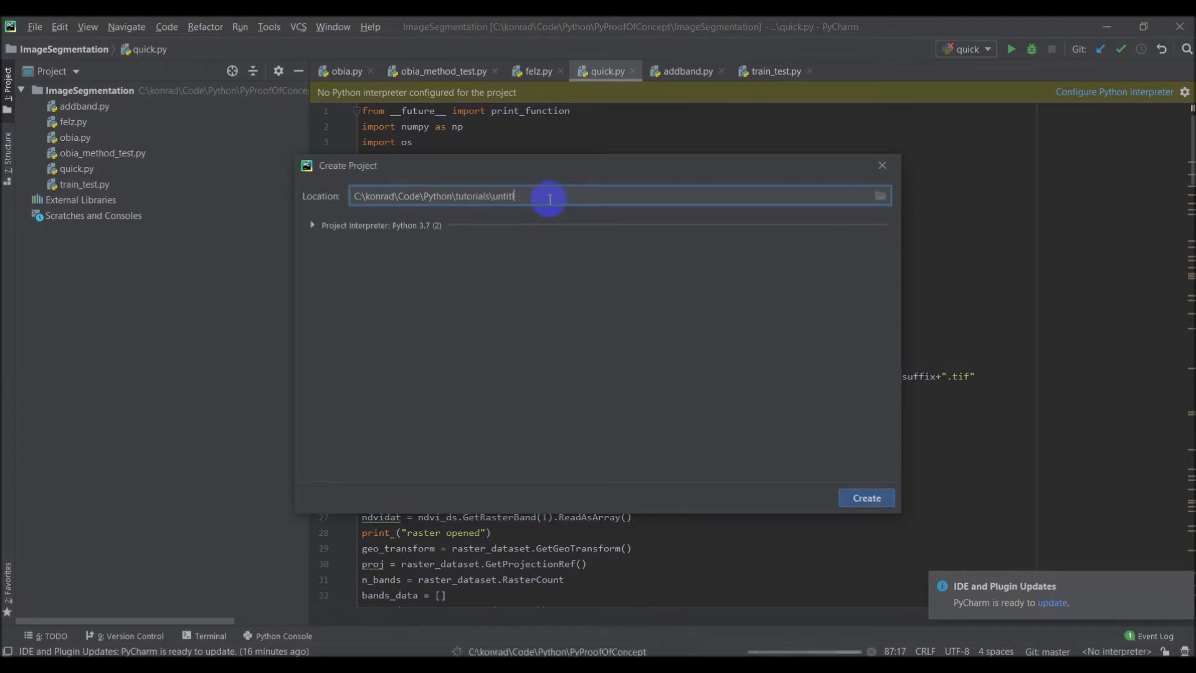
text(obia)
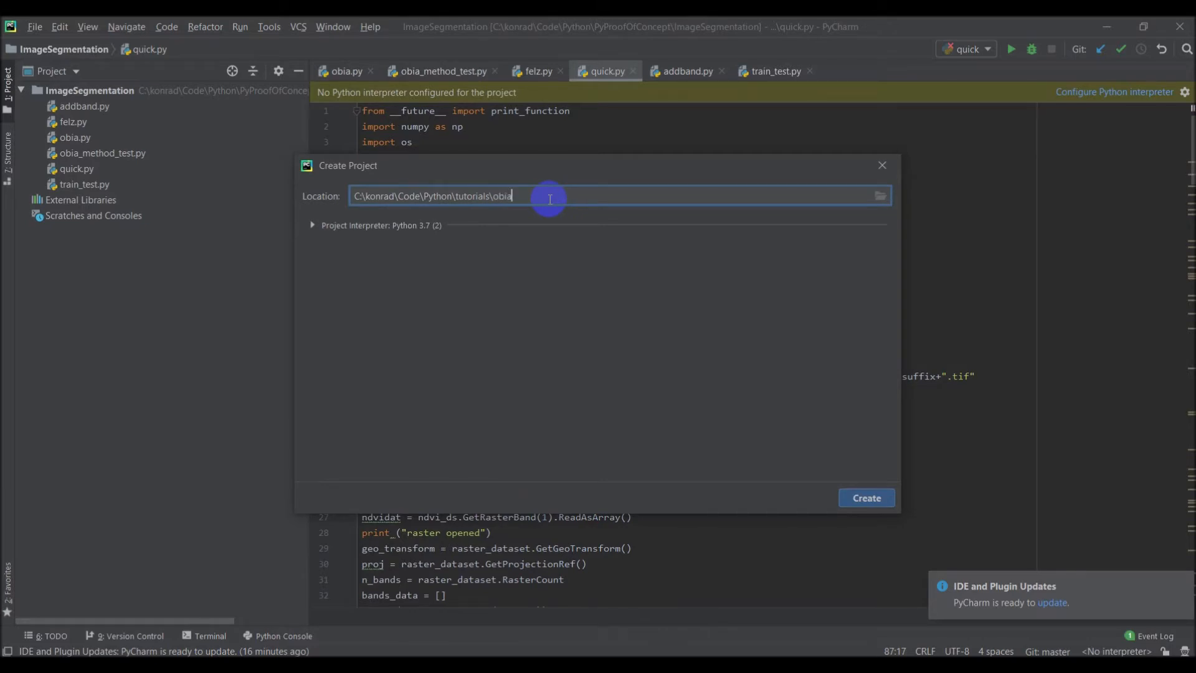
click(311, 226)
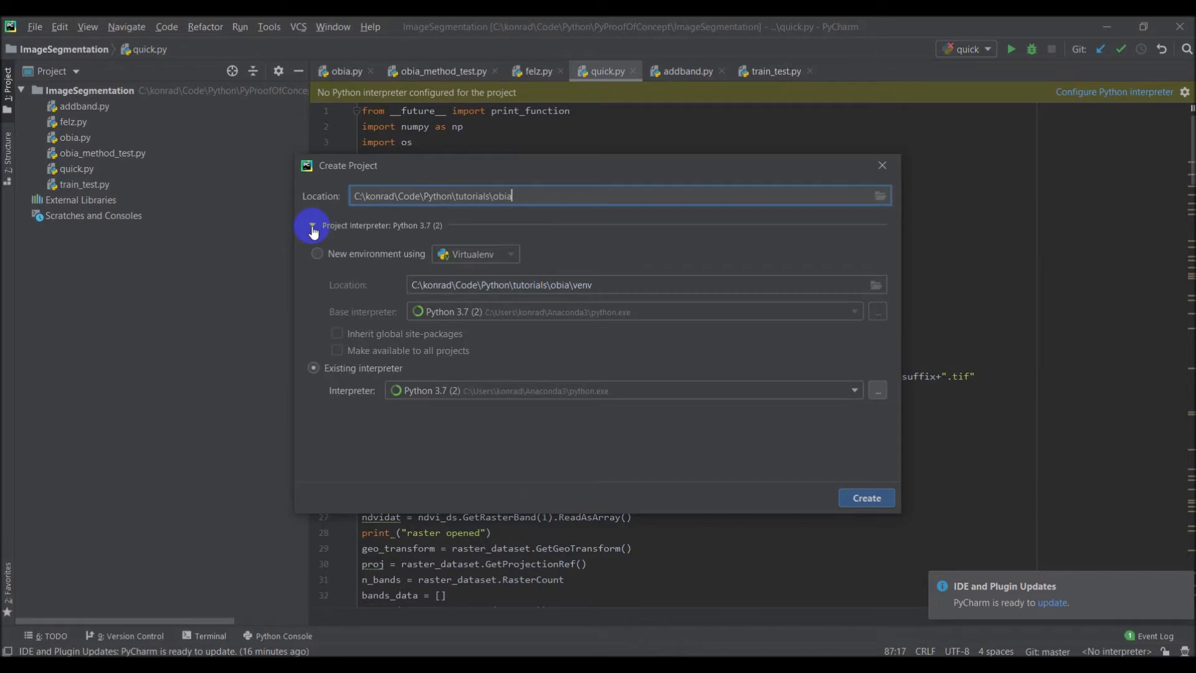
mouse_move(363, 448)
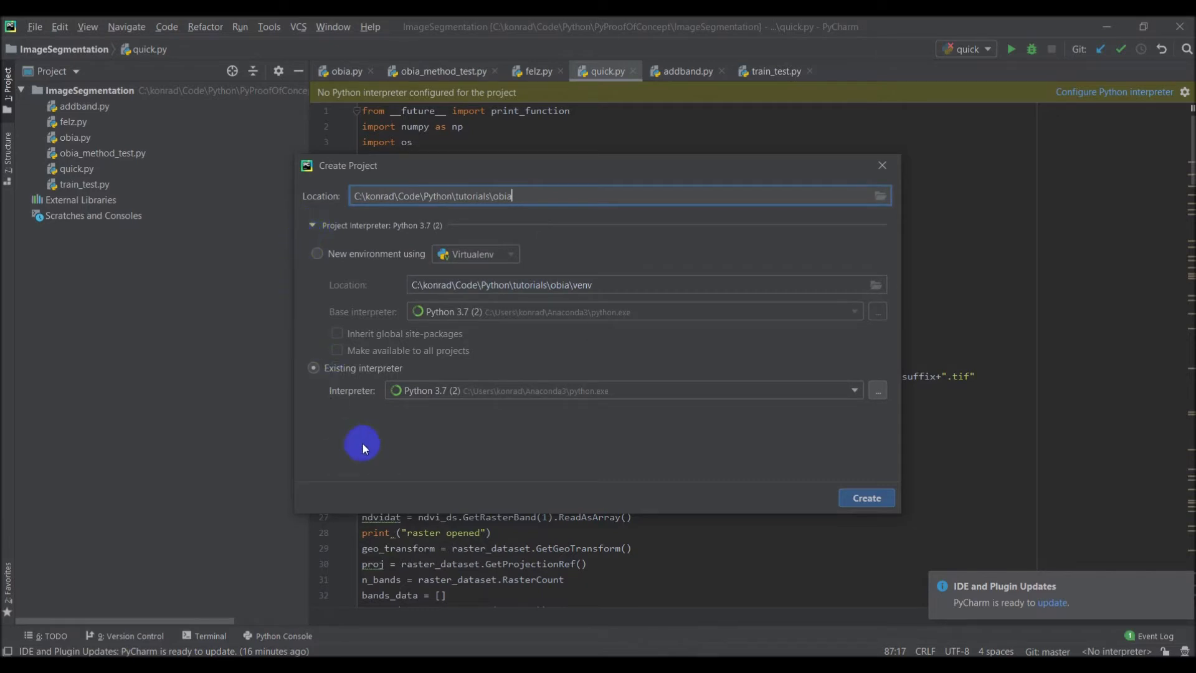
mouse_move(451, 401)
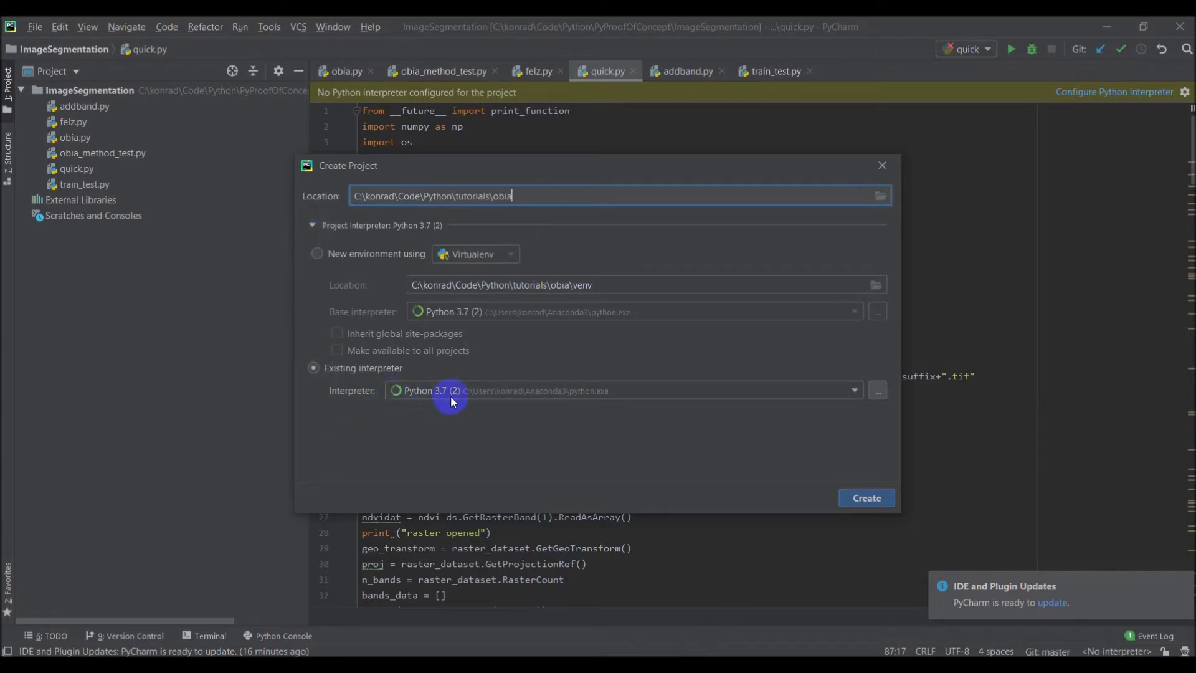
mouse_move(427, 402)
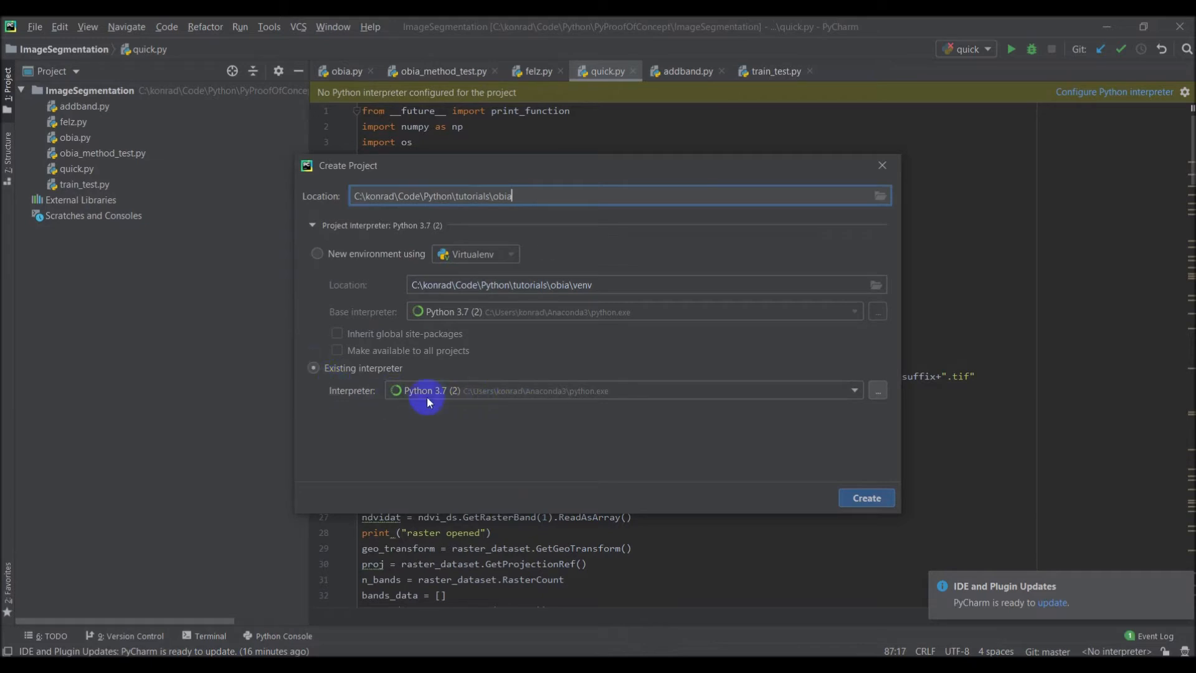
mouse_move(489, 402)
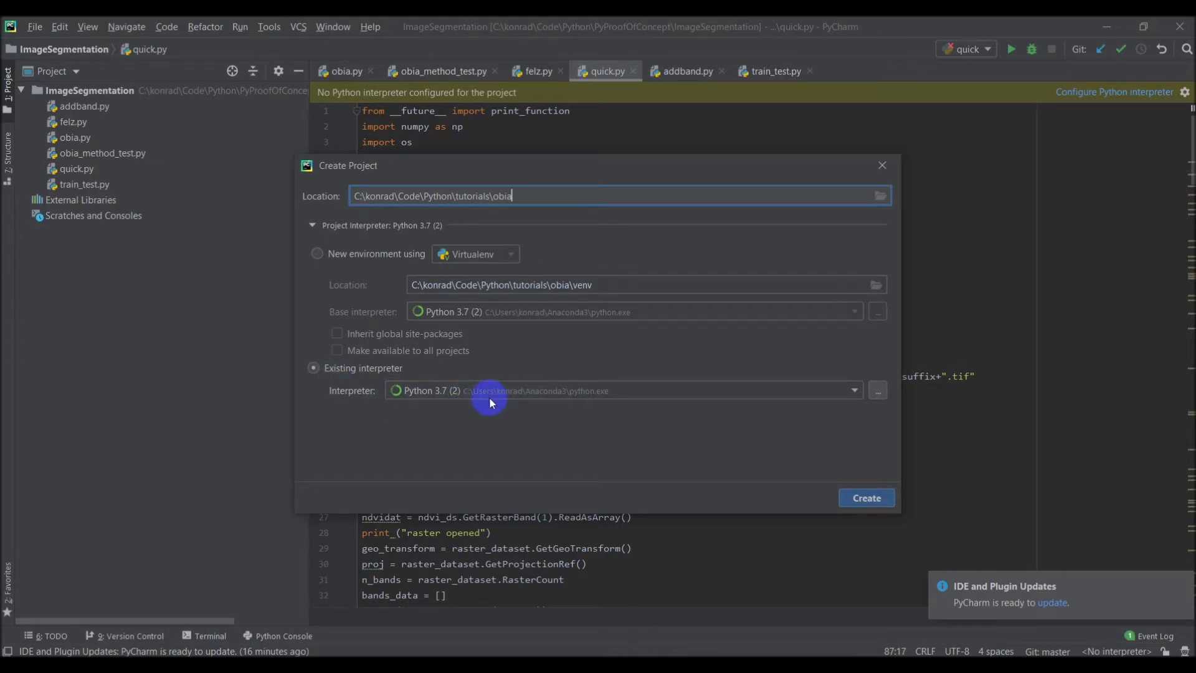
mouse_move(420, 282)
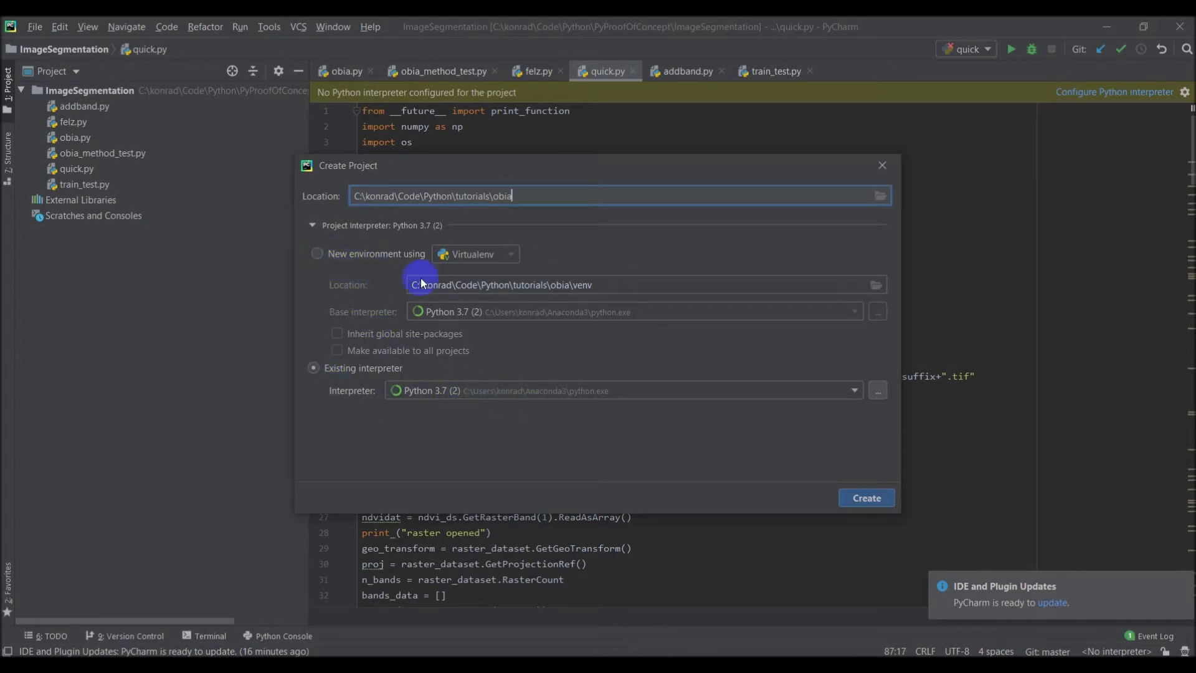
mouse_move(517, 396)
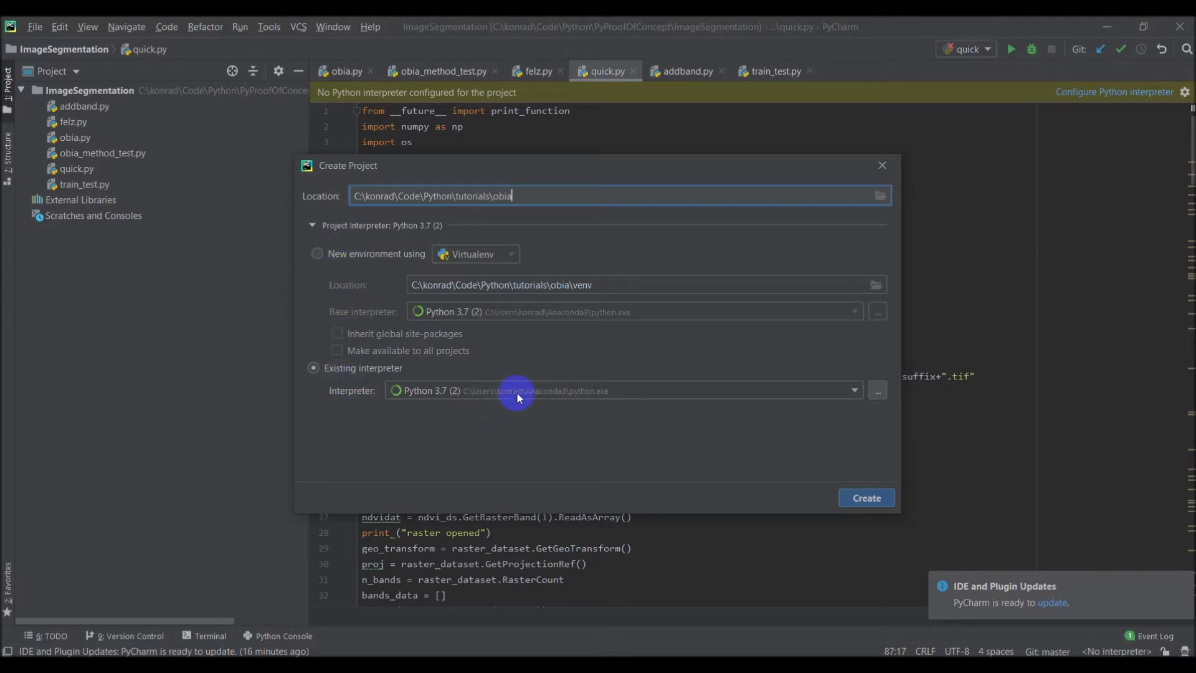
mouse_move(372, 414)
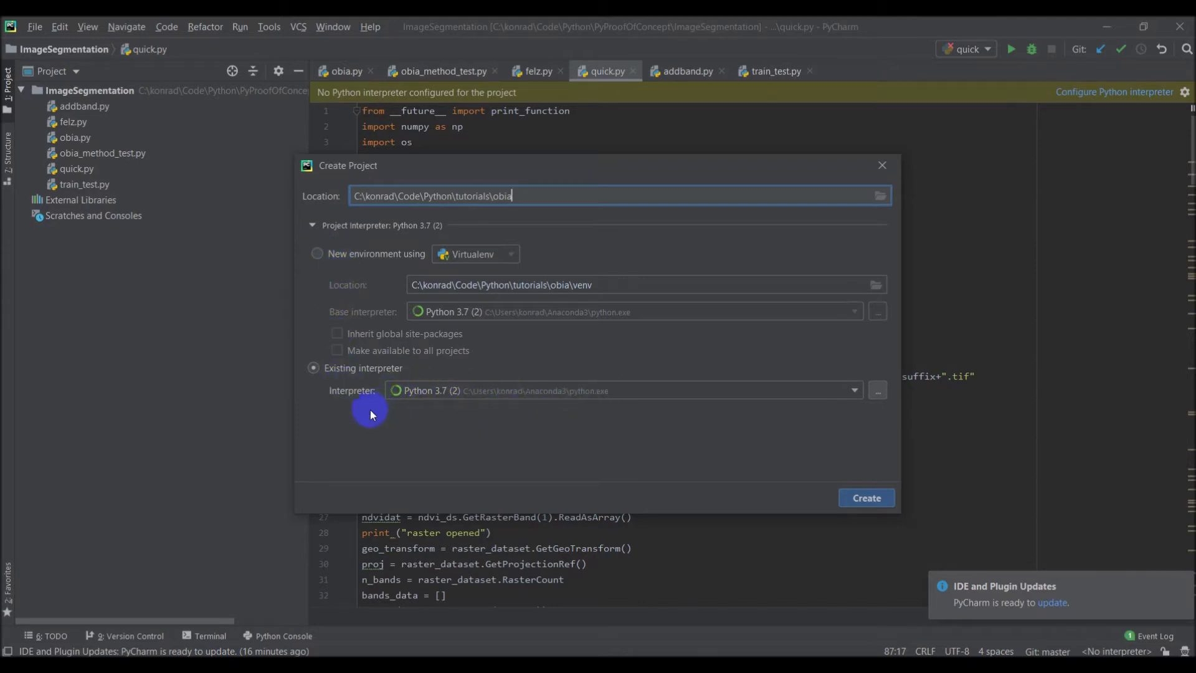
mouse_move(422, 345)
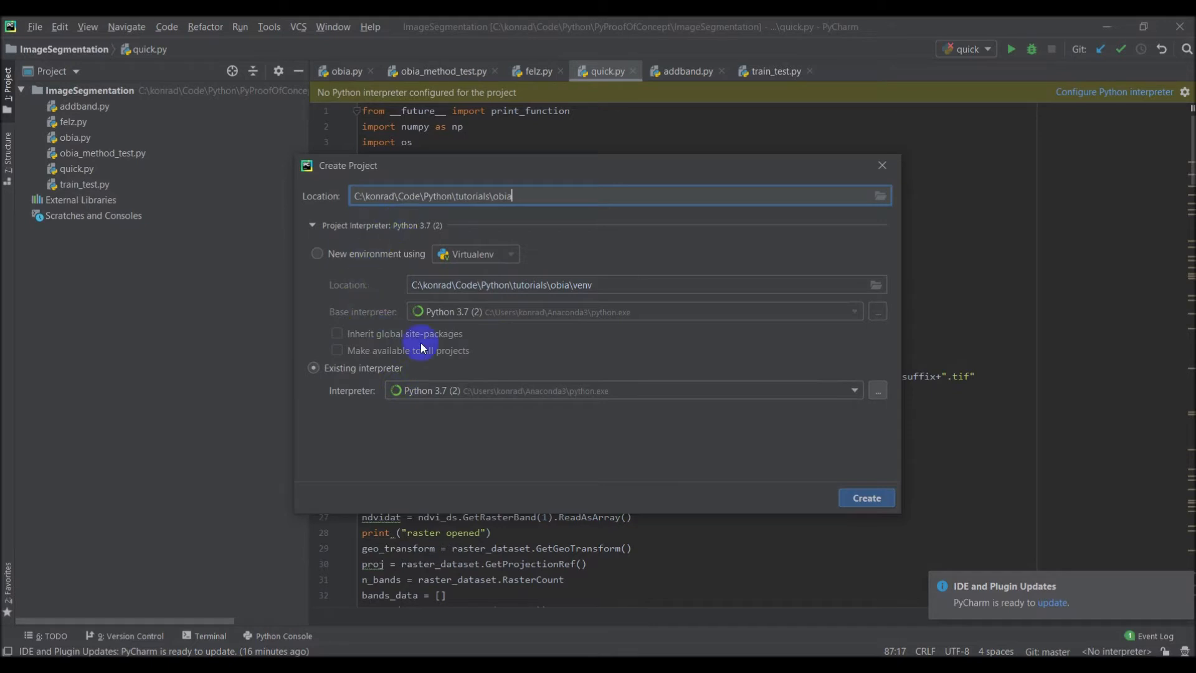
mouse_move(558, 427)
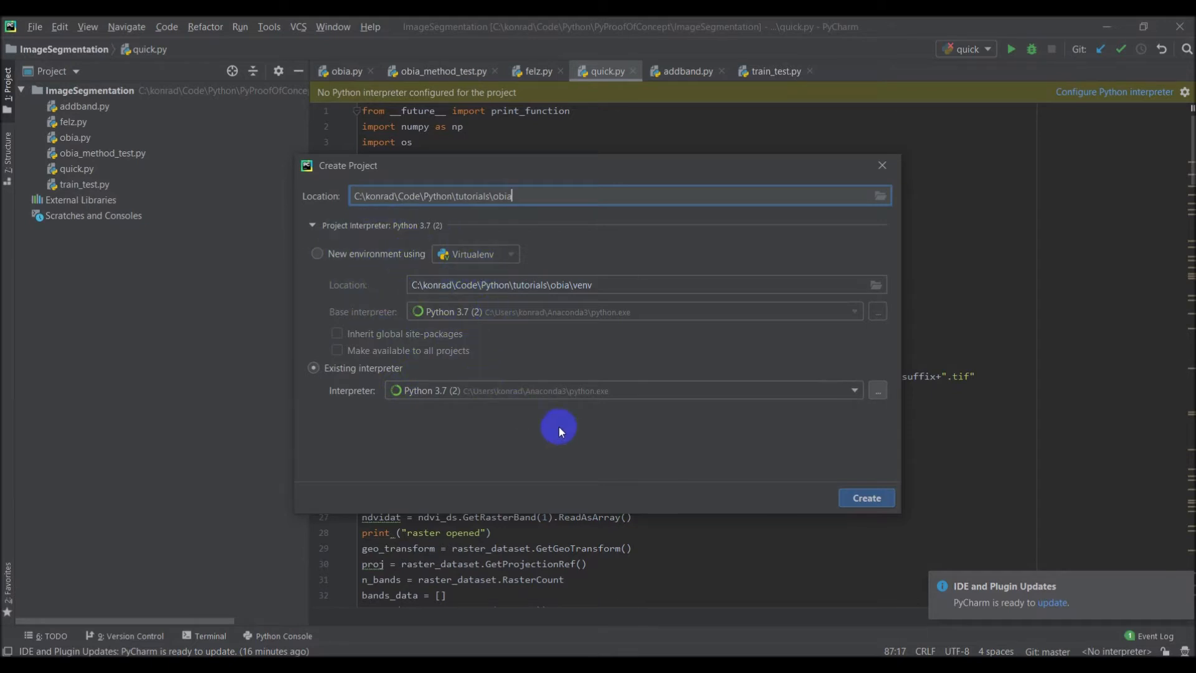
mouse_move(865, 496)
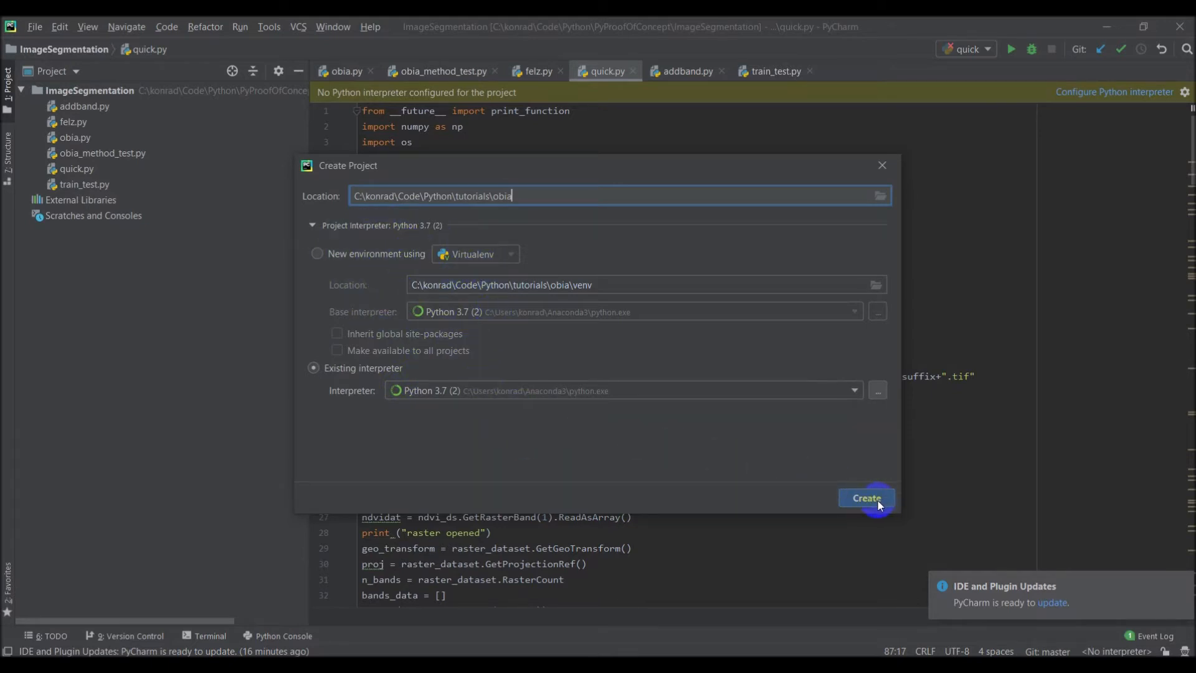
click(866, 497)
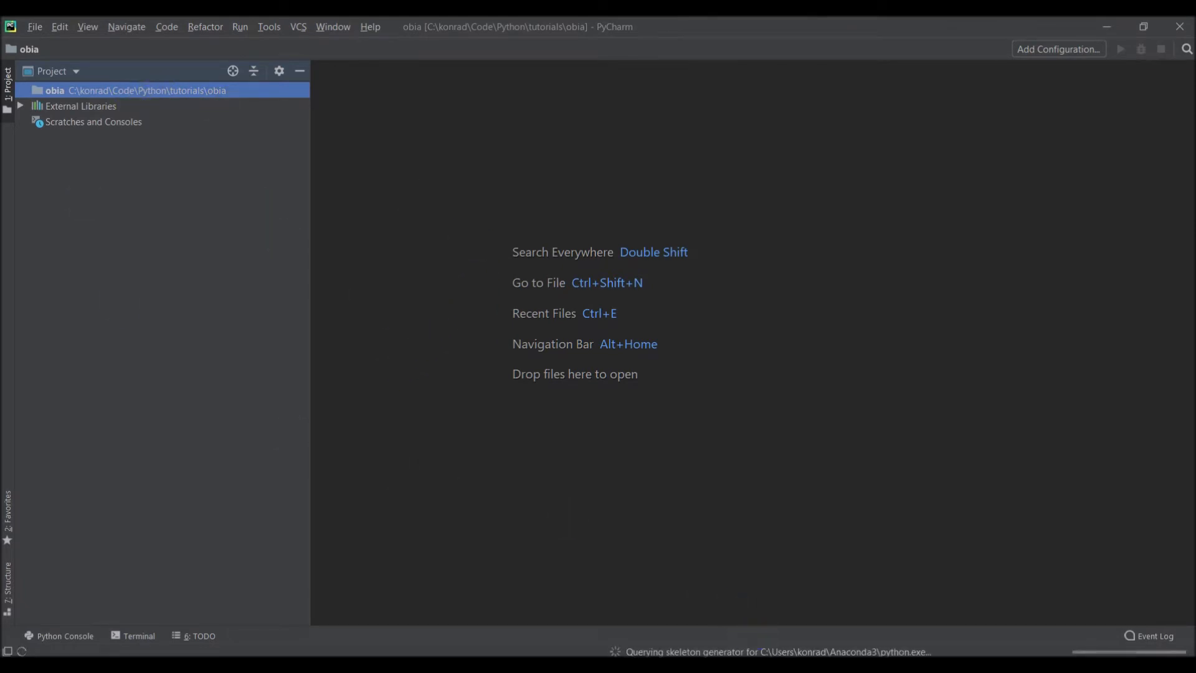
- Add a new Python file named obia.py to the obia project
click(539, 534)
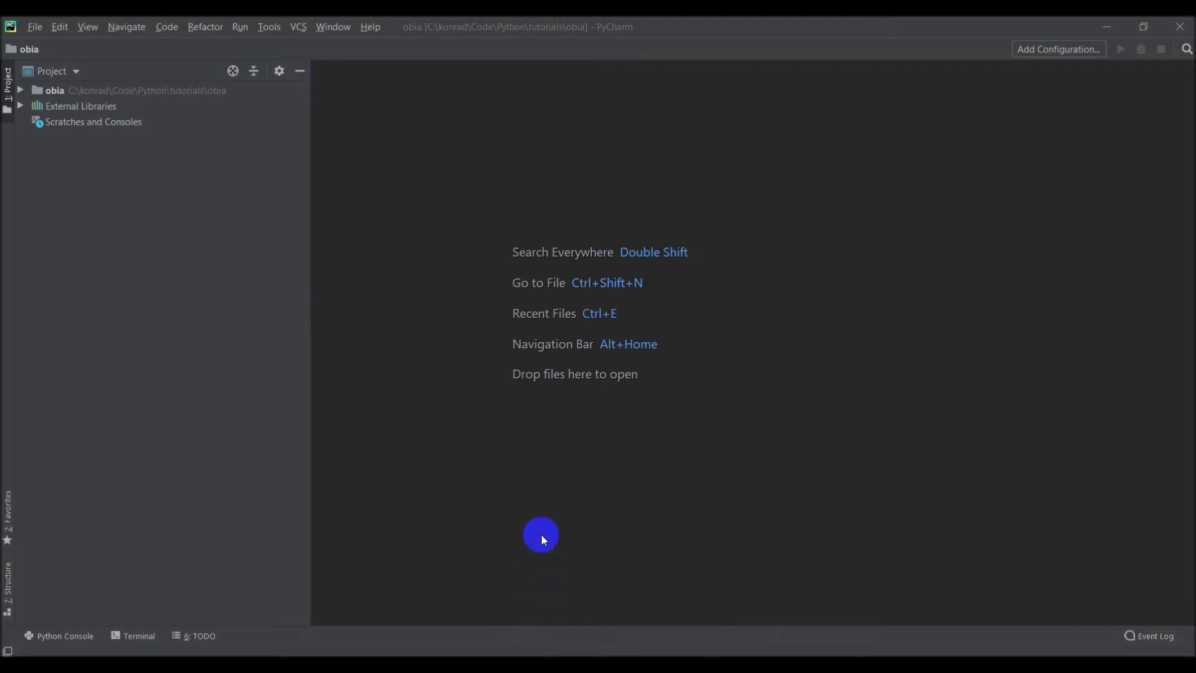
click(54, 90)
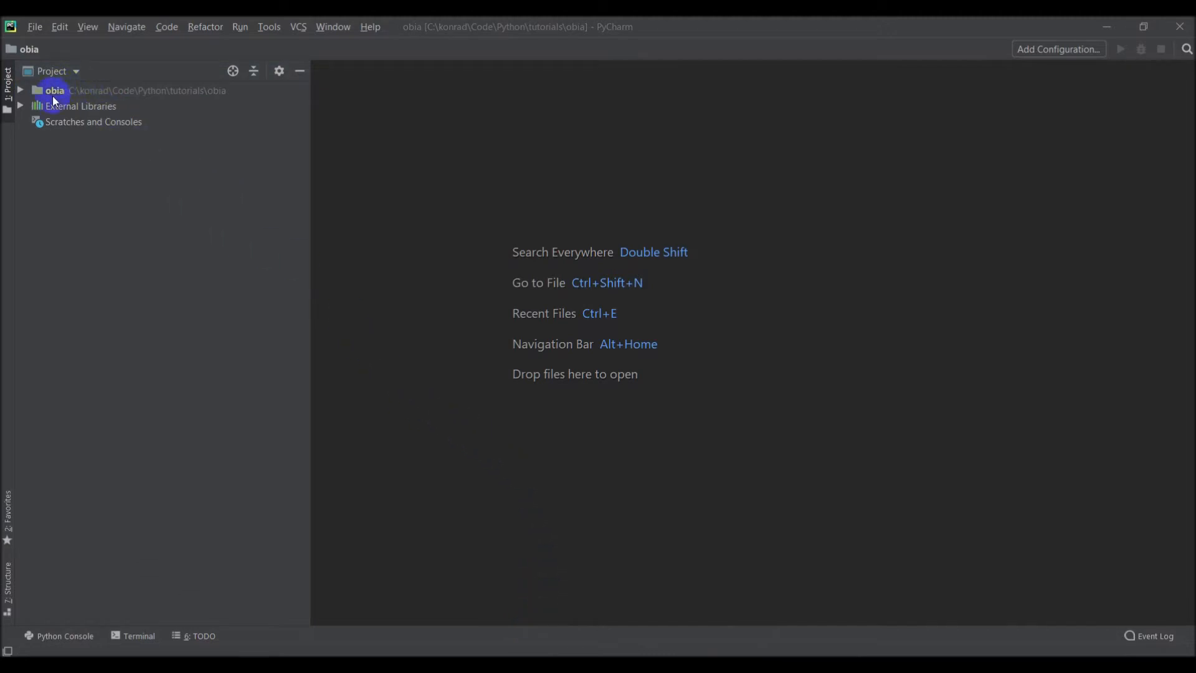
click(54, 89)
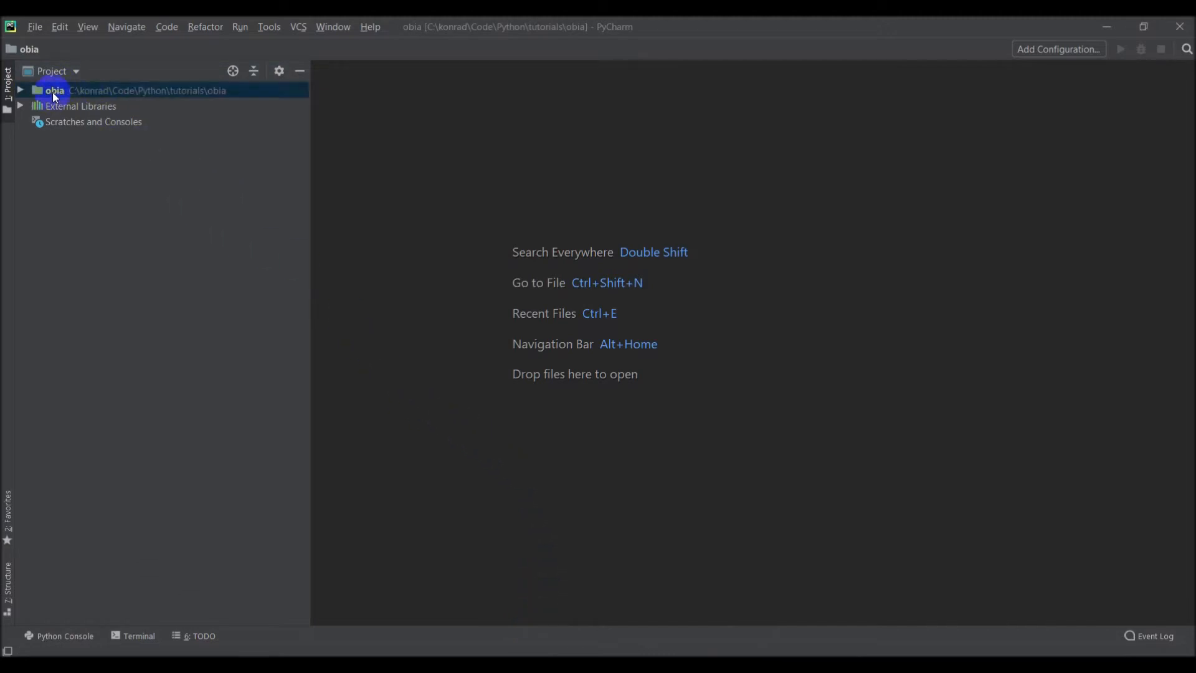
right_click(54, 90)
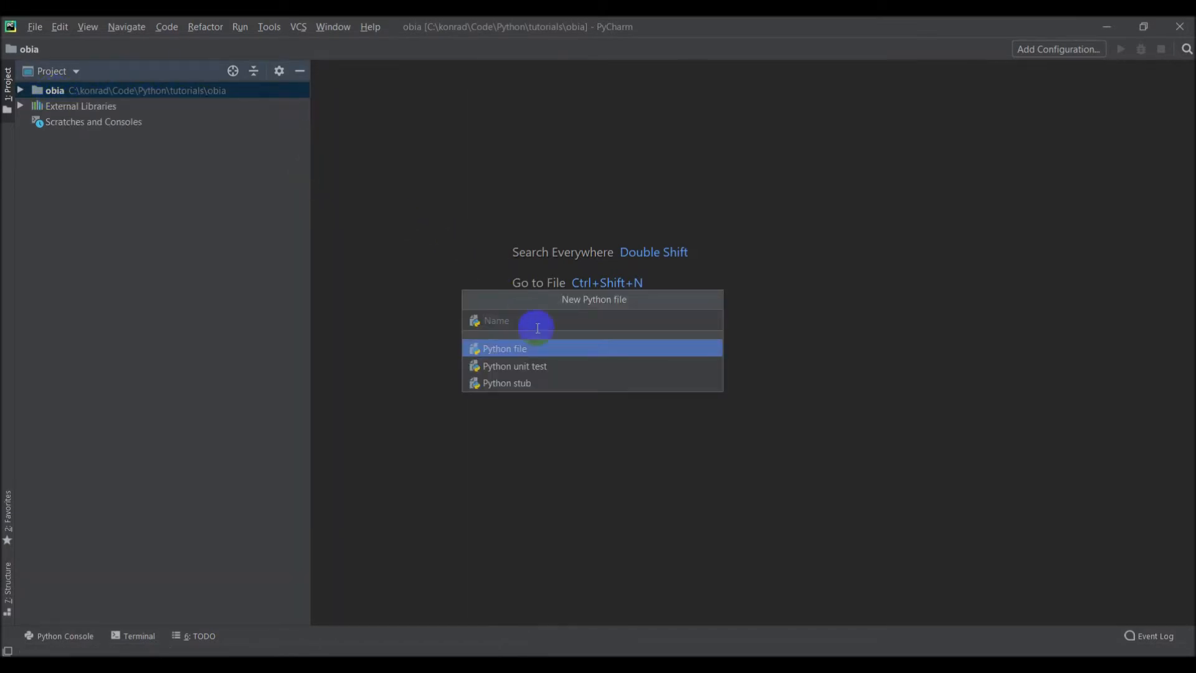
text(obia)
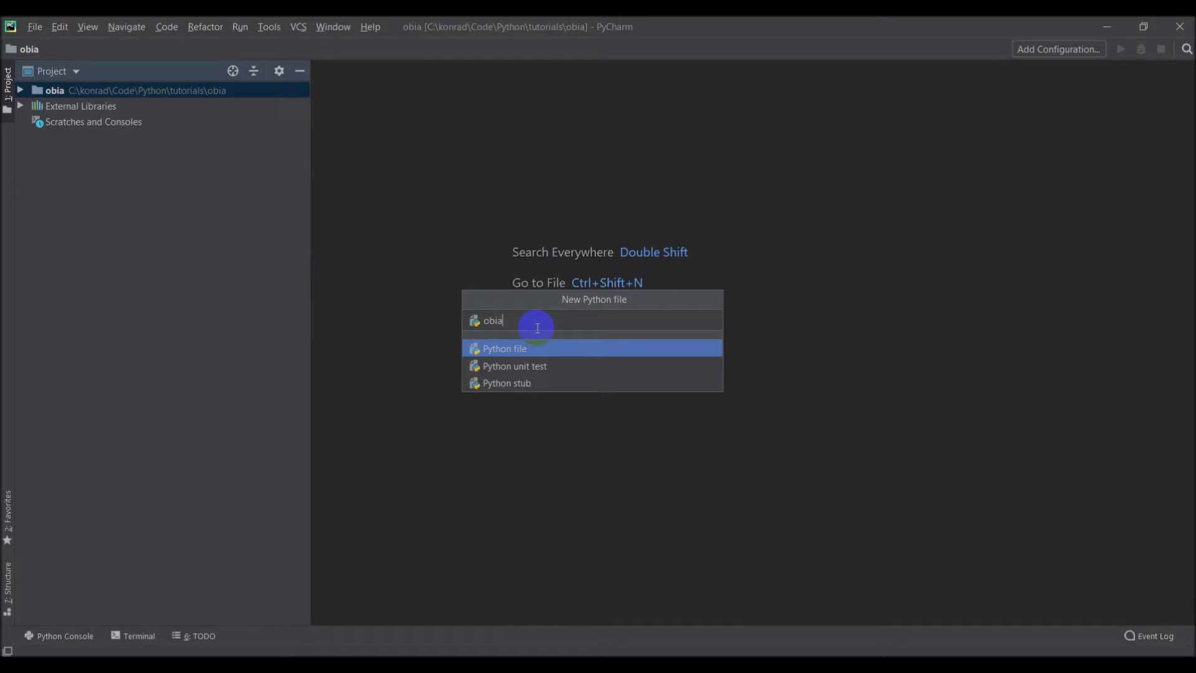
key(Escape)
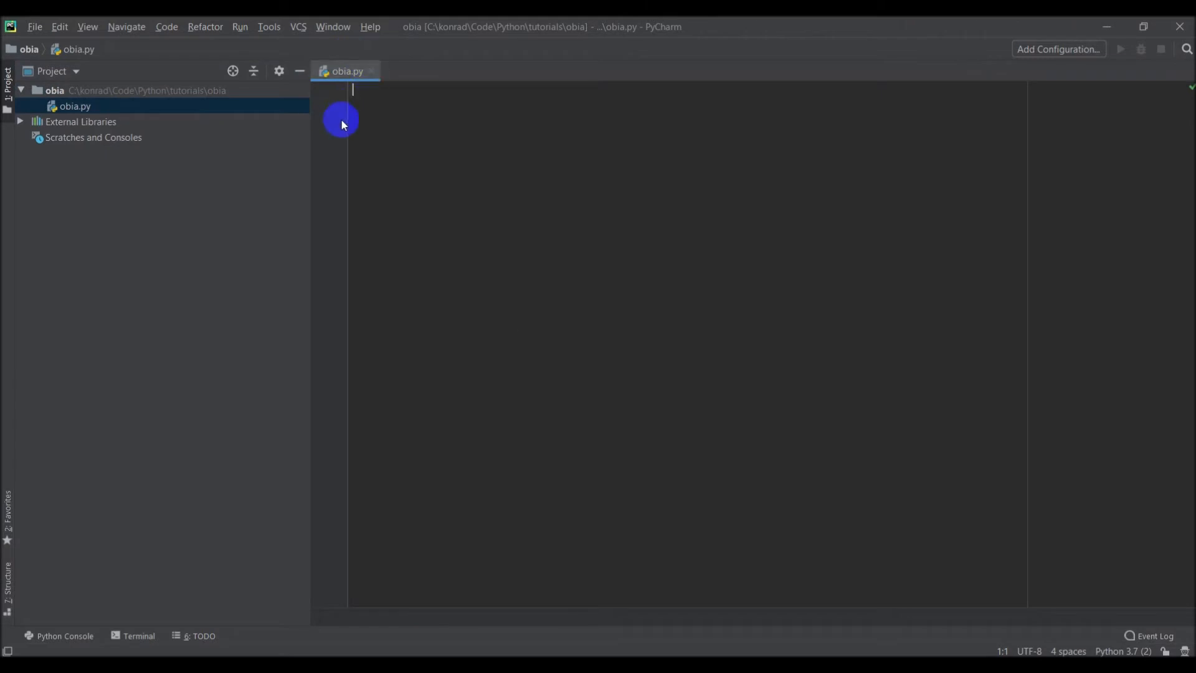
mouse_move(445, 230)
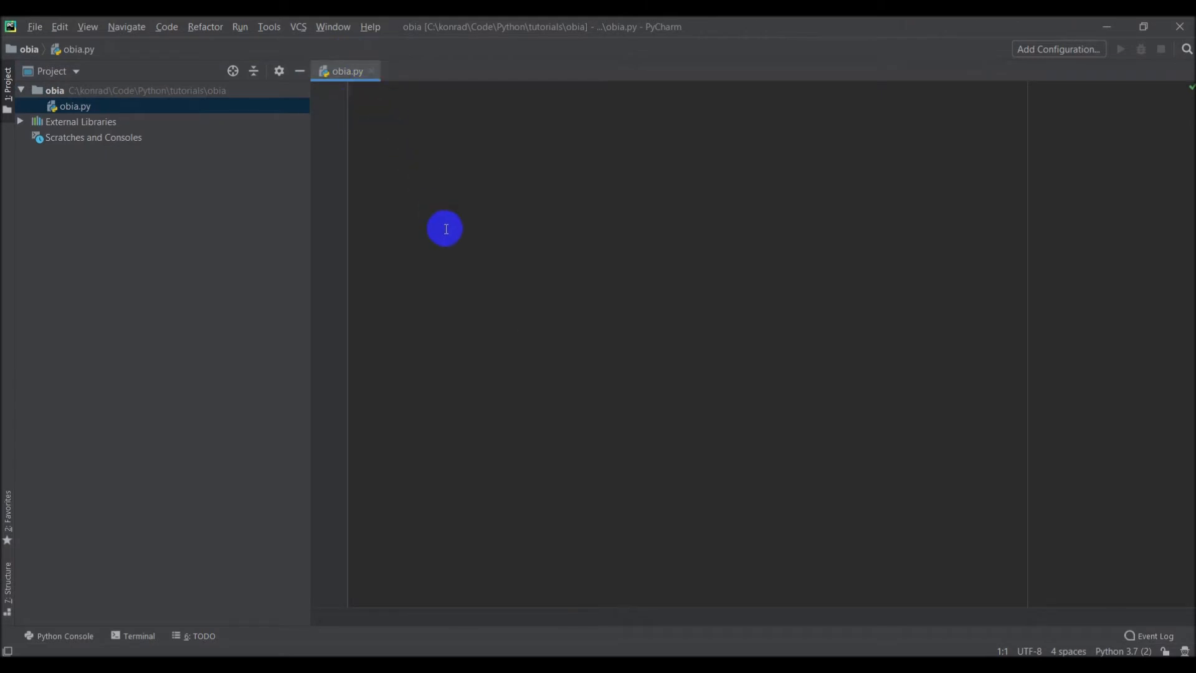
mouse_move(438, 206)
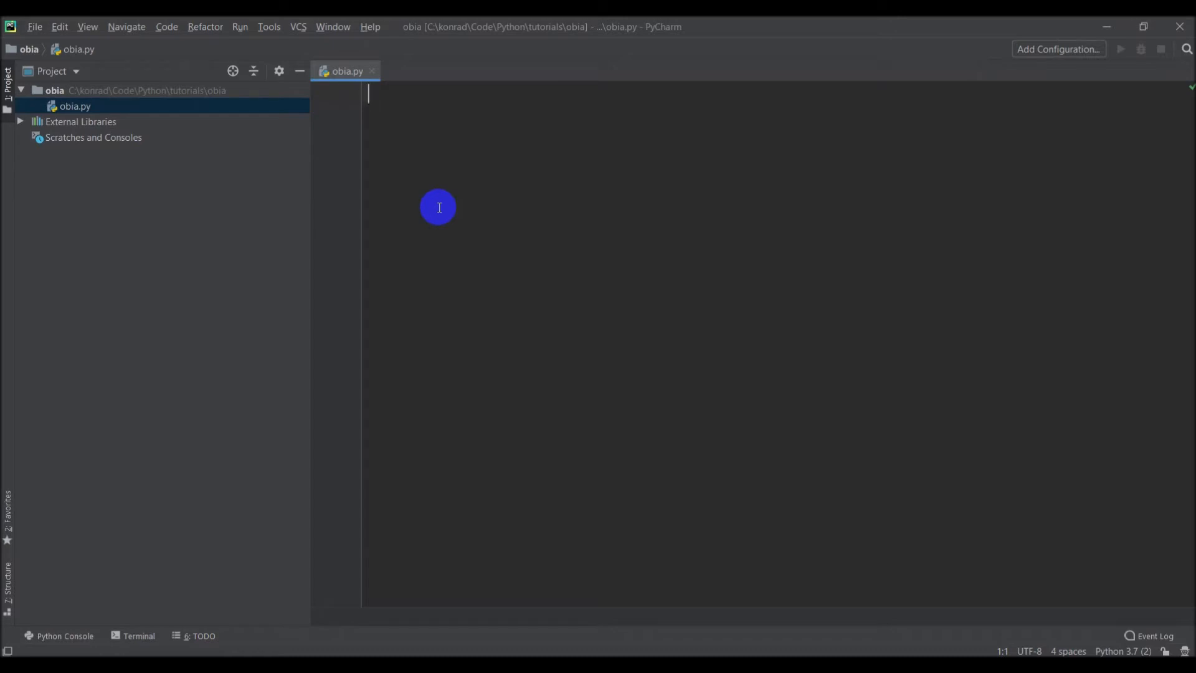
- Write 'import numpy as np' and 'import scipy' at the top of obia.py
text(import numpy as np)
text(import scipy)
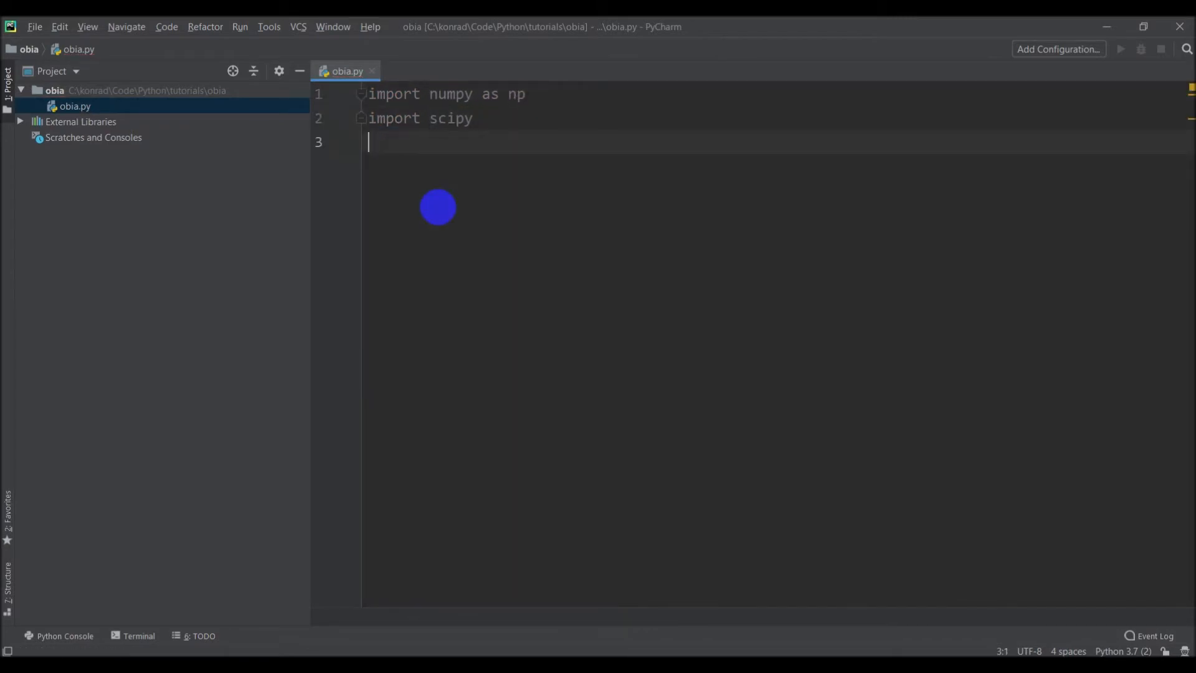
key(enter)
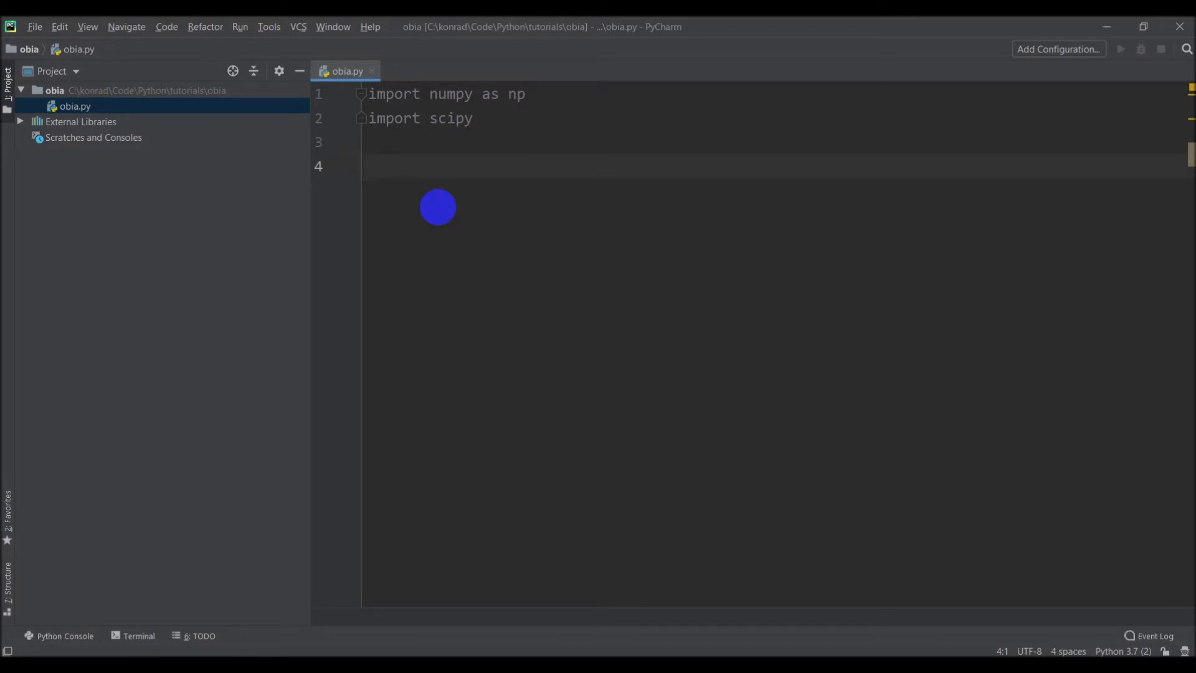
mouse_move(486, 278)
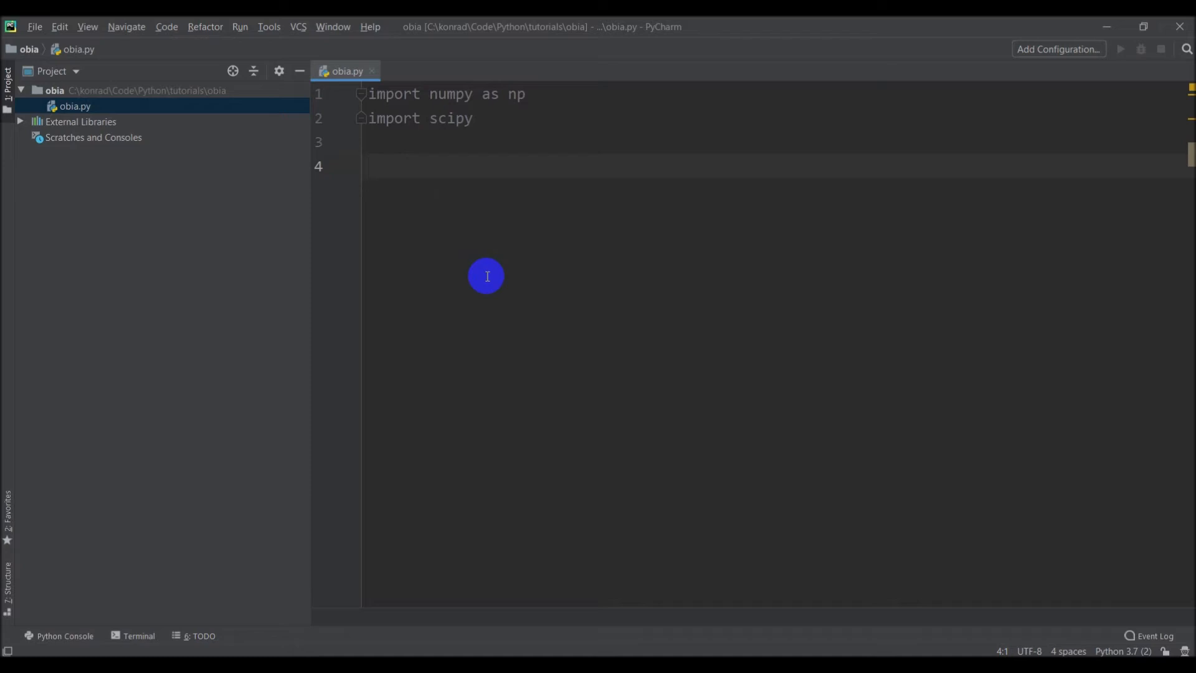
- Assign naip_fn = '' on line 4 of obia.py as a placeholder for the image path
text(naip_fn)
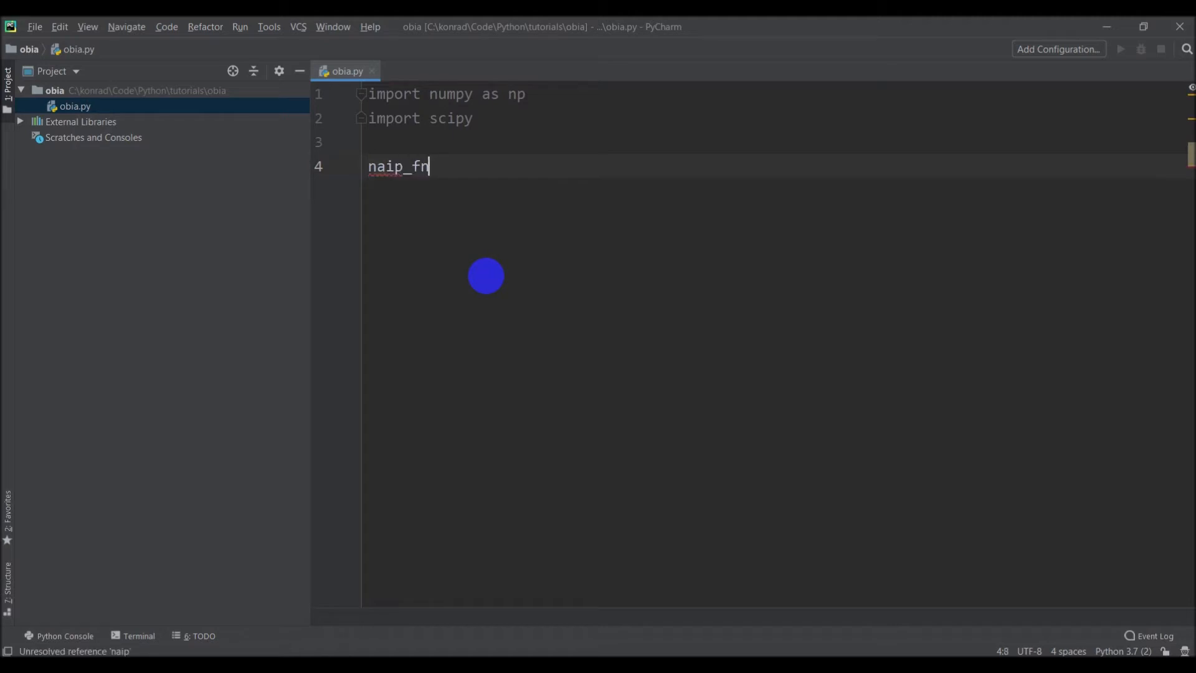
text(= '')
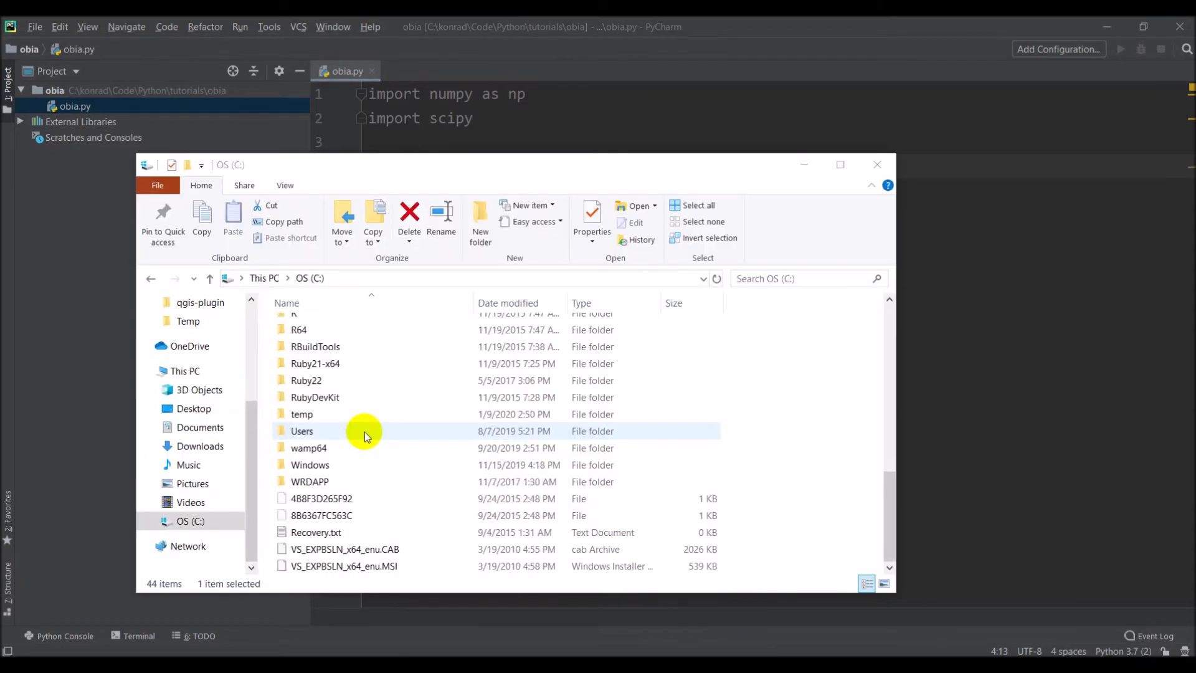
- Browse into C:\temp\naip and select m_4211161_se_12_1_20160624.tif to copy its name
click(301, 414)
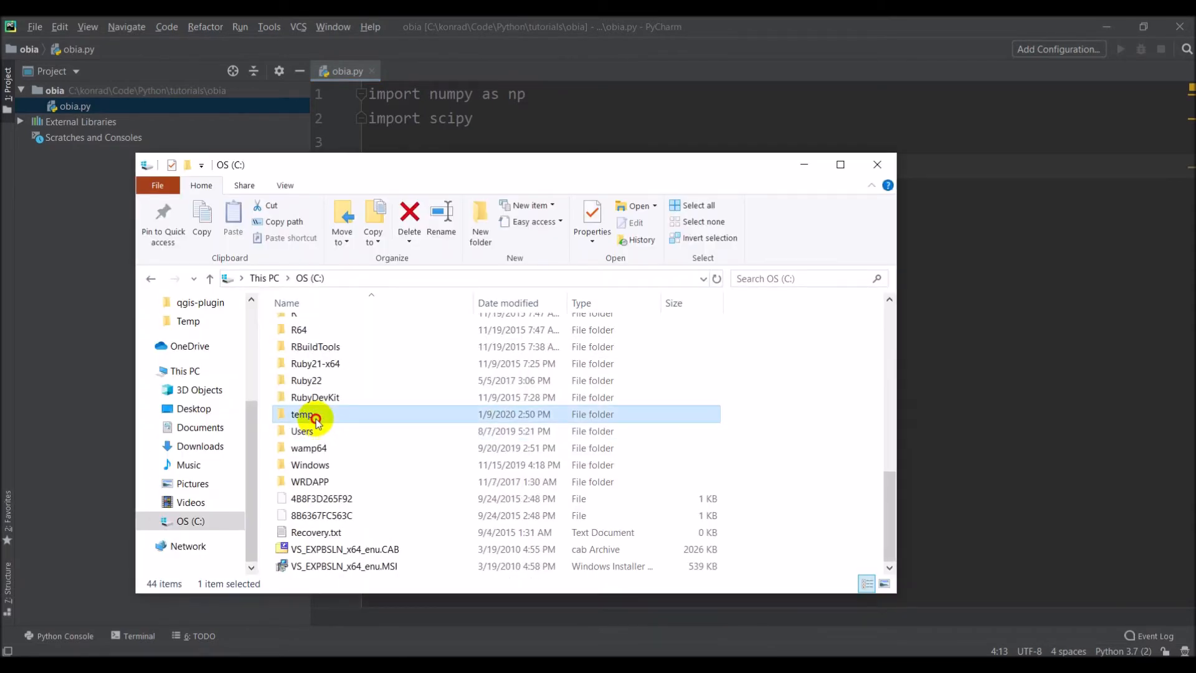
double_click(302, 414)
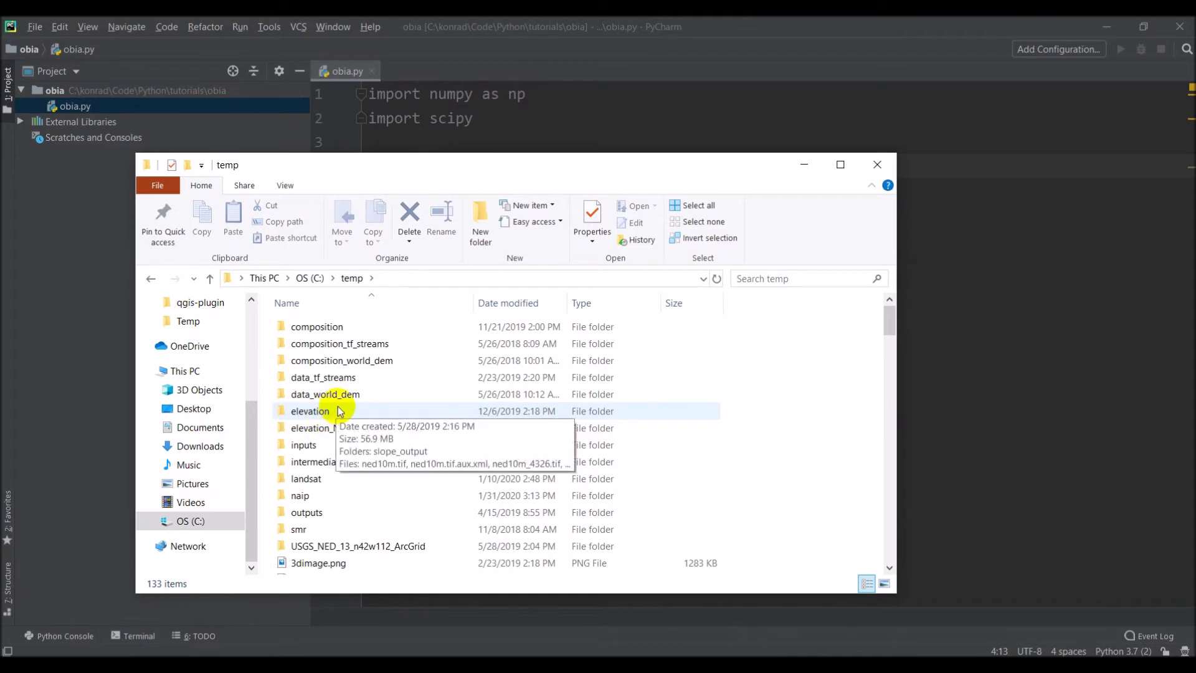
click(300, 494)
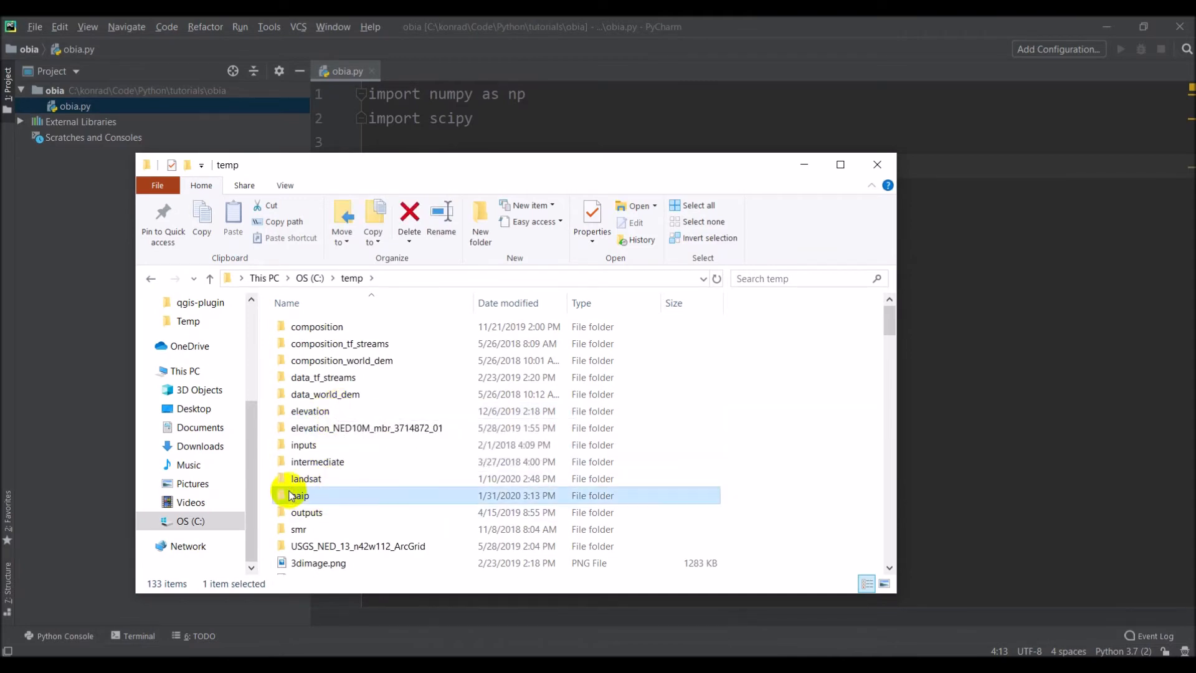
double_click(297, 494)
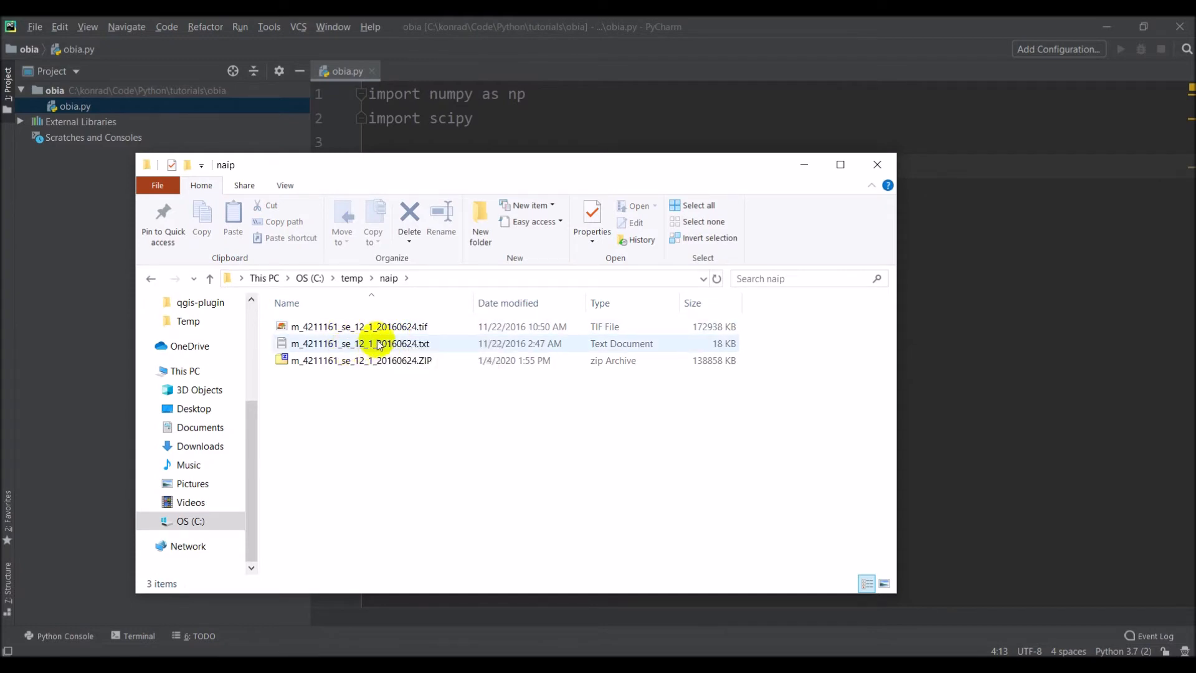
click(359, 326)
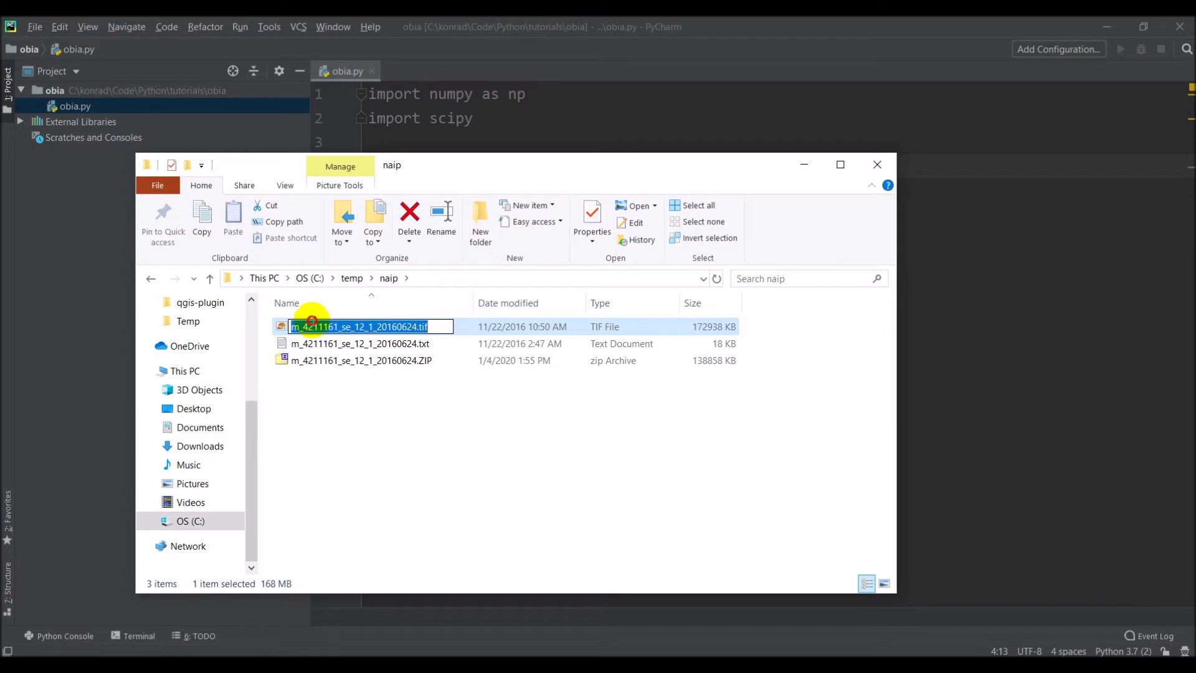
mouse_move(526, 138)
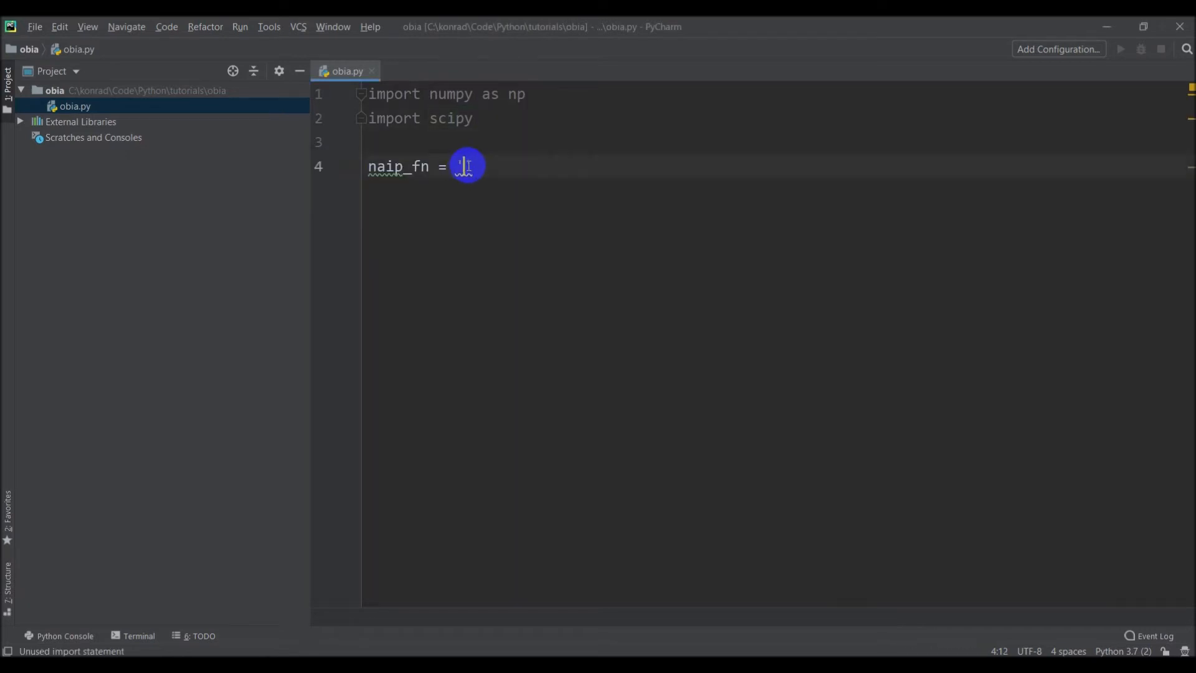
- Fill naip_fn with 'C:/temp/naip/m_4211161_se_12_1_20160624.tif'
text(')
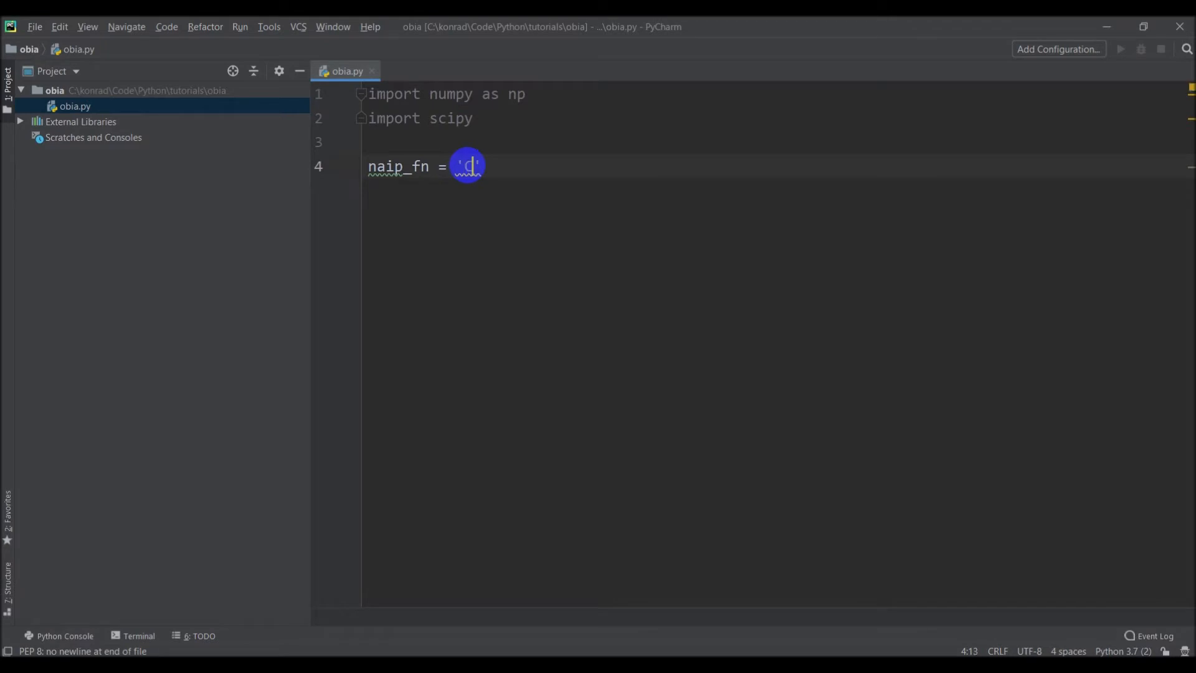
text(:/temp/)
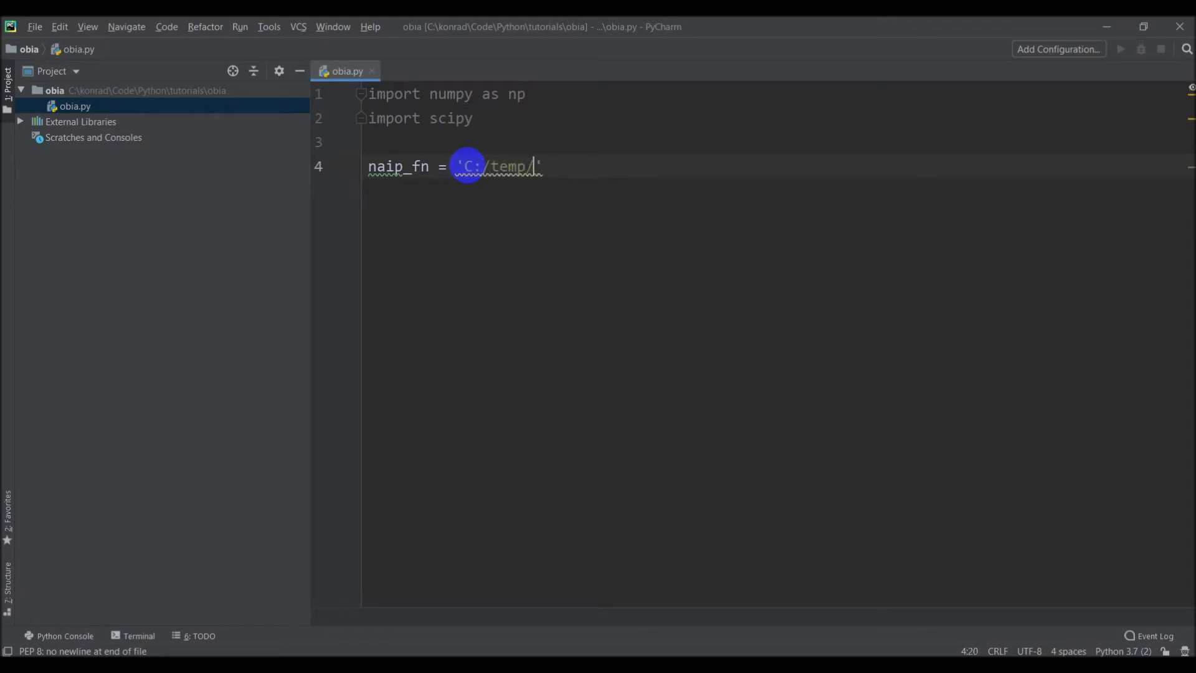
text(naip/)
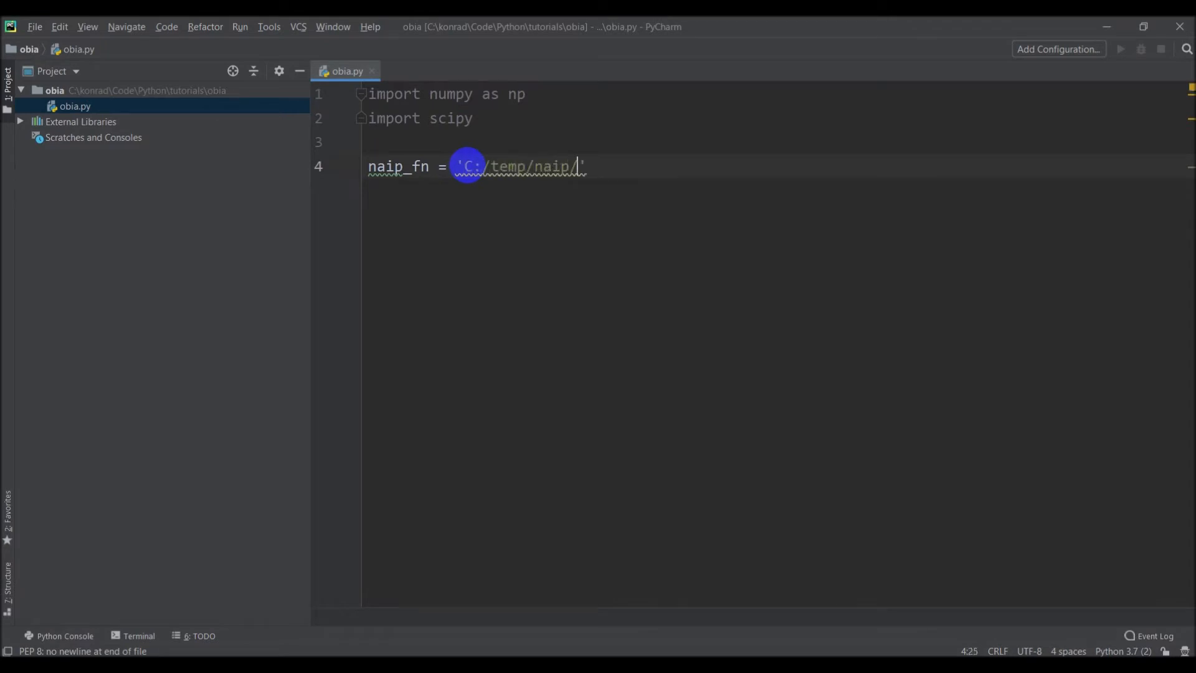
text(m_4211161_se_12_1_20160624.tif)
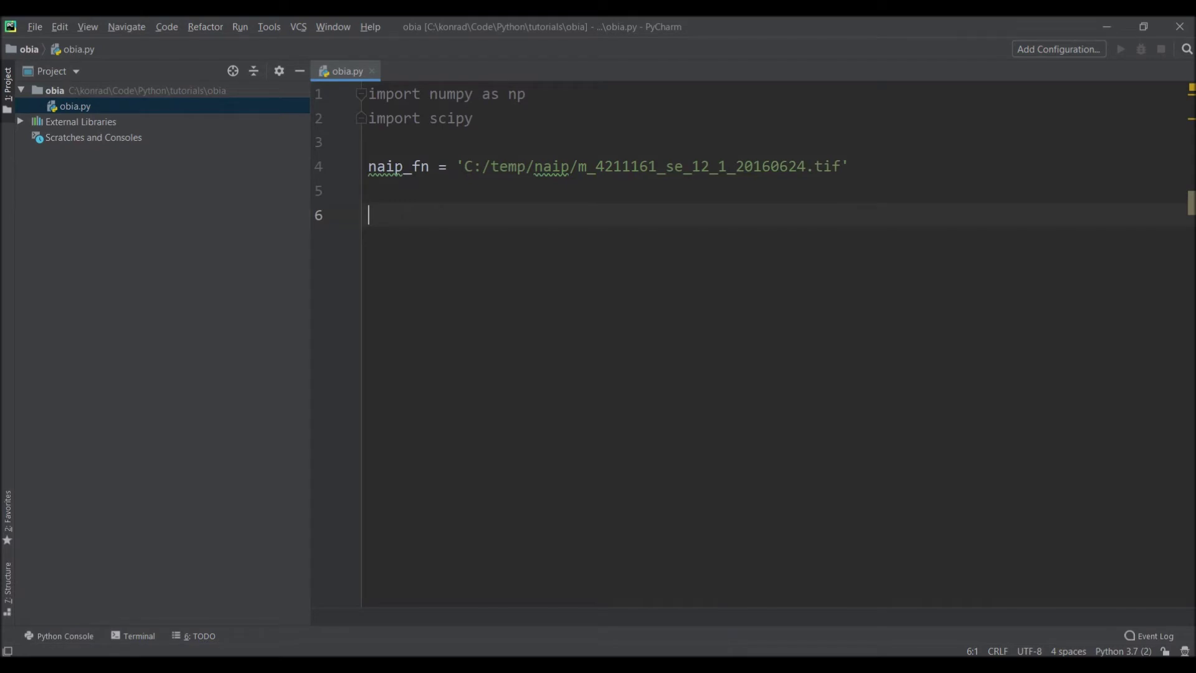
- Add import gdal on line 3 below the scipy import
click(475, 118)
text(import gda)
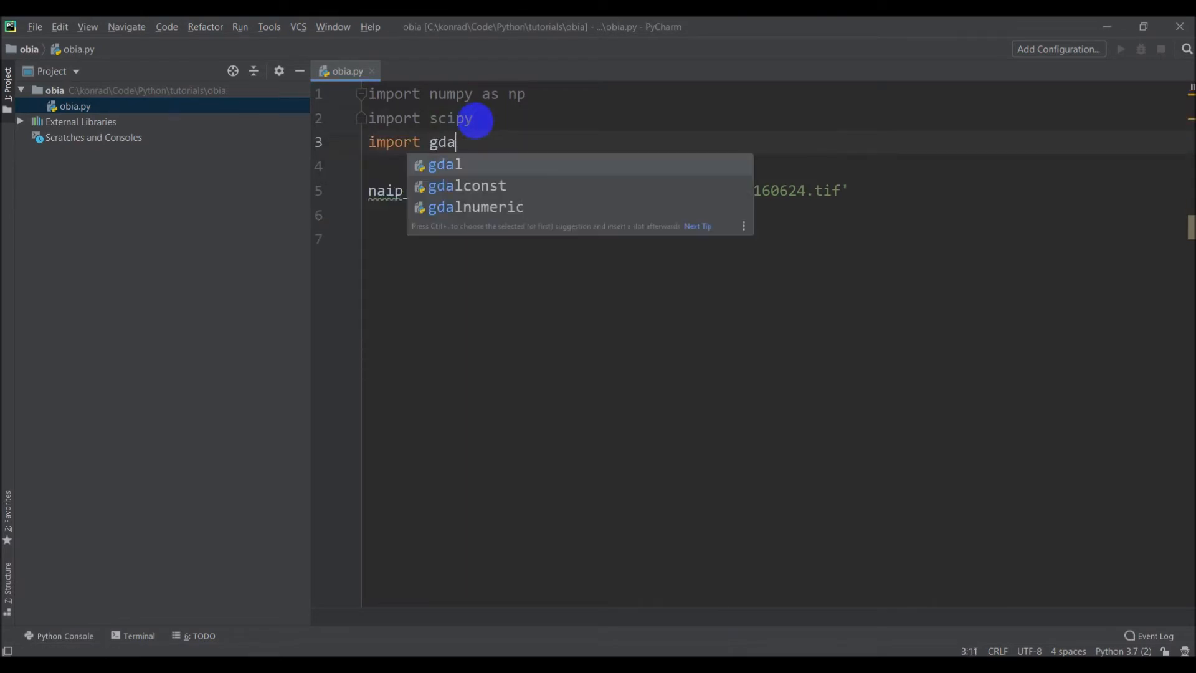
text(l)
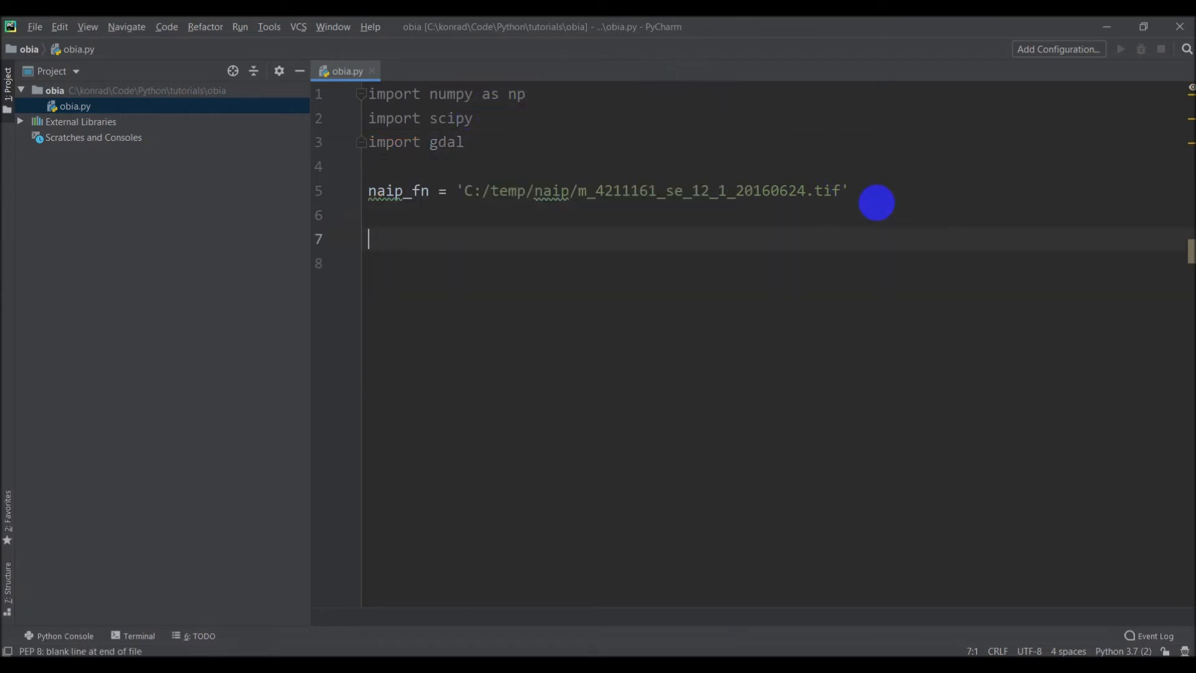
mouse_move(373, 237)
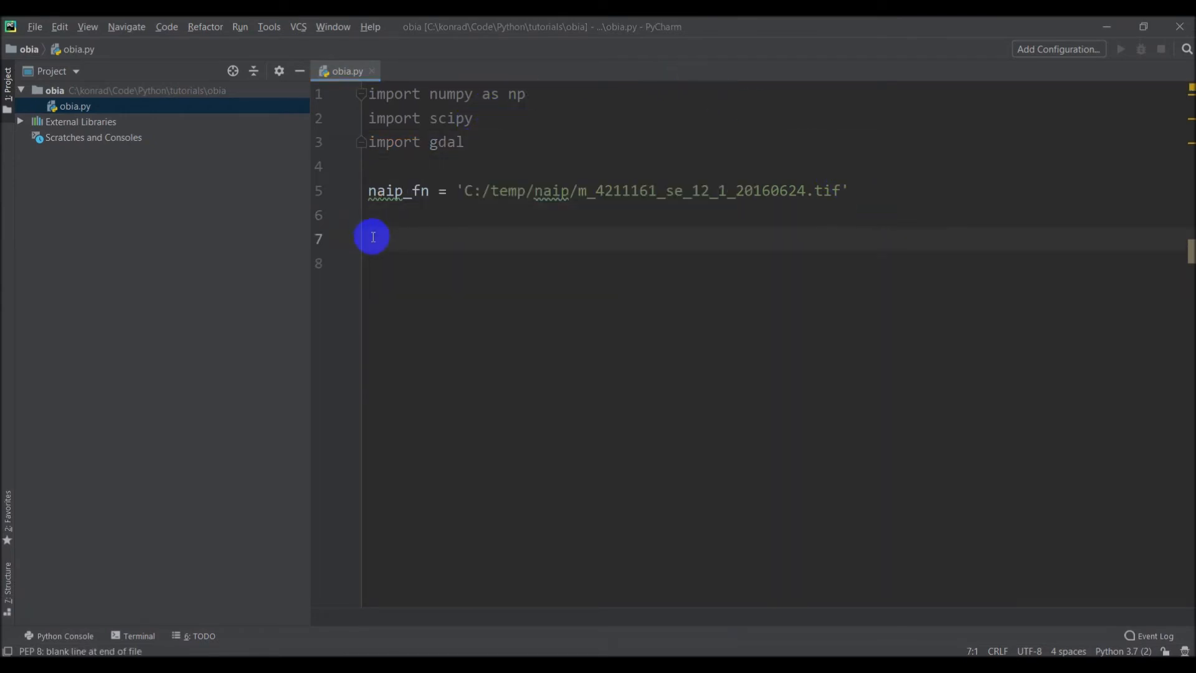
- Write driverTiff = gdal.GetDriverByName('GTiff') on line 7 and start the naip line below
text(dr)
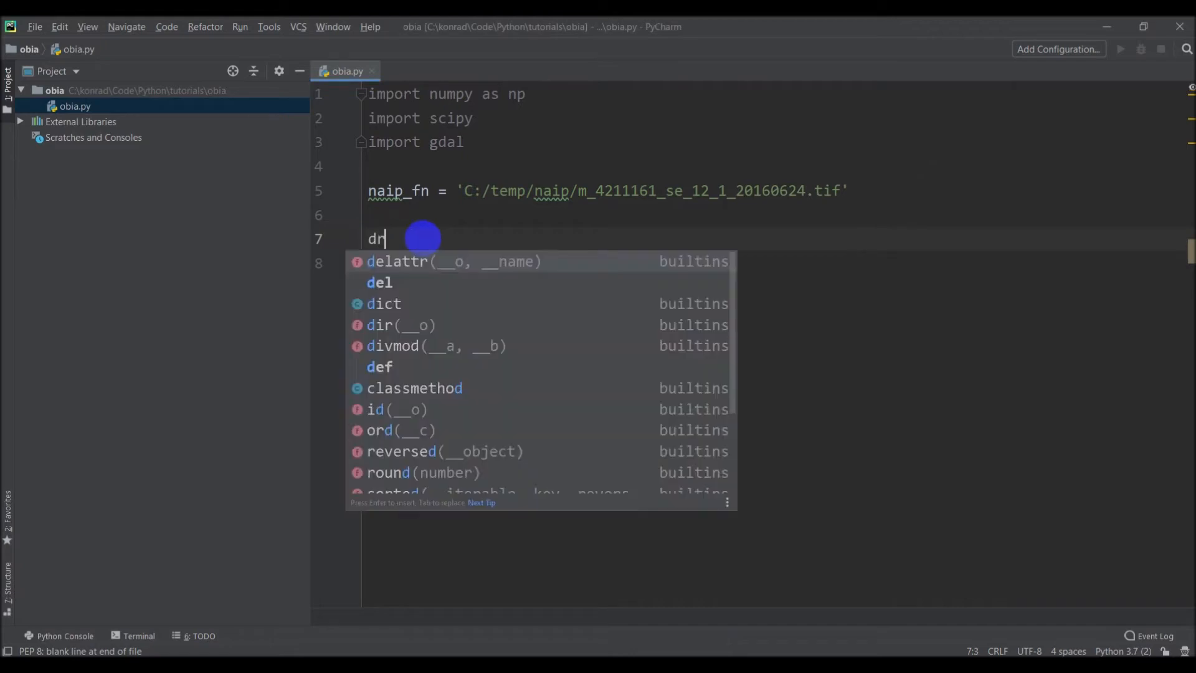
text(iverTiff =)
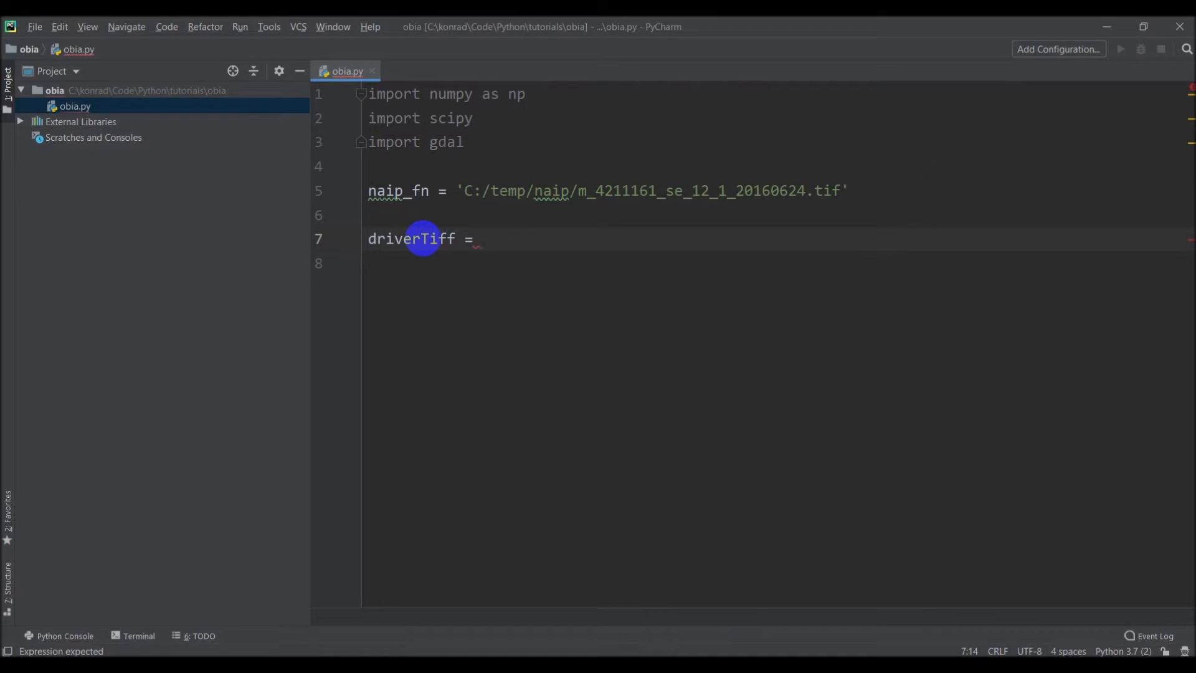
text(gdal.G)
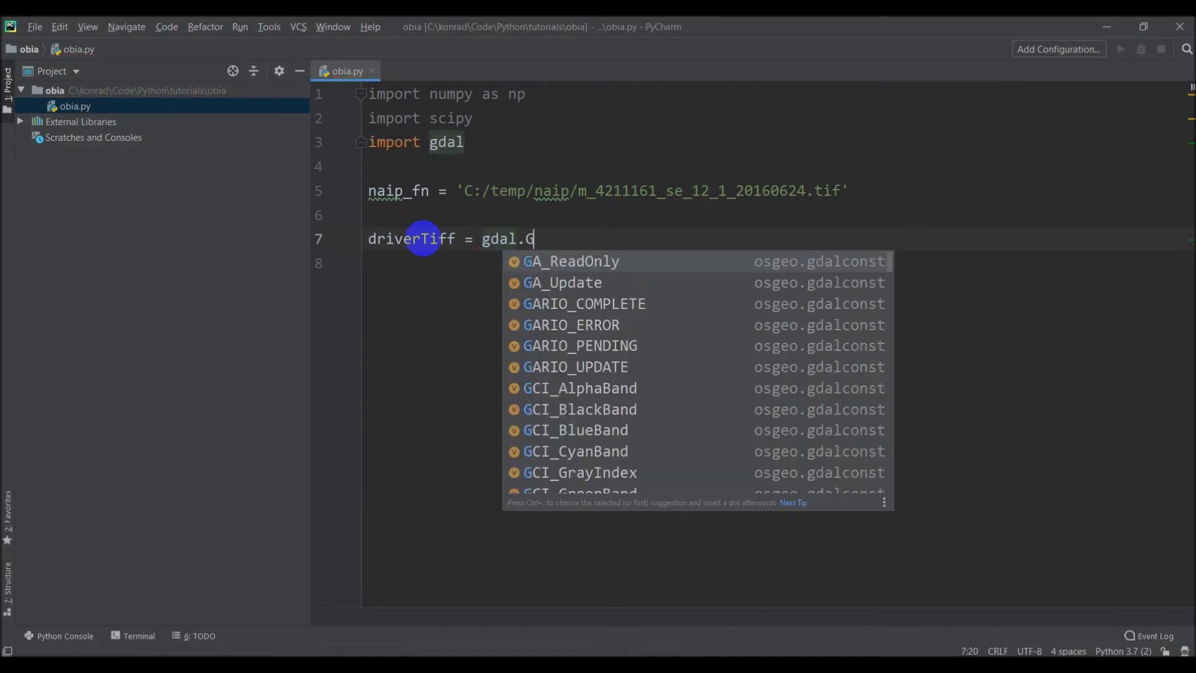
text(e)
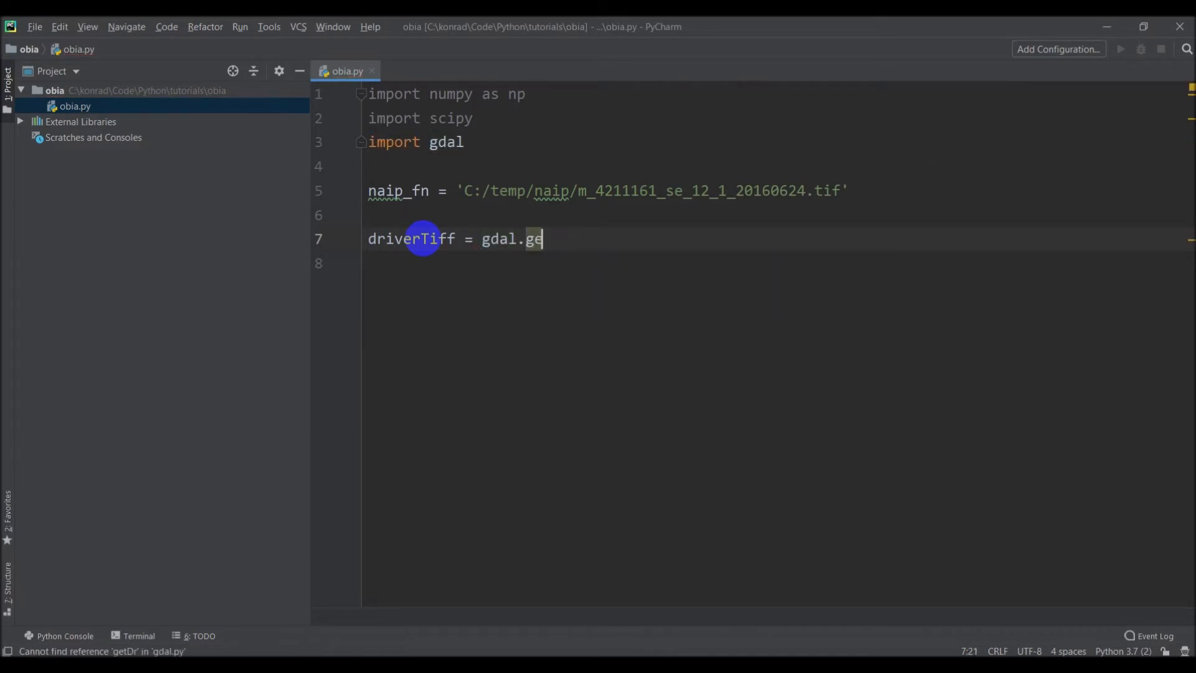
text(tDriver)
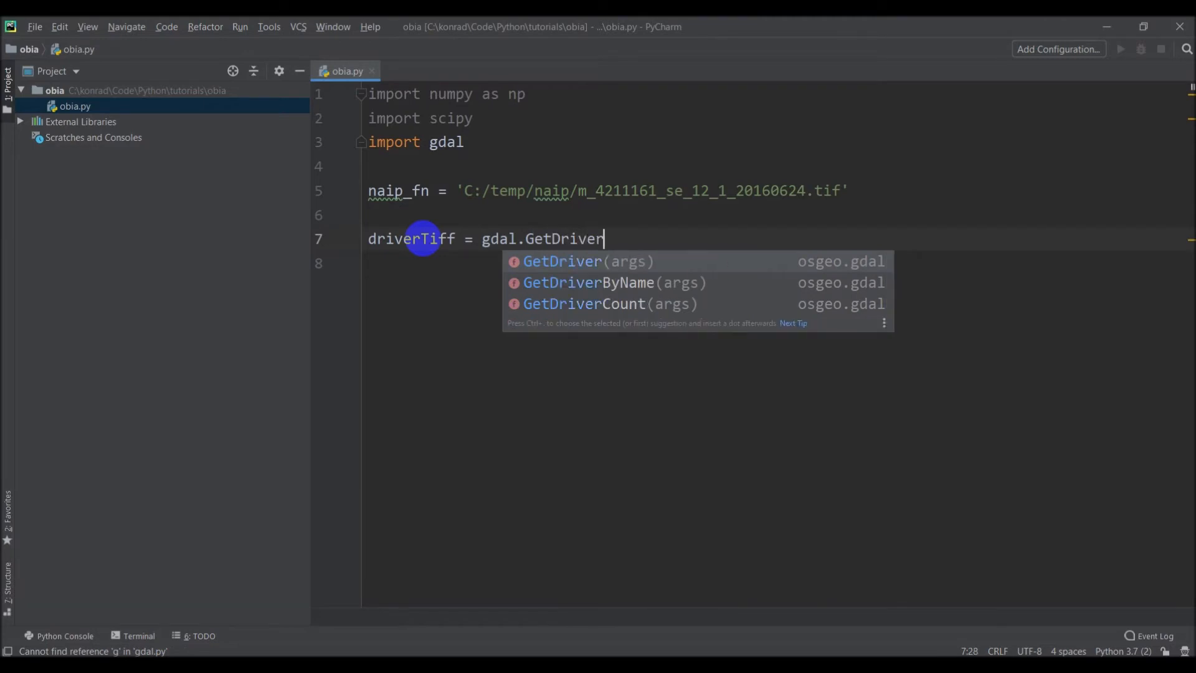
click(587, 283)
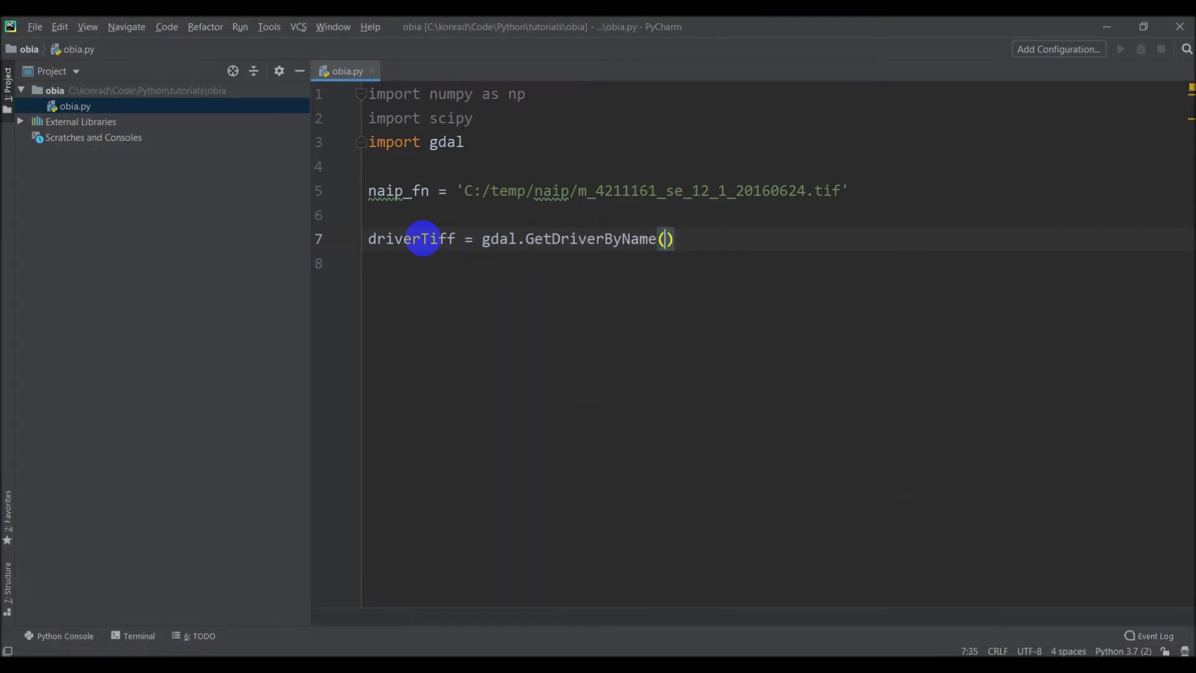
text('GTiff')
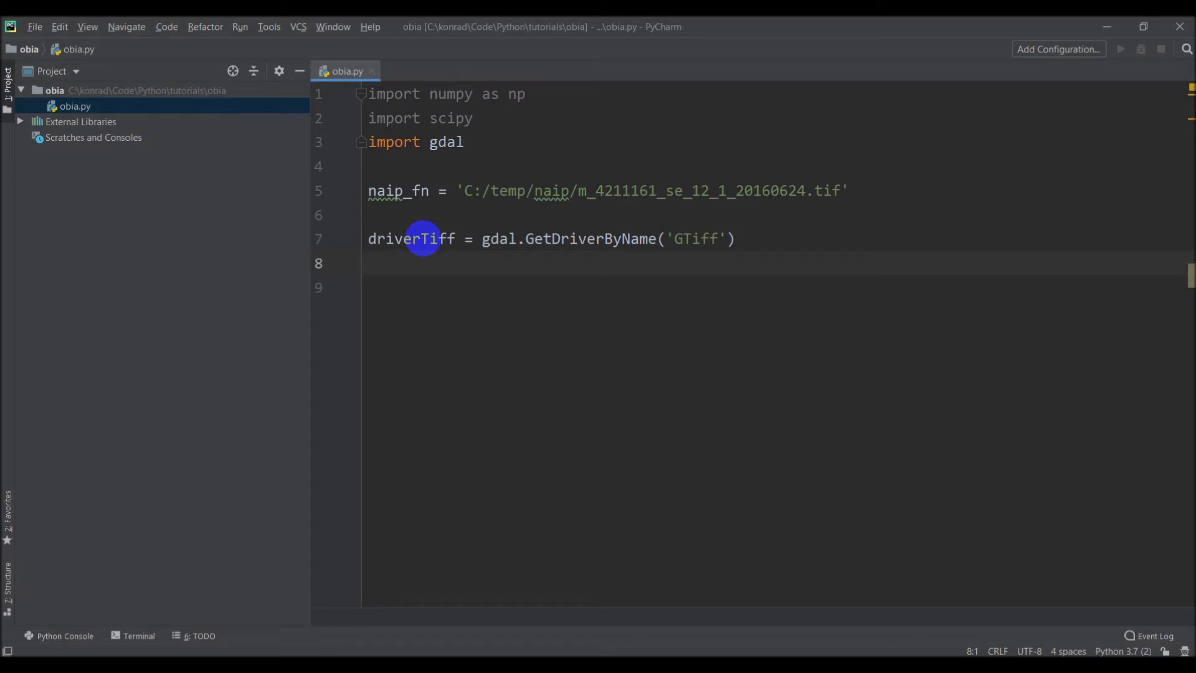
text(naip)
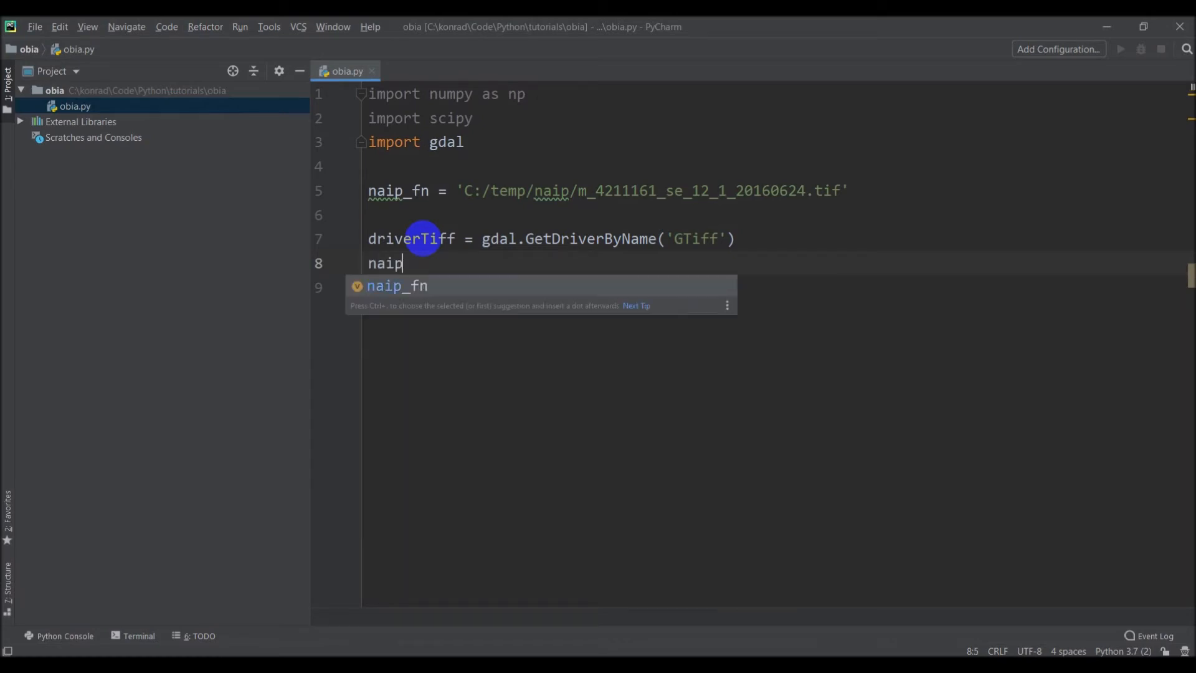
- Write naip_ds = gdal.Open(naip_fn) on line 8, dropping the stray comma
text(_ds =)
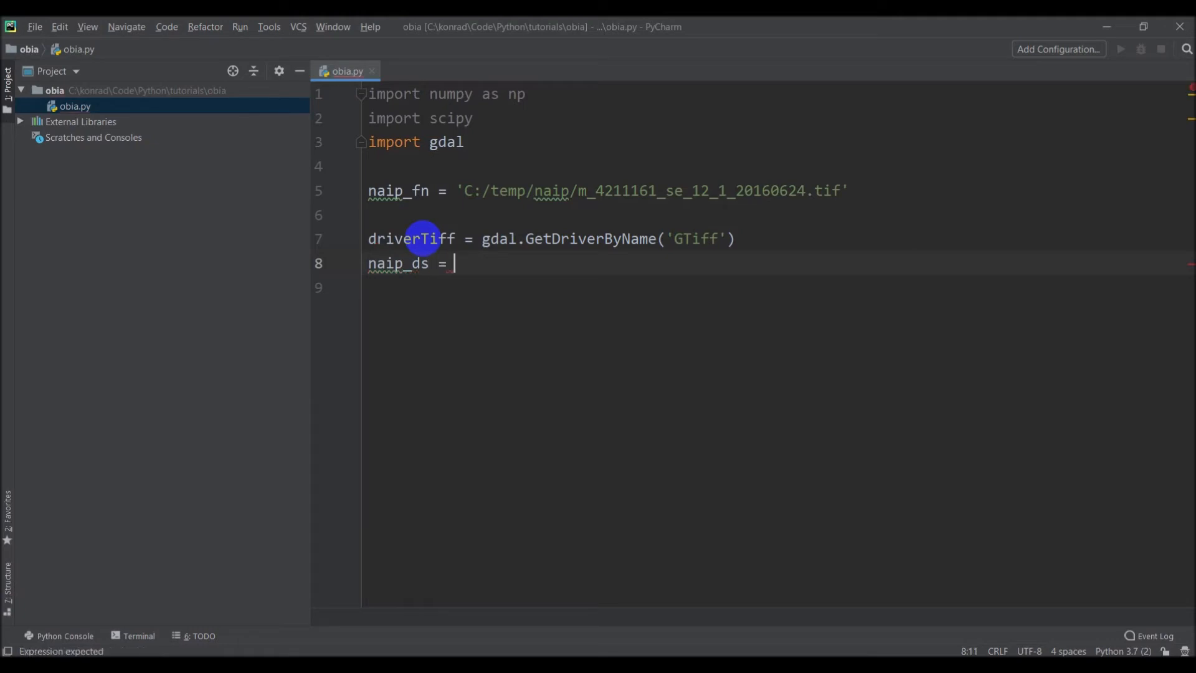
text(gdal.Open()
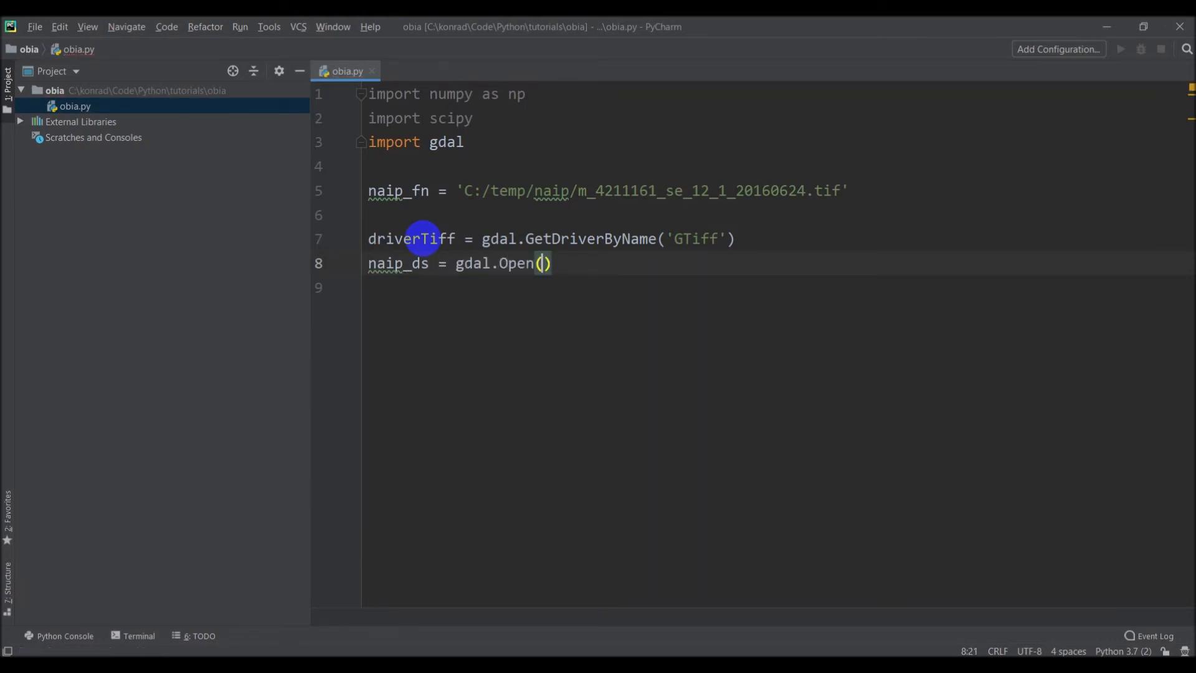
text(naip_fn)
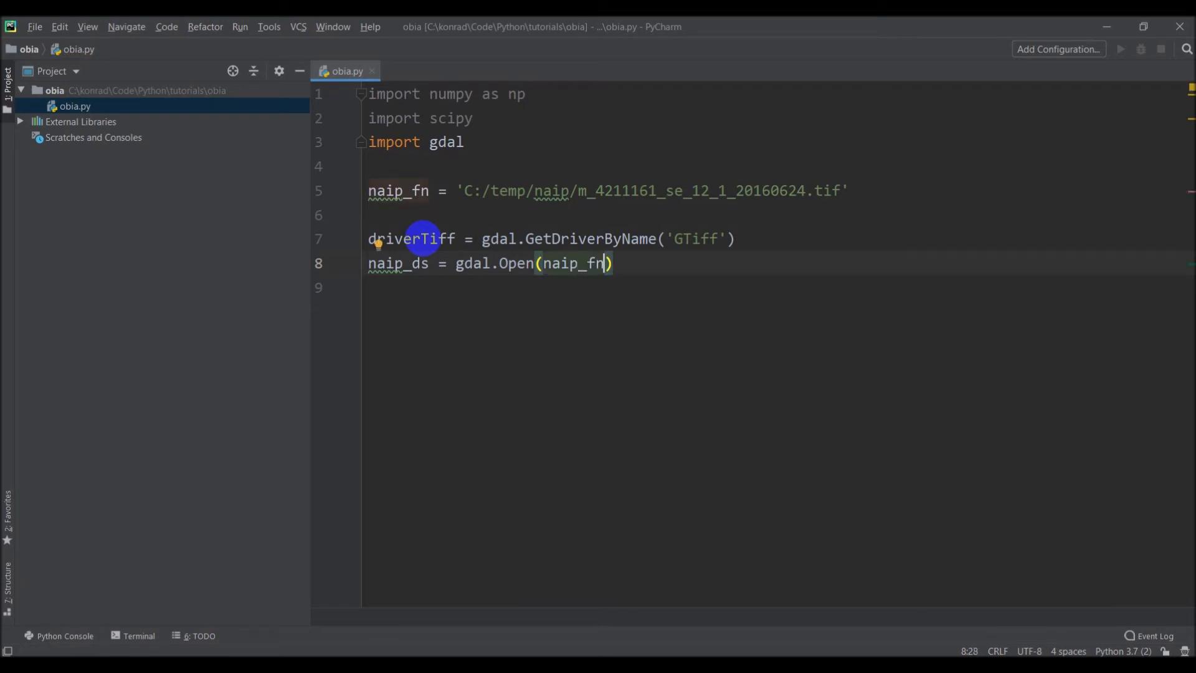
text(,)
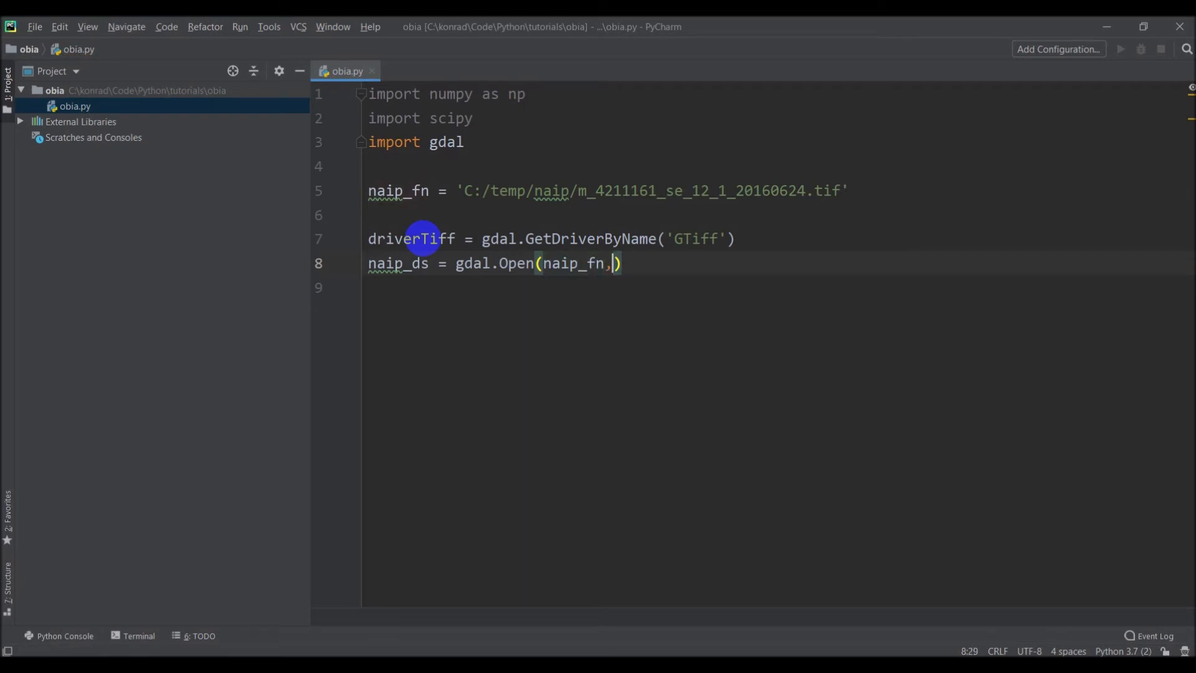
key(Backspace)
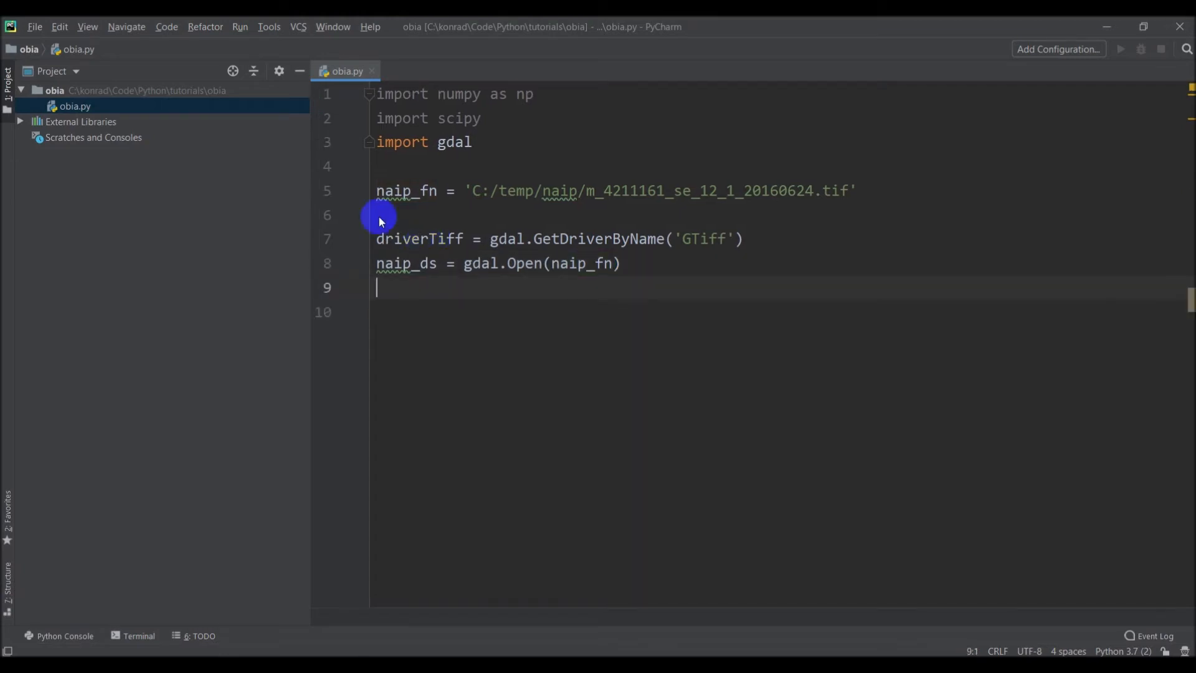
mouse_move(534, 614)
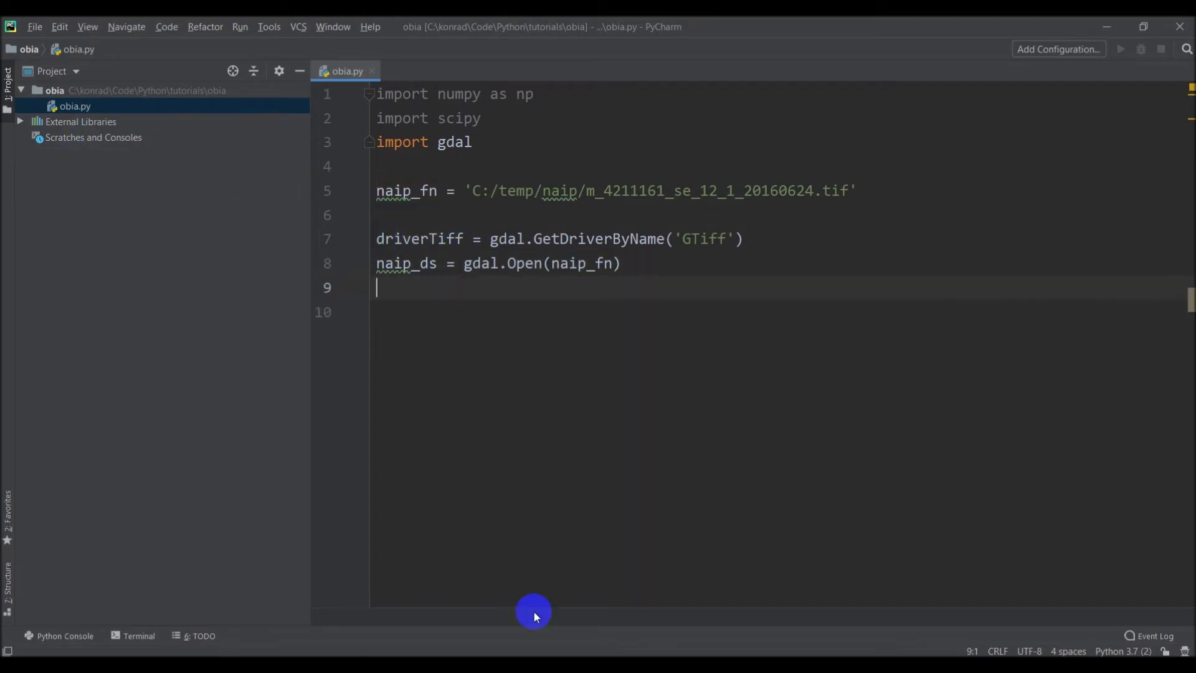
click(389, 297)
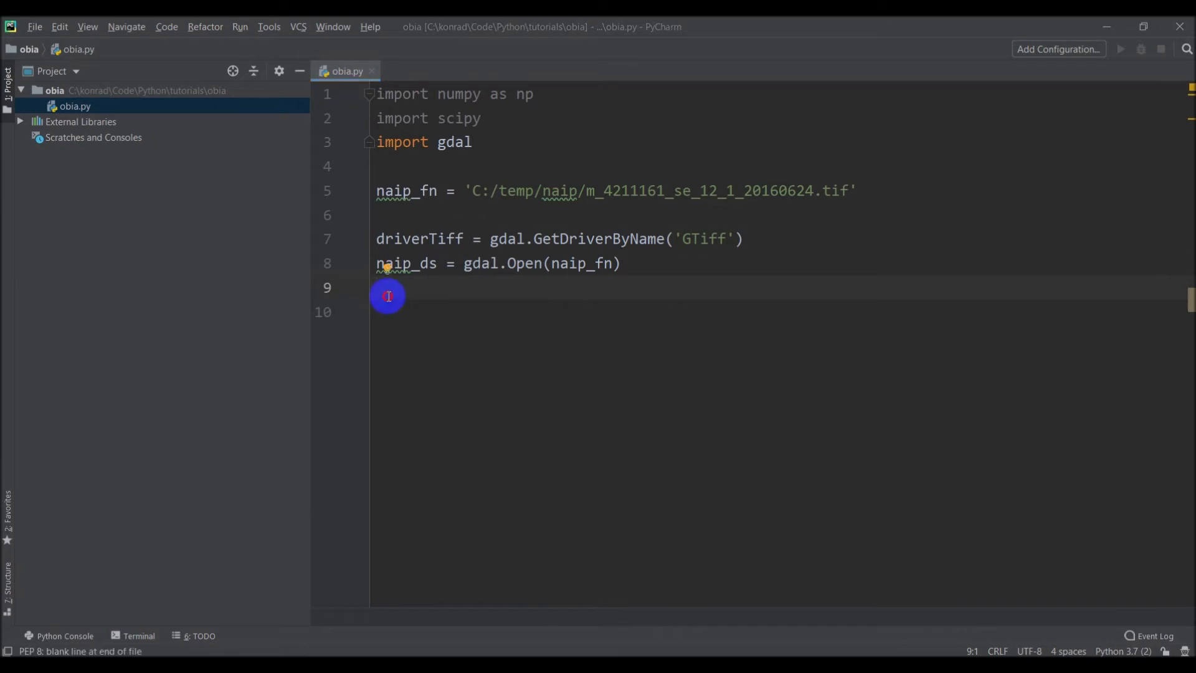
mouse_move(459, 276)
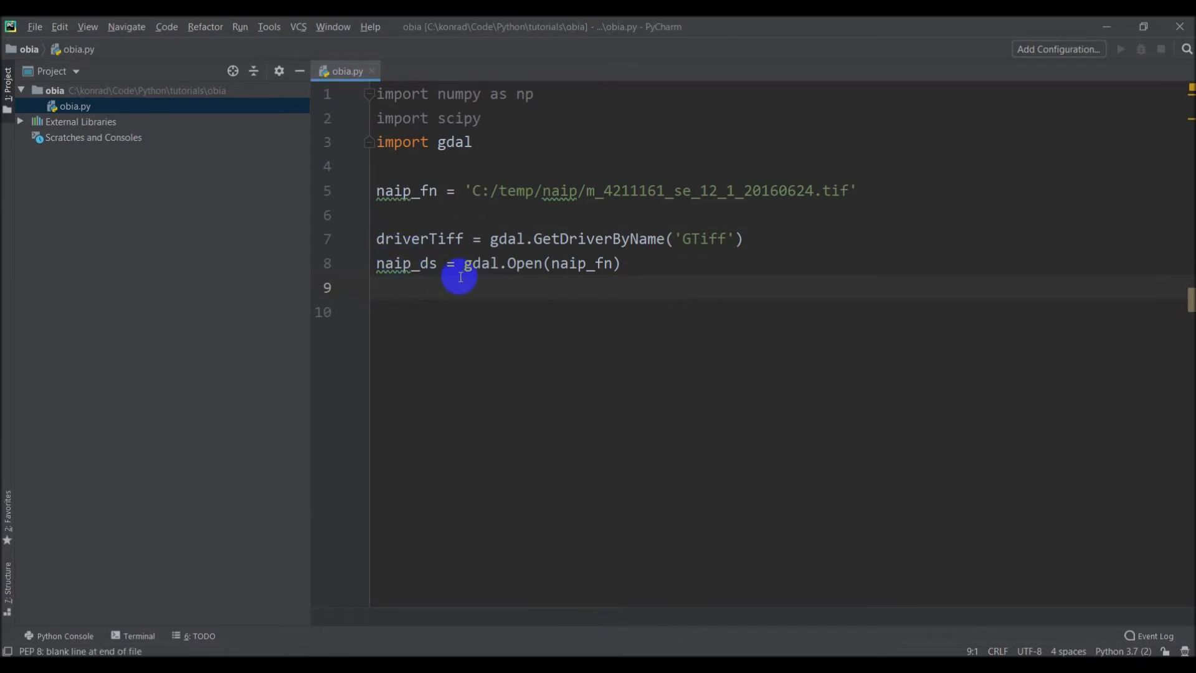
- Write nbands = naip_ds.RasterCount() on line 9
text(bands)
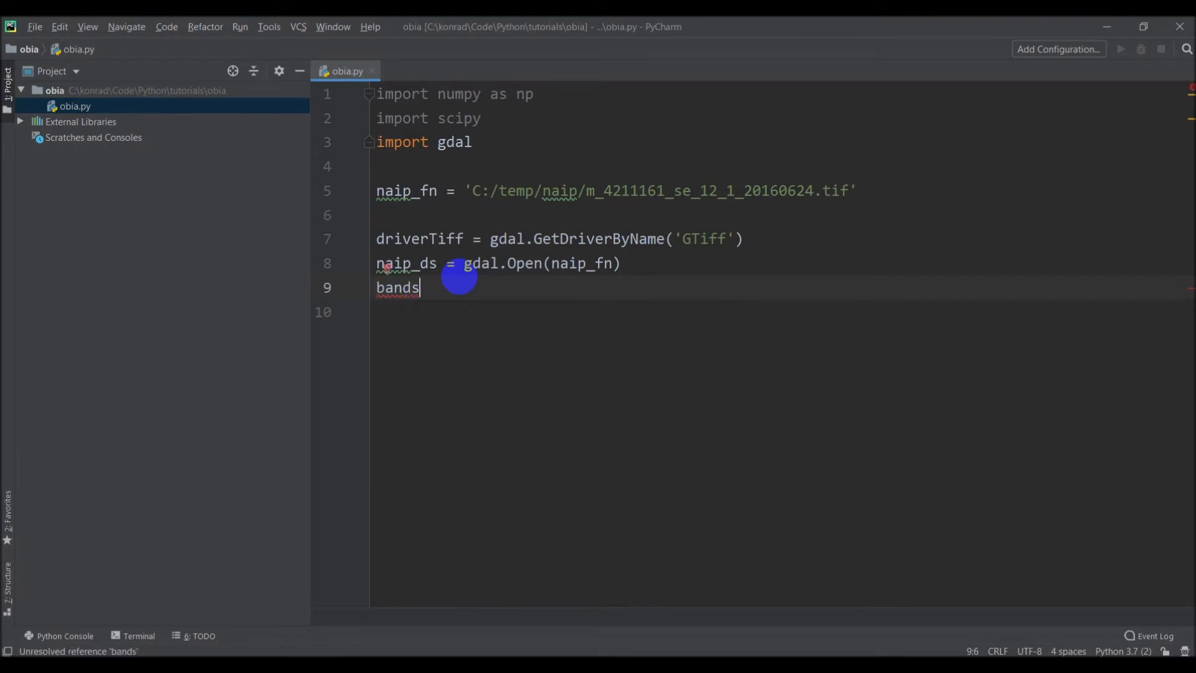
key(backspace)
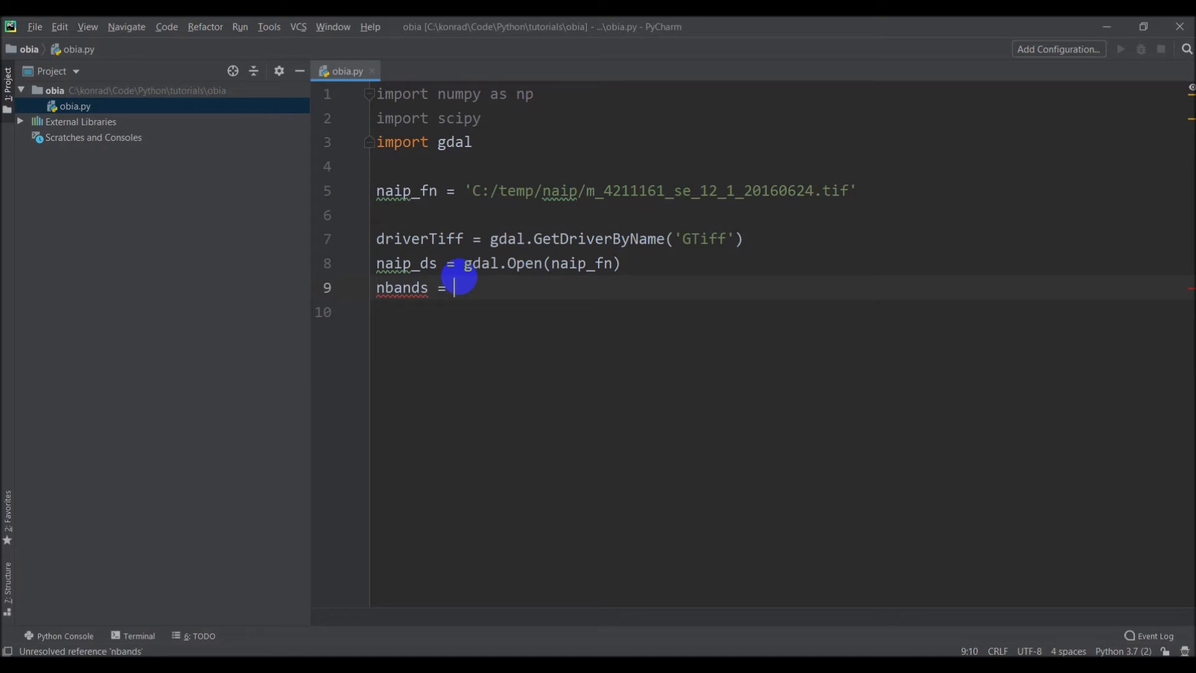
text(n)
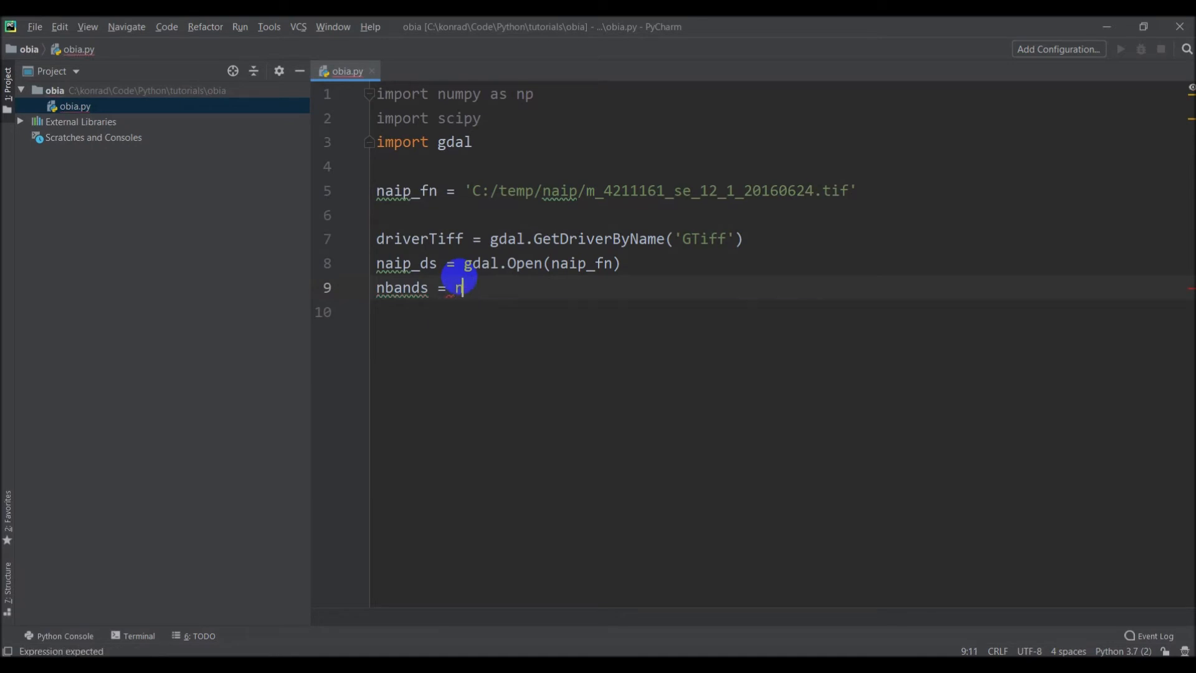
text(aip_ds.)
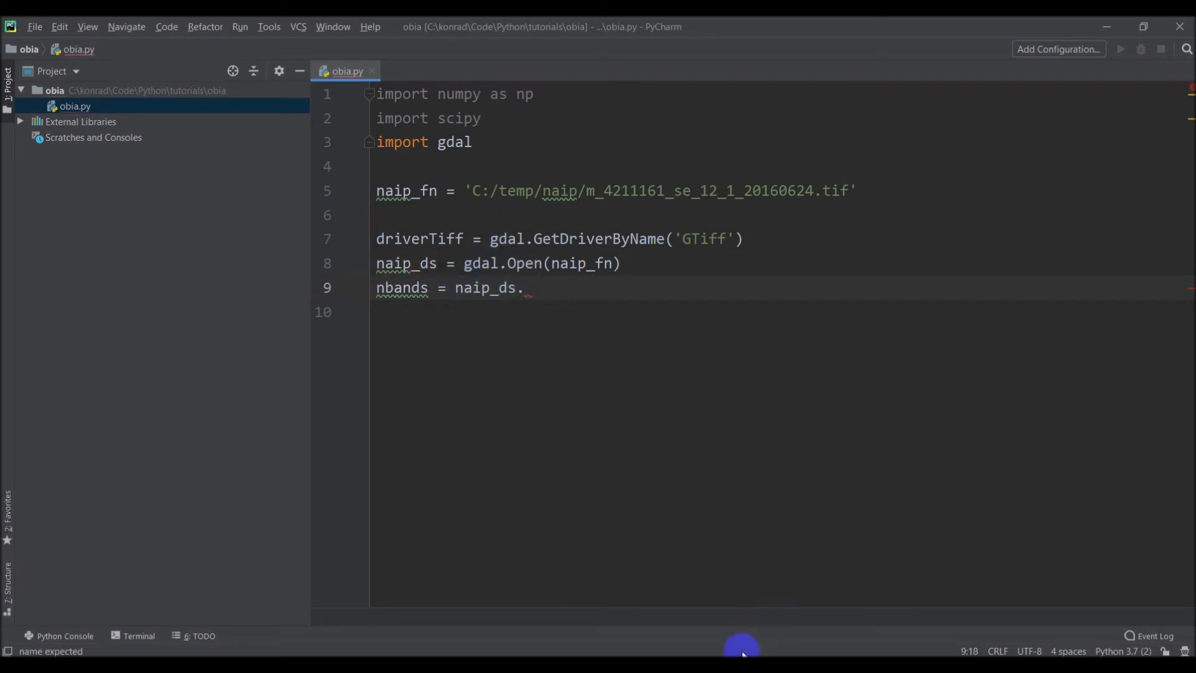
key(Backspace)
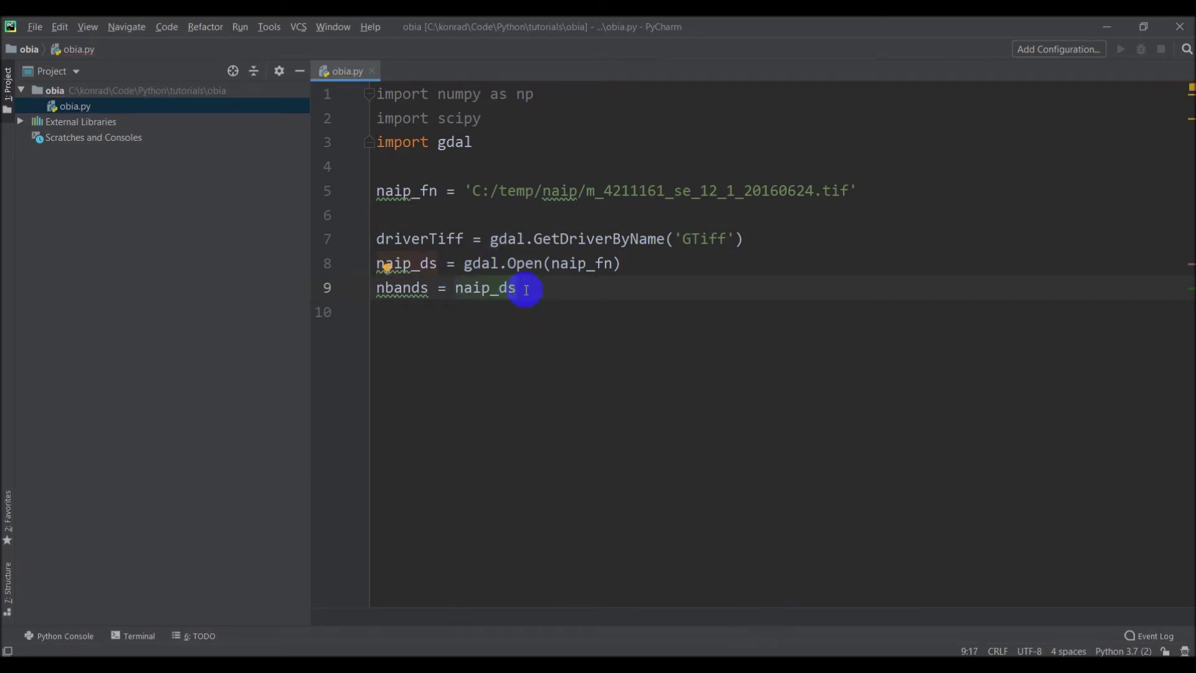
text(.RasterCount()
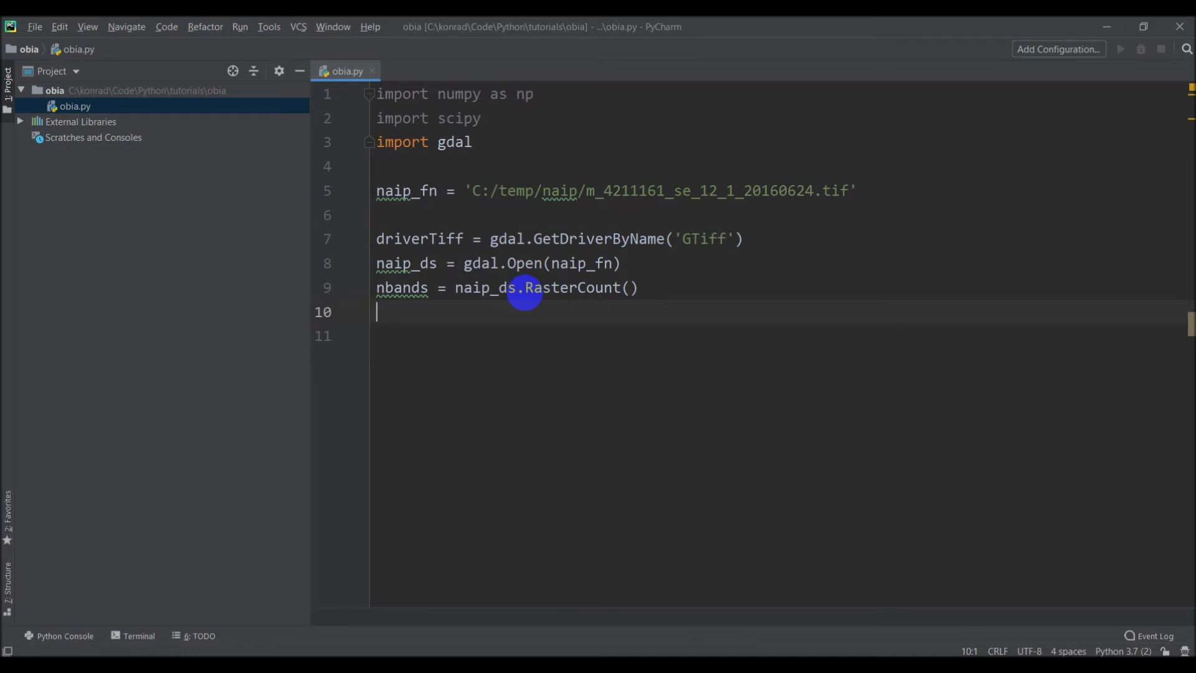
- Create band_data = [] and start a for i in range(nbands) loop
text(band_dat)
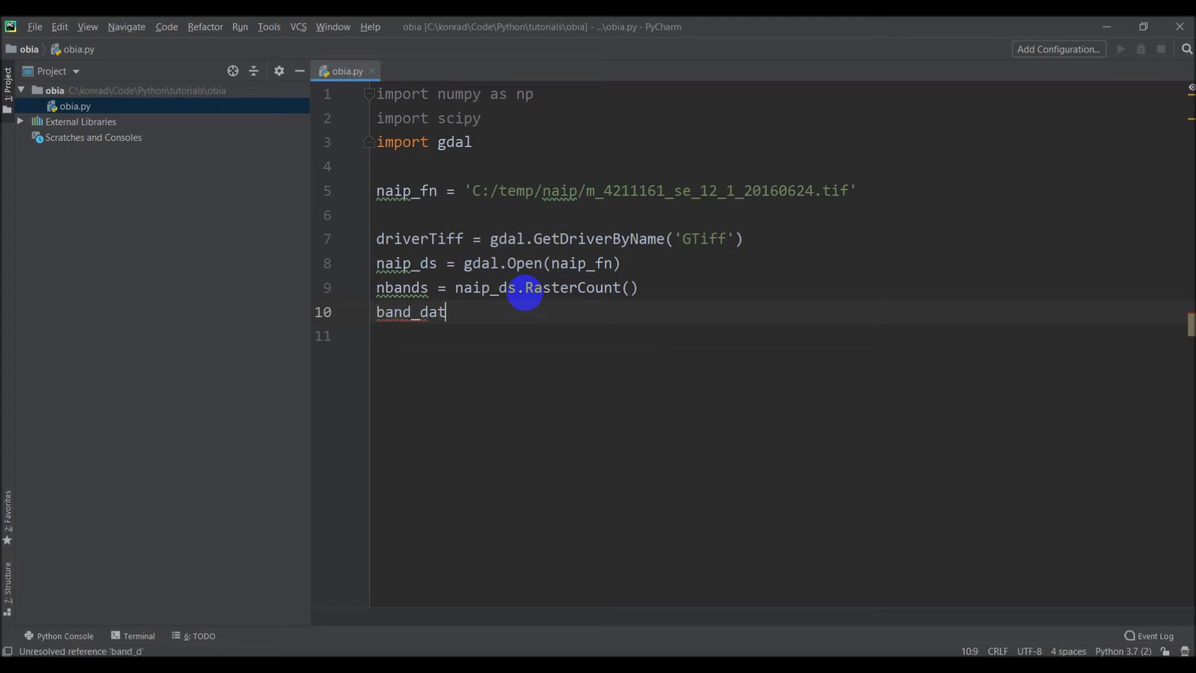
text(a = [])
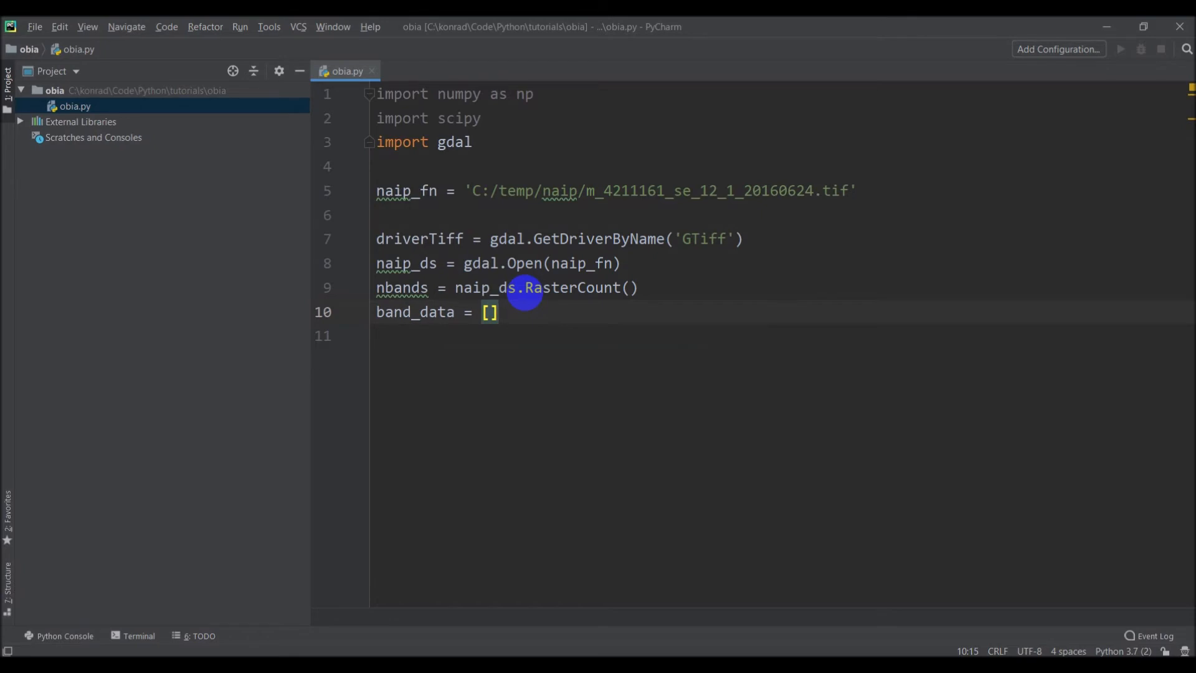
text(for)
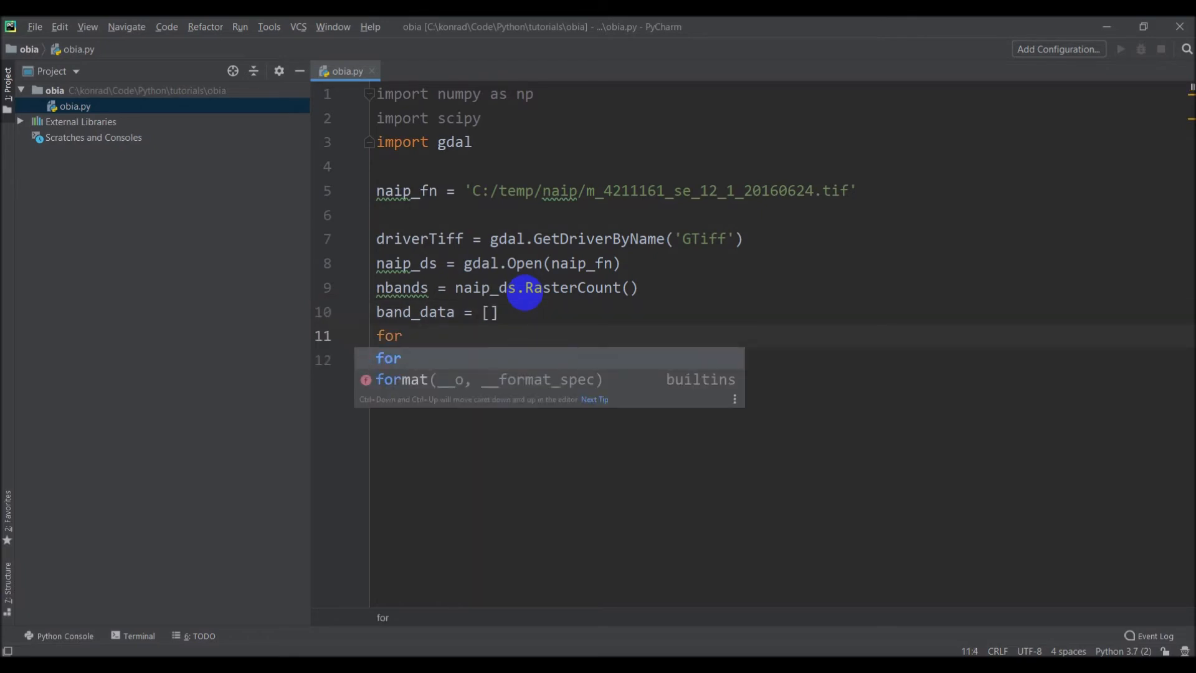
text(b)
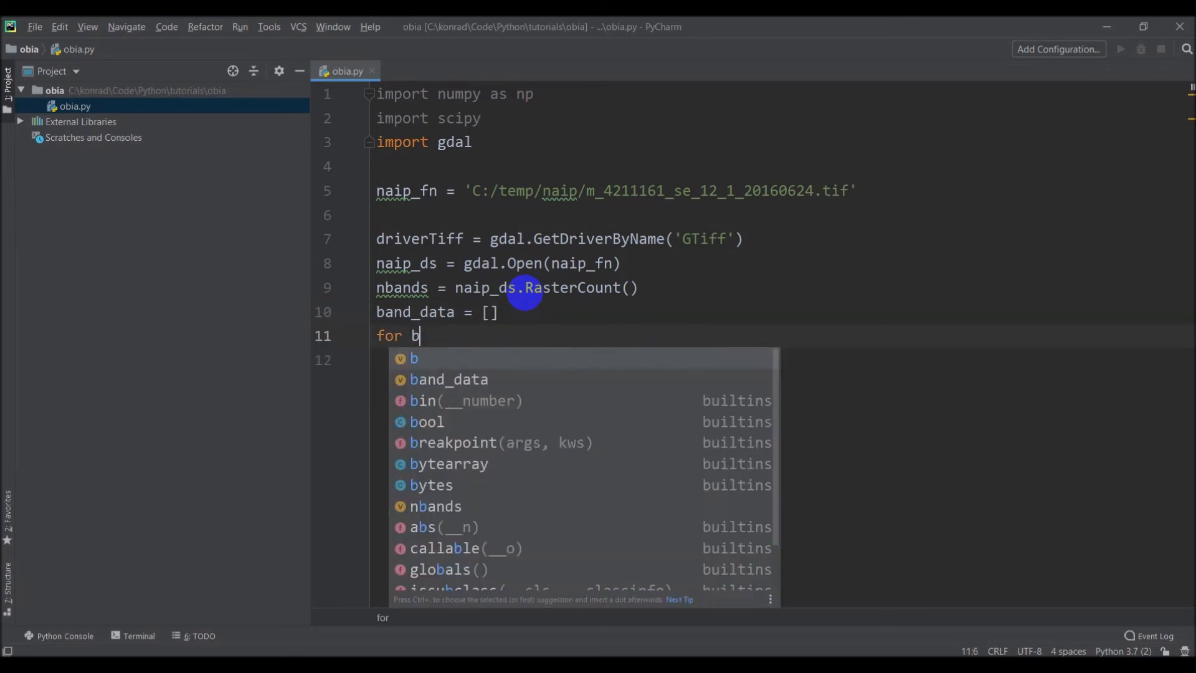
text(i in range)
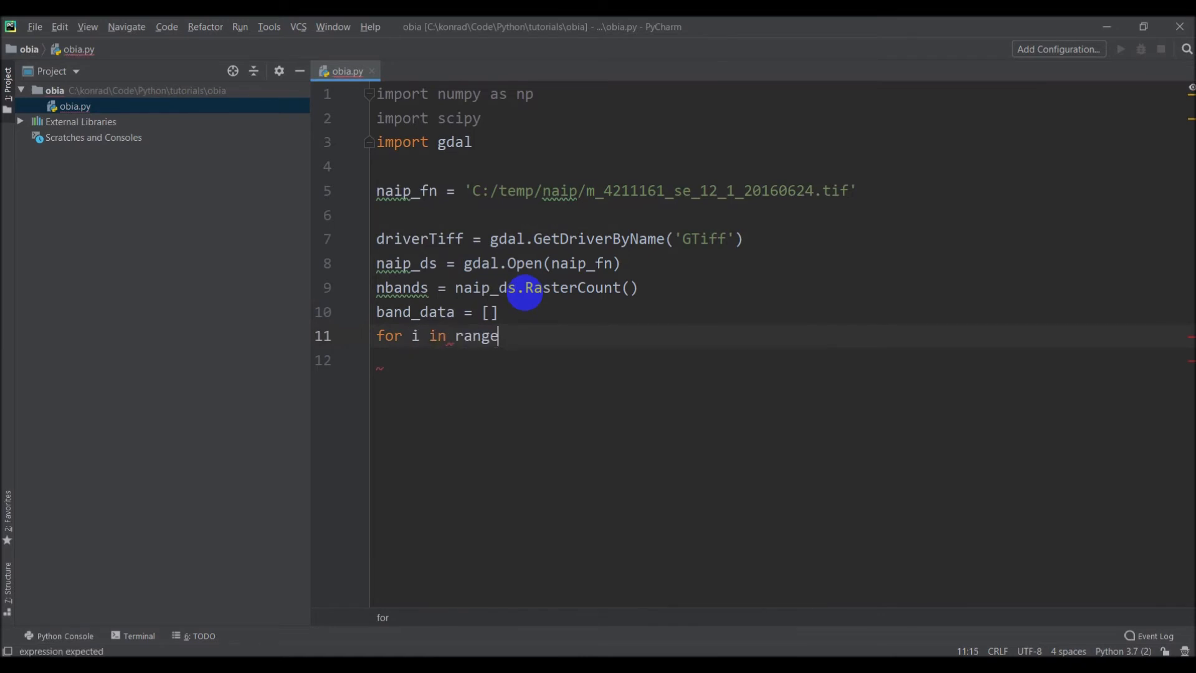
text((nbands):)
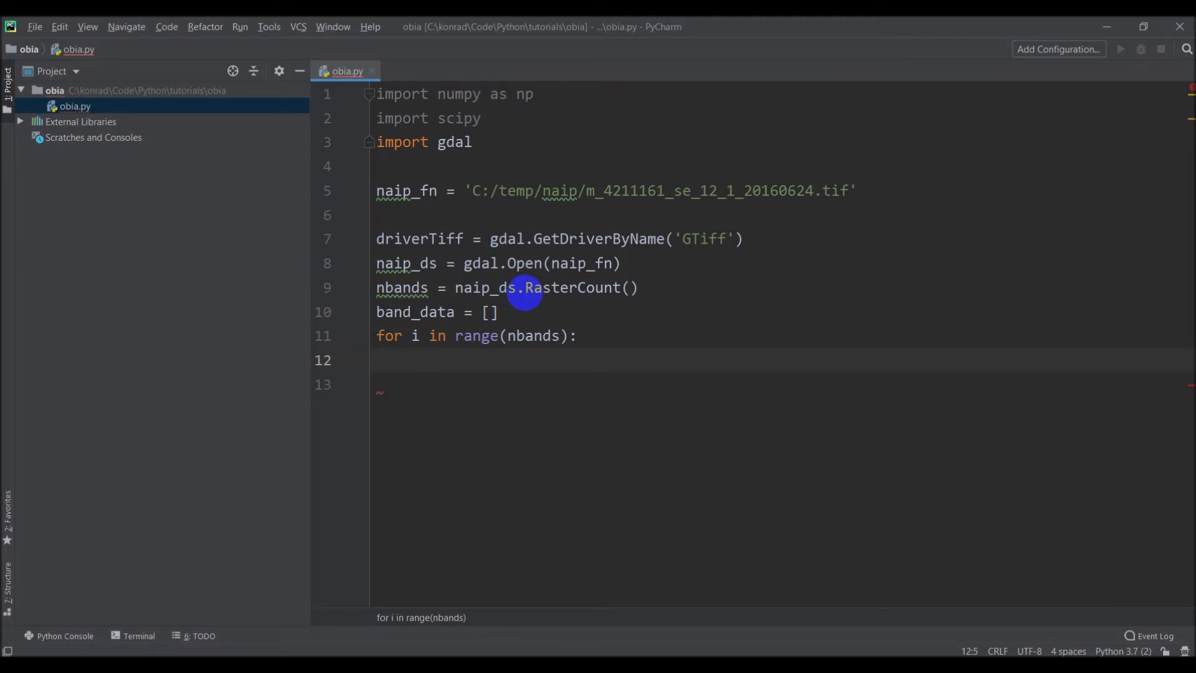
- Read each band with band = naip_ds.GetRasterBand(i).ReadAsArray()
text(band)
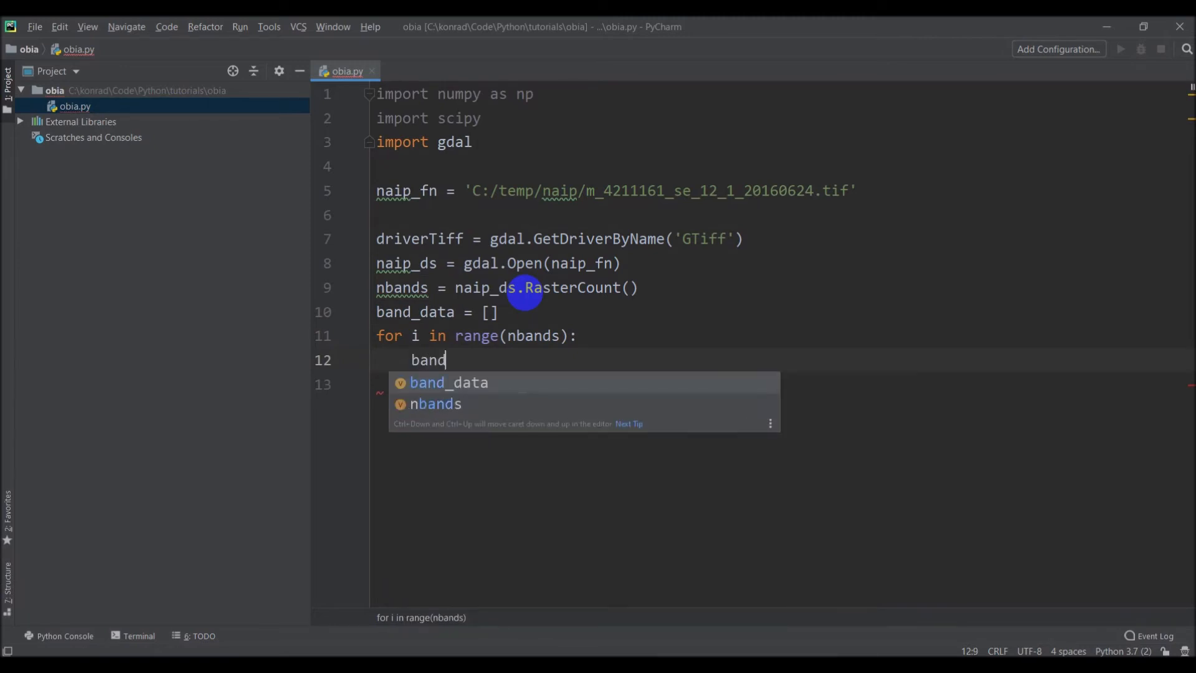
text(= nap)
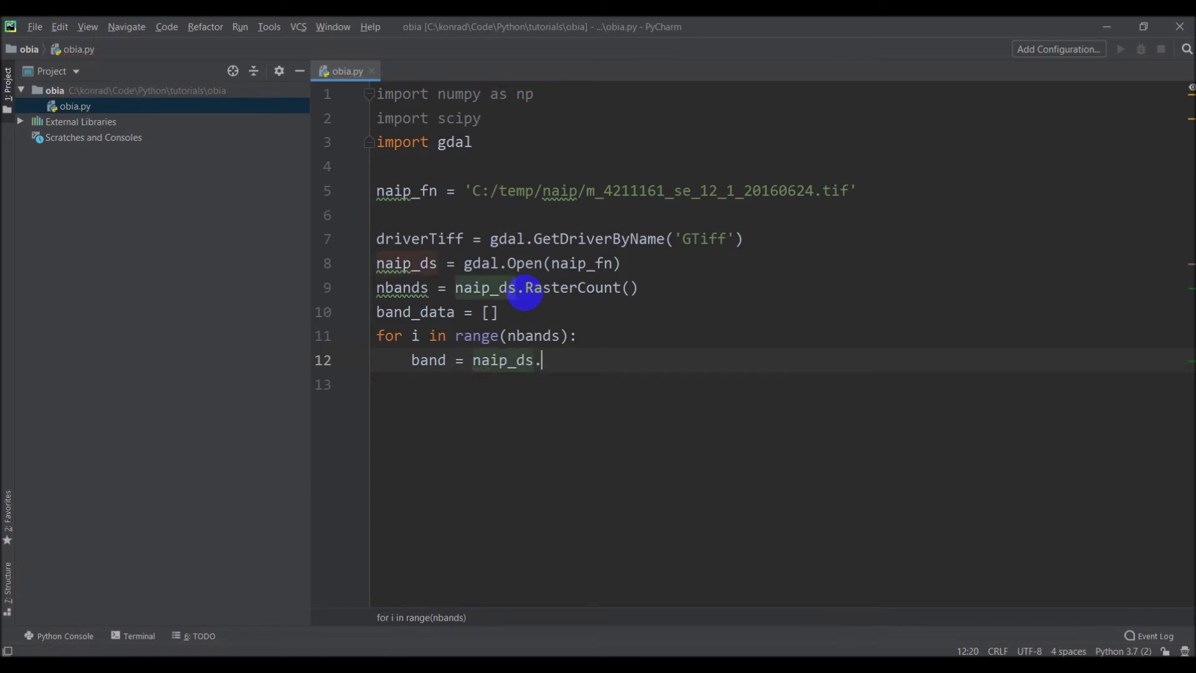
text(GetRas)
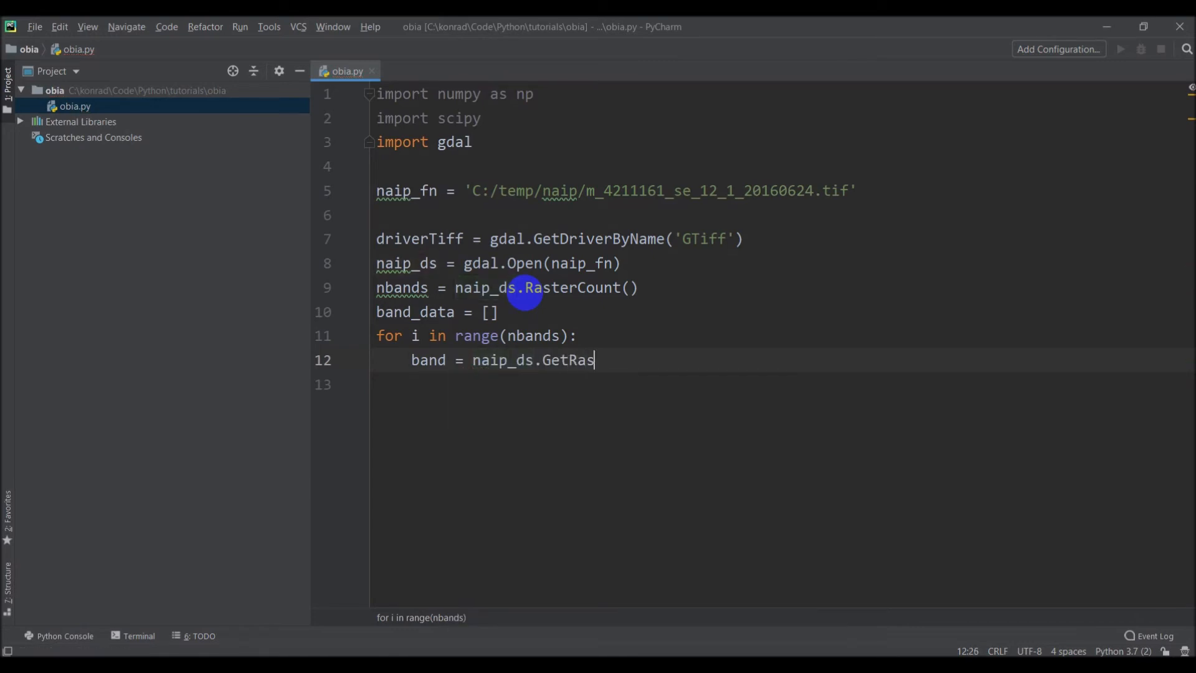
text(terBand())
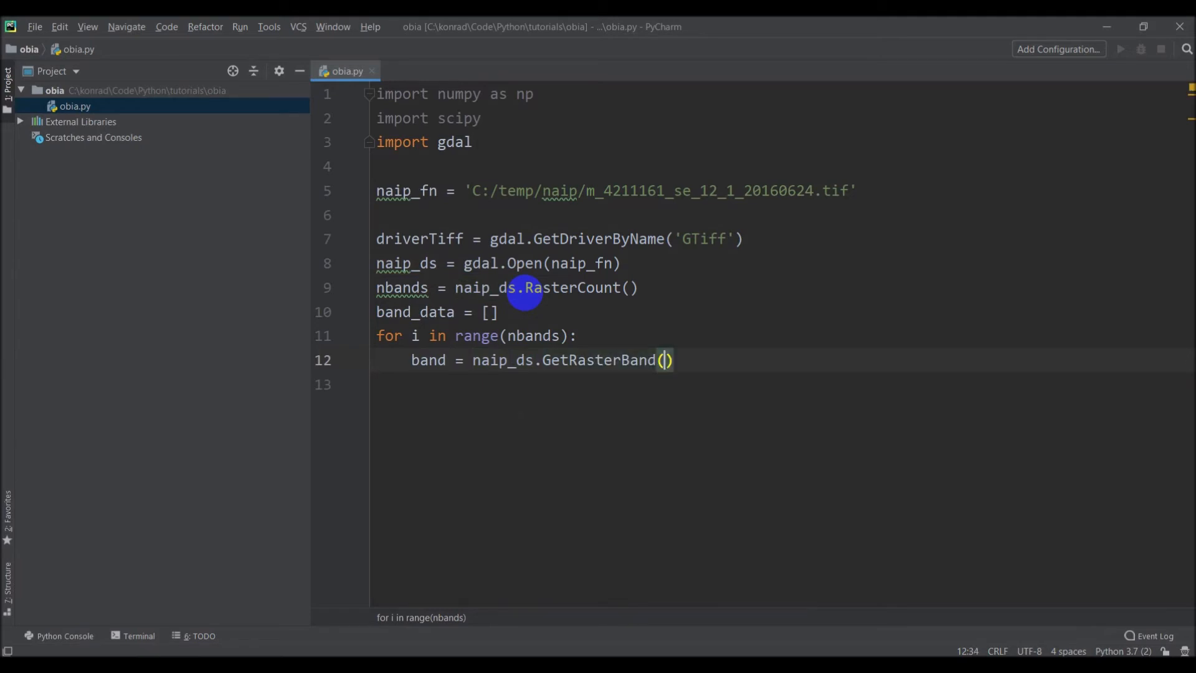
text(i).Read)
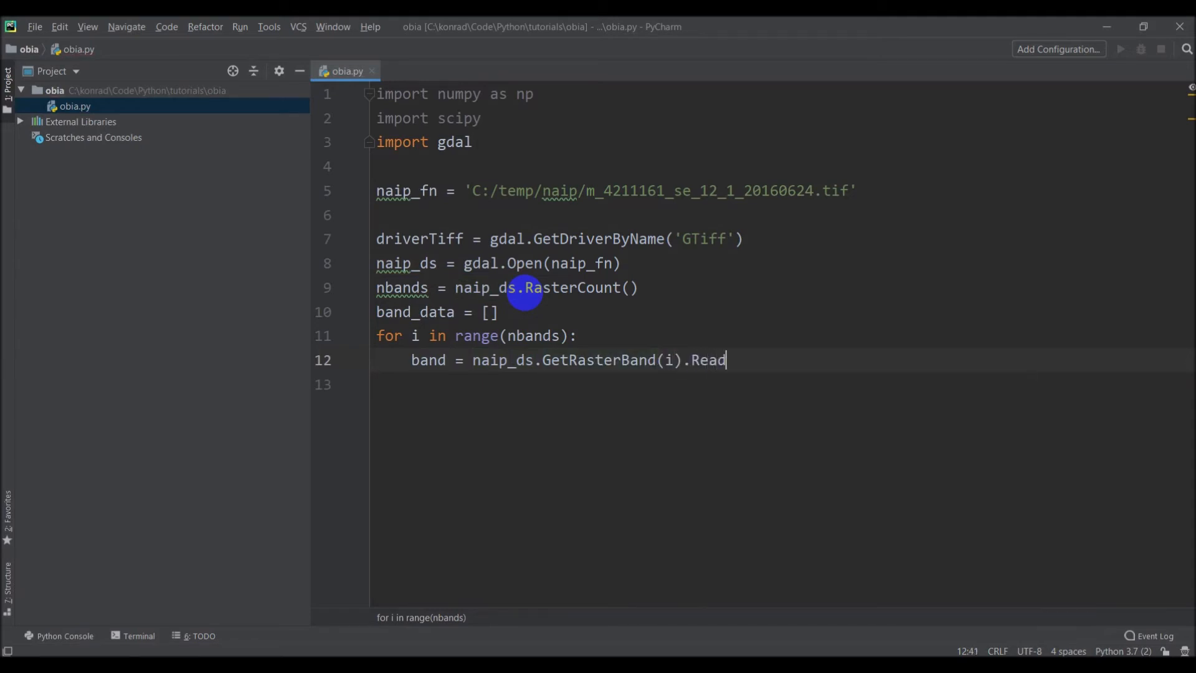
text(AsArray())
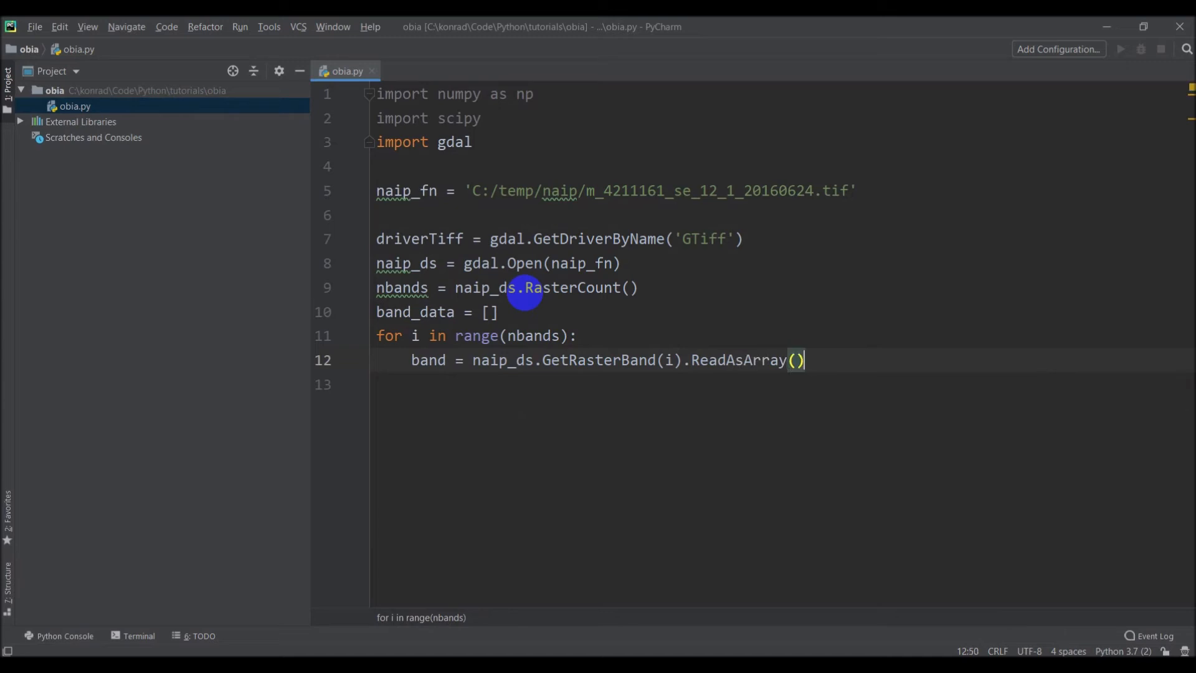
- Append each band with band_data.append(band) and fix the range to (1, nbands+1)
text(band)
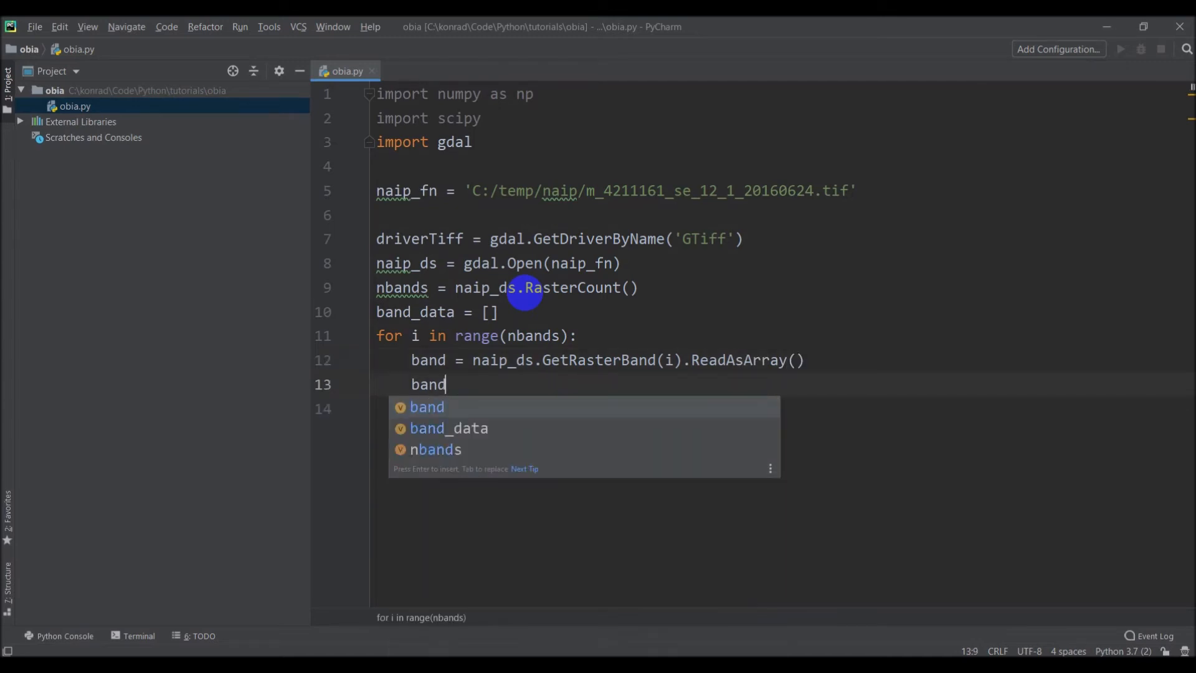
text(_data.app)
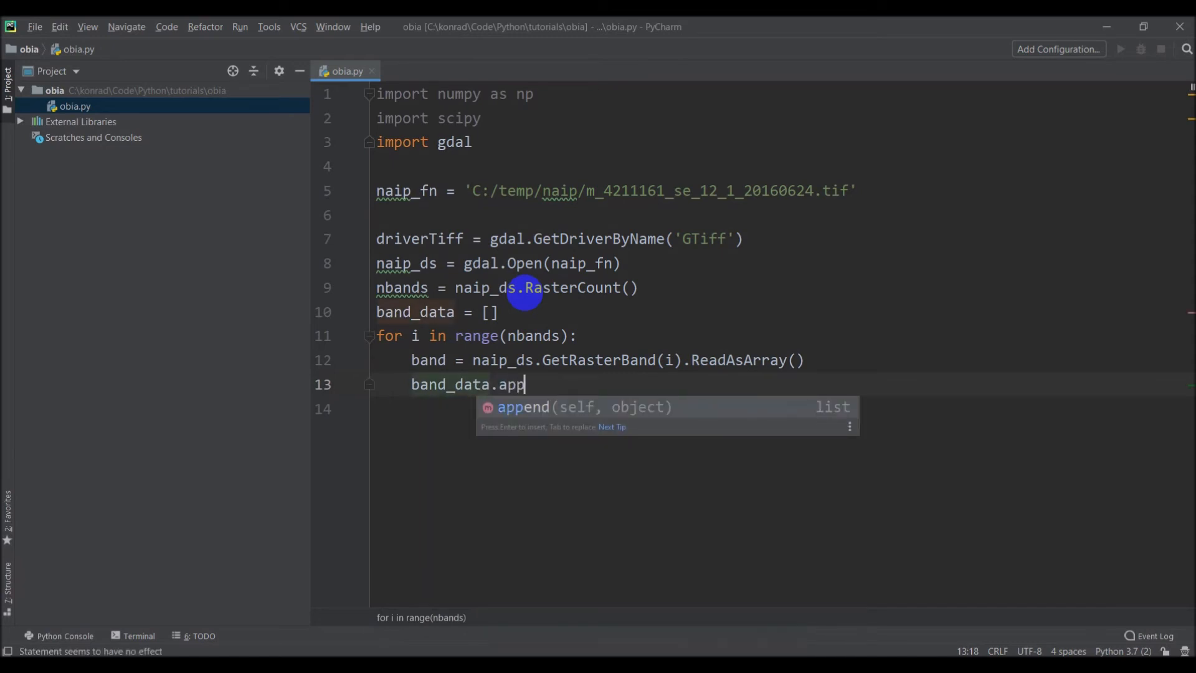
text(end(band))
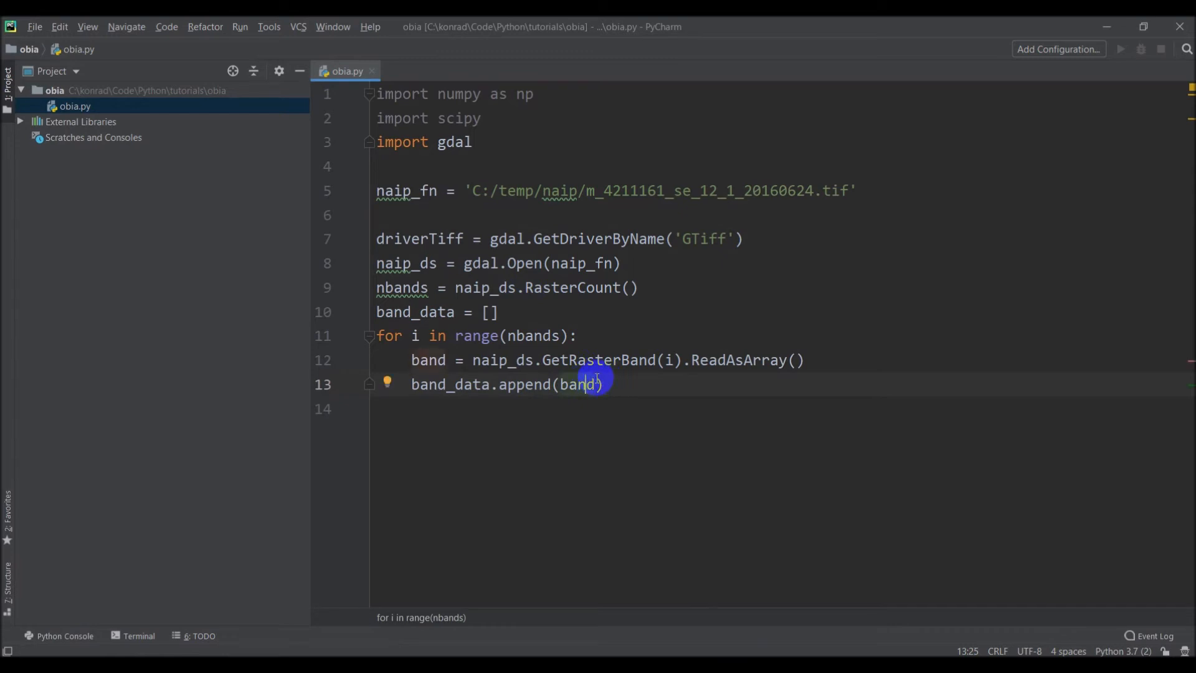
mouse_move(455, 335)
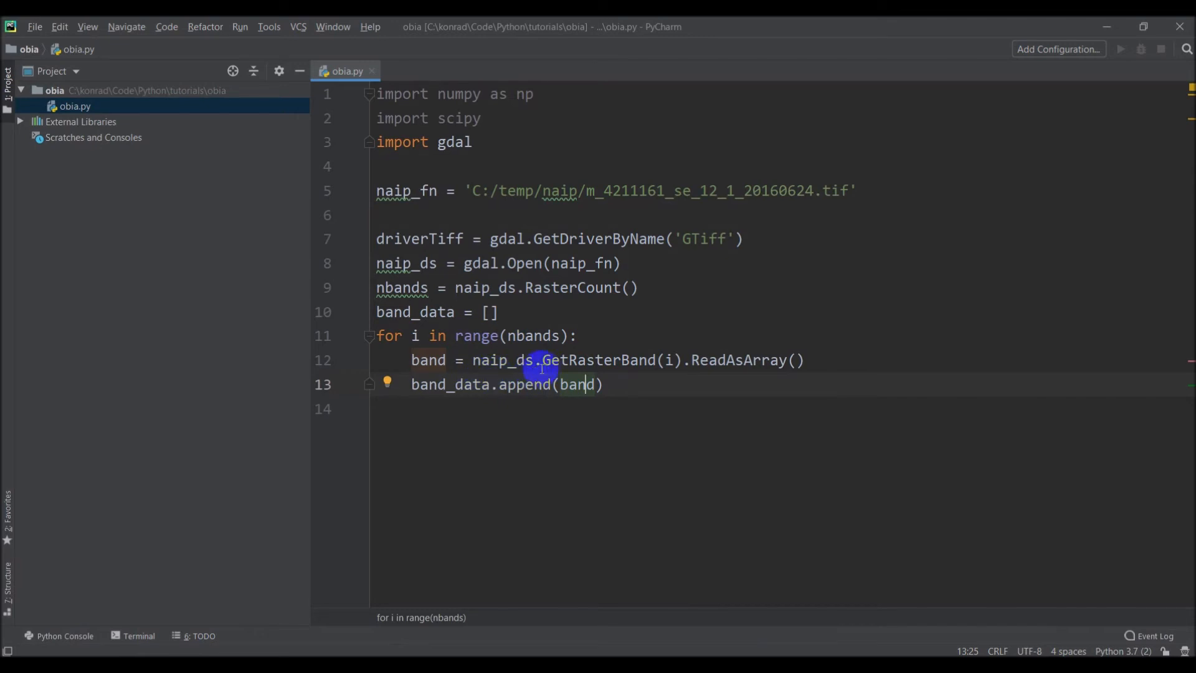
mouse_move(512, 335)
text(1)
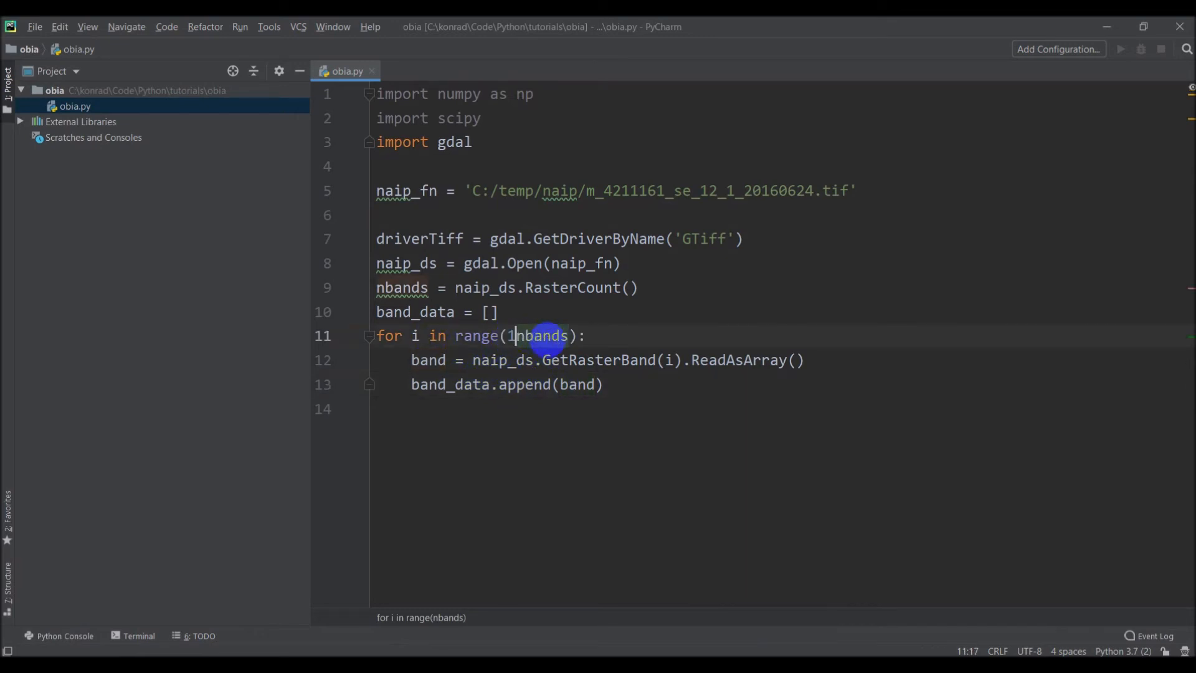
text(,)
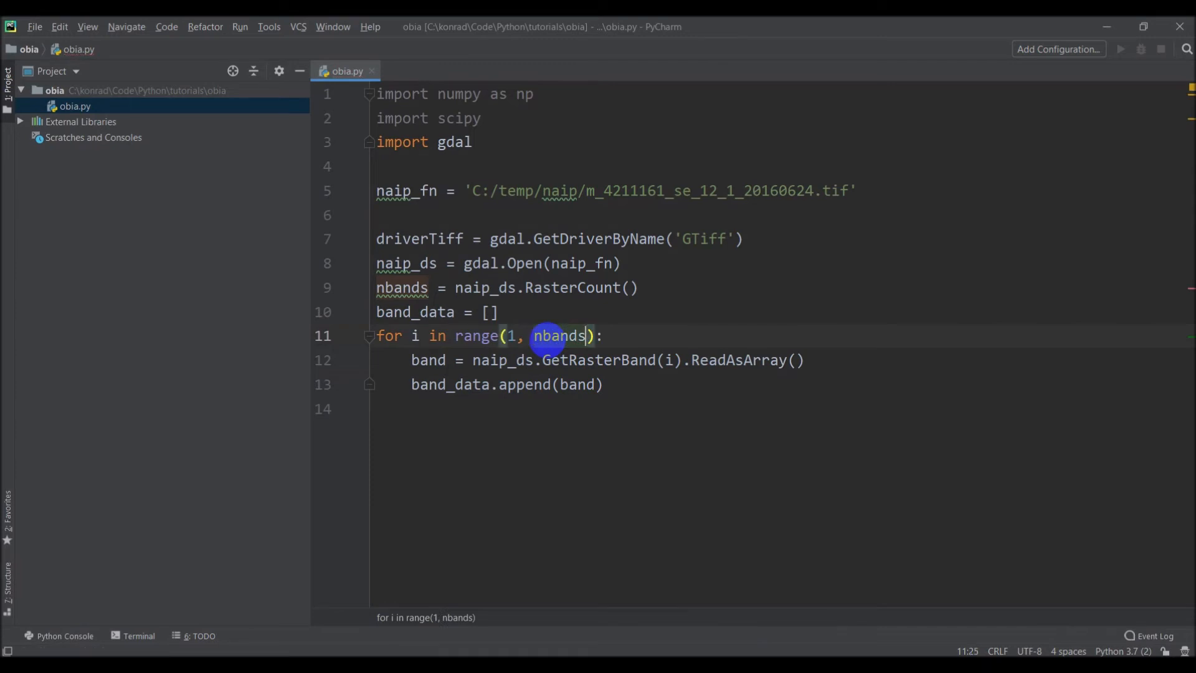
text(+1)
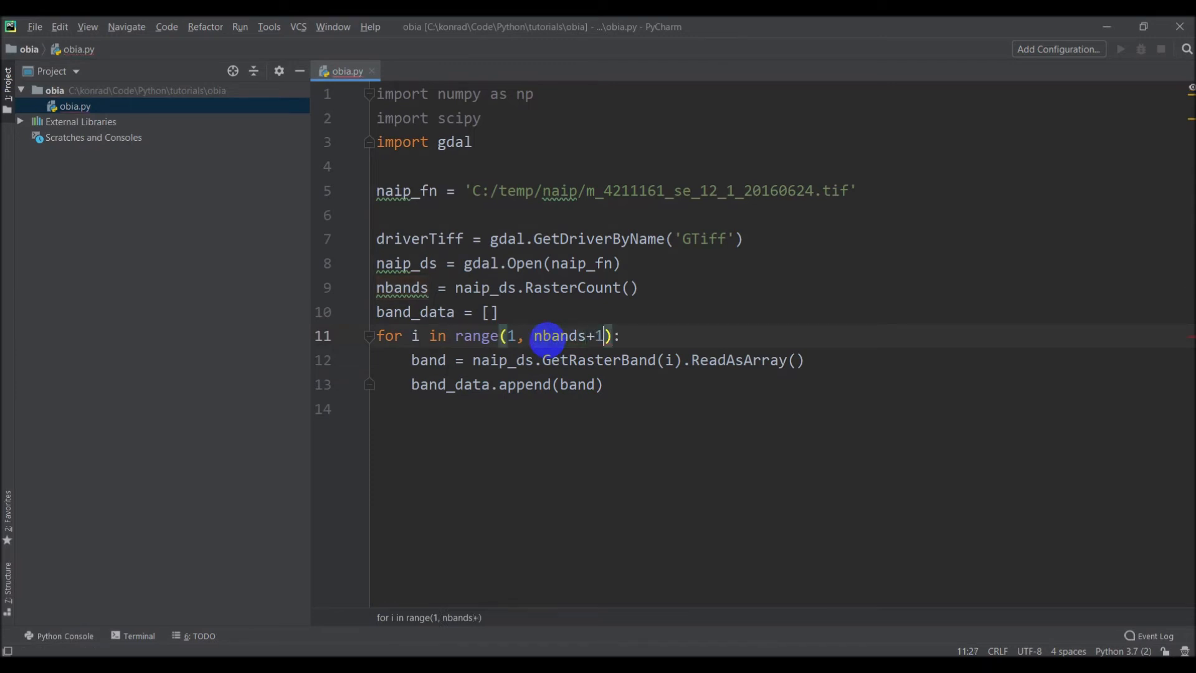
mouse_move(386, 398)
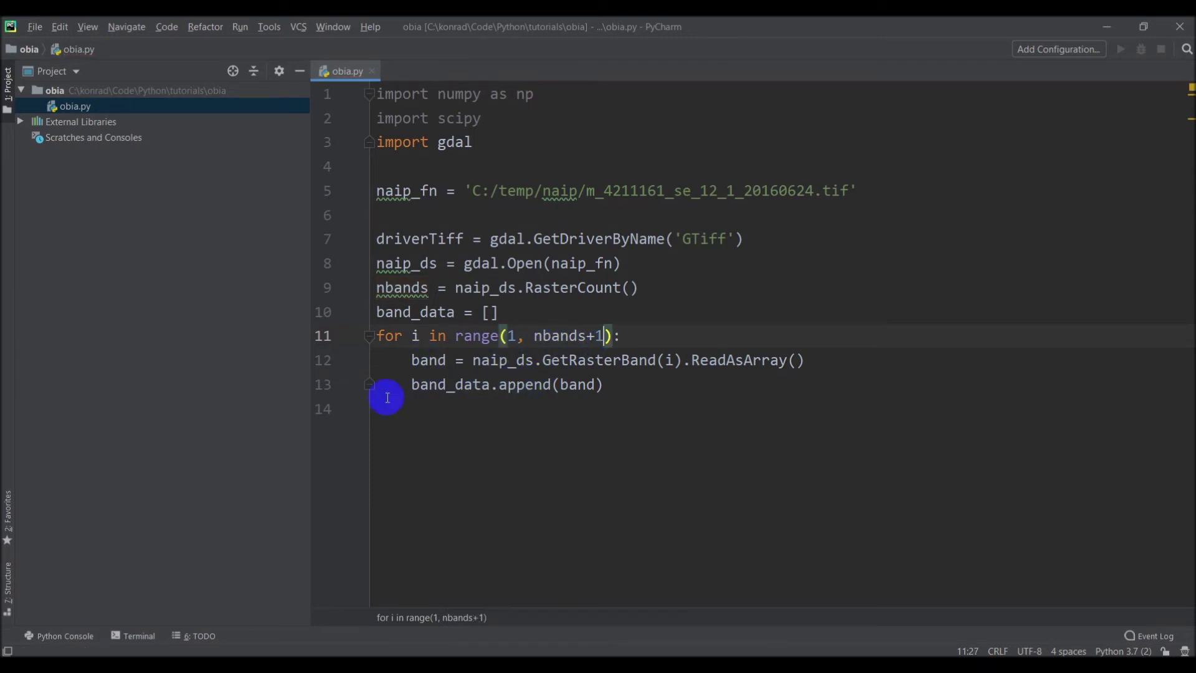
mouse_move(713, 578)
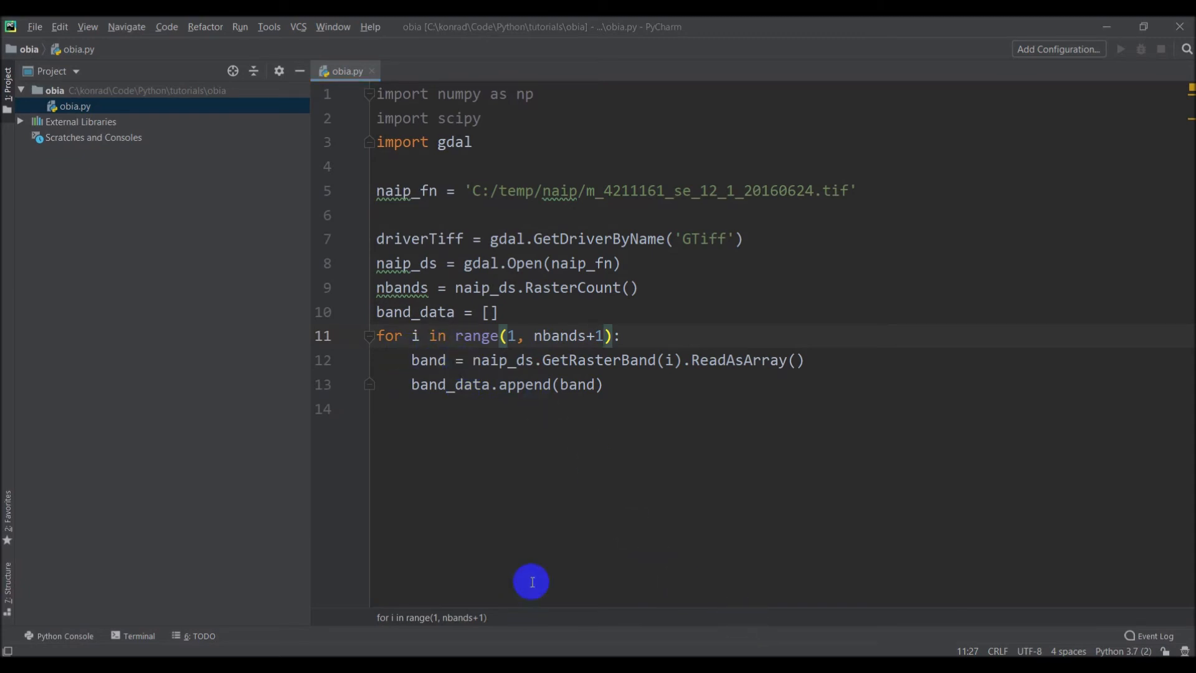
mouse_move(561, 403)
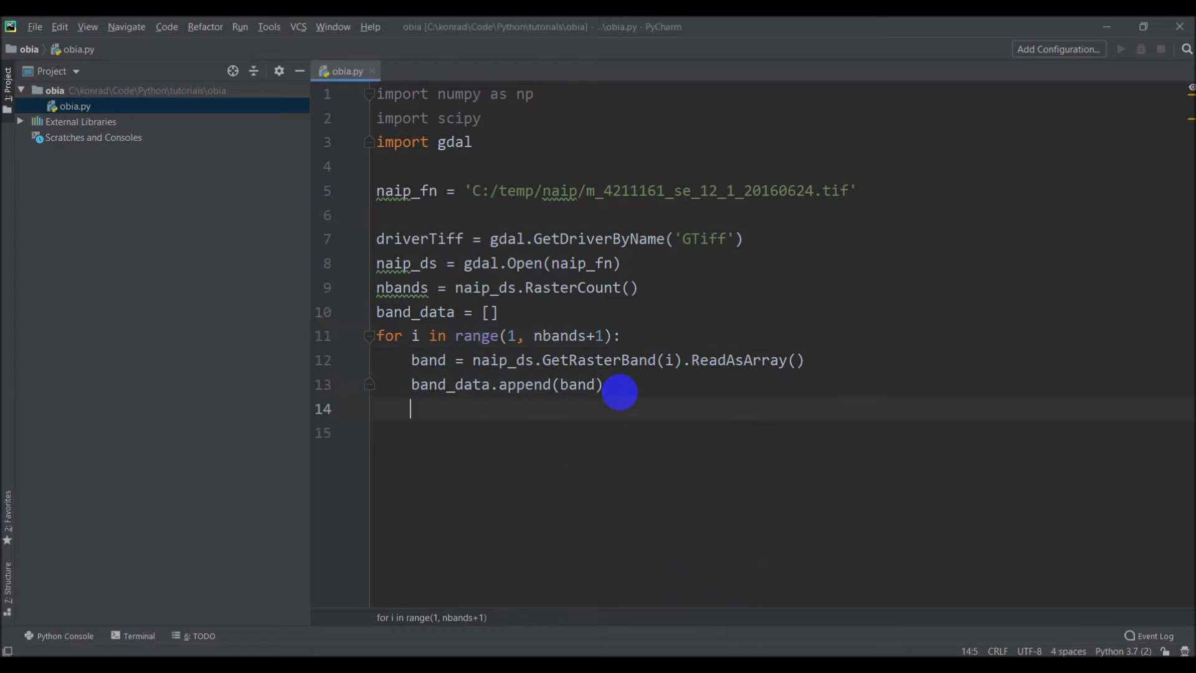
- After the loop, stack the bands with band_data = np.dstack(b for b in band_data)
key(Home)
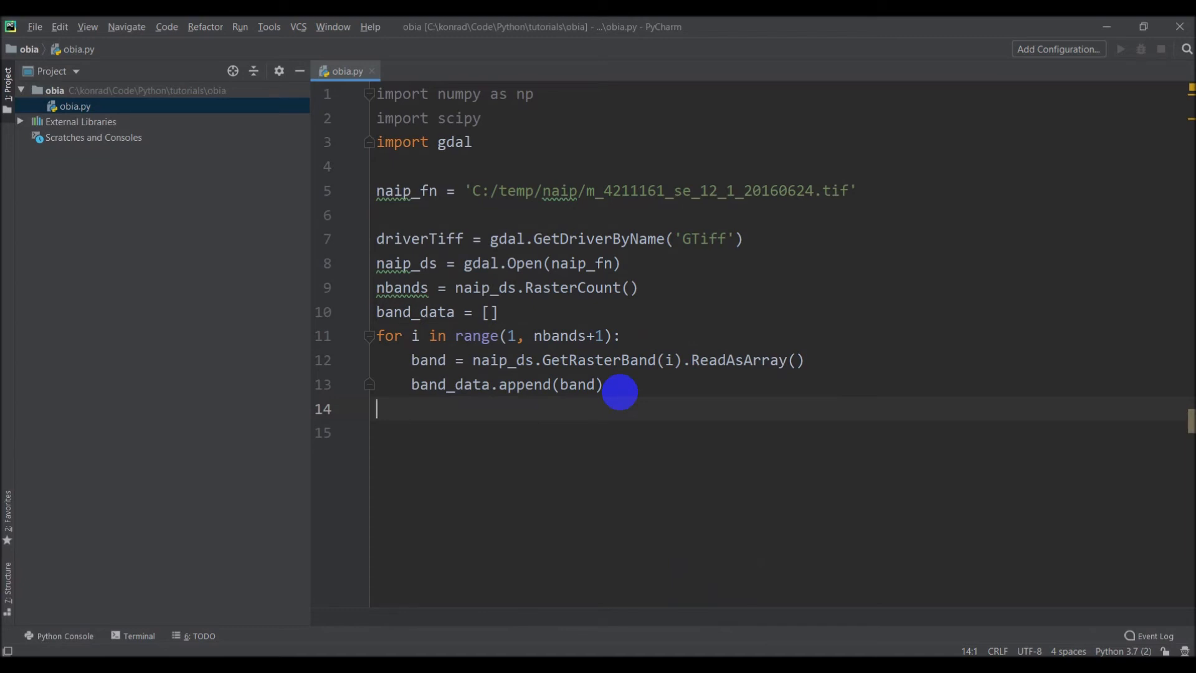
text(band_data = np.)
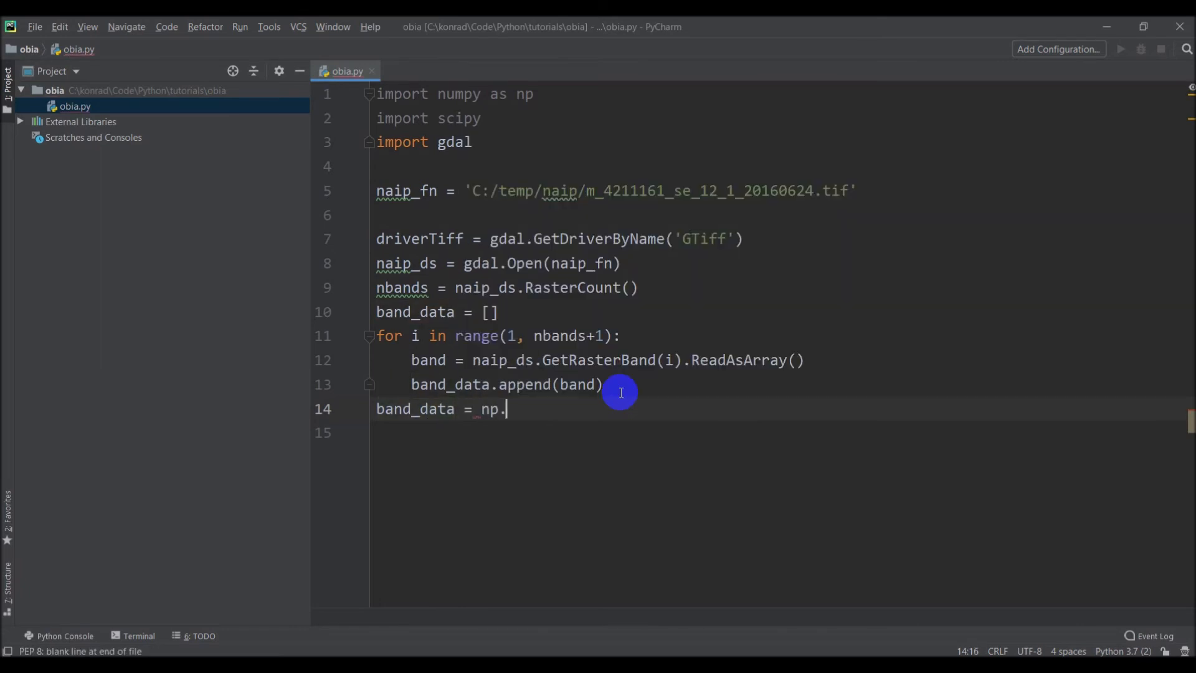
text(dstack)
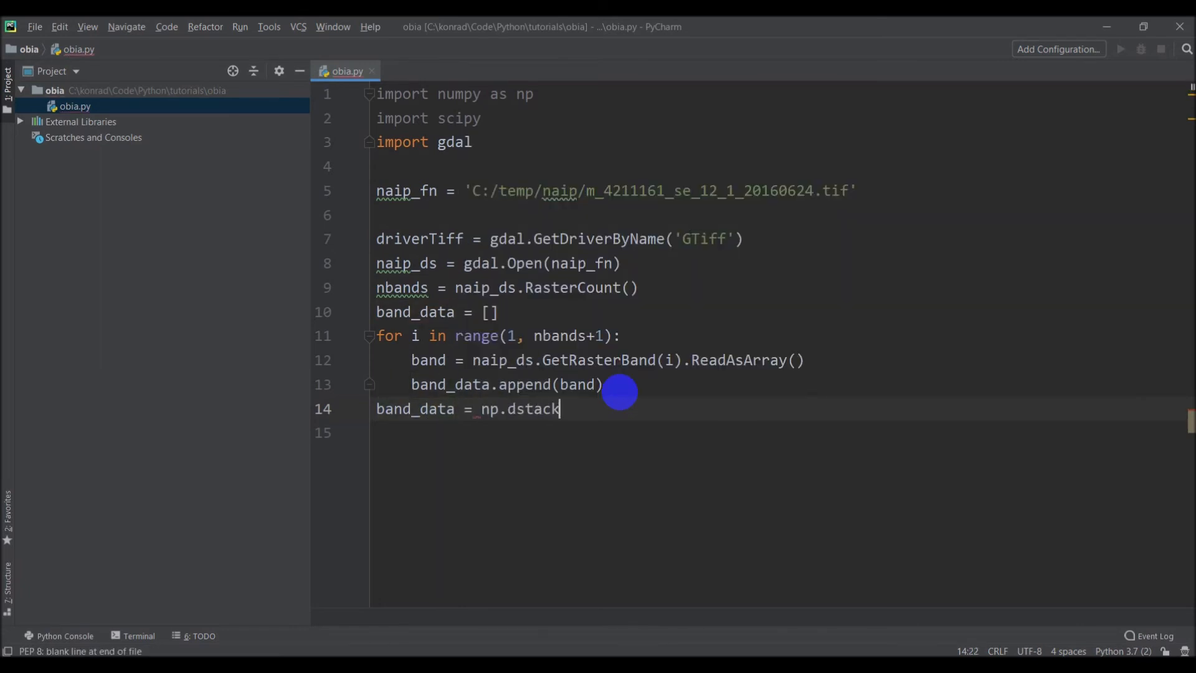
text(())
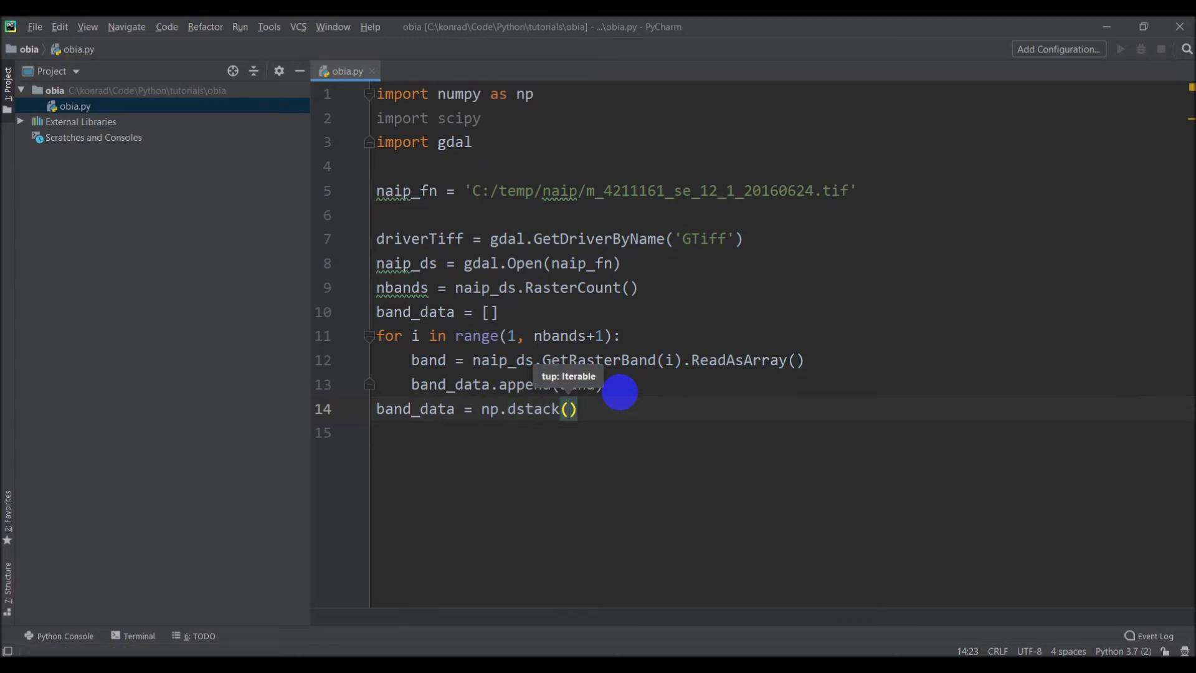
text(b for)
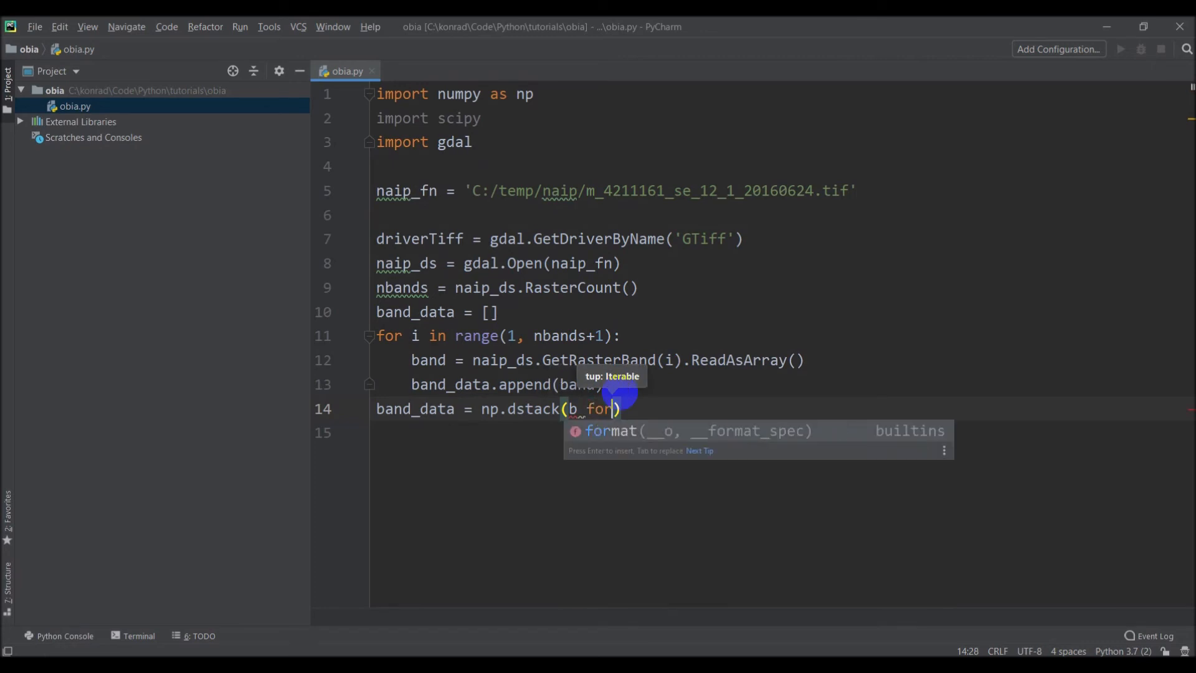
text(in band_data)
click(779, 432)
text(p)
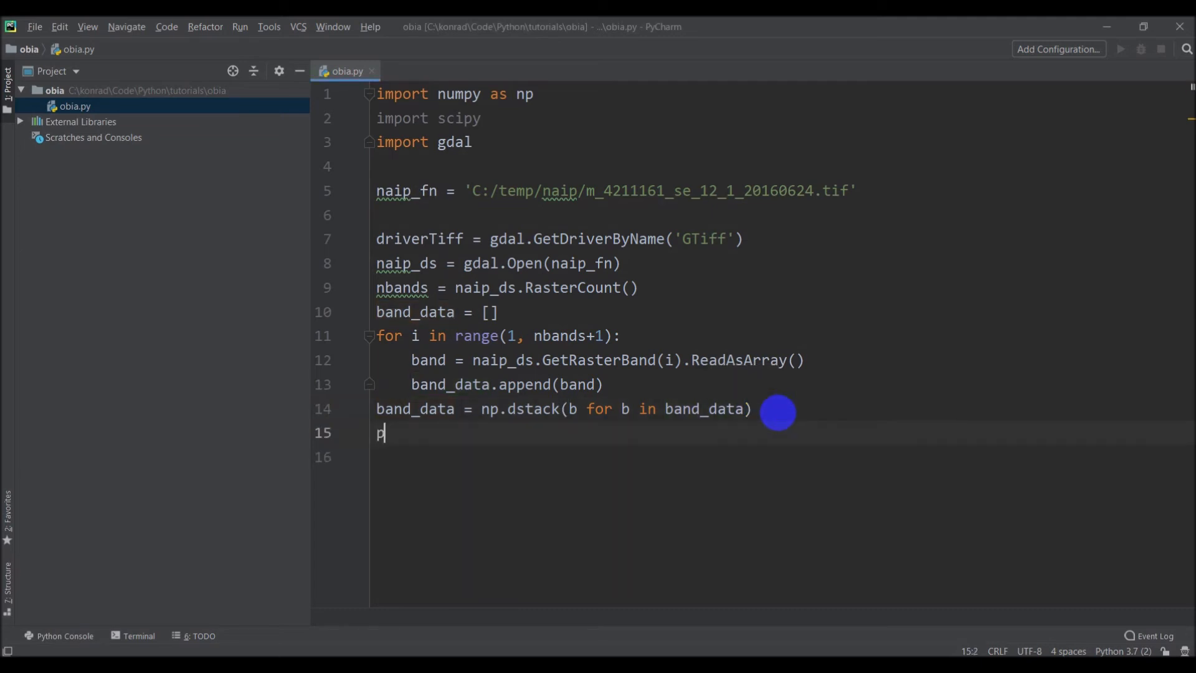
- Print band_data.shape on the following line
text(rint(band_)
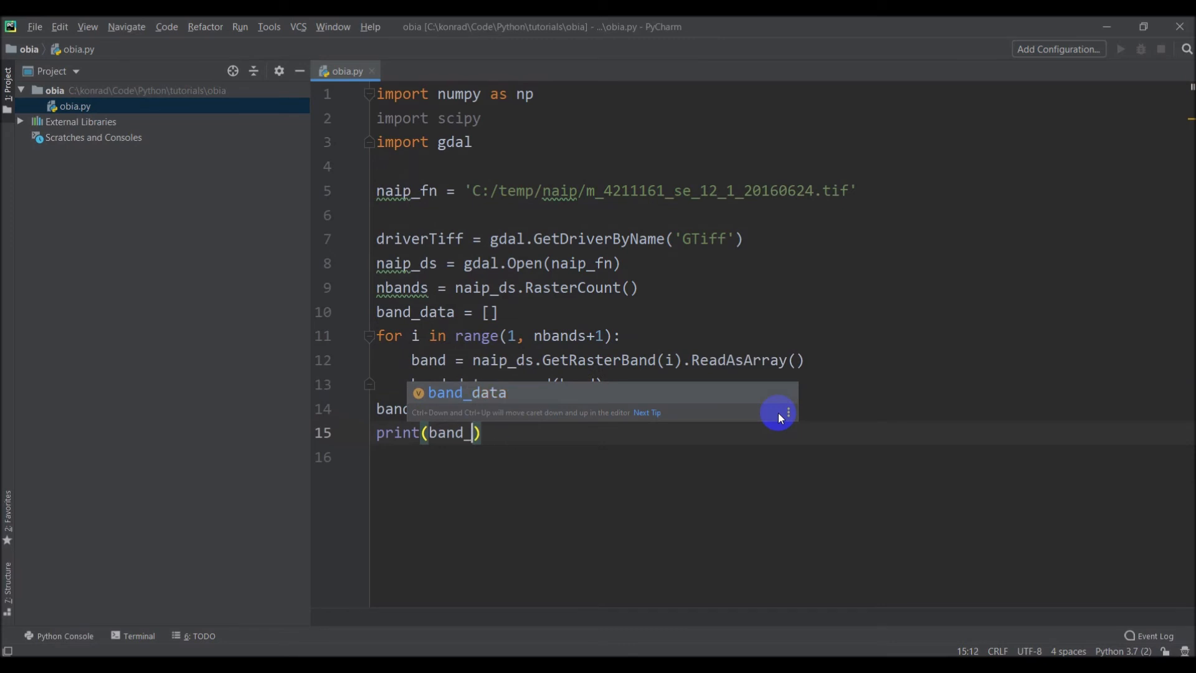
text(shape)
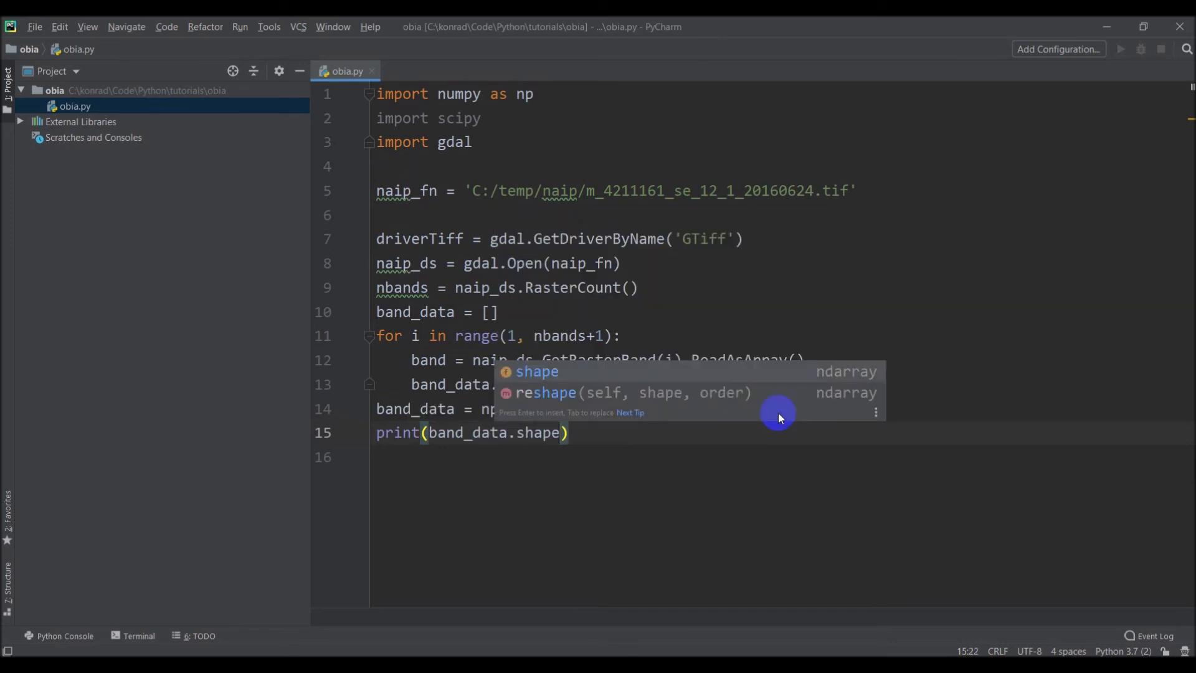
mouse_move(582, 418)
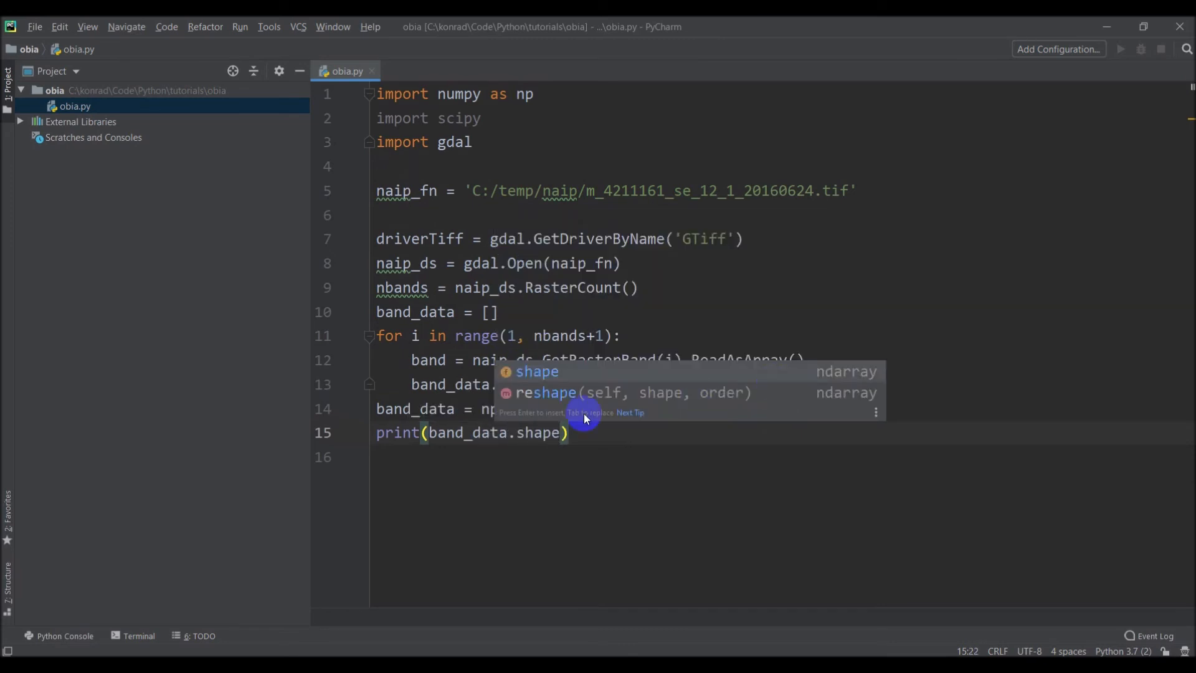
mouse_move(431, 324)
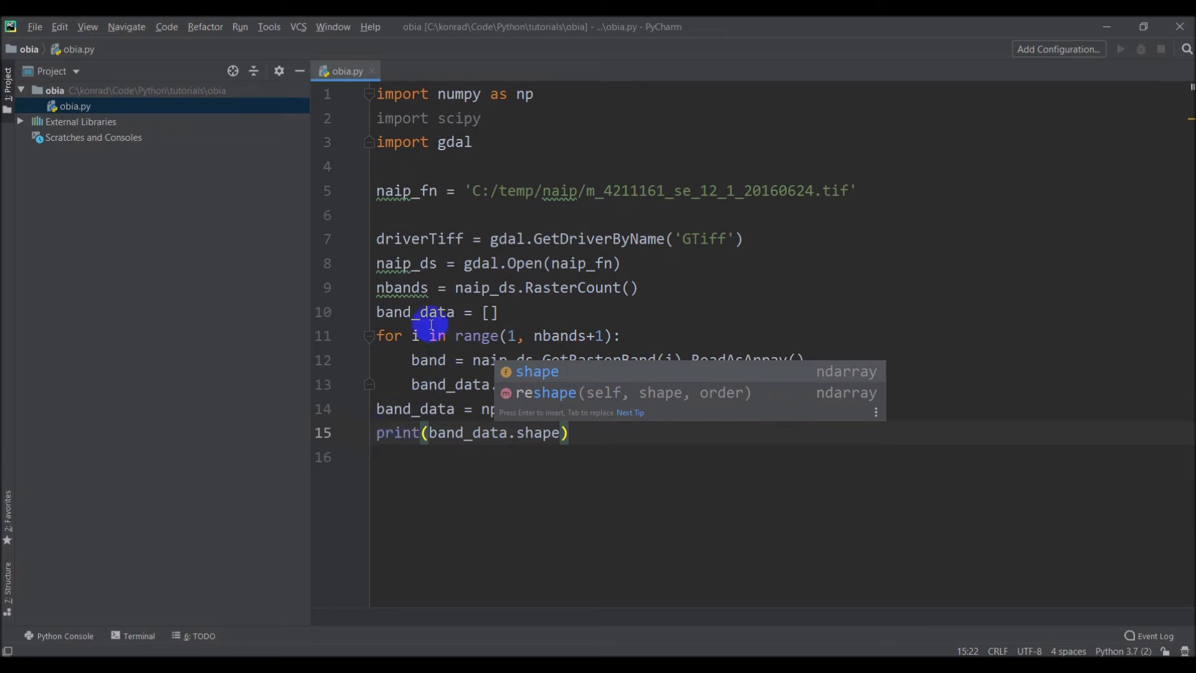
mouse_move(377, 335)
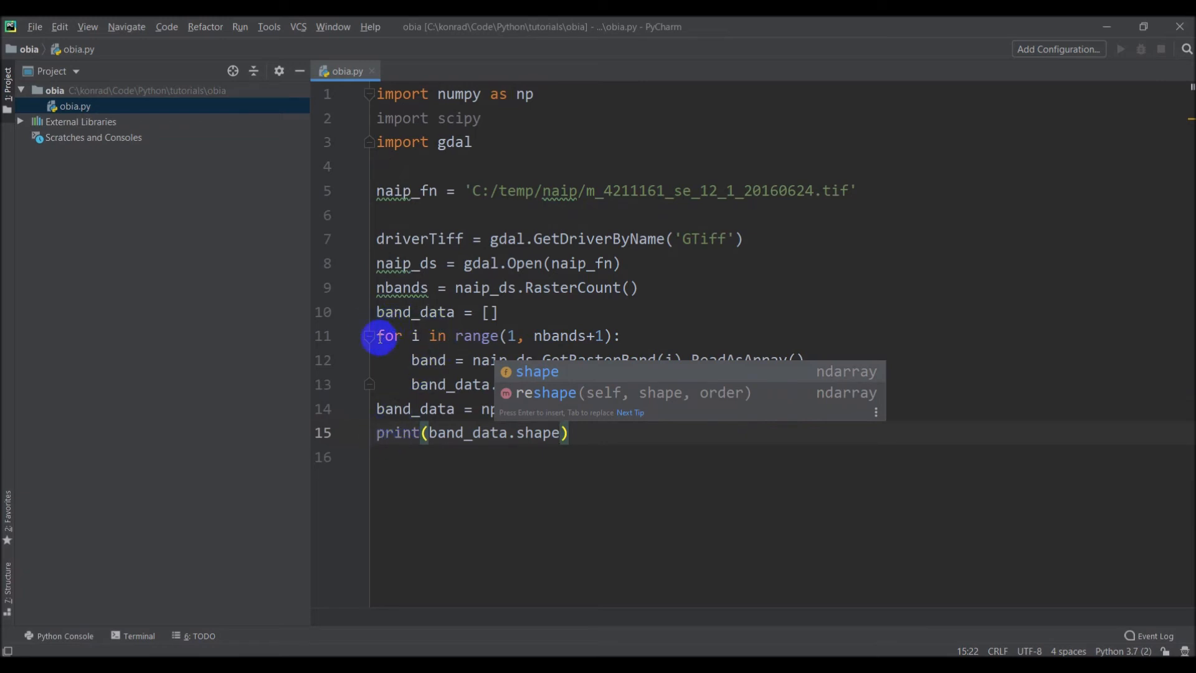
- Start a print call with the labels 'bands', 'rows' and 'columns'
text(p)
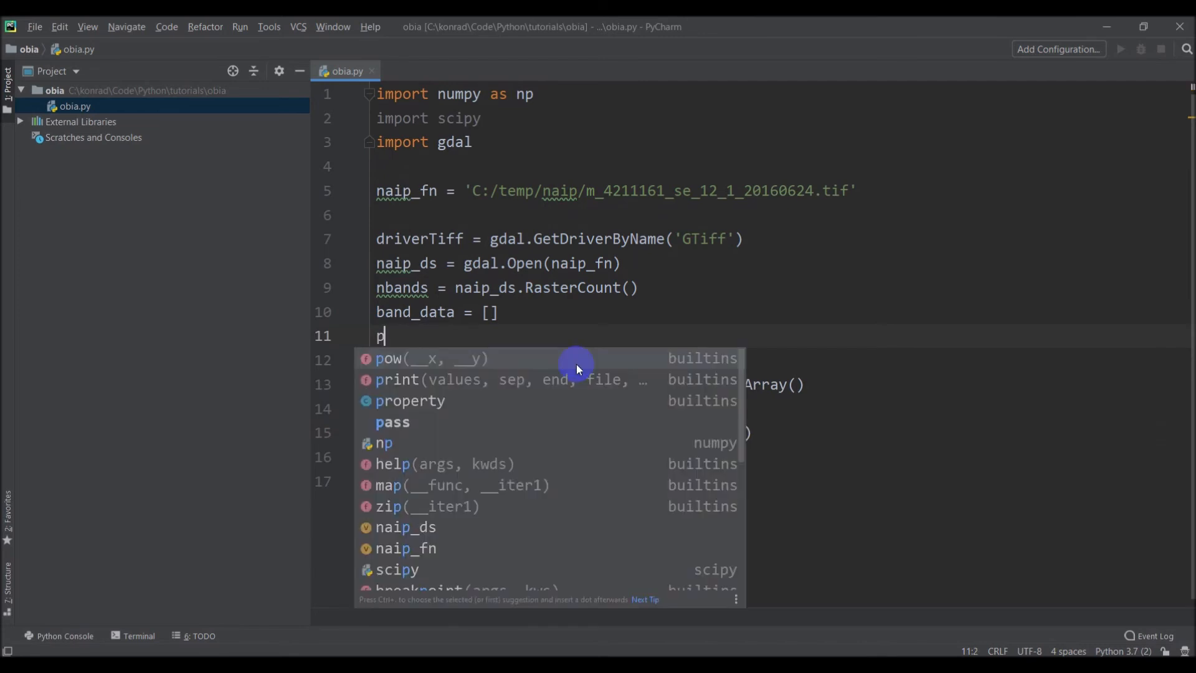
click(386, 379)
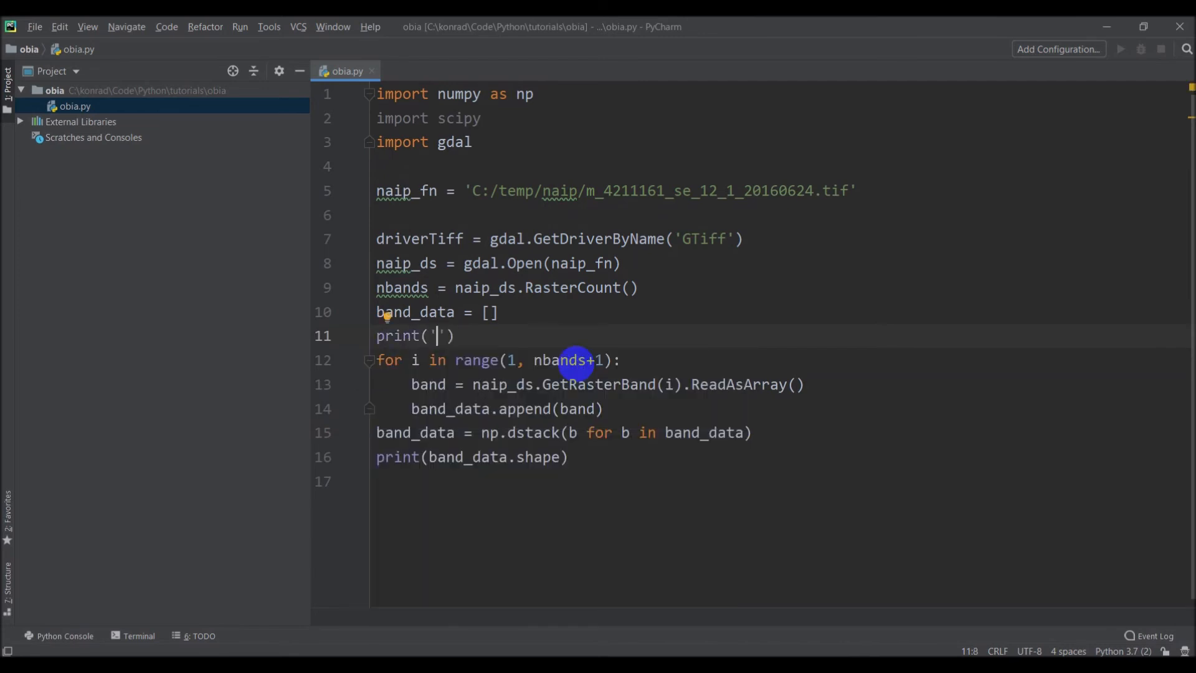
text(bands',)
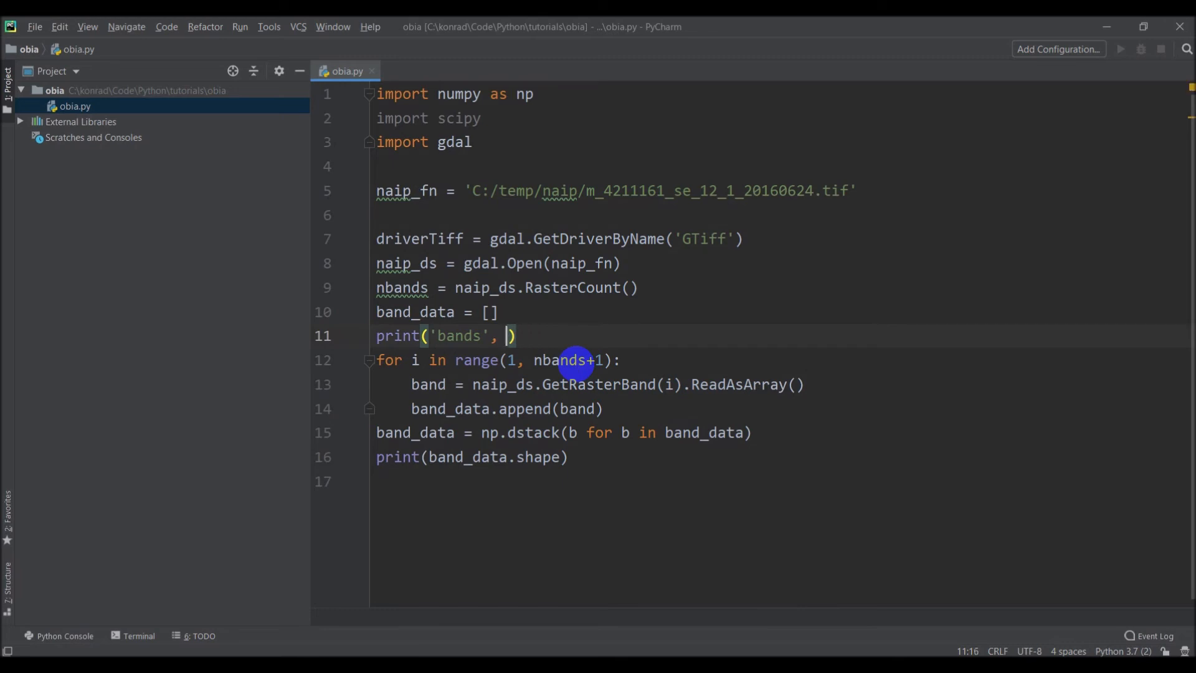
text('rows')
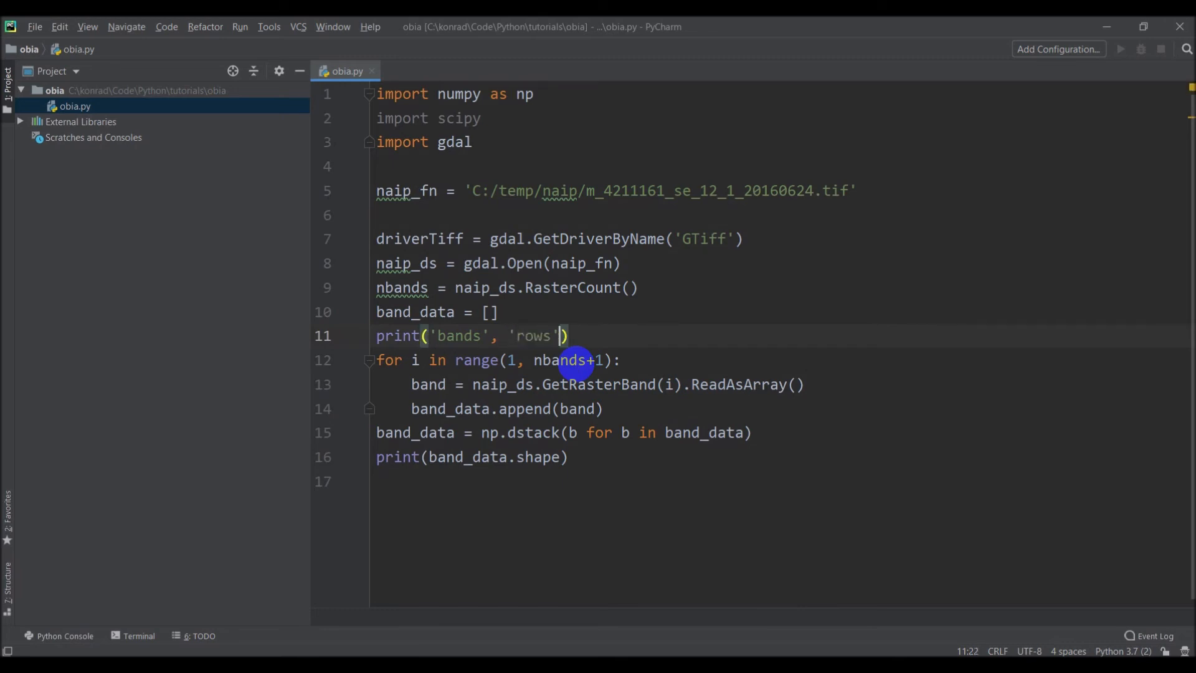
text(, 'column')
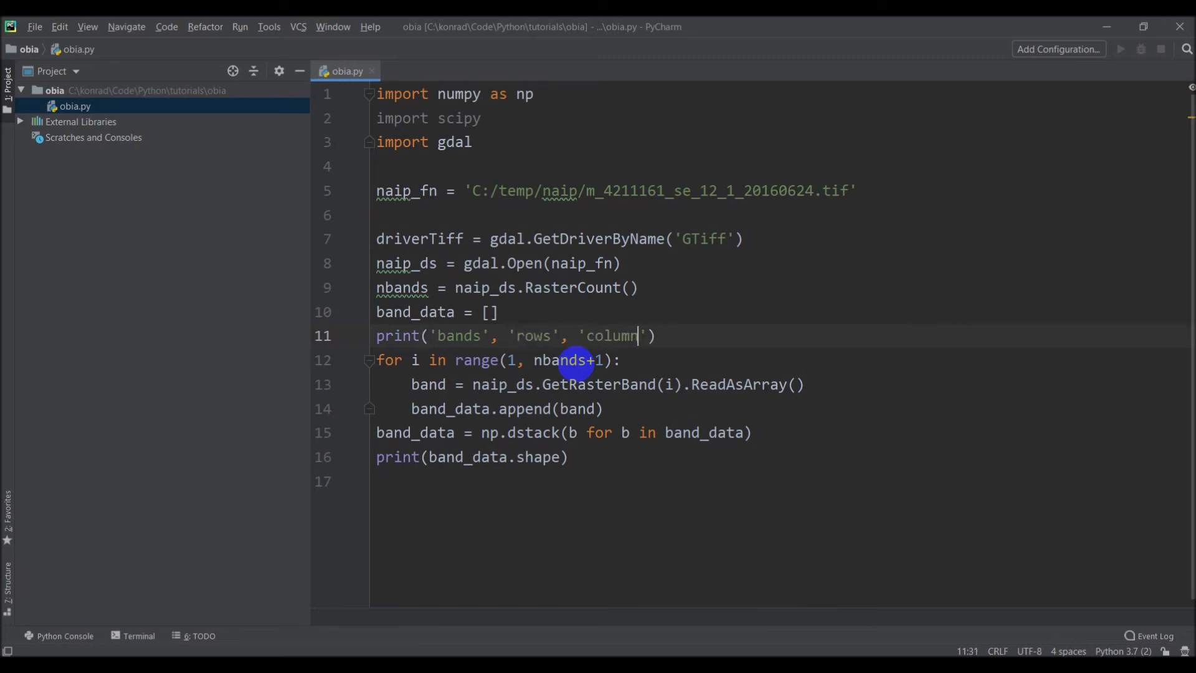
text(s',)
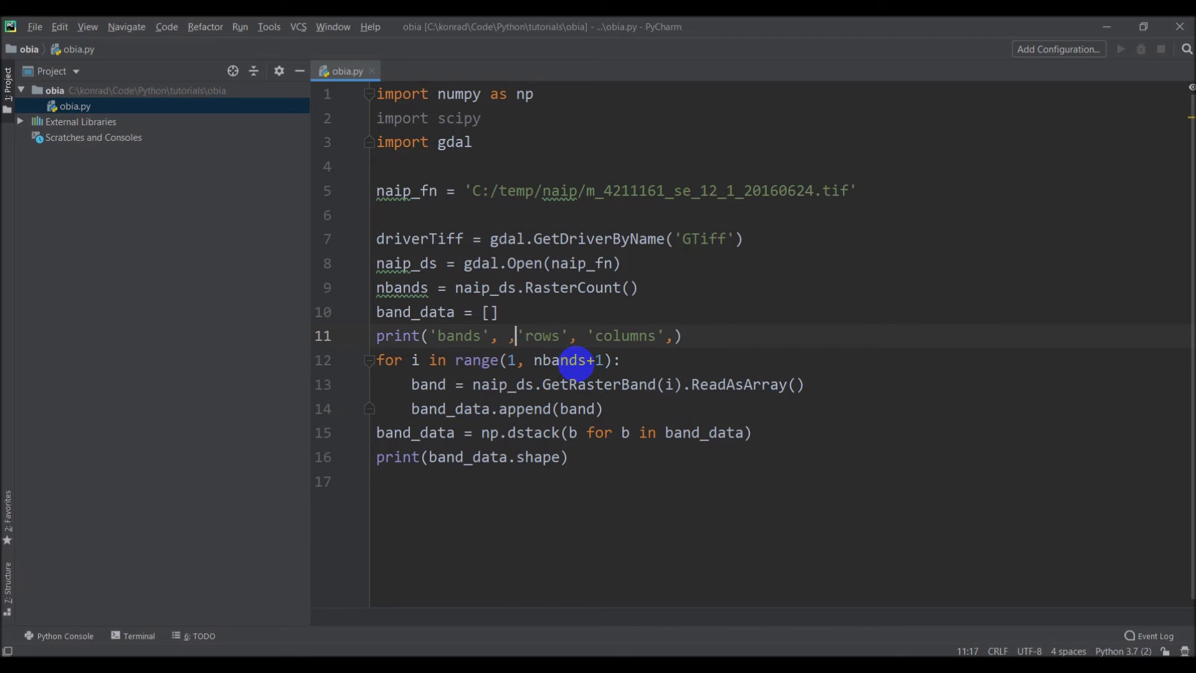
key(backspace)
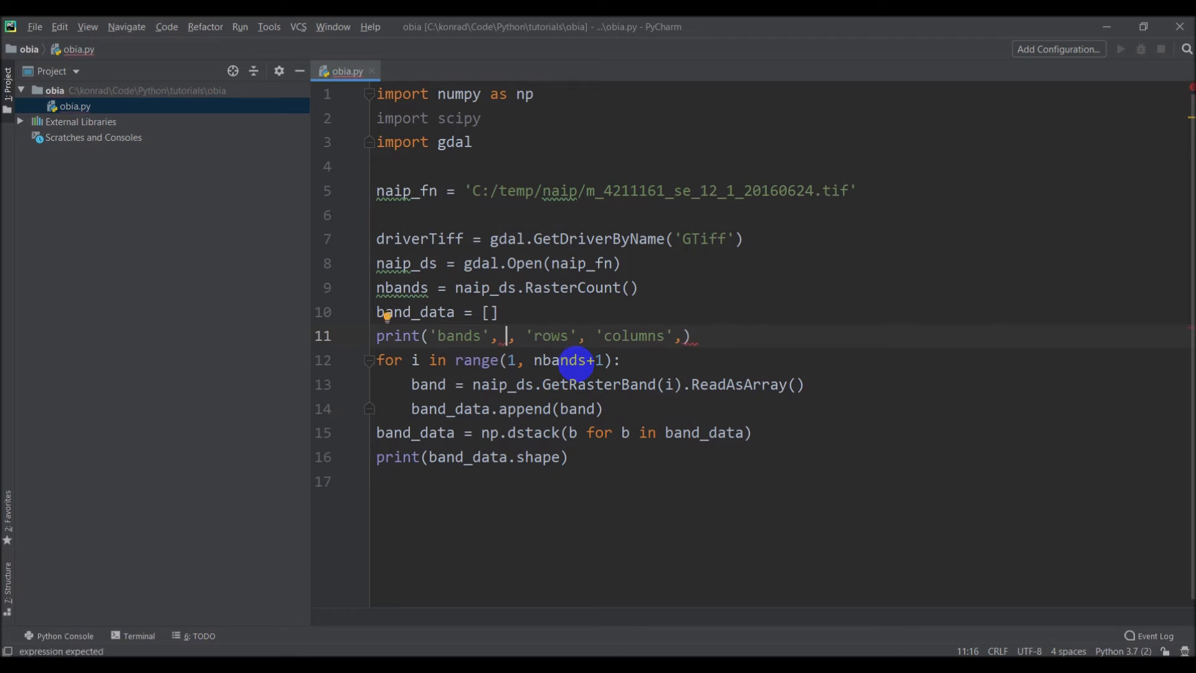
- Insert naip_ds.RasterCount() after 'bands' and naip_ds.RasterYSize after 'rows'
text(naip_ds.)
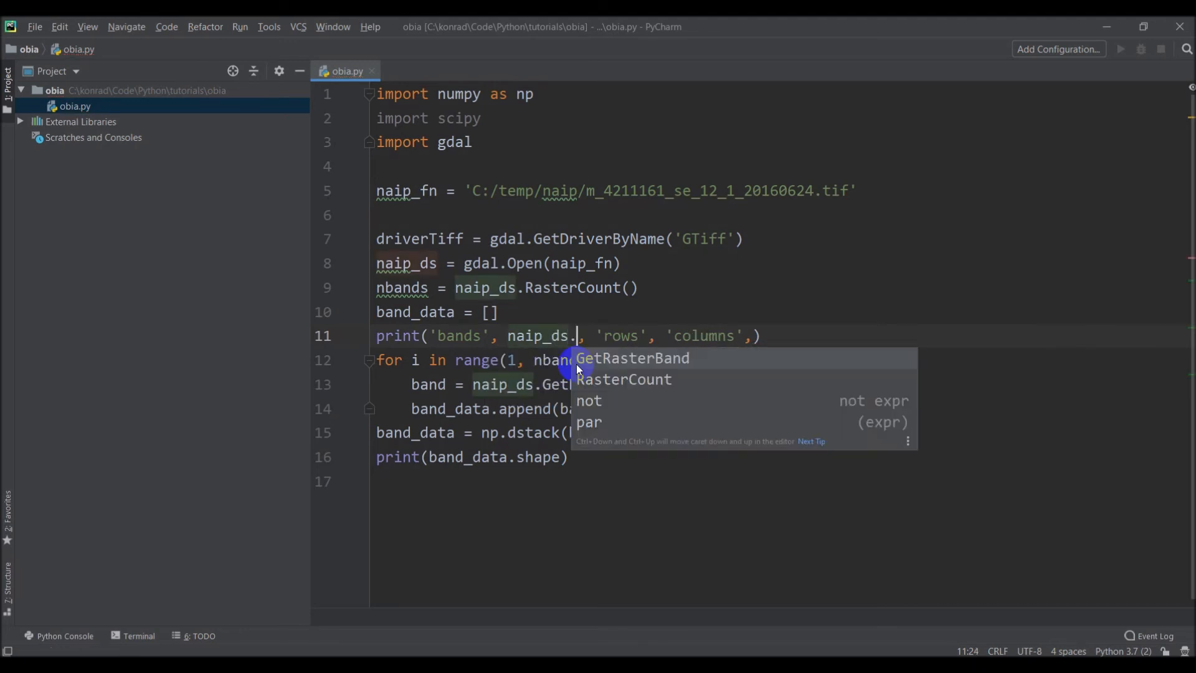
text(Ge)
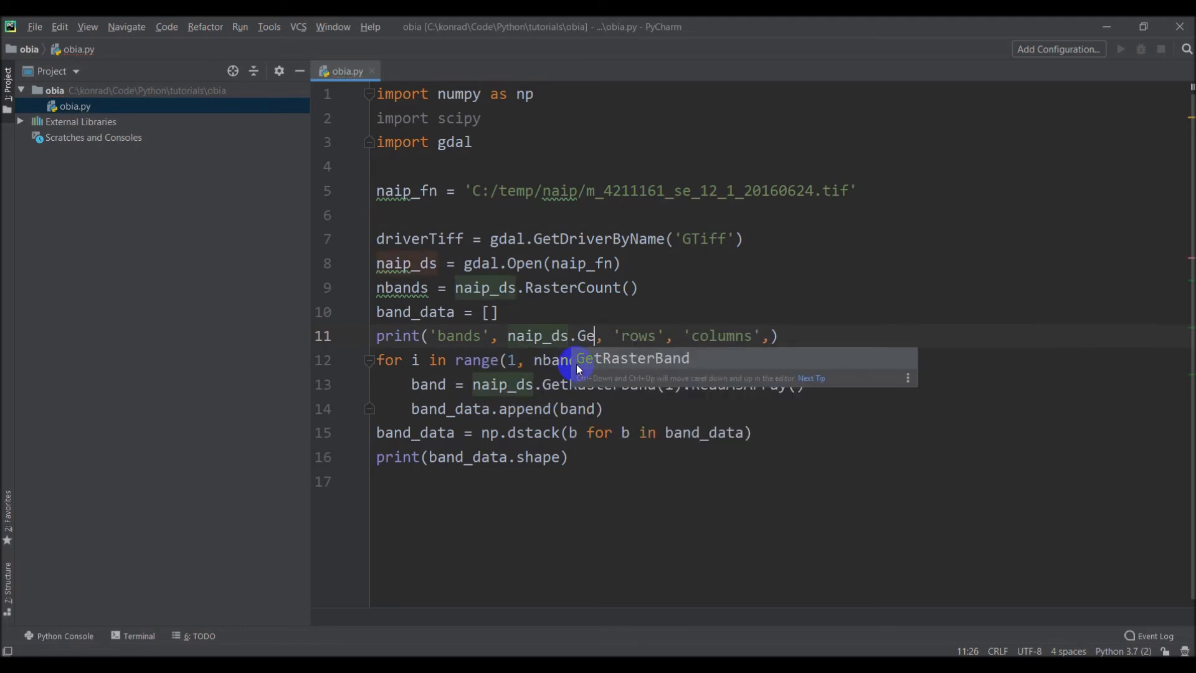
text(tRaster)
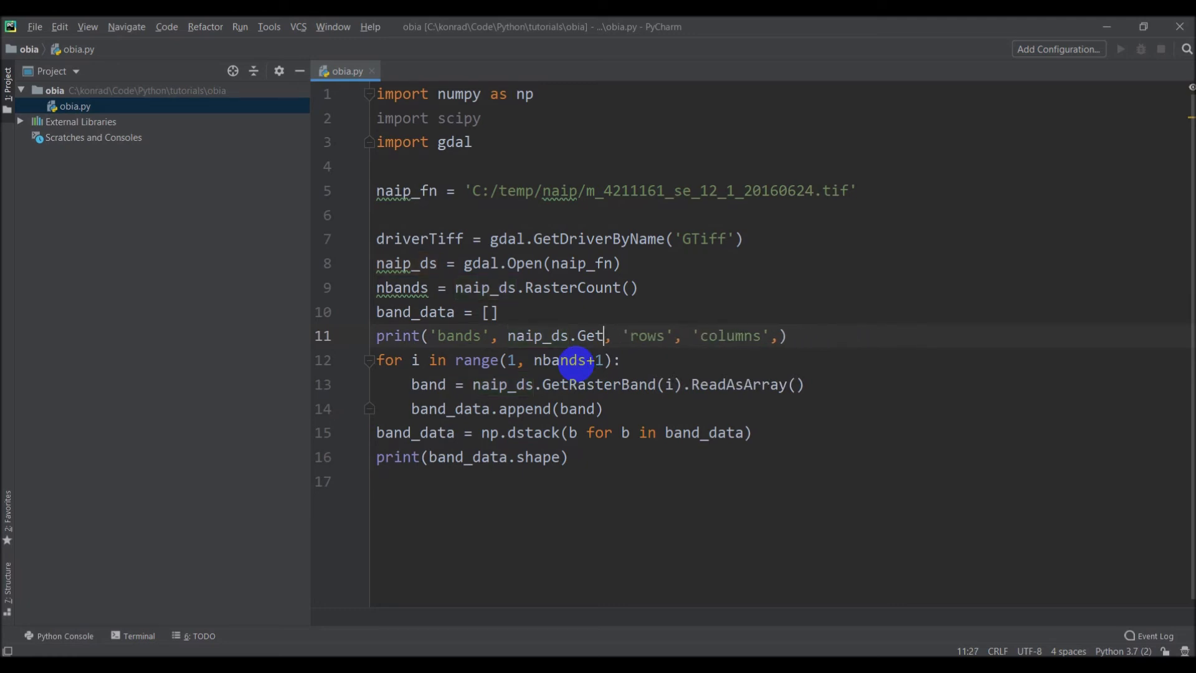
text(RasterCount()
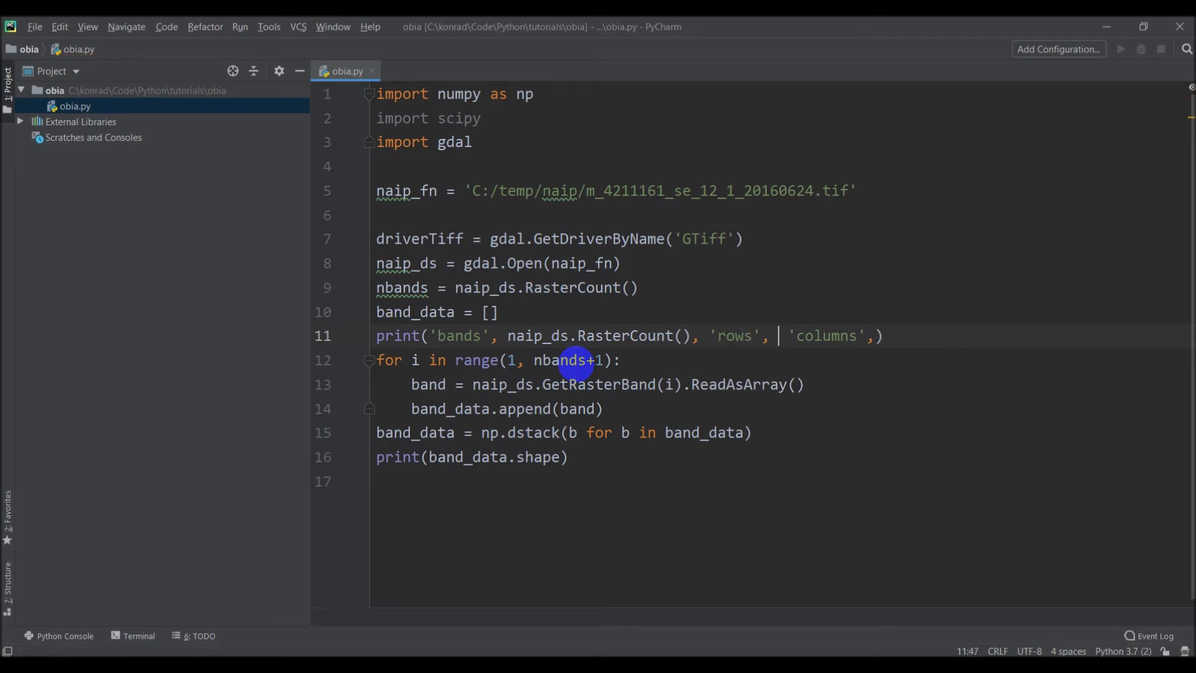
text(naip_ds.RasterY)
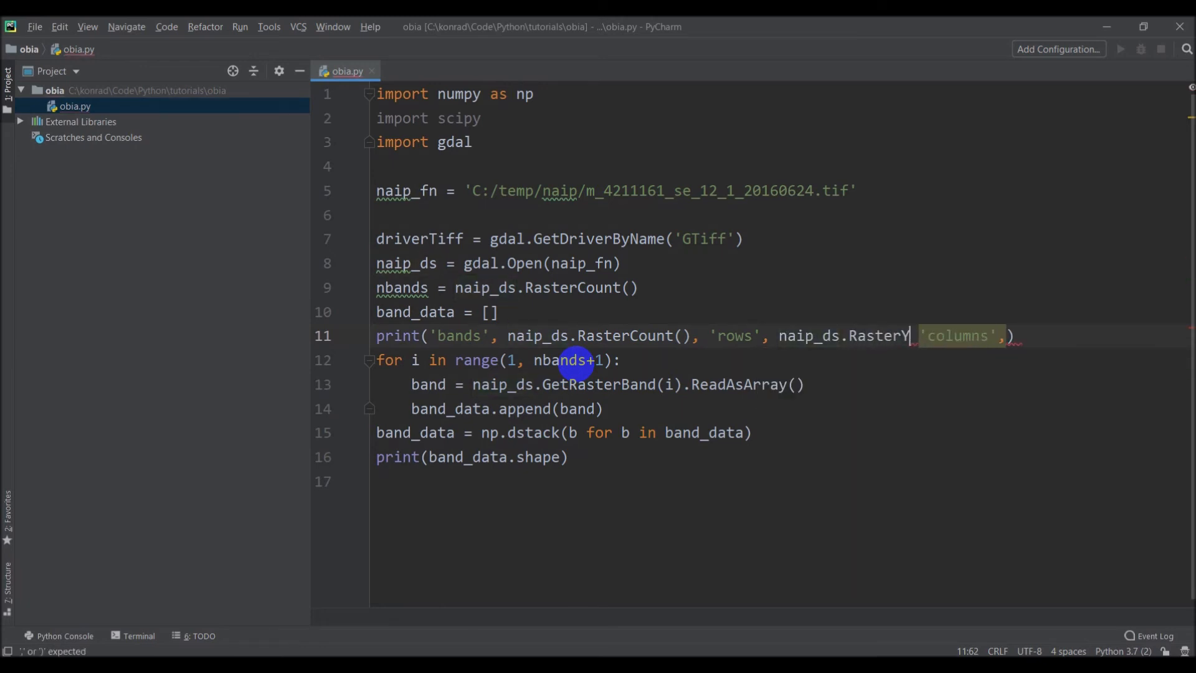
text(Size,)
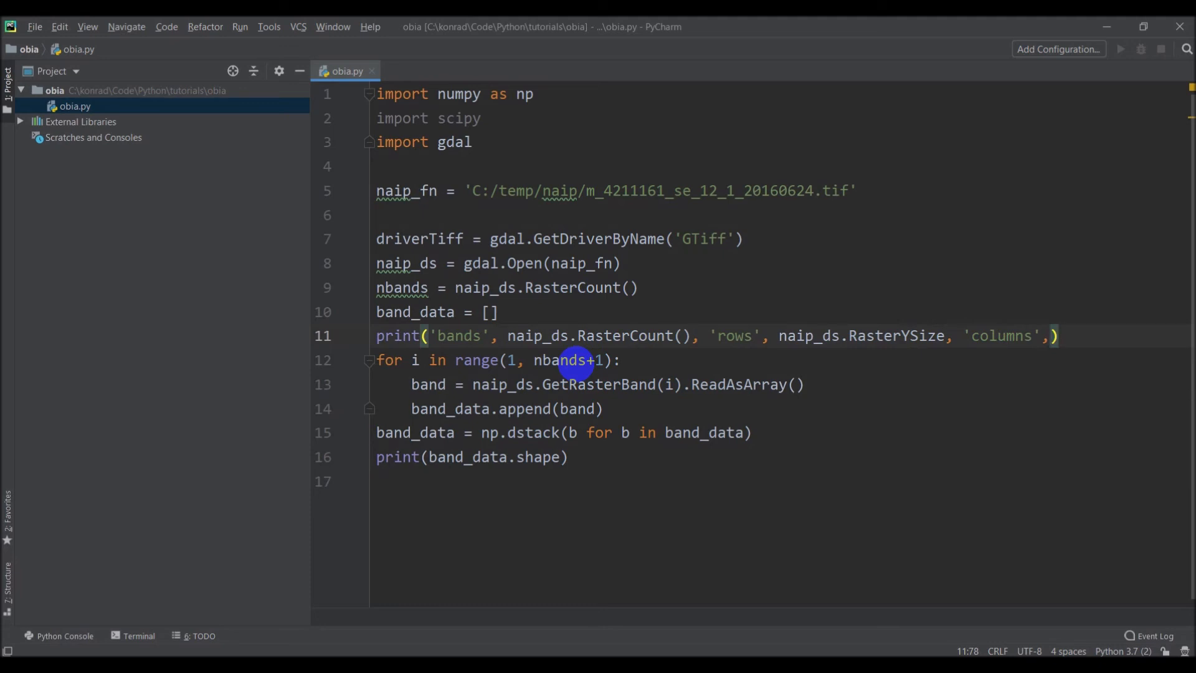
- Wrap to line 12 and add naip_ds.RasterXSize after 'columns'
key(Enter)
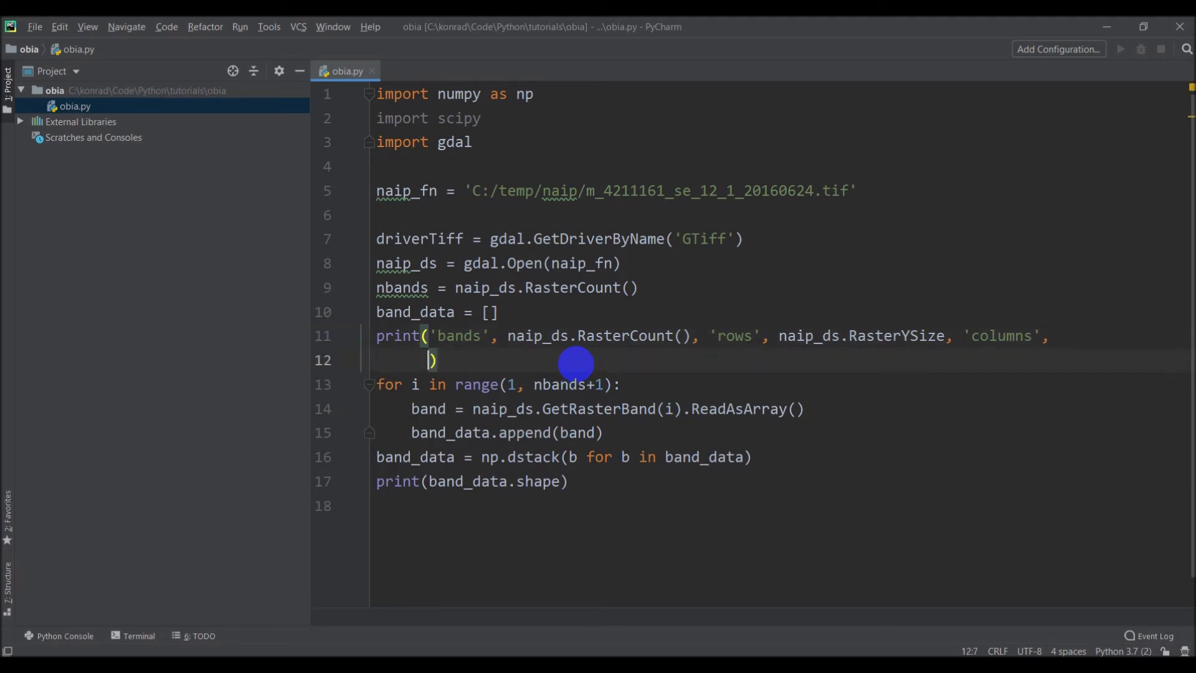
text(naip_ds)
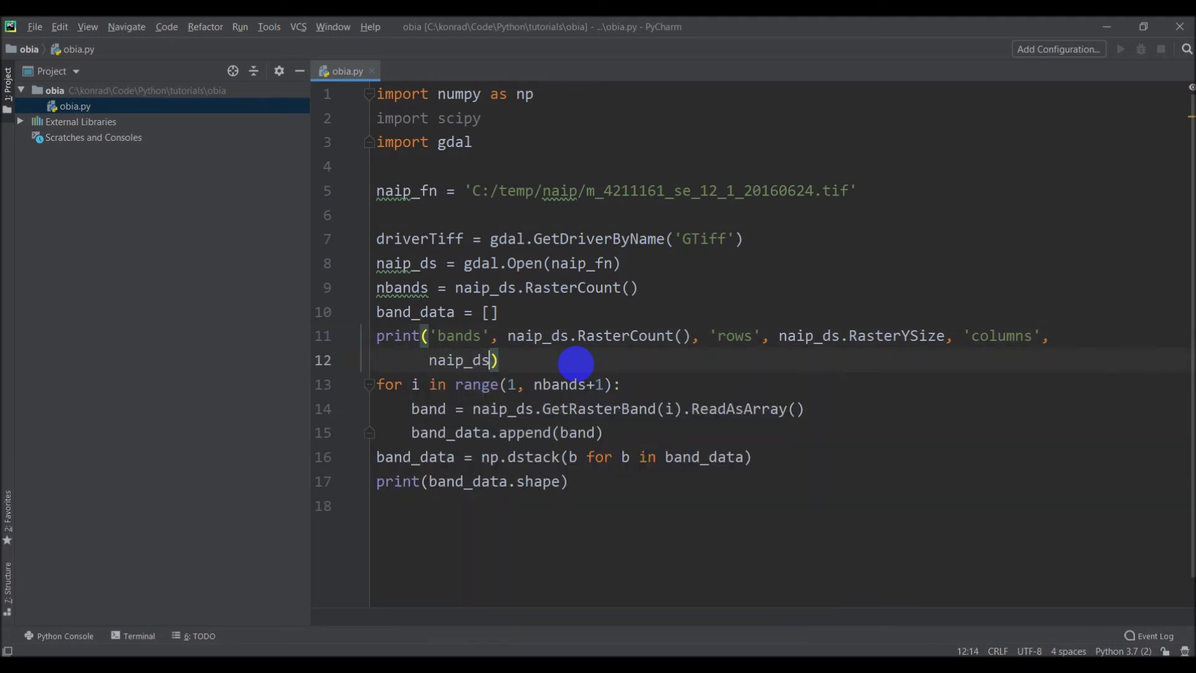
text(.RasterX)
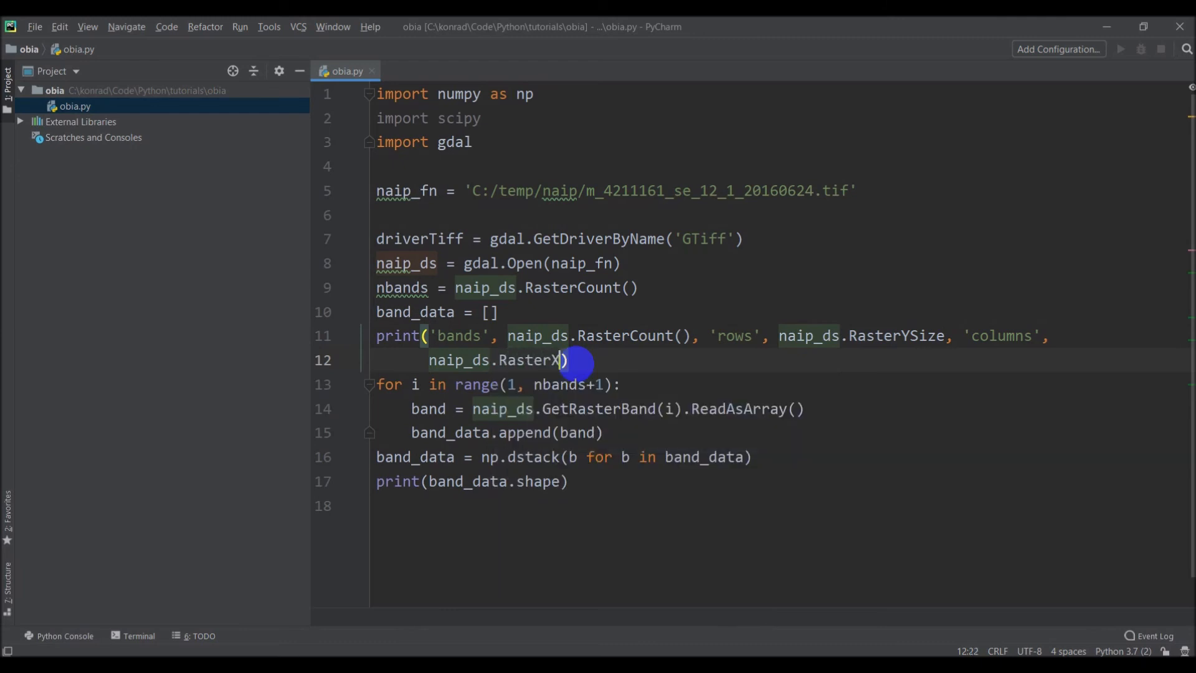
text(Size)
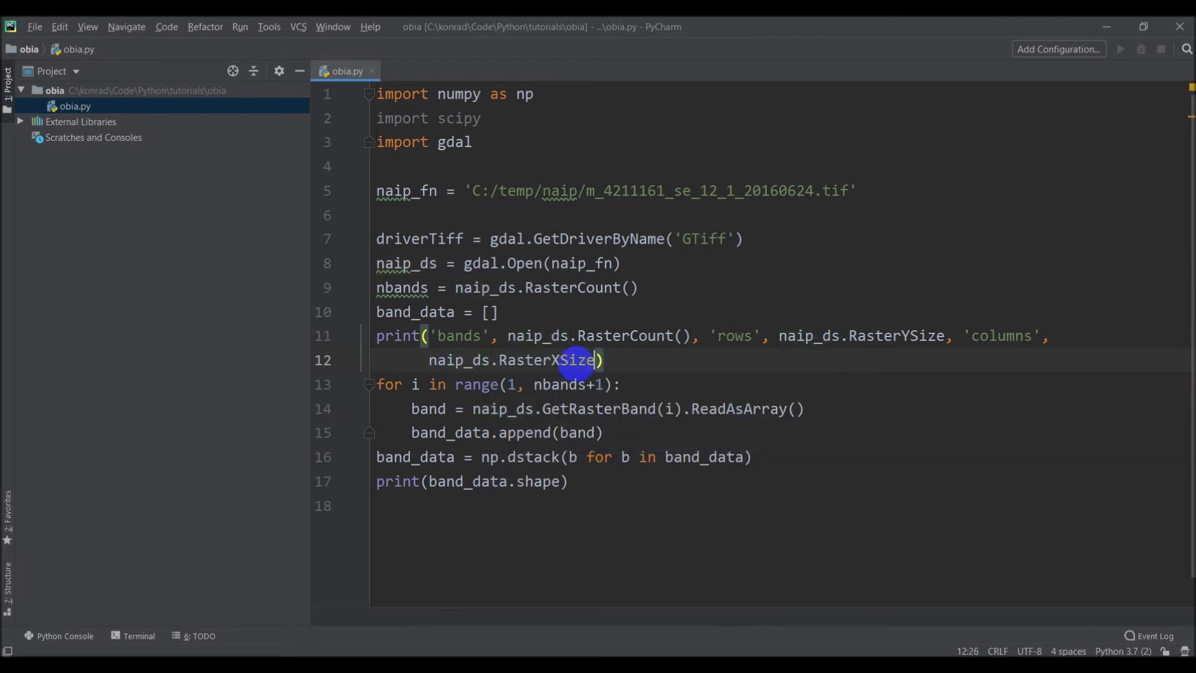
mouse_move(686, 384)
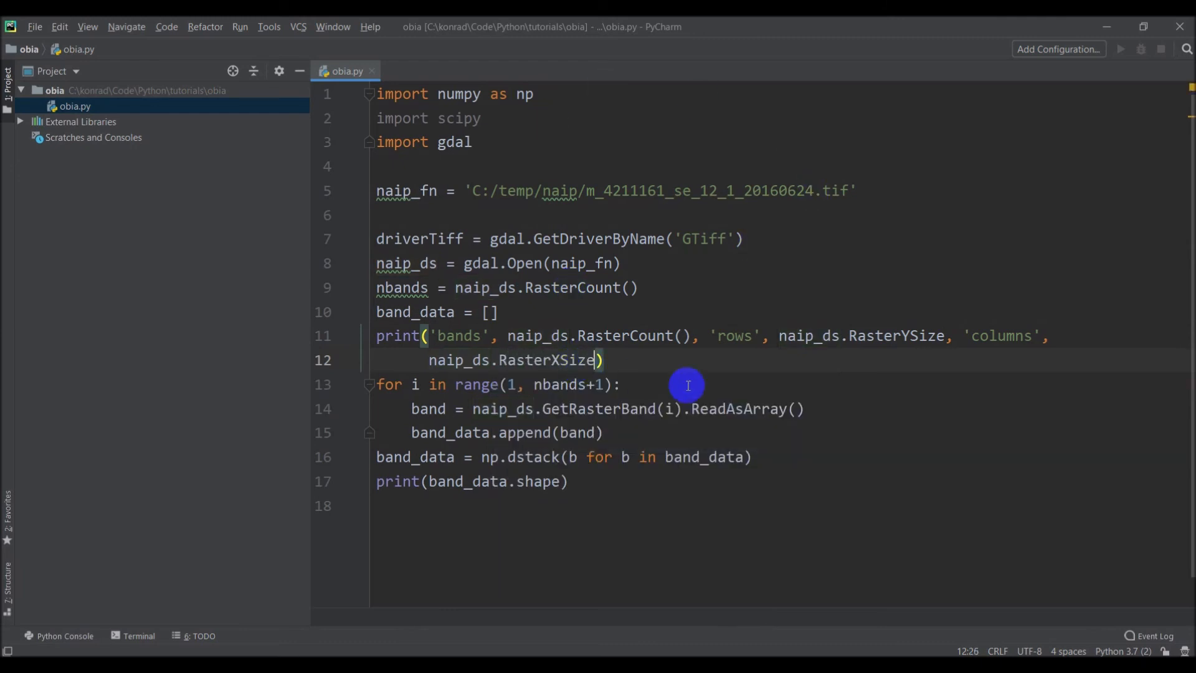
mouse_move(448, 337)
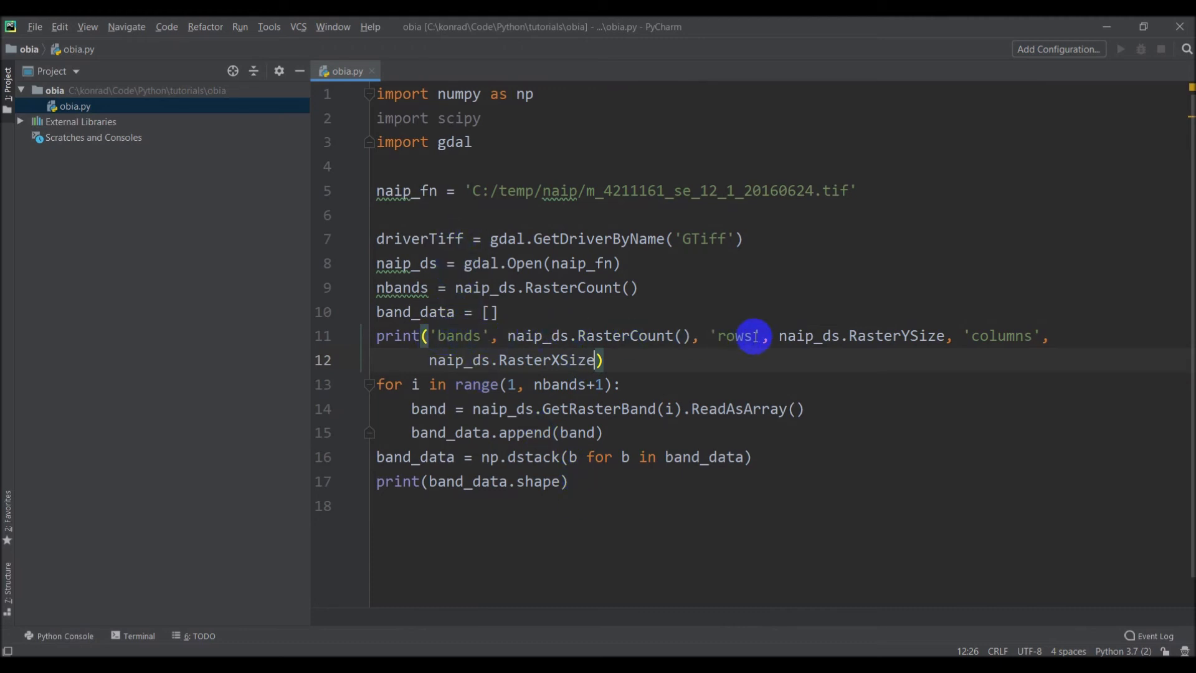
mouse_move(579, 488)
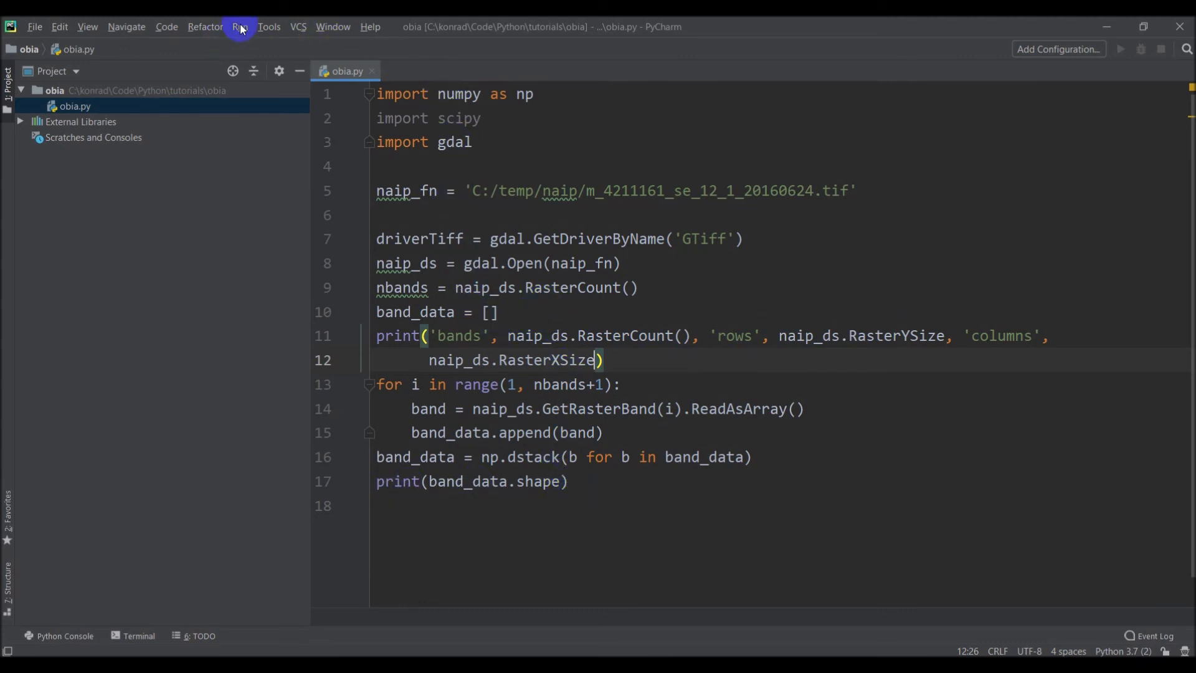
- Run the obia configuration from the Run menu, revealing a TypeError on line 9's RasterCount()
click(240, 26)
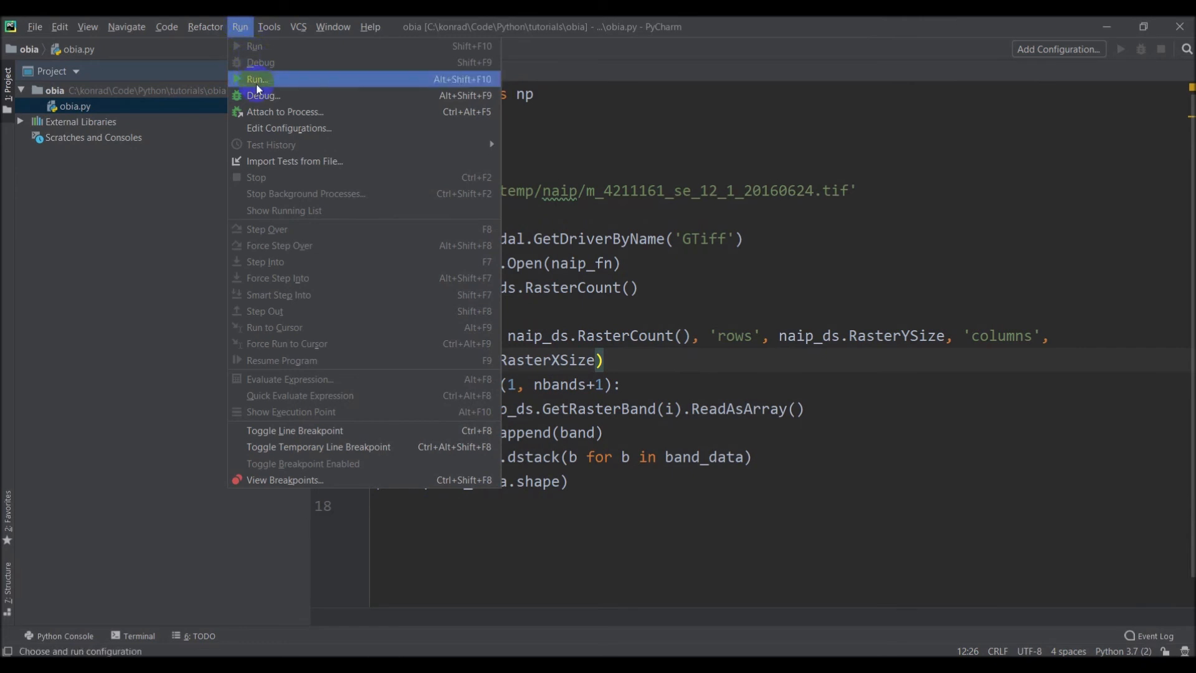
click(258, 79)
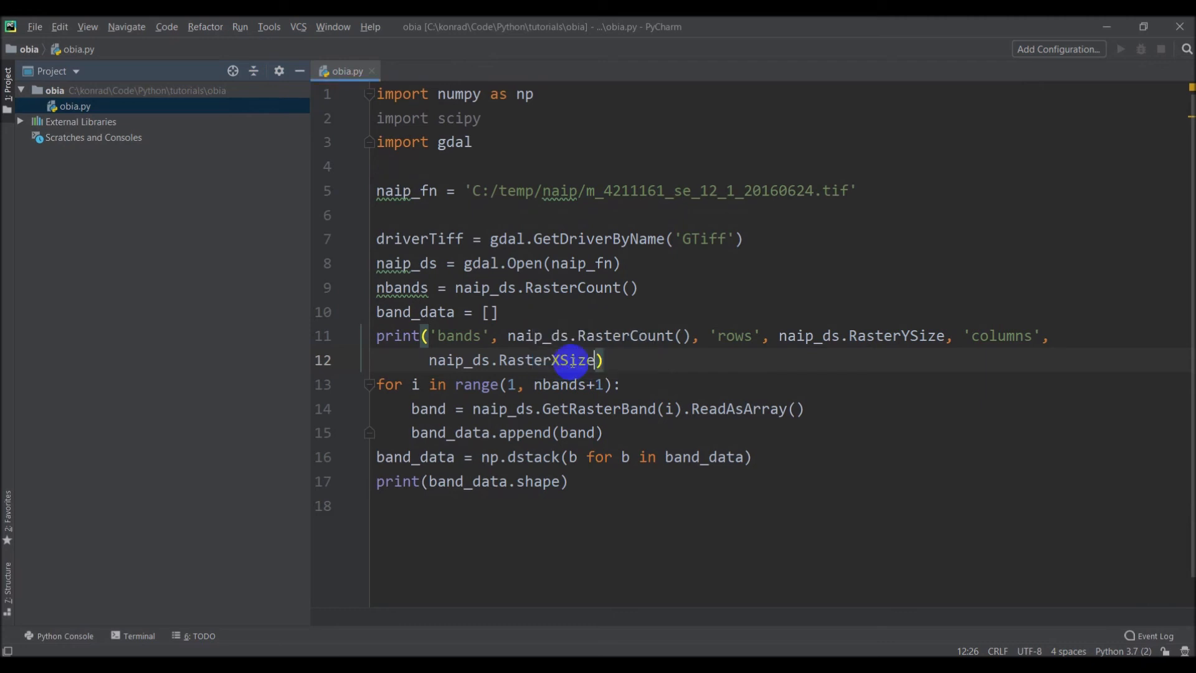
click(1120, 48)
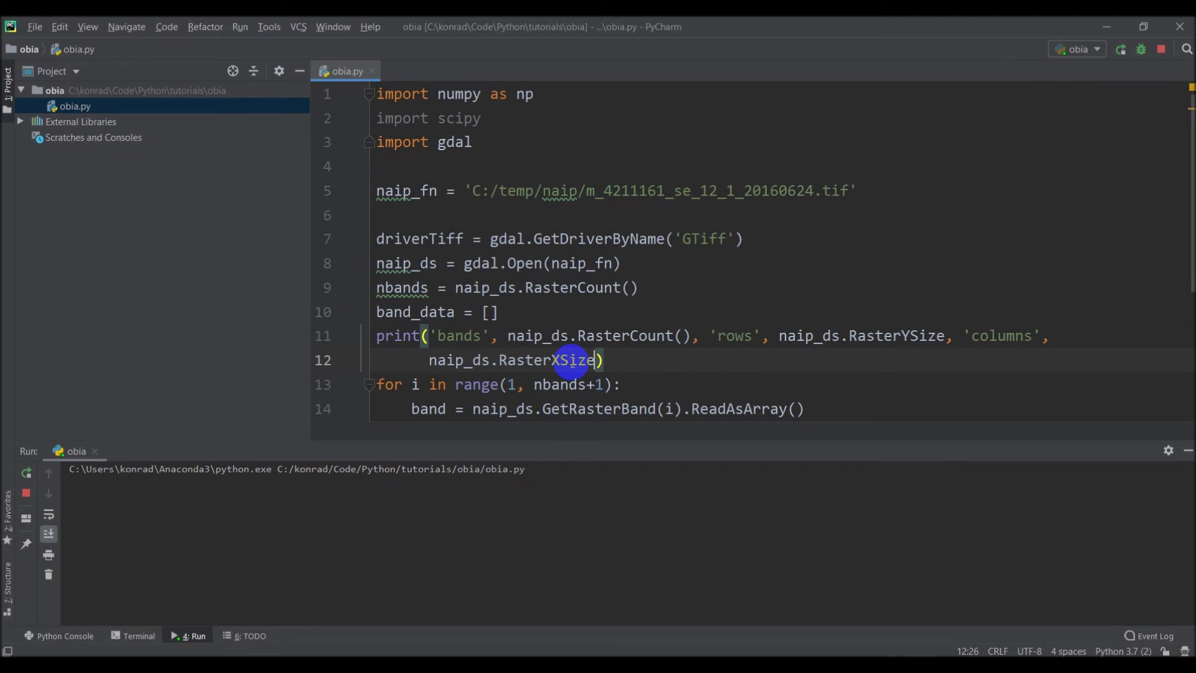
mouse_move(619, 590)
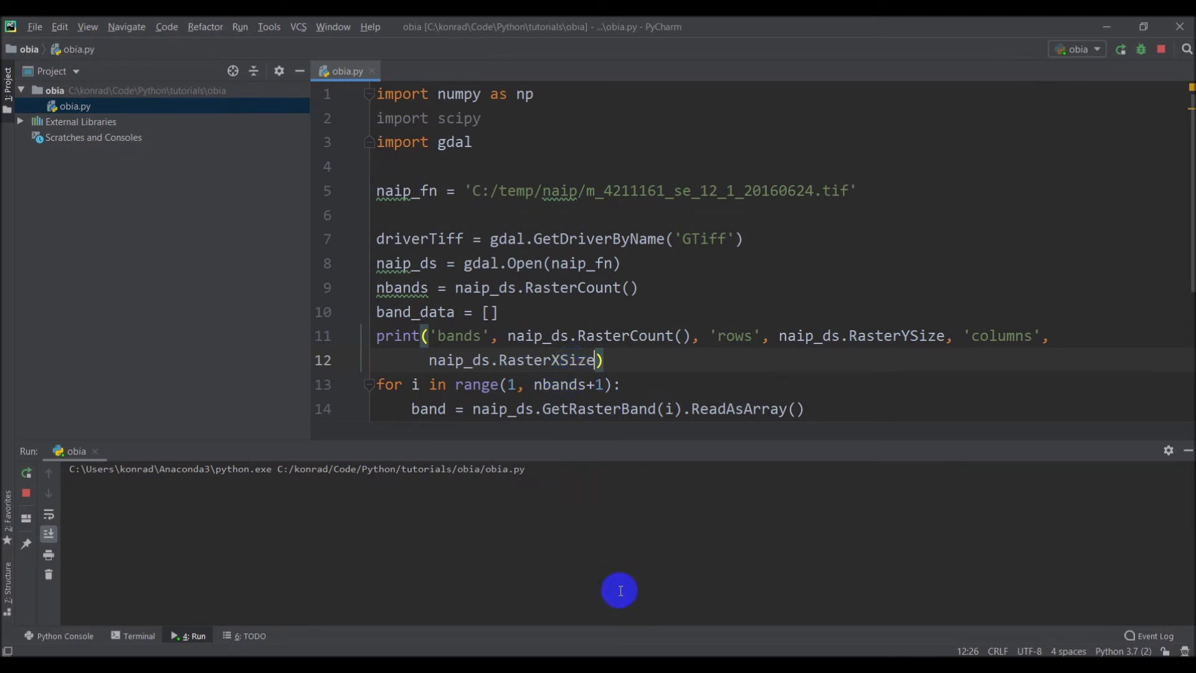
mouse_move(754, 651)
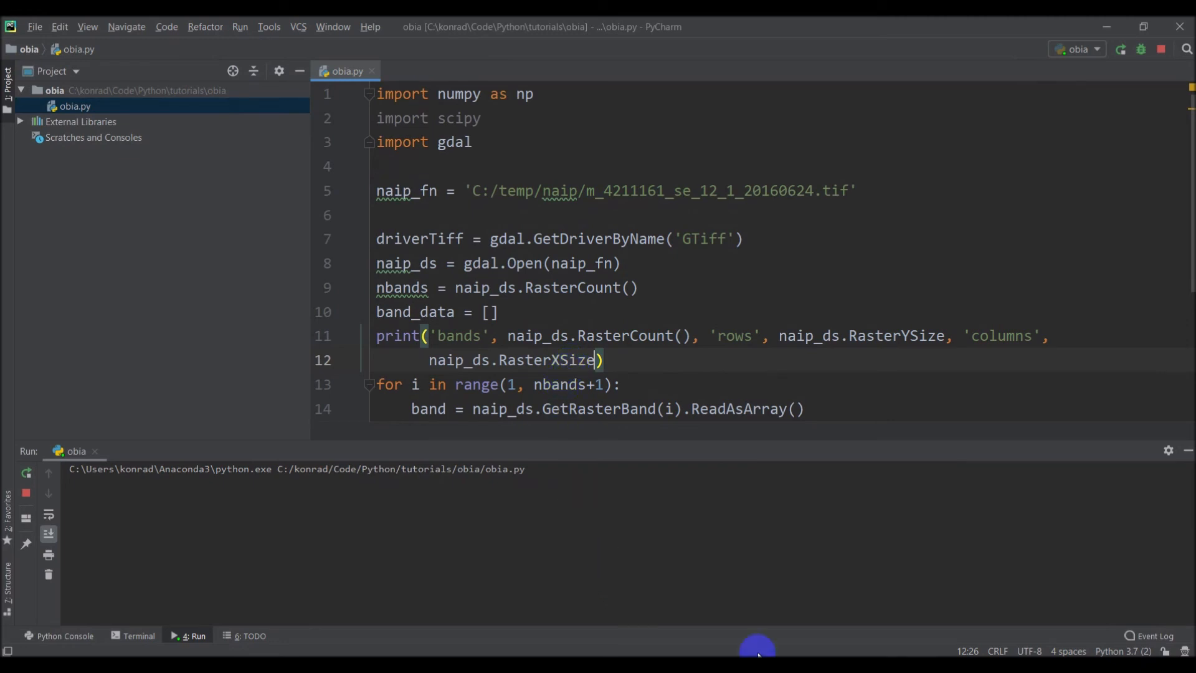
click(1120, 48)
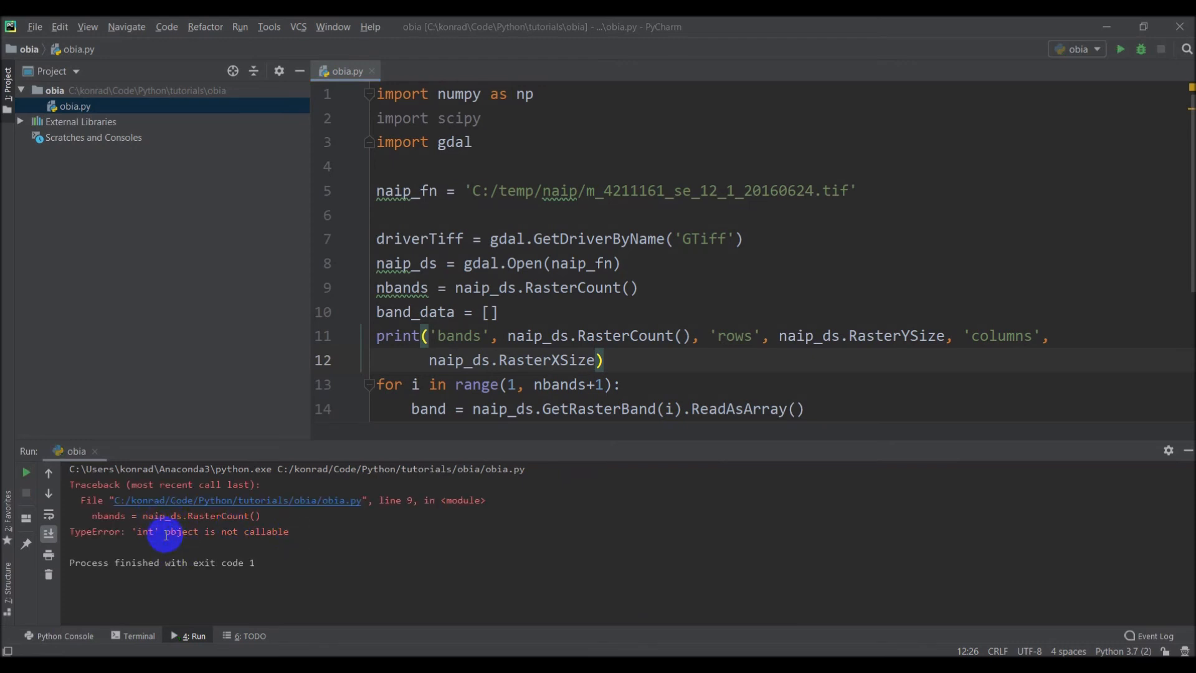
mouse_move(654, 284)
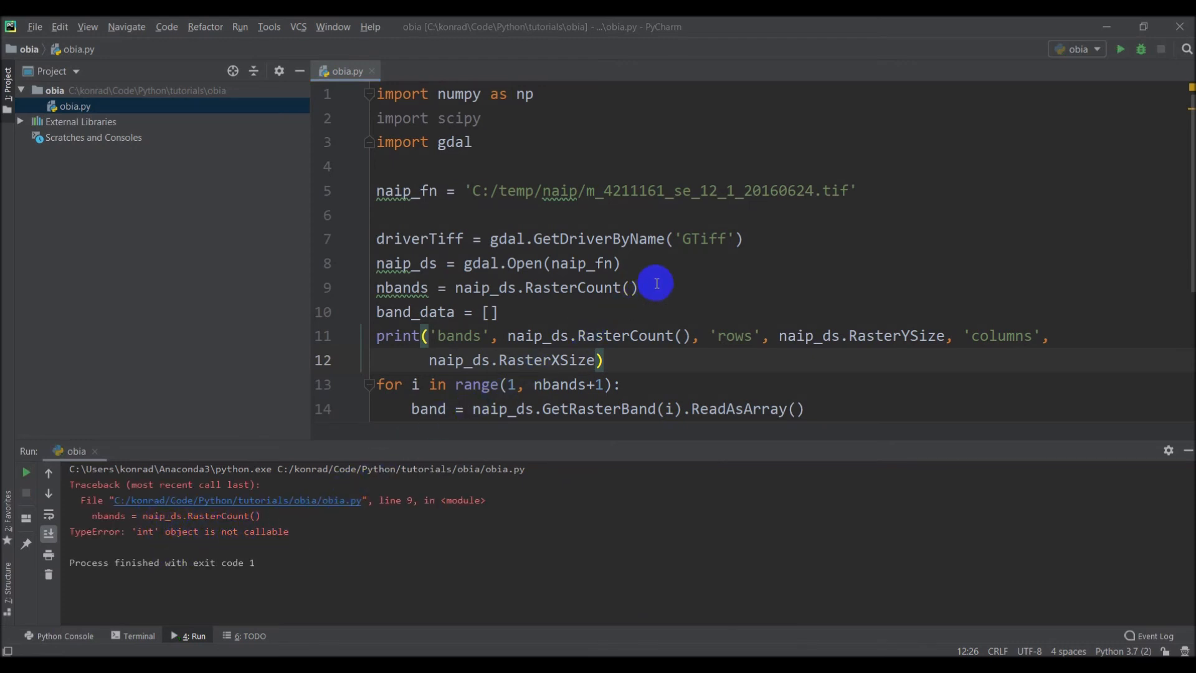
- Edit line 9 so nbands = naip_ds.RasterCount is accessed as a property without parentheses
click(633, 288)
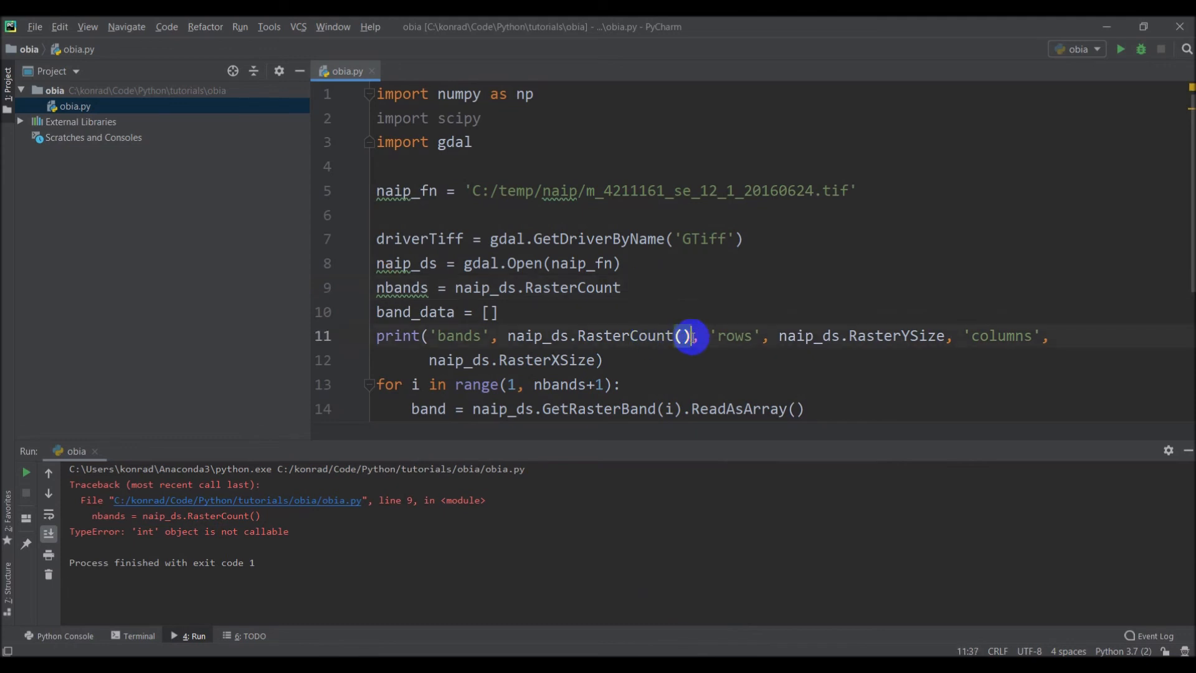
key(BackSpace)
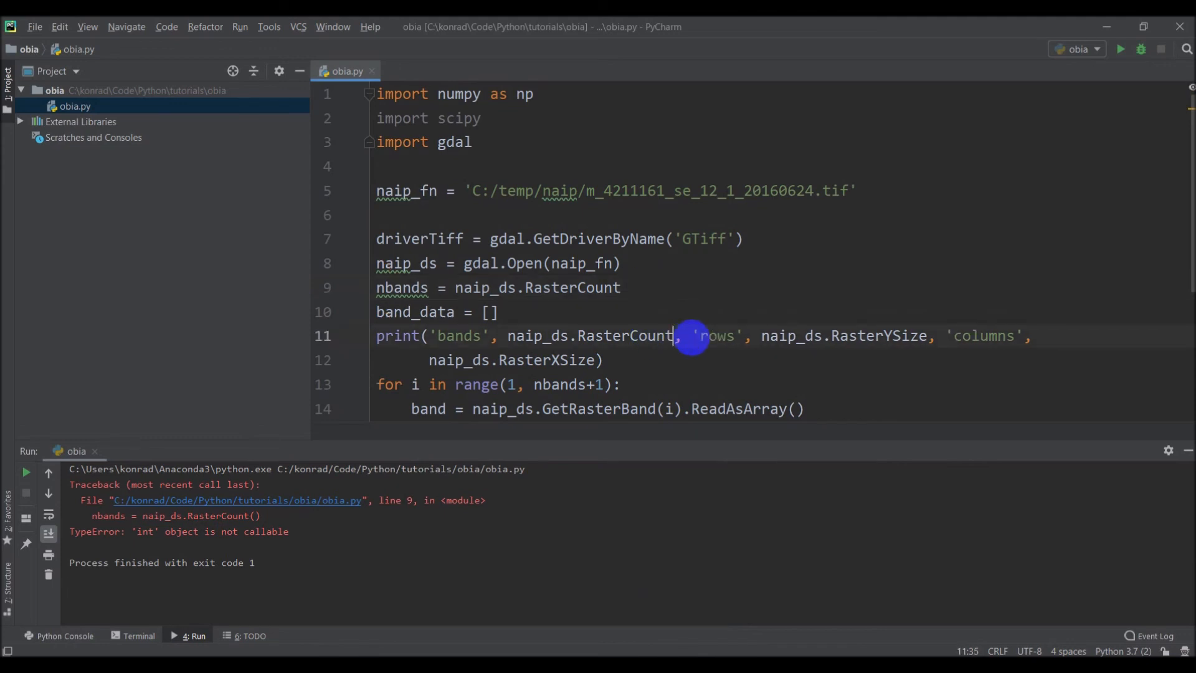
text(())
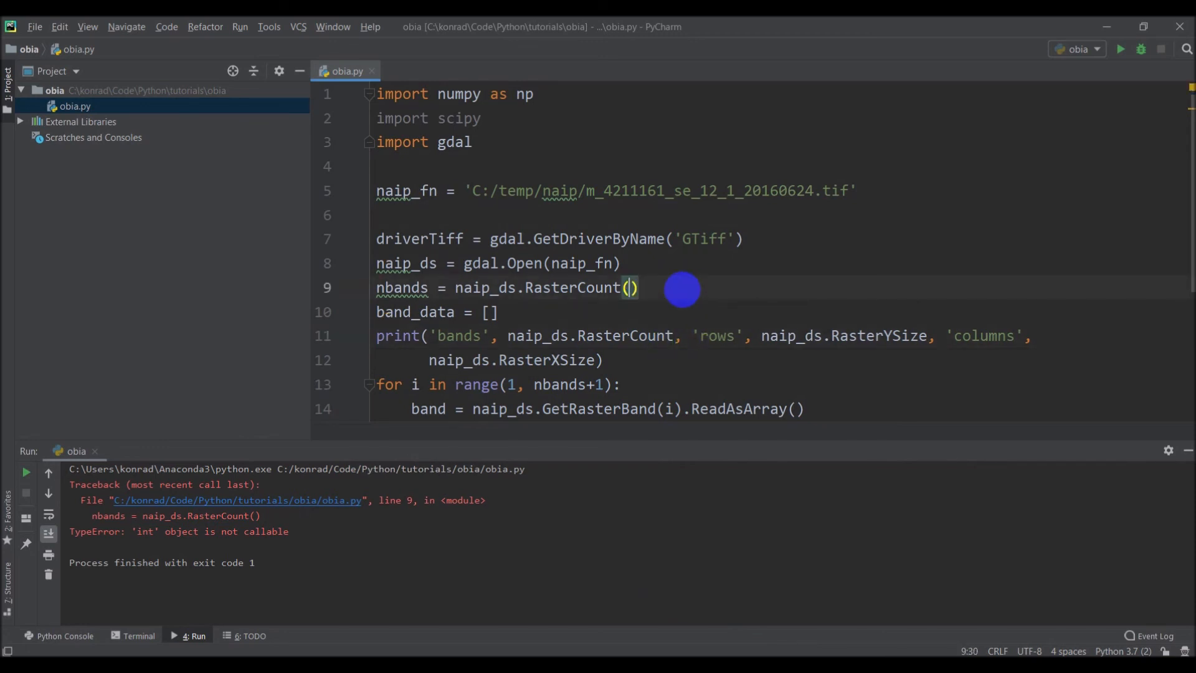
key(Backspace)
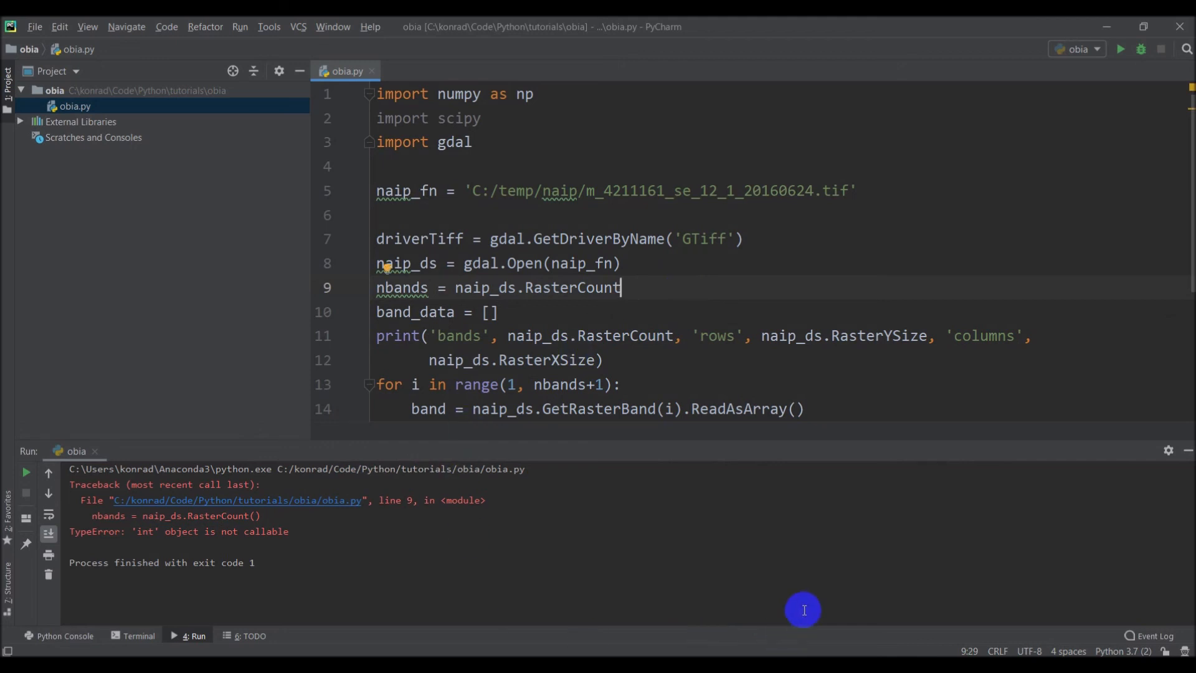
mouse_move(1119, 48)
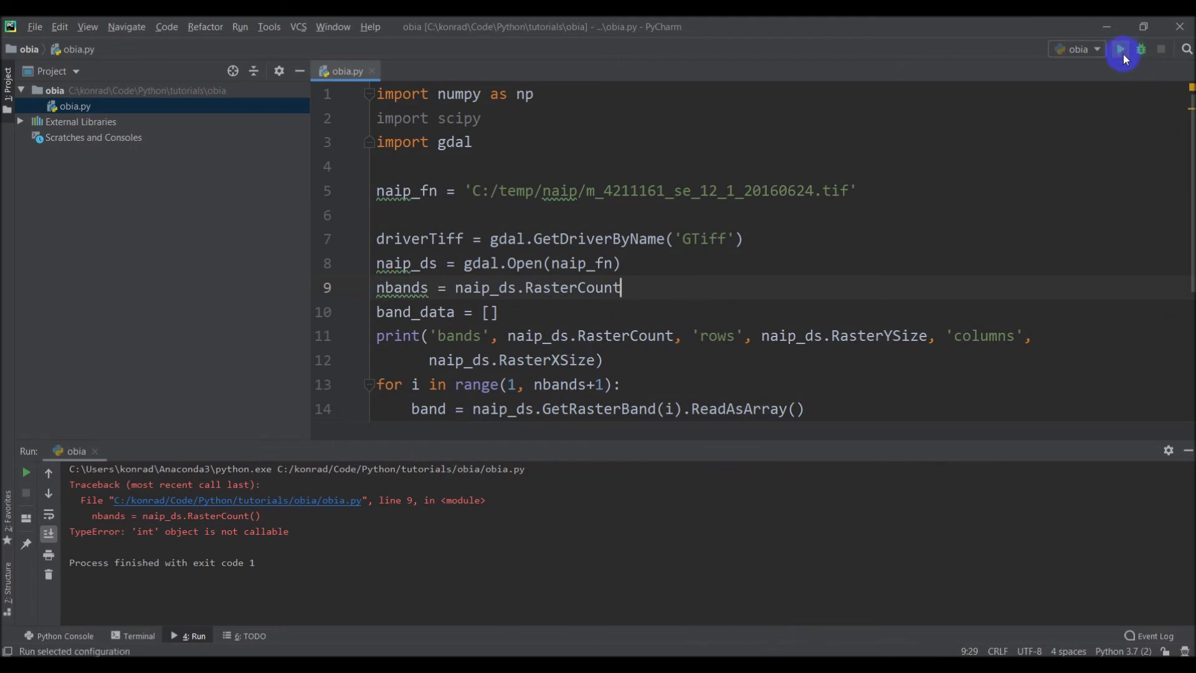
- Rerun obia.py, now printing 4 bands and shape (7586, 5834, 4) with a np.dstack FutureWarning
click(1122, 48)
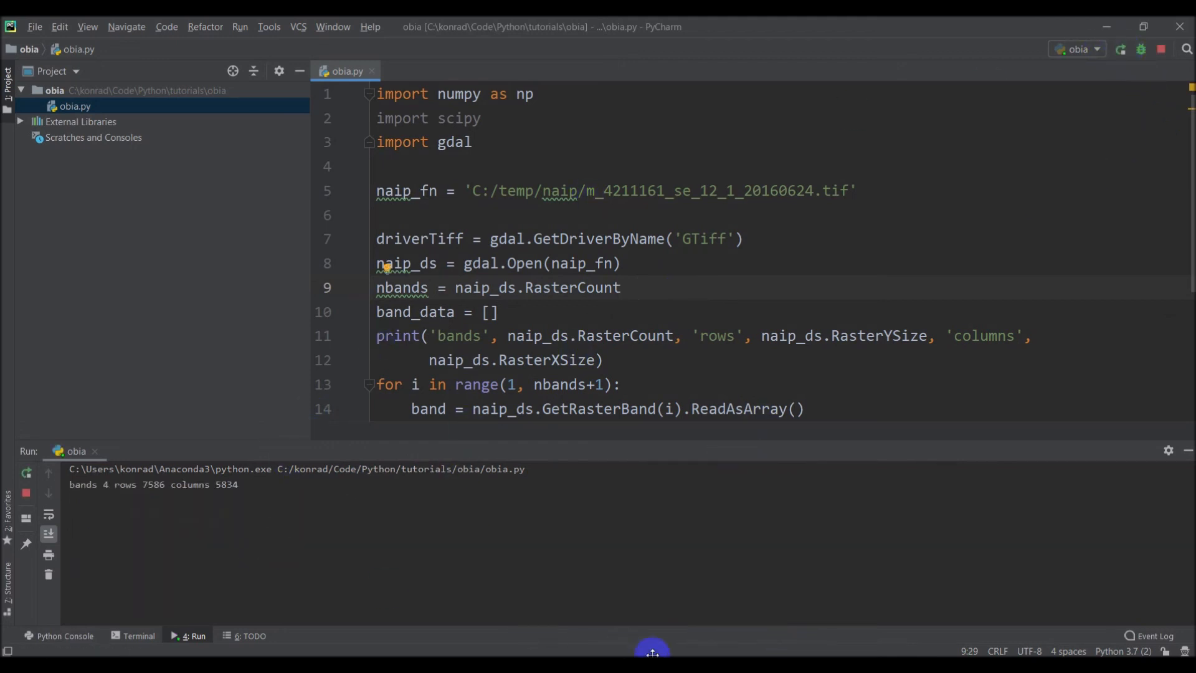
mouse_move(97, 495)
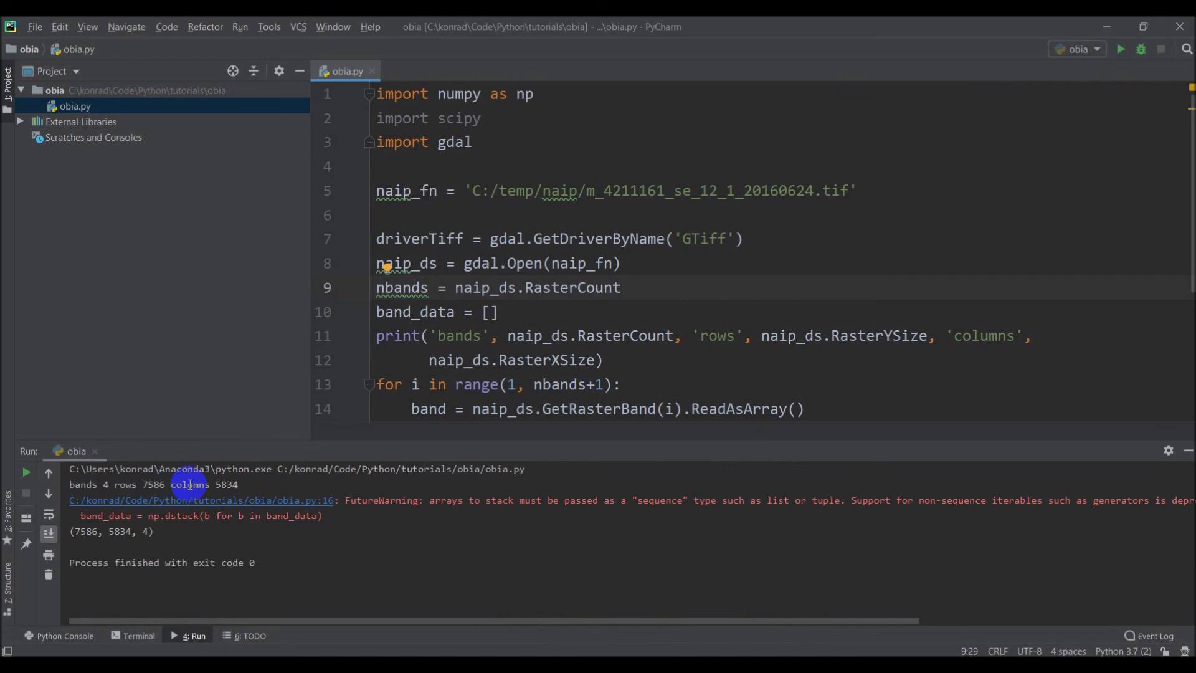
mouse_move(461, 500)
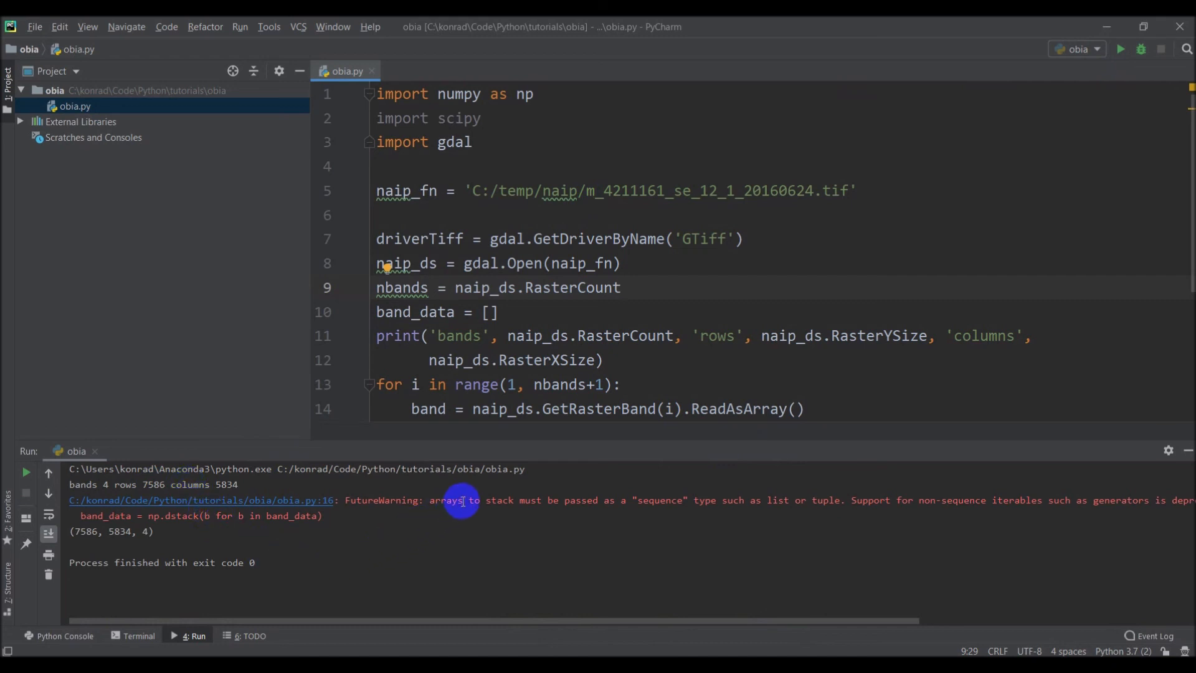
mouse_move(502, 509)
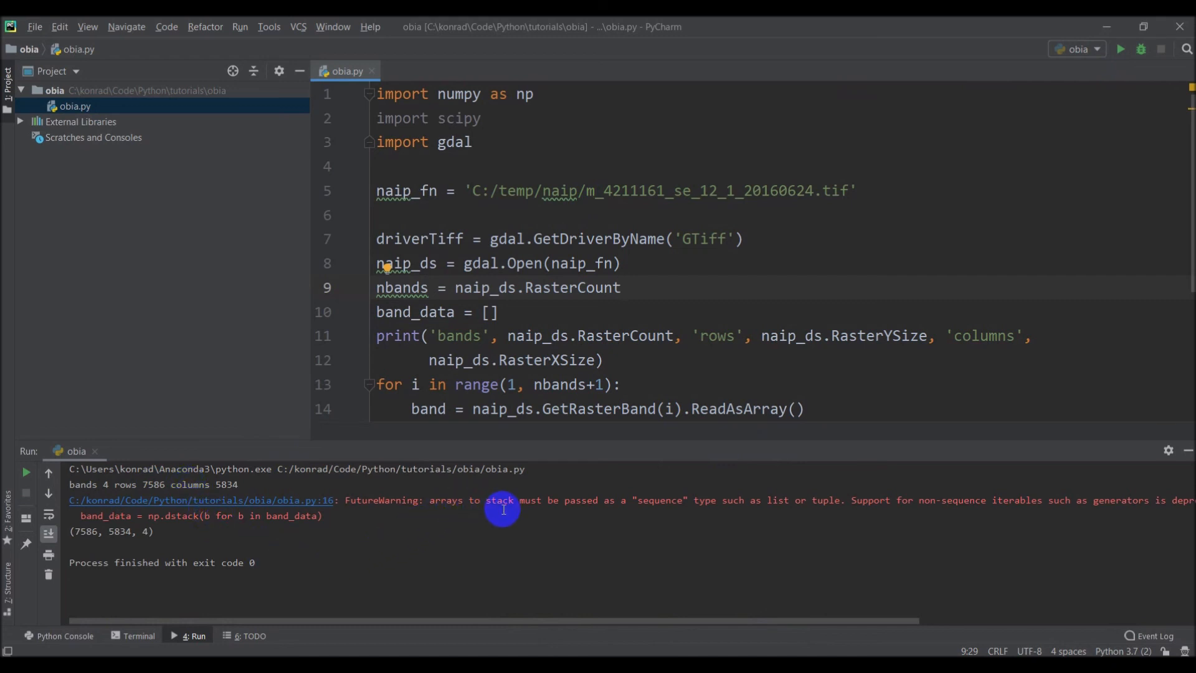
mouse_move(436, 524)
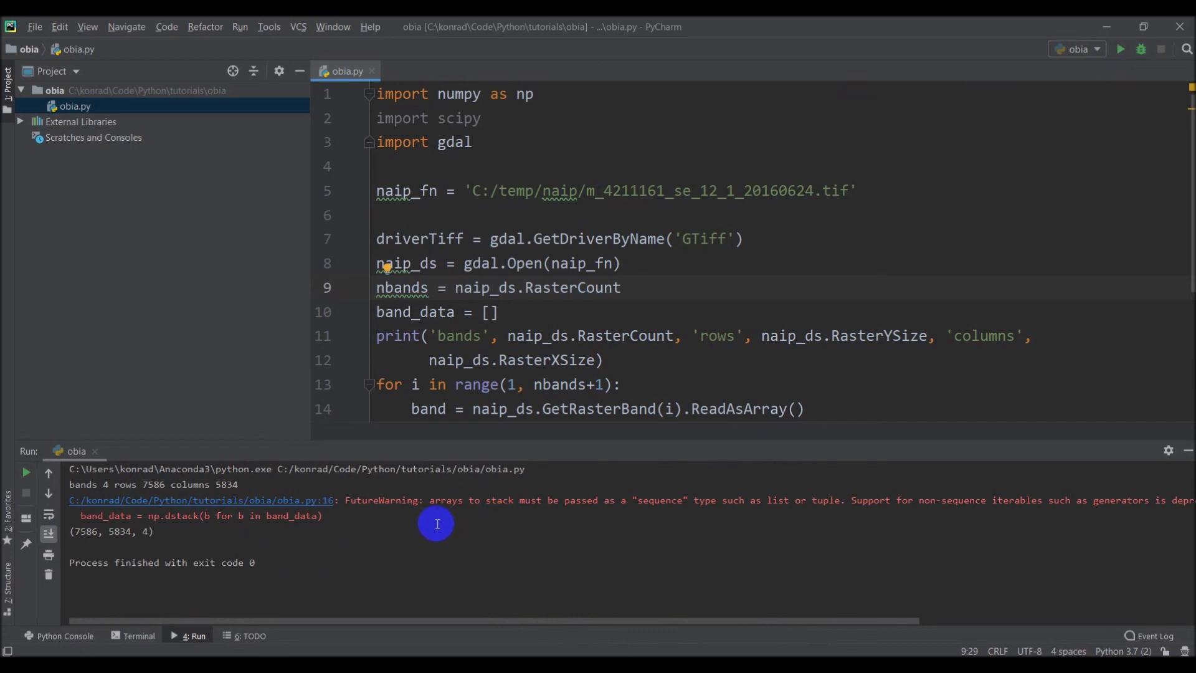
mouse_move(579, 497)
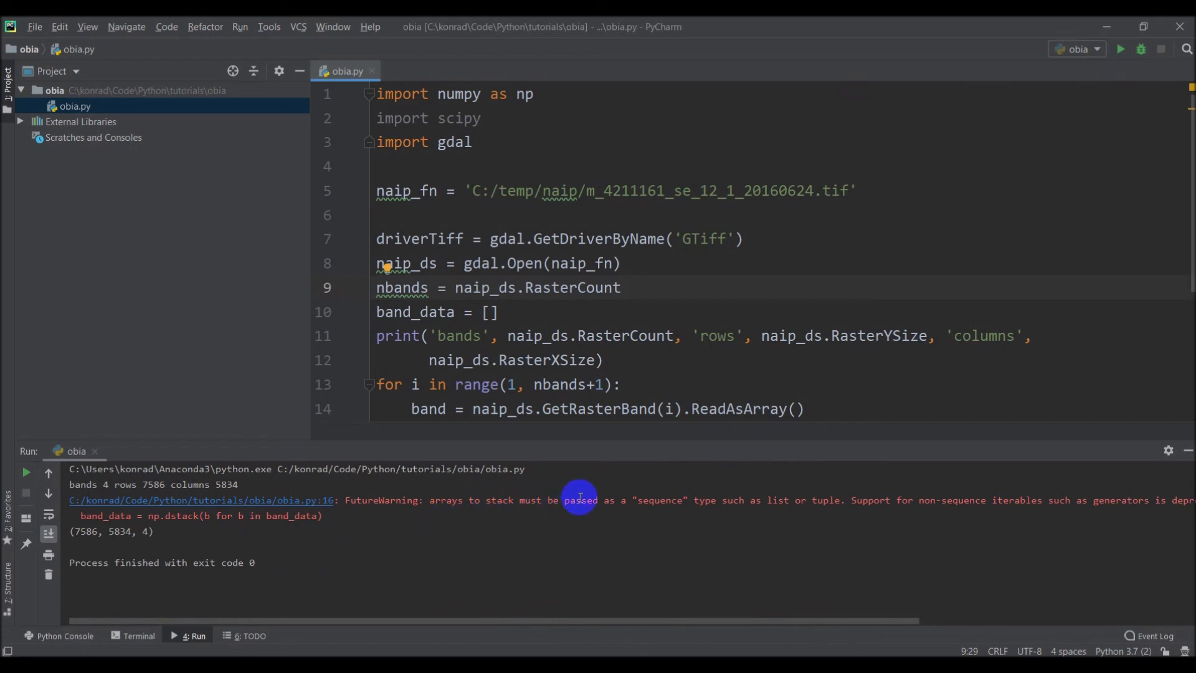
mouse_move(764, 513)
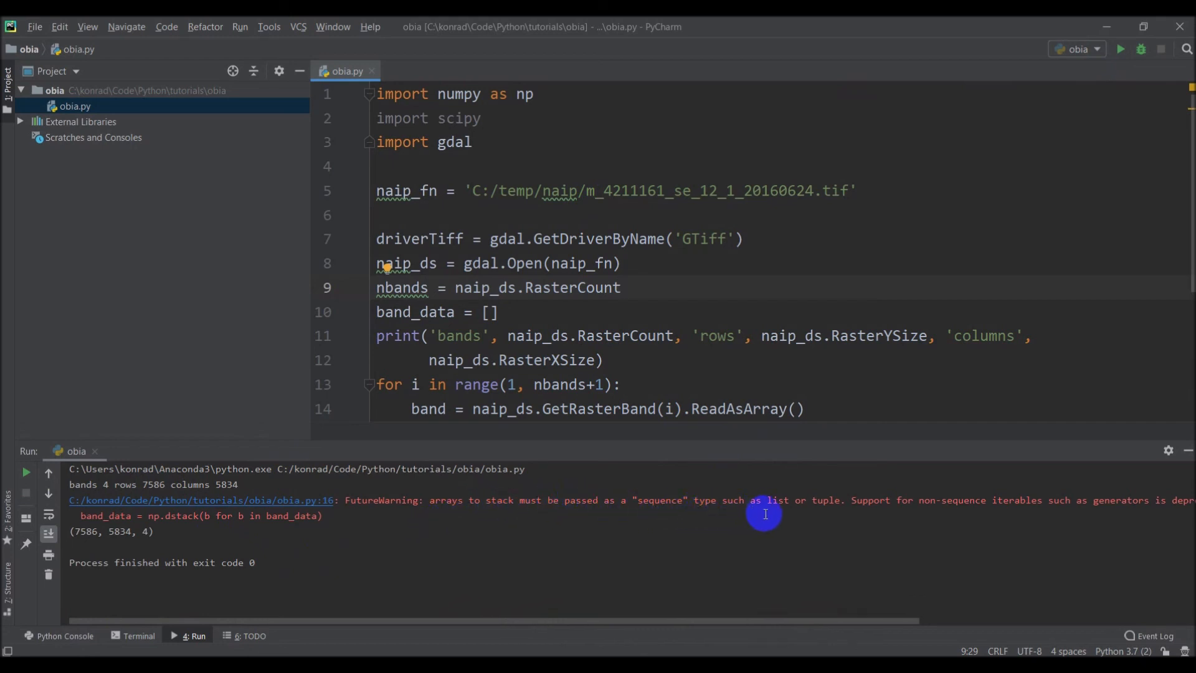
mouse_move(721, 532)
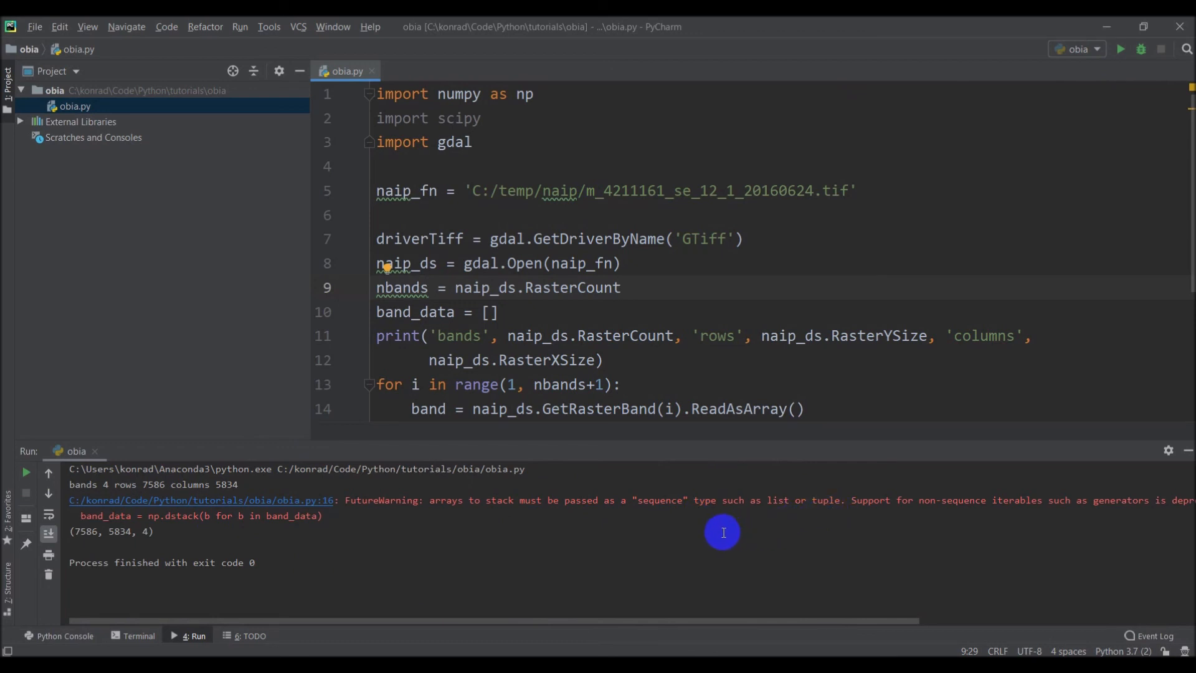
mouse_move(896, 515)
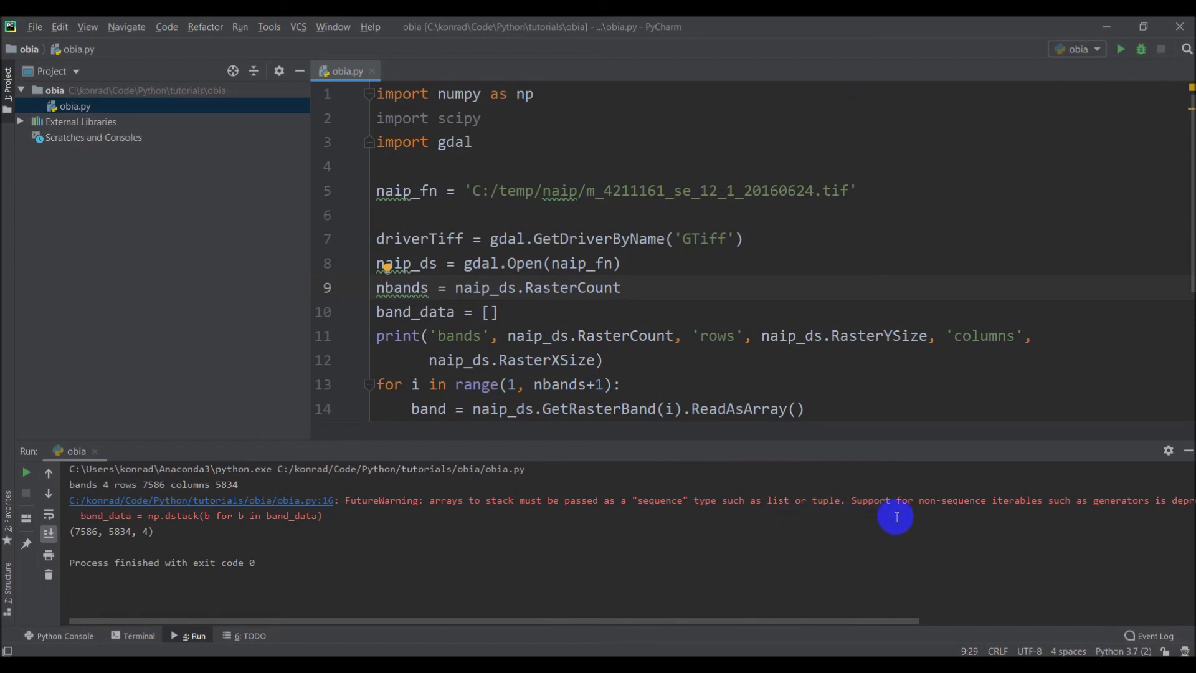
mouse_move(664, 487)
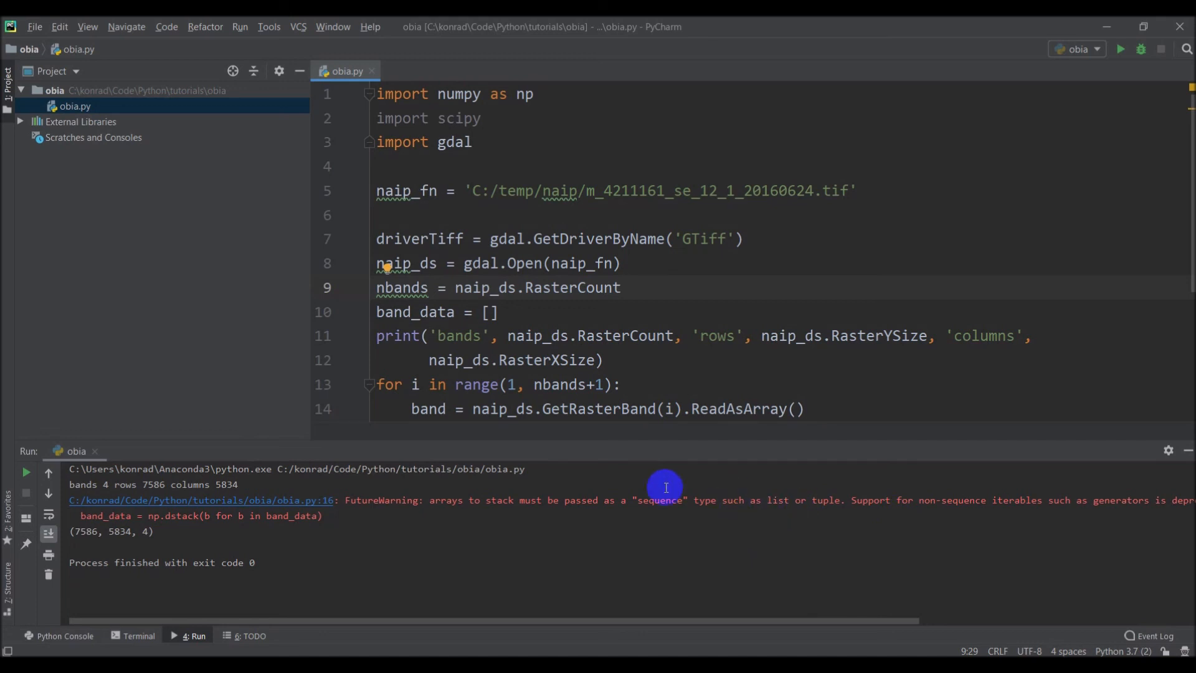
mouse_move(471, 244)
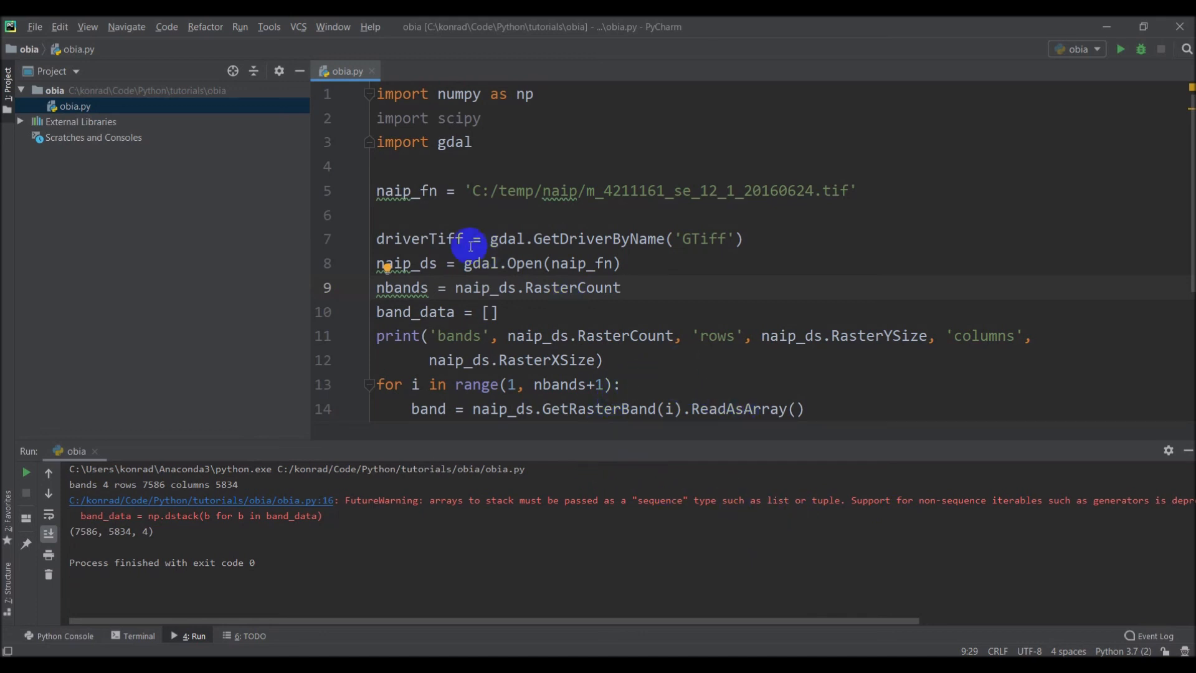
mouse_move(410, 298)
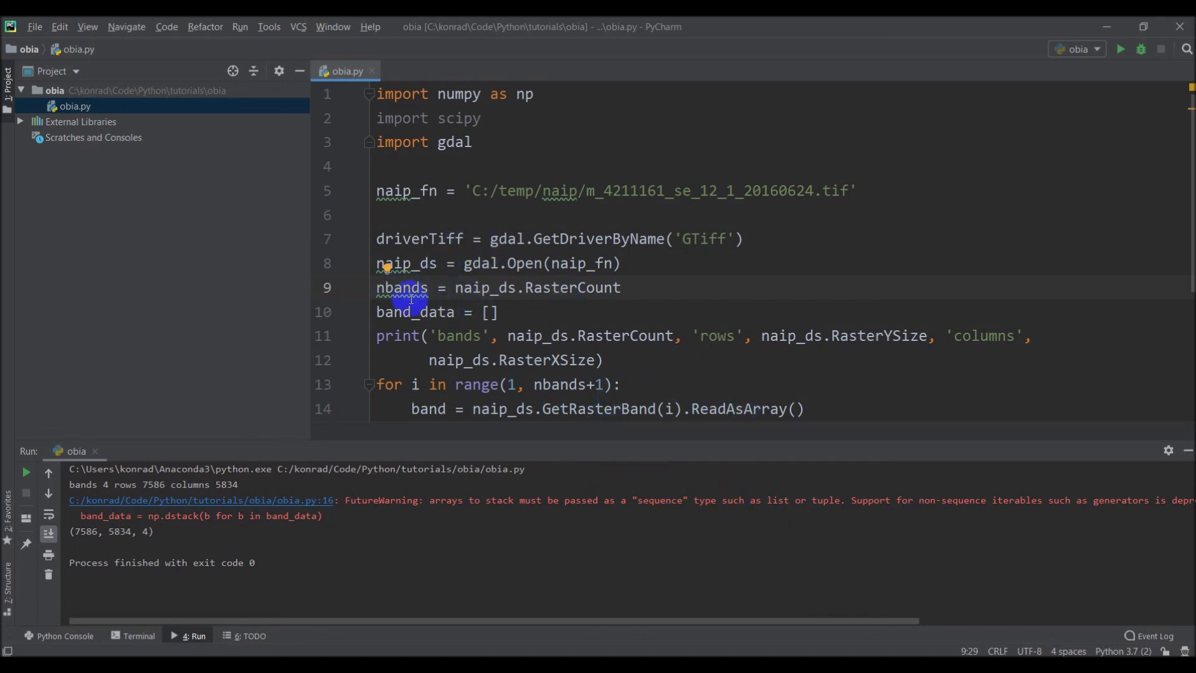
- Change line 16 to np.dstack(band_data) and rerun, printing (7586, 5834, 4) without the warning
scroll(down, 3)
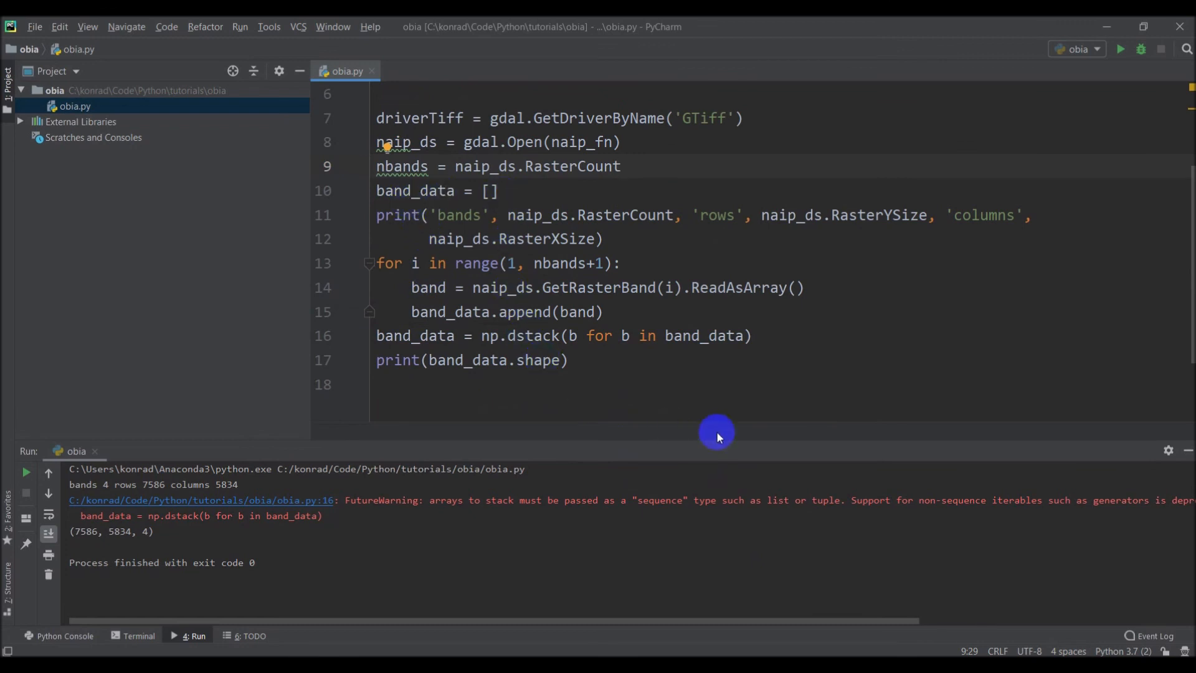
mouse_move(665, 323)
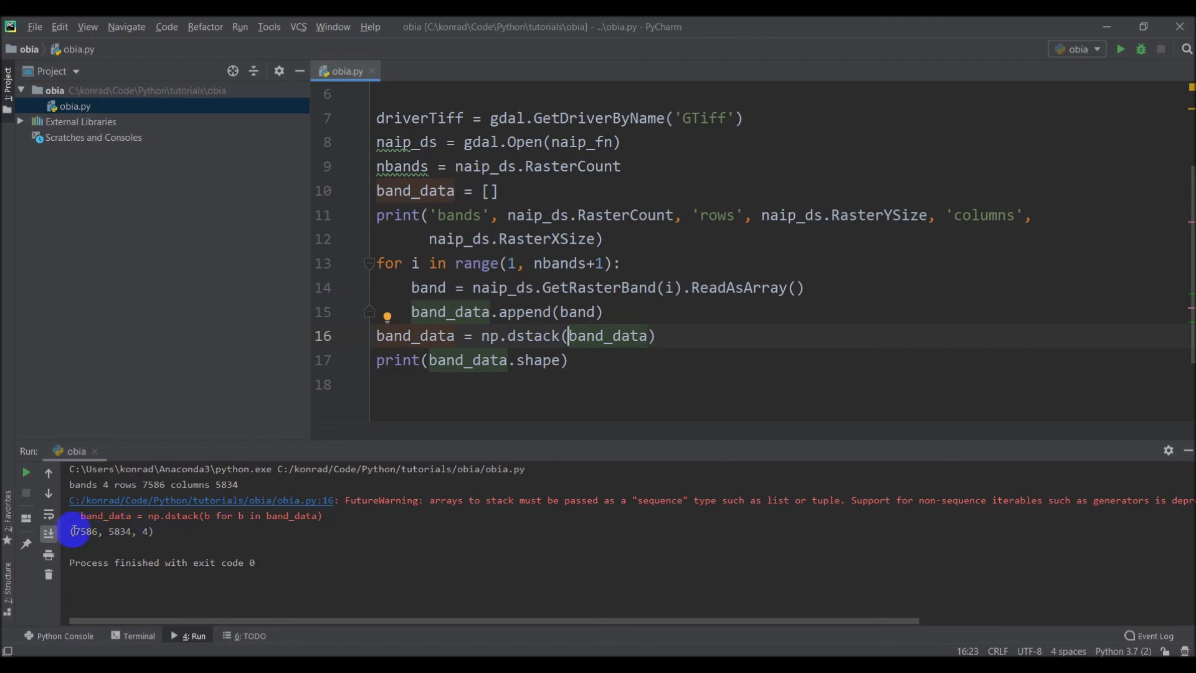
mouse_move(1119, 48)
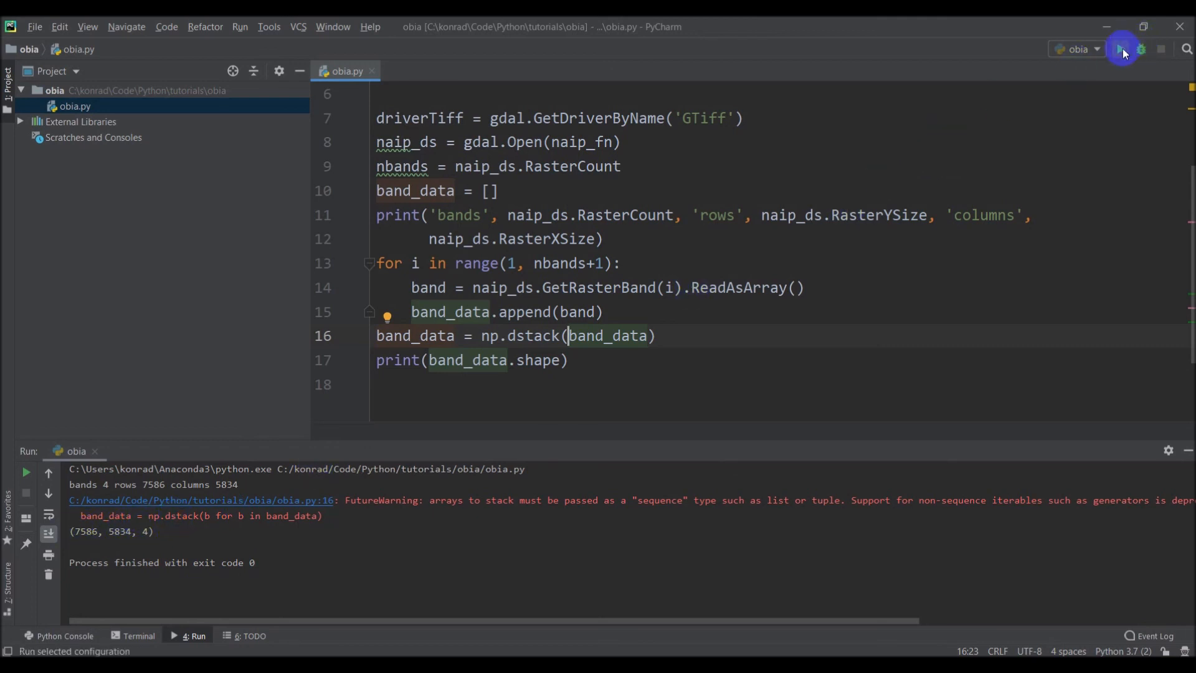
click(1122, 49)
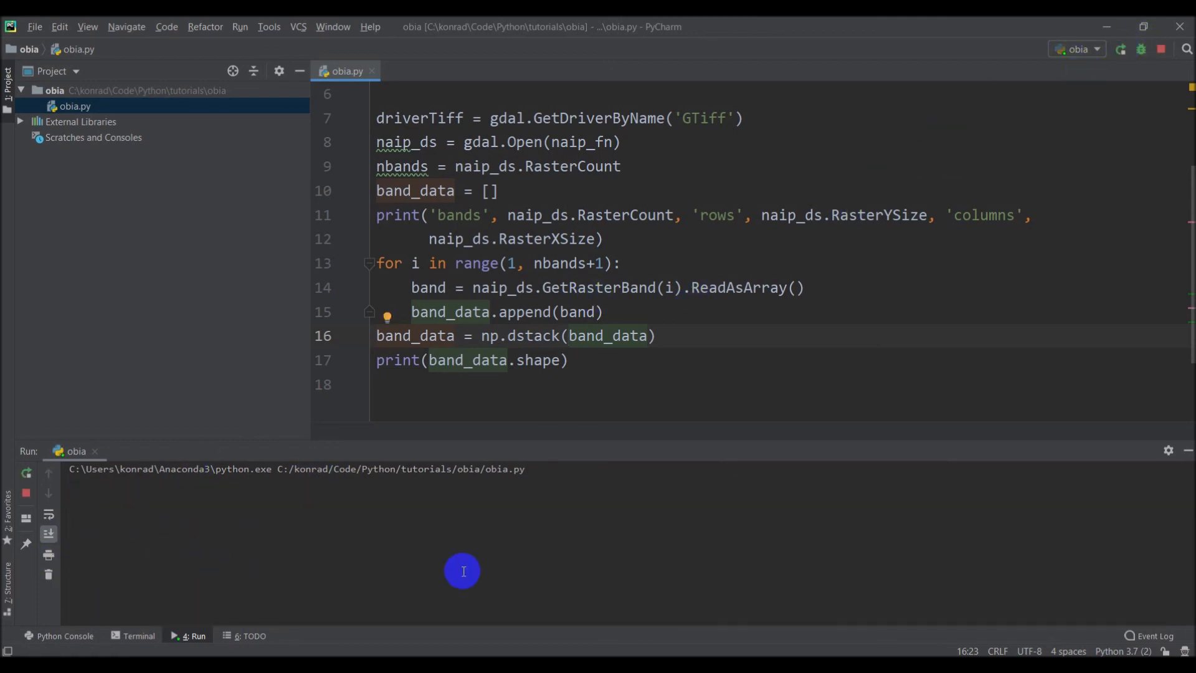
click(1120, 48)
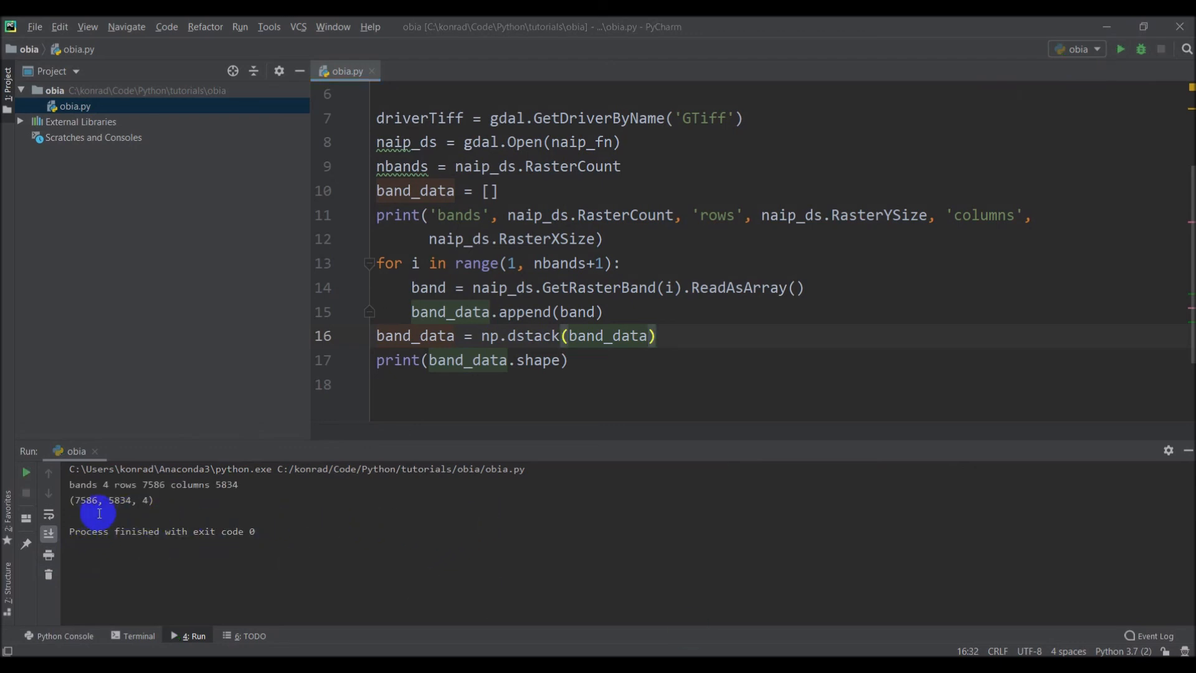
mouse_move(117, 513)
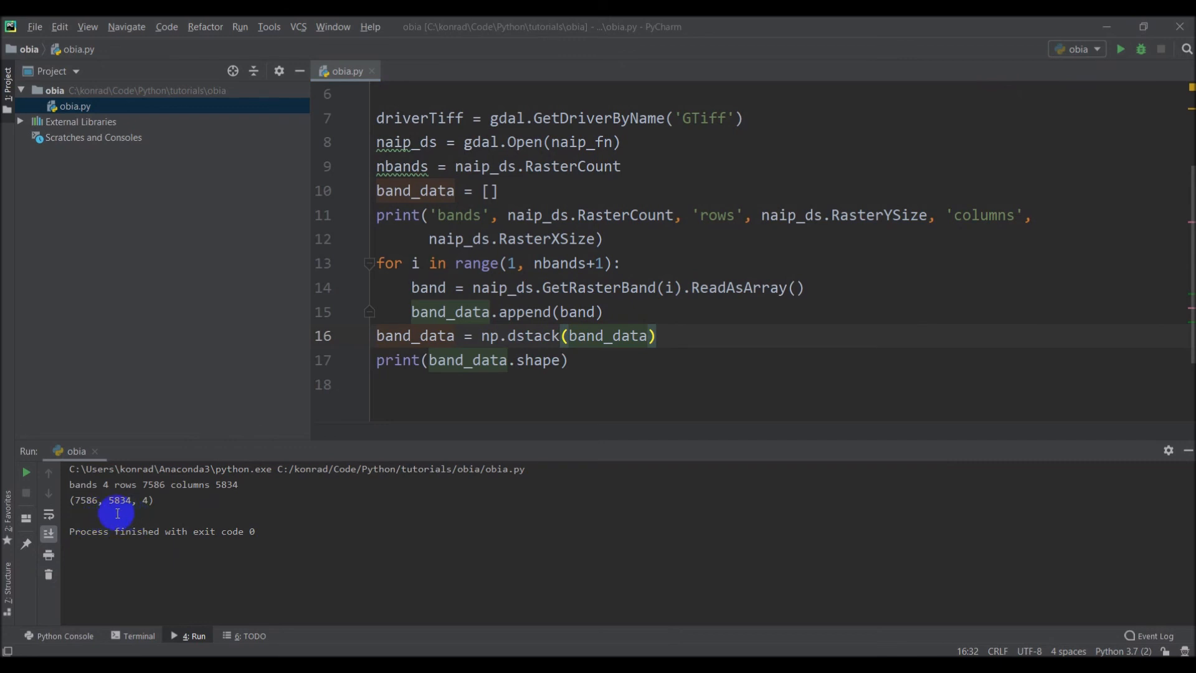
mouse_move(129, 506)
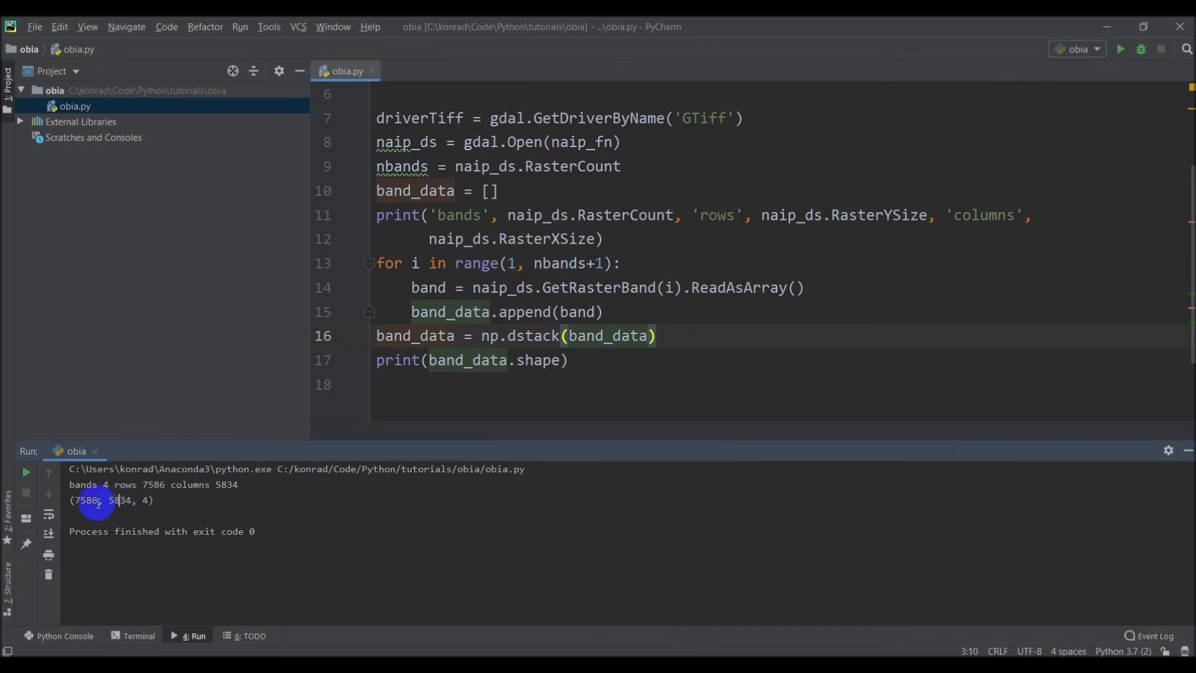
- Remove the print(band_data.shape) line so obia.py ends at np.dstack(band_data), closing the run output
click(570, 359)
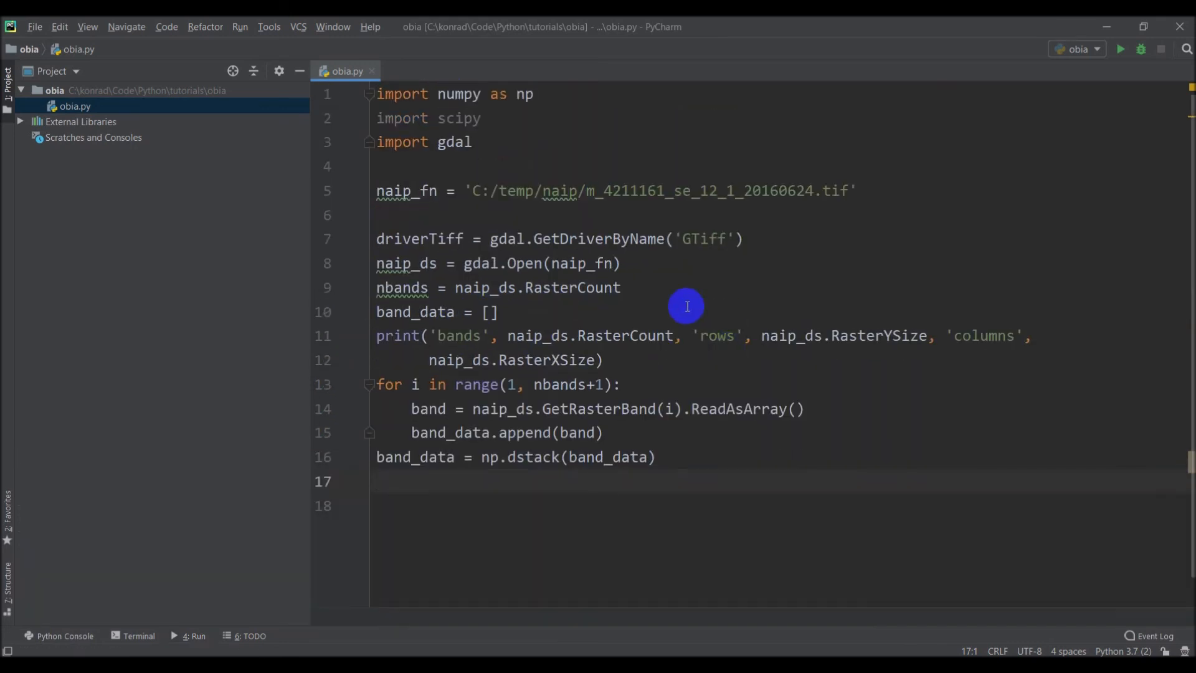
mouse_move(441, 437)
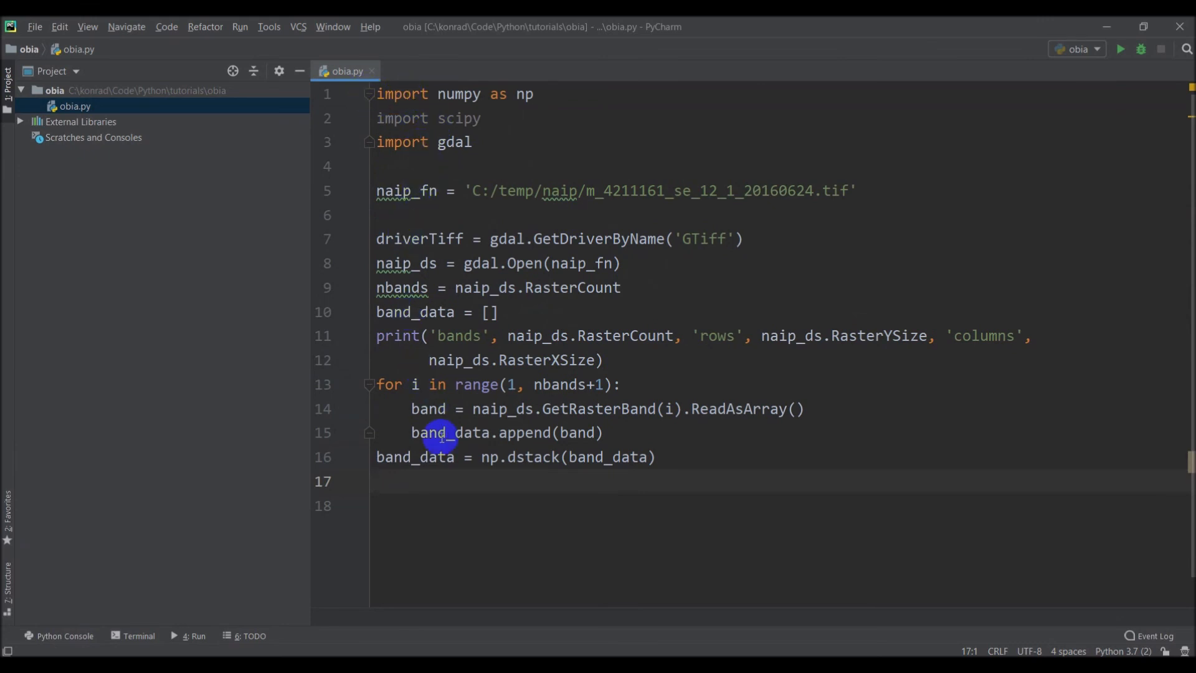
double_click(396, 457)
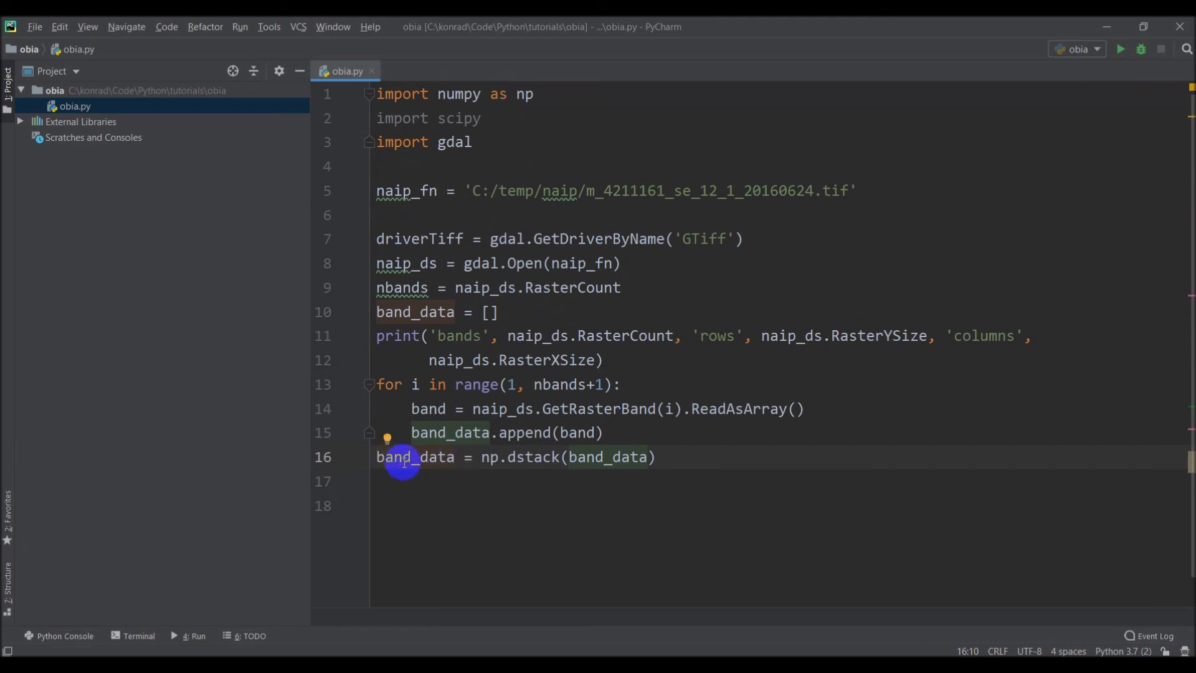
mouse_move(501, 483)
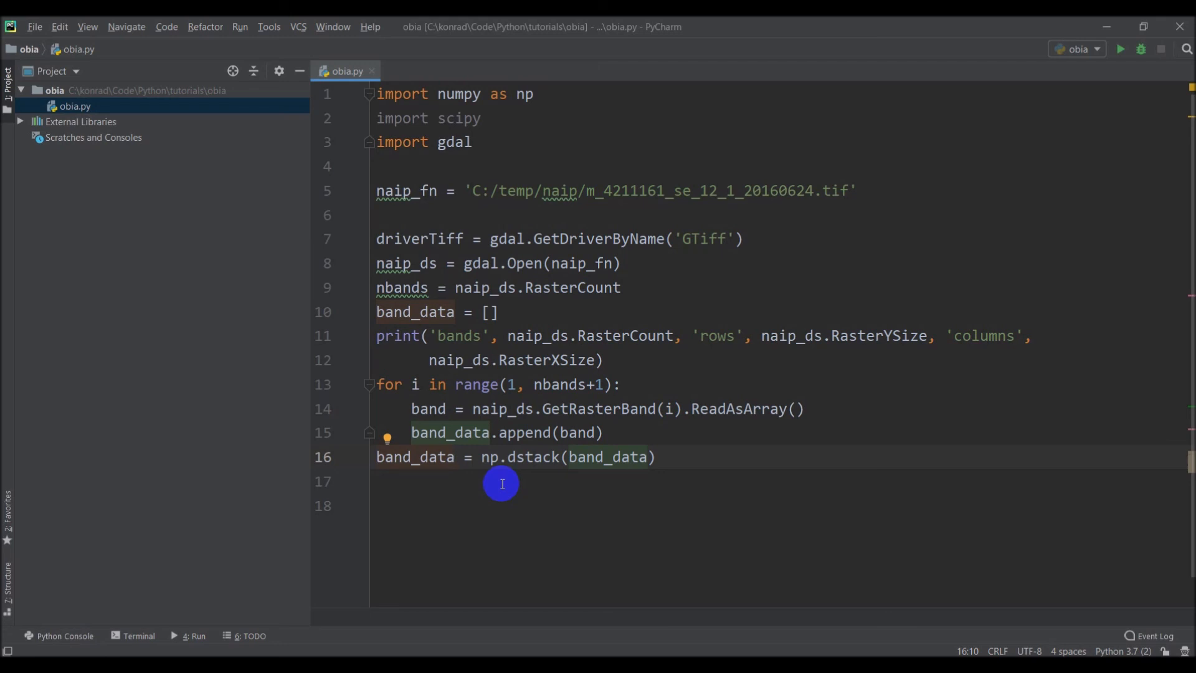
click(454, 458)
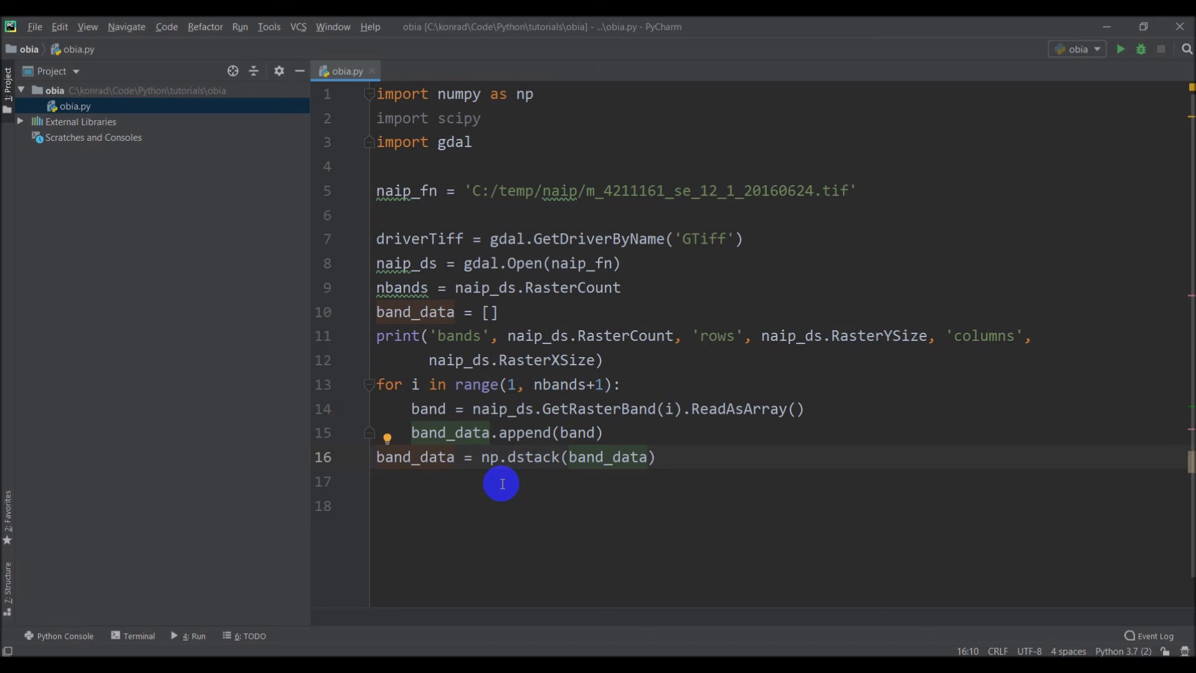
mouse_move(522, 477)
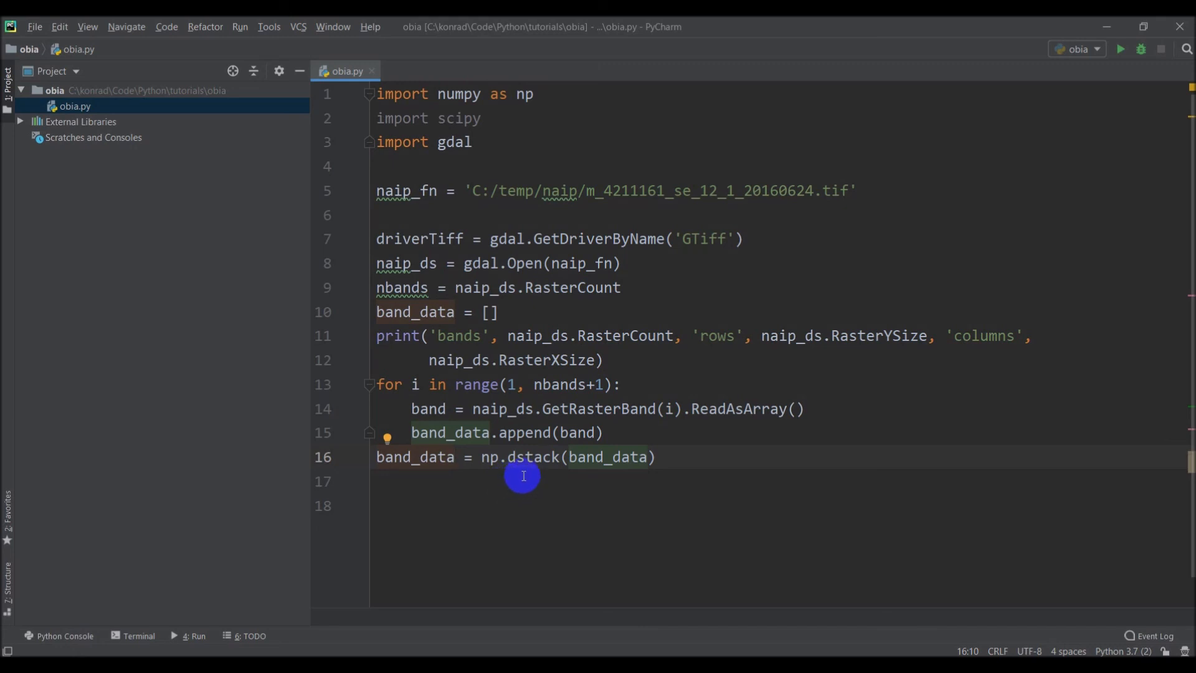
mouse_move(603, 567)
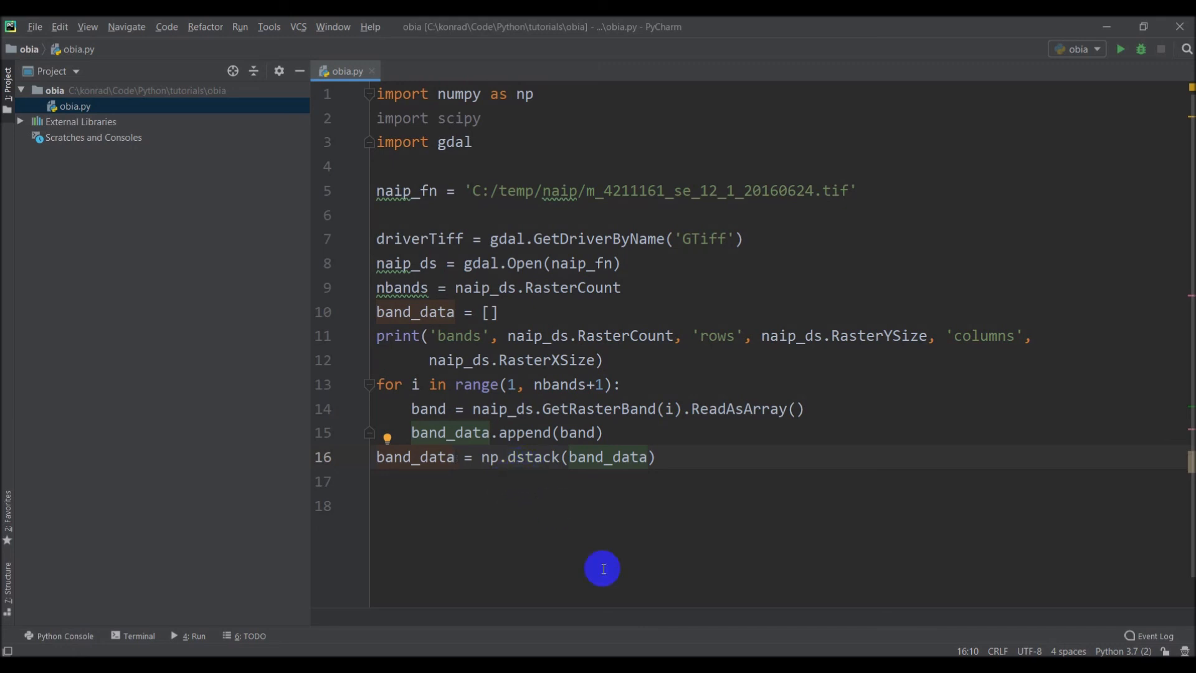